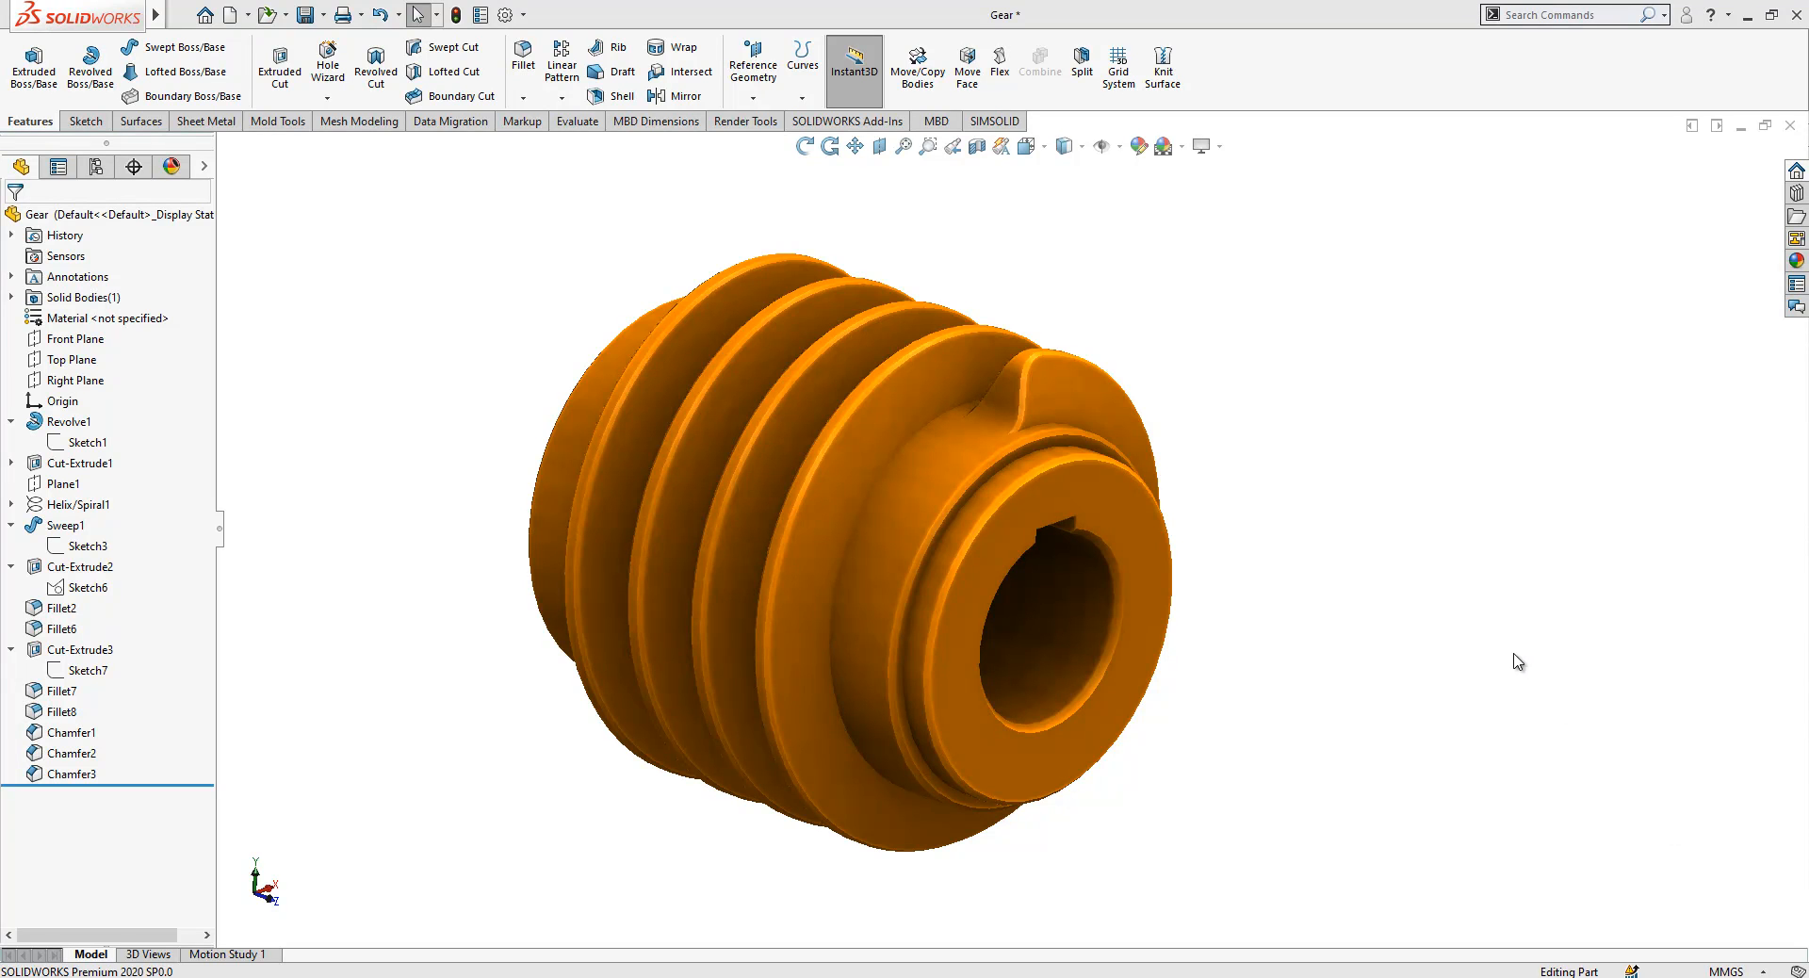
mouse_move(228, 20)
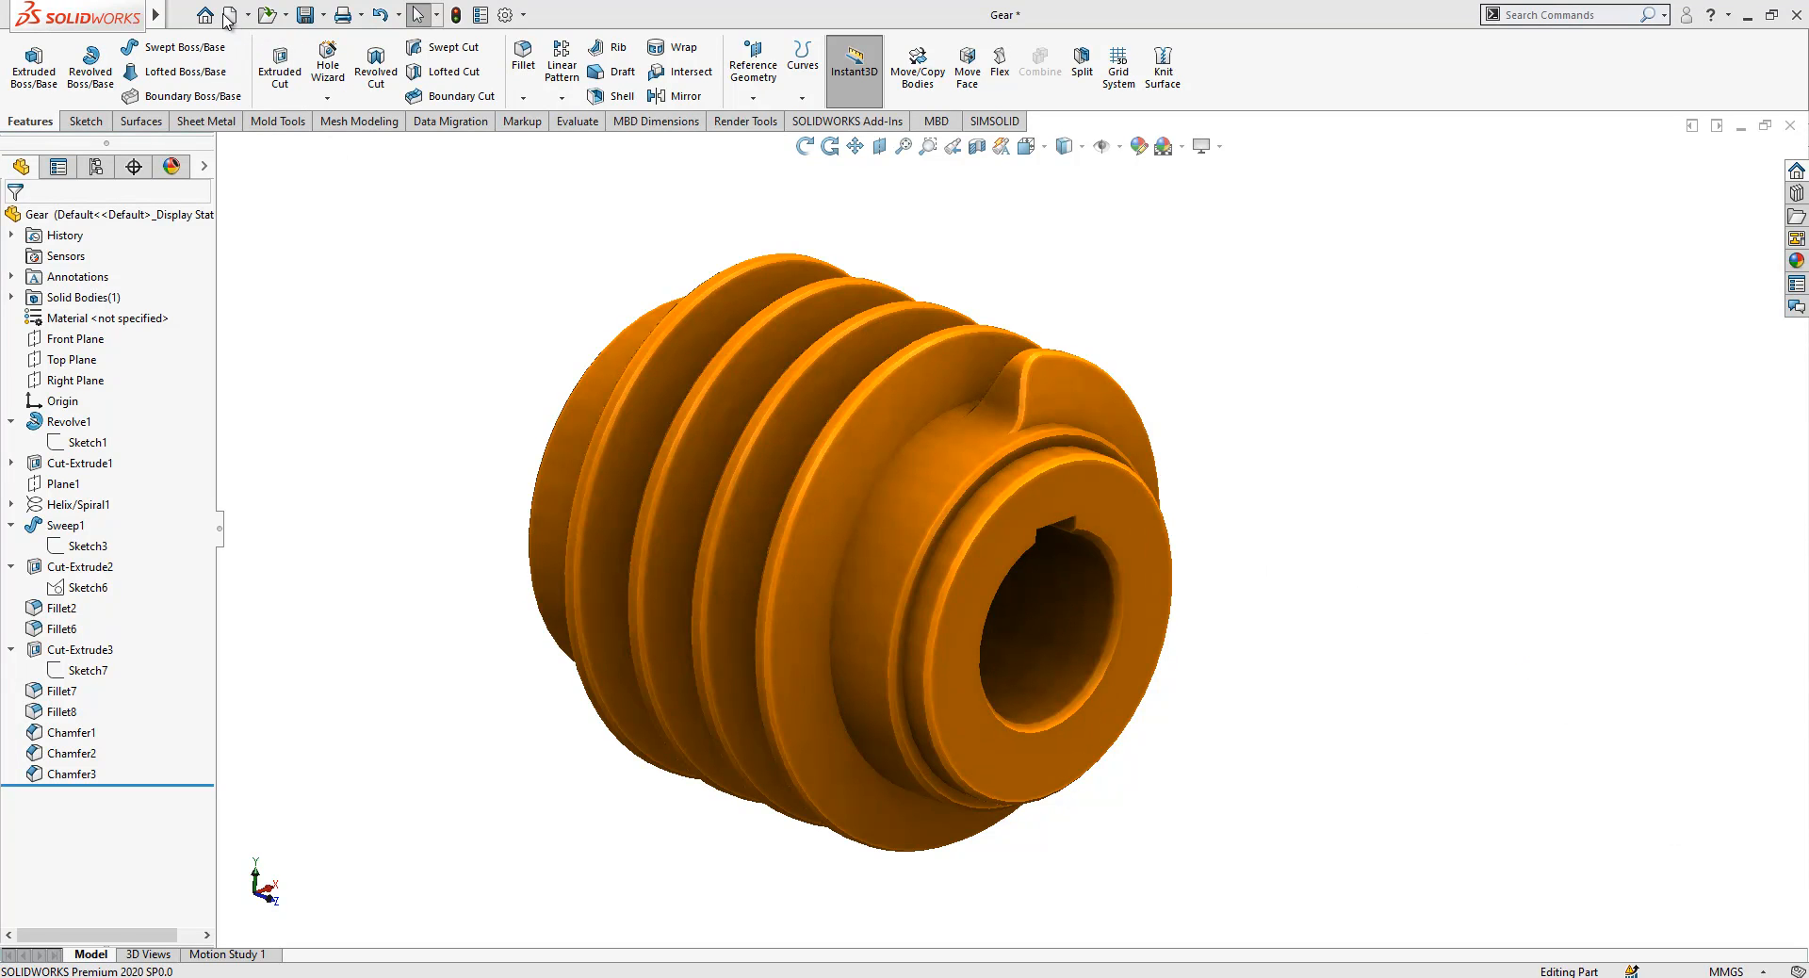
Step: Create a new blank Part document from the New SOLIDWORKS Document dialog
left_click(230, 13)
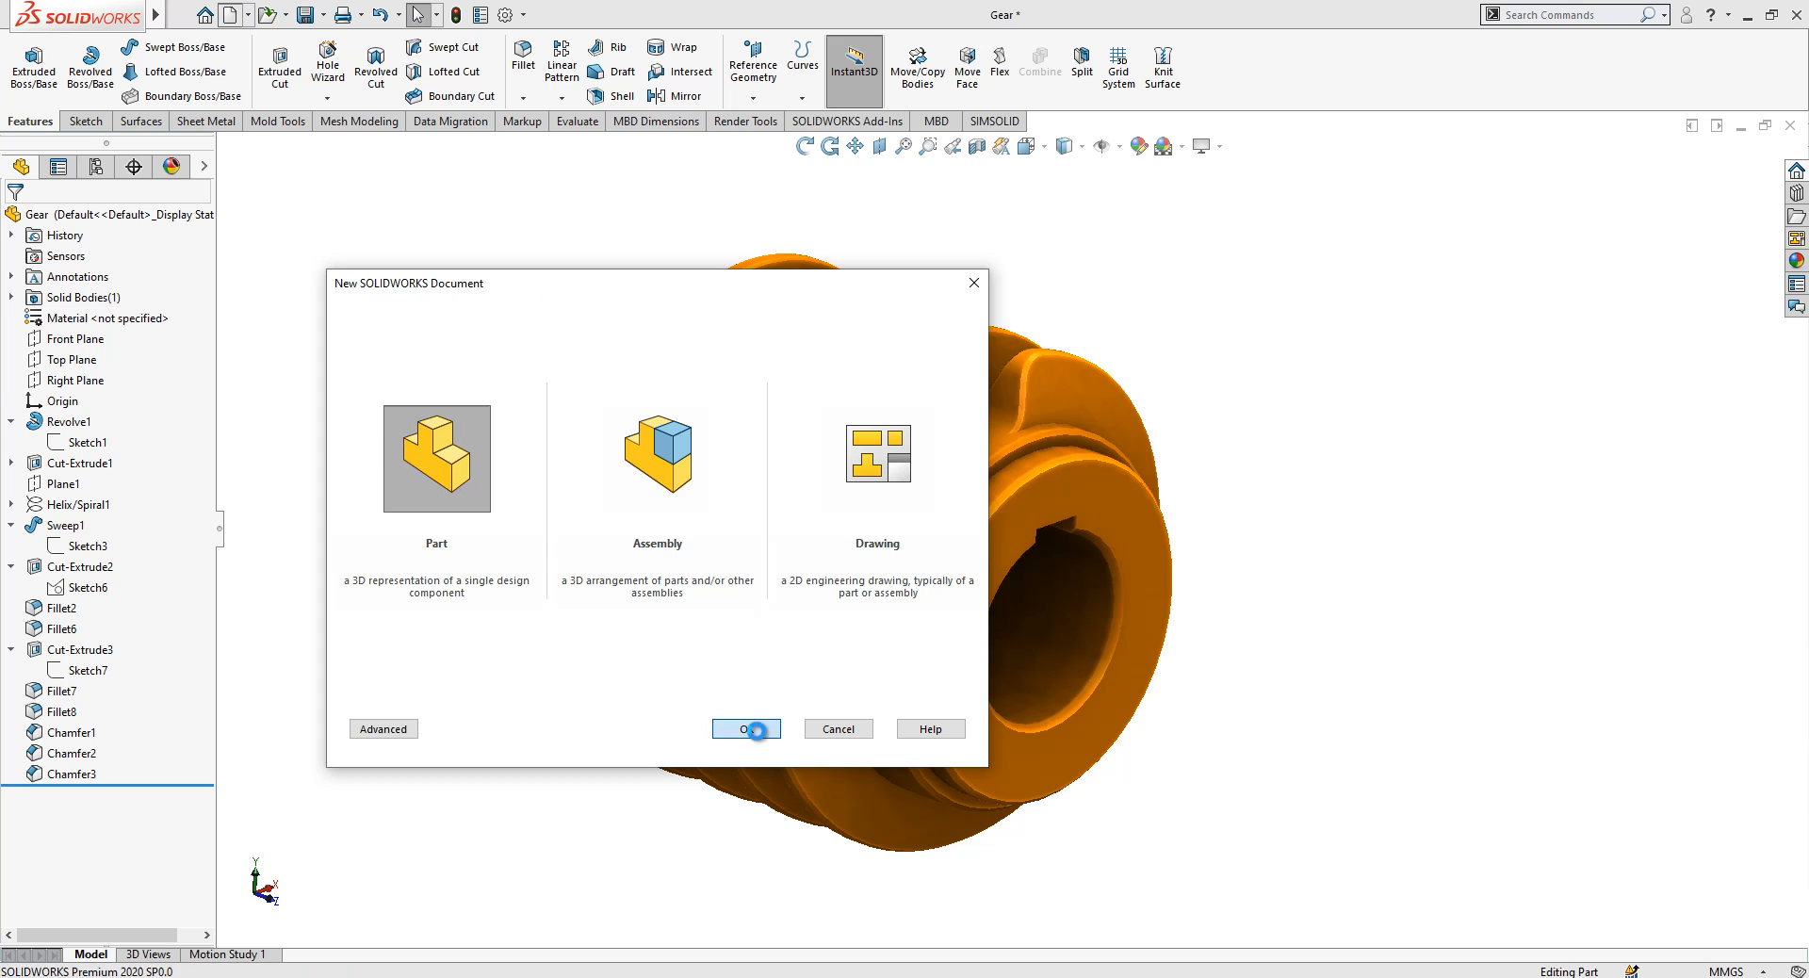
left_click(745, 728)
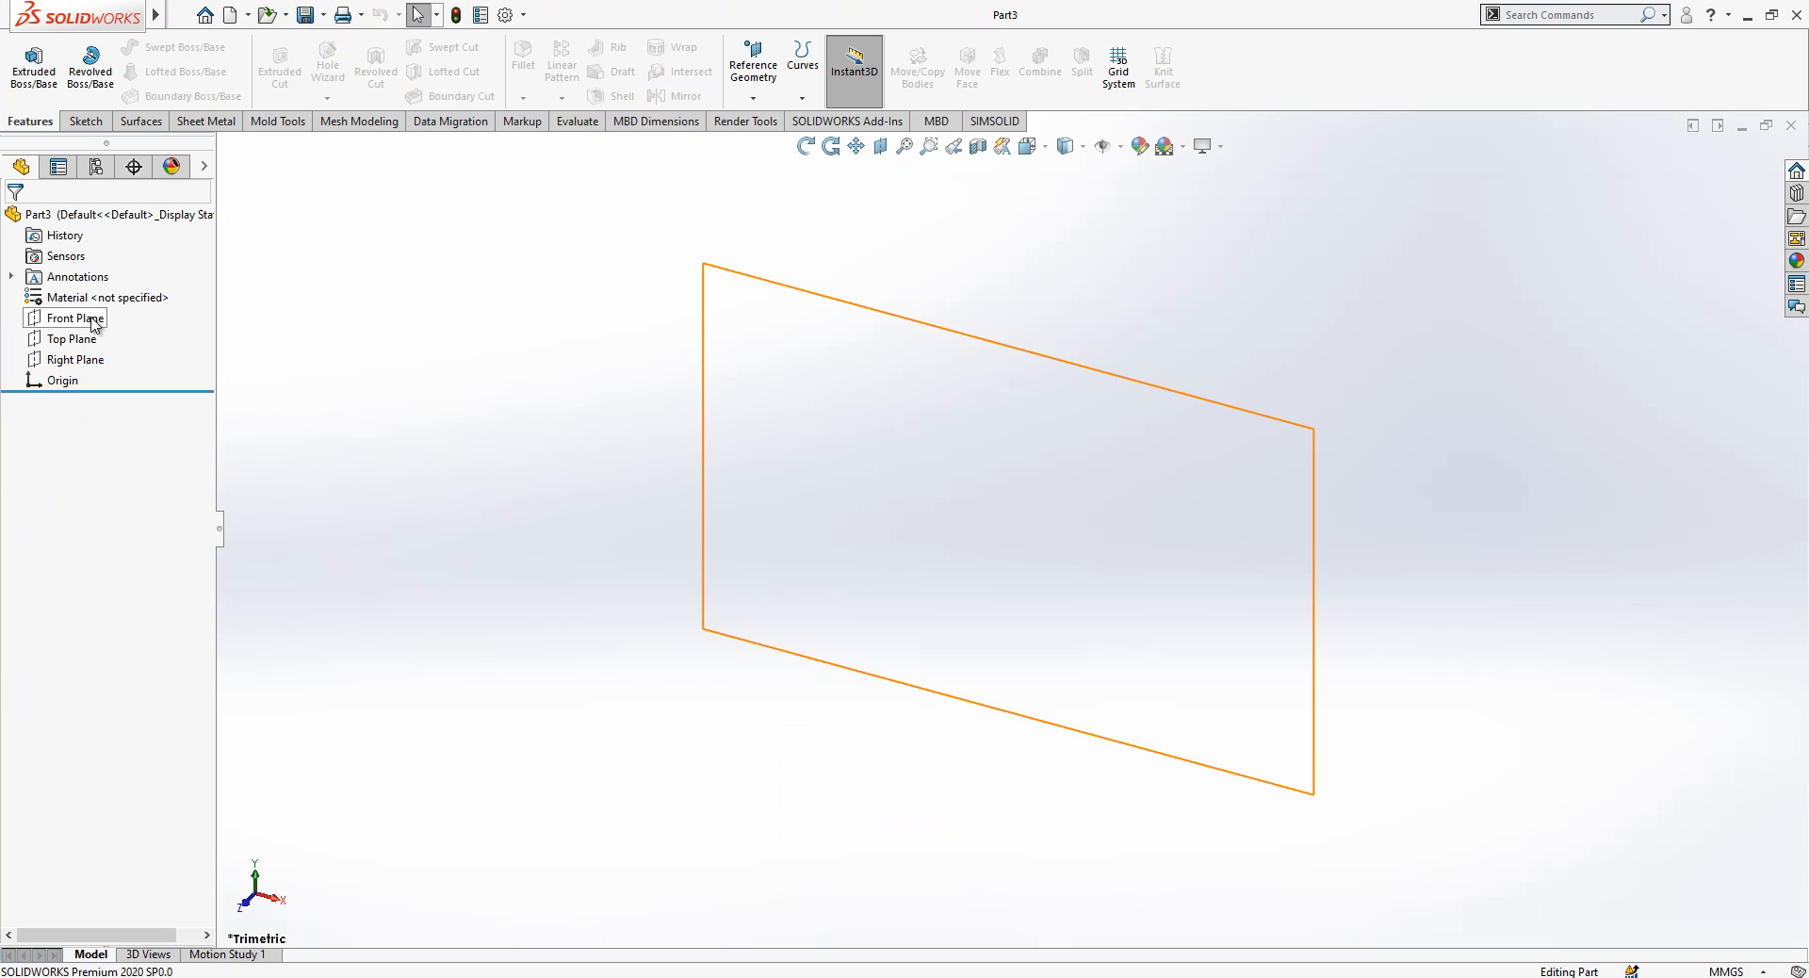
Step: Sketch a rectangle, a horizontal centerline through the origin and a small corner notch on the Front Plane
left_click(75, 318)
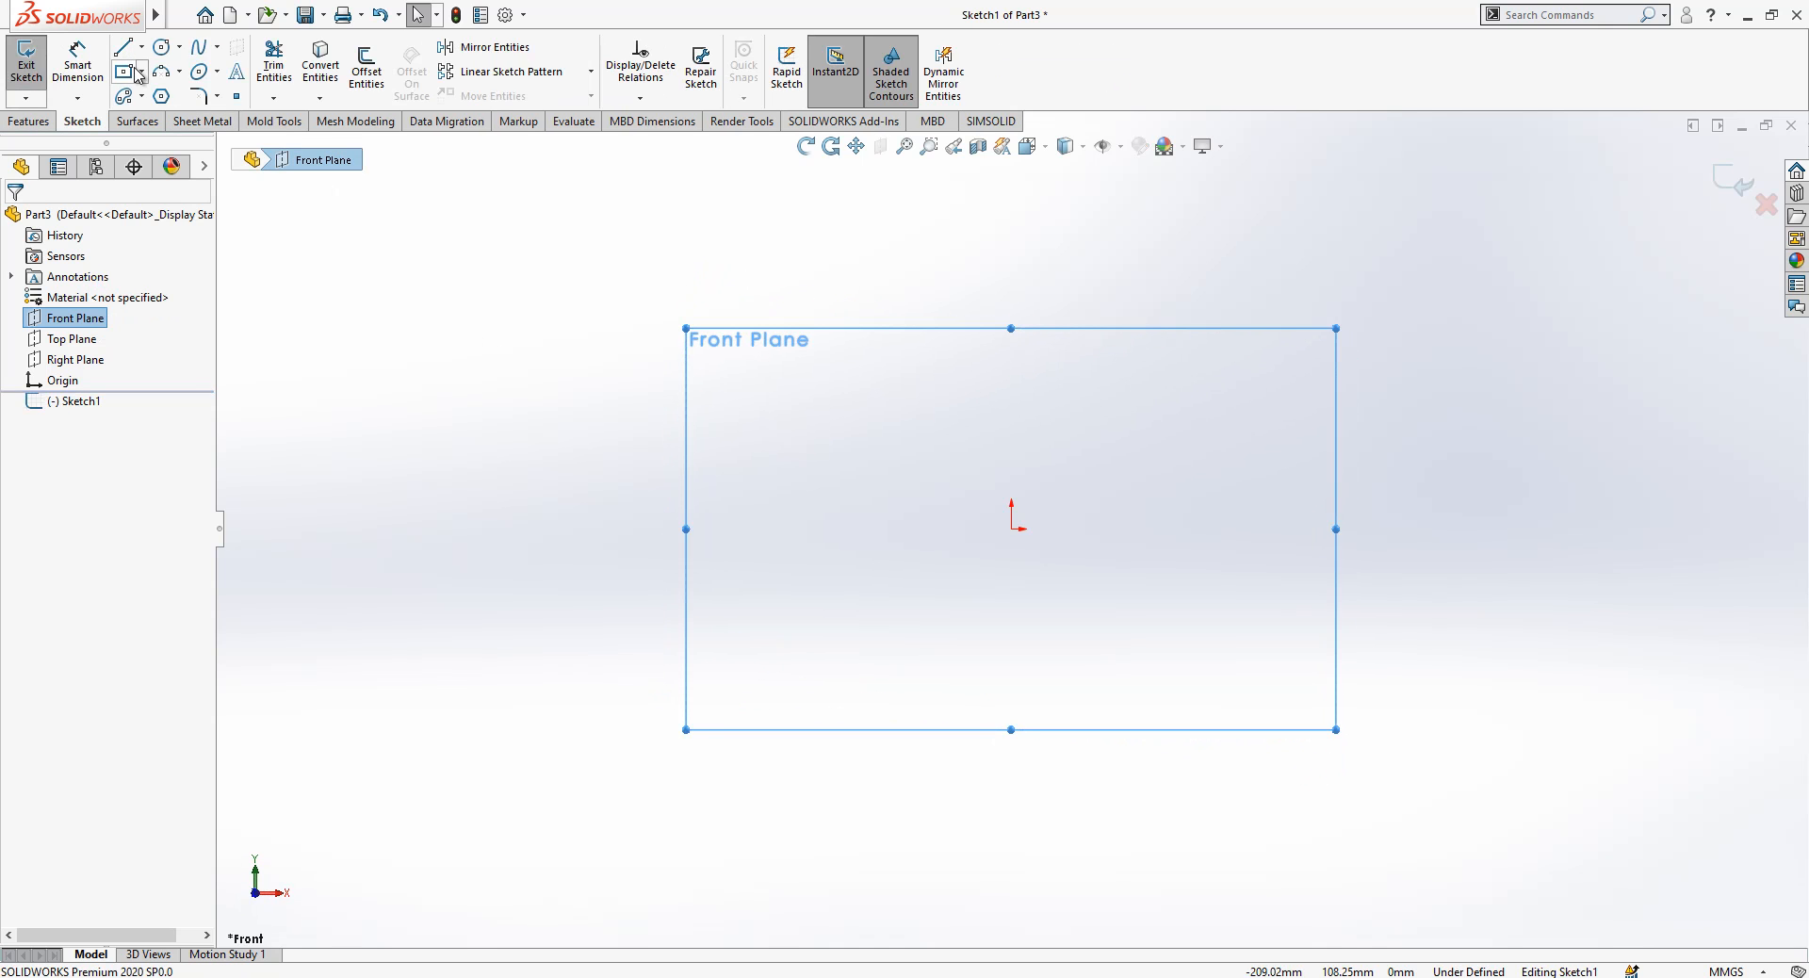
left_click(128, 70)
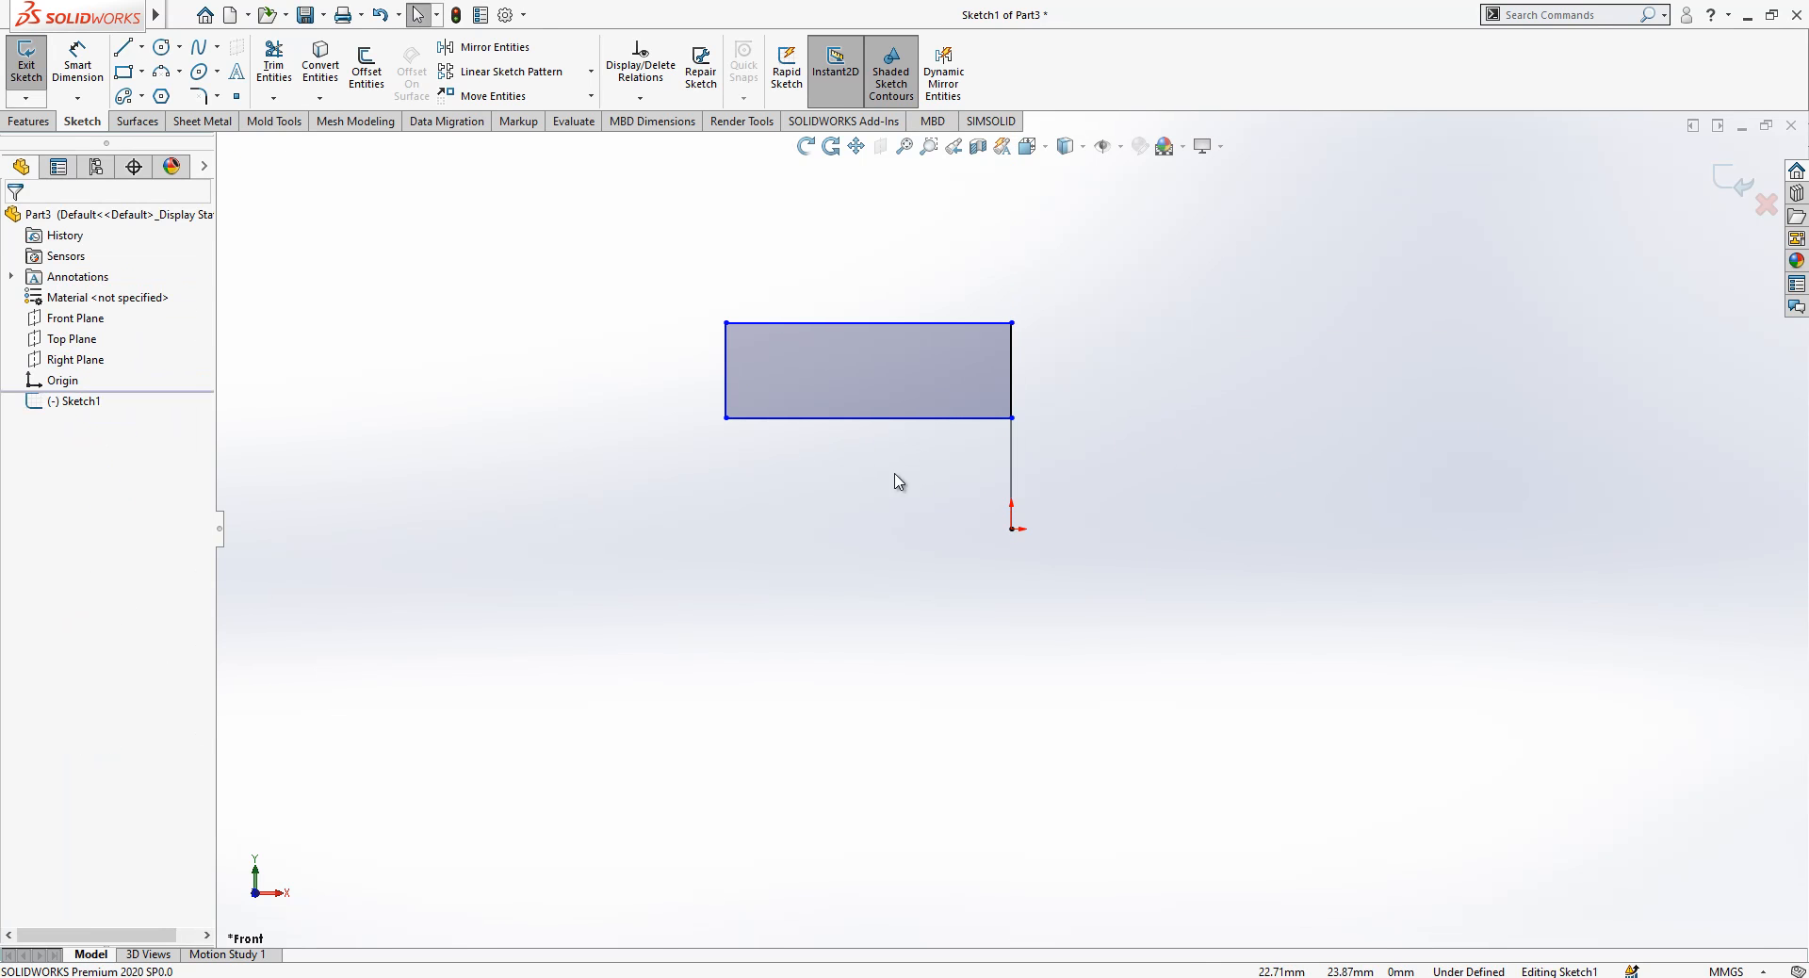
left_click_drag(697, 539, 1014, 527)
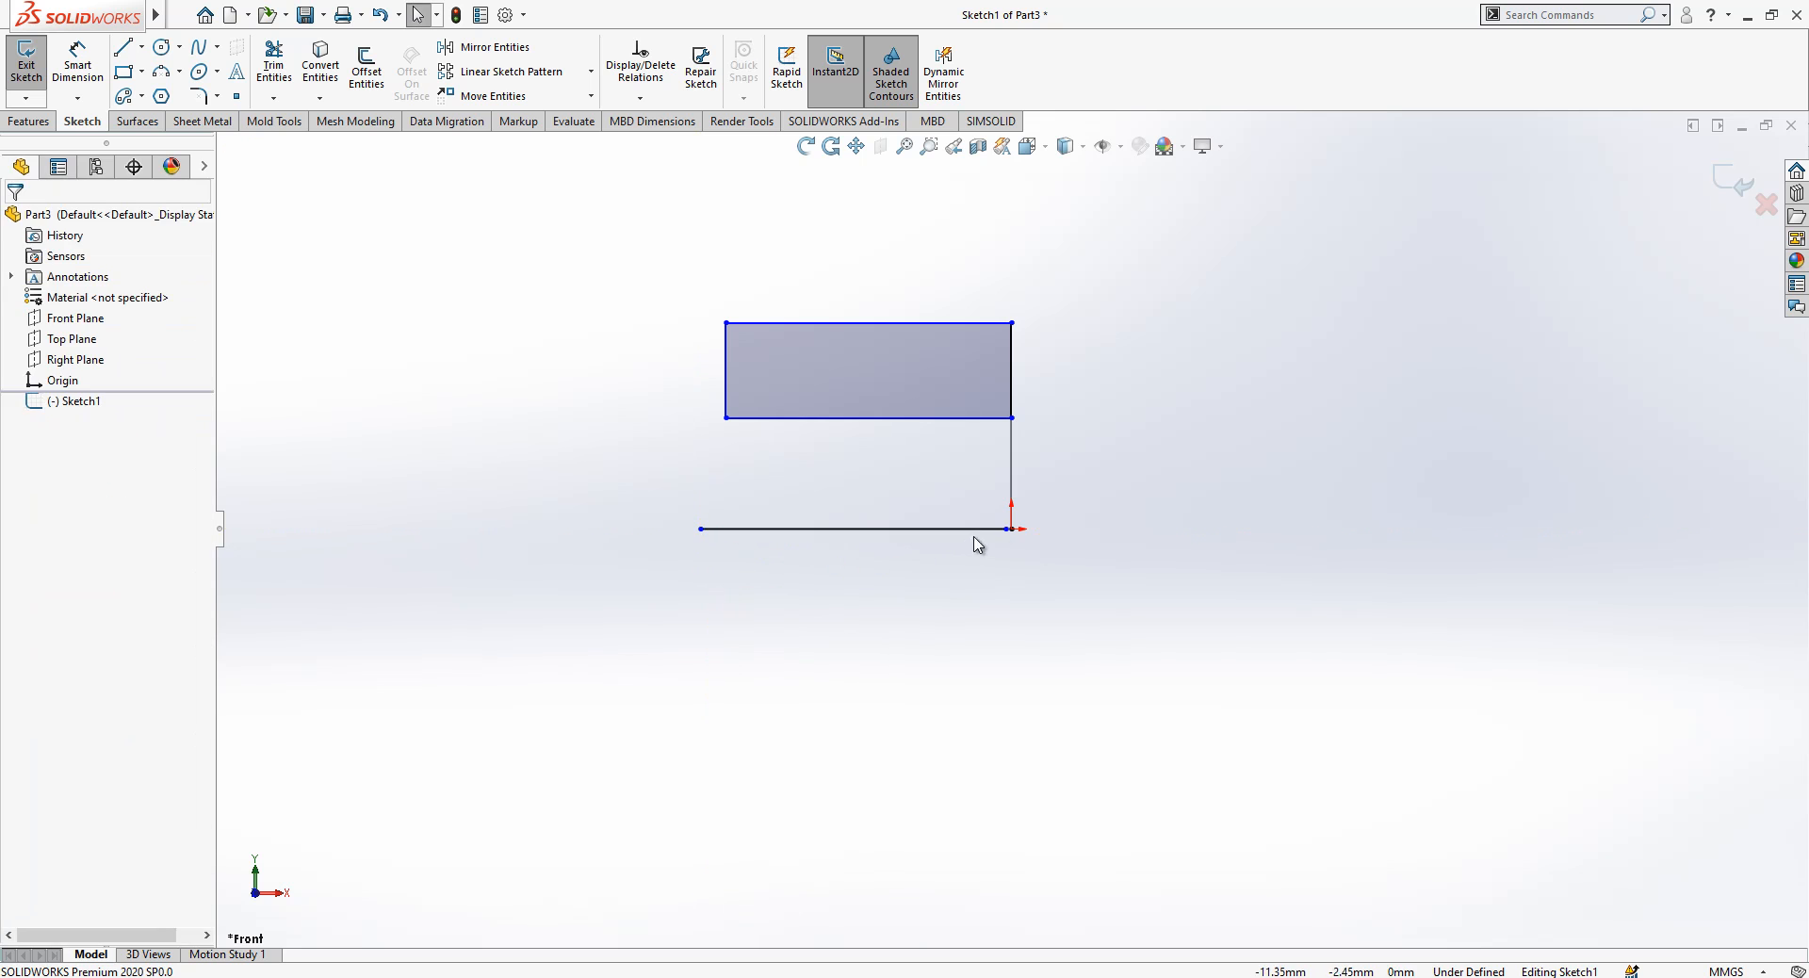
mouse_move(1014, 528)
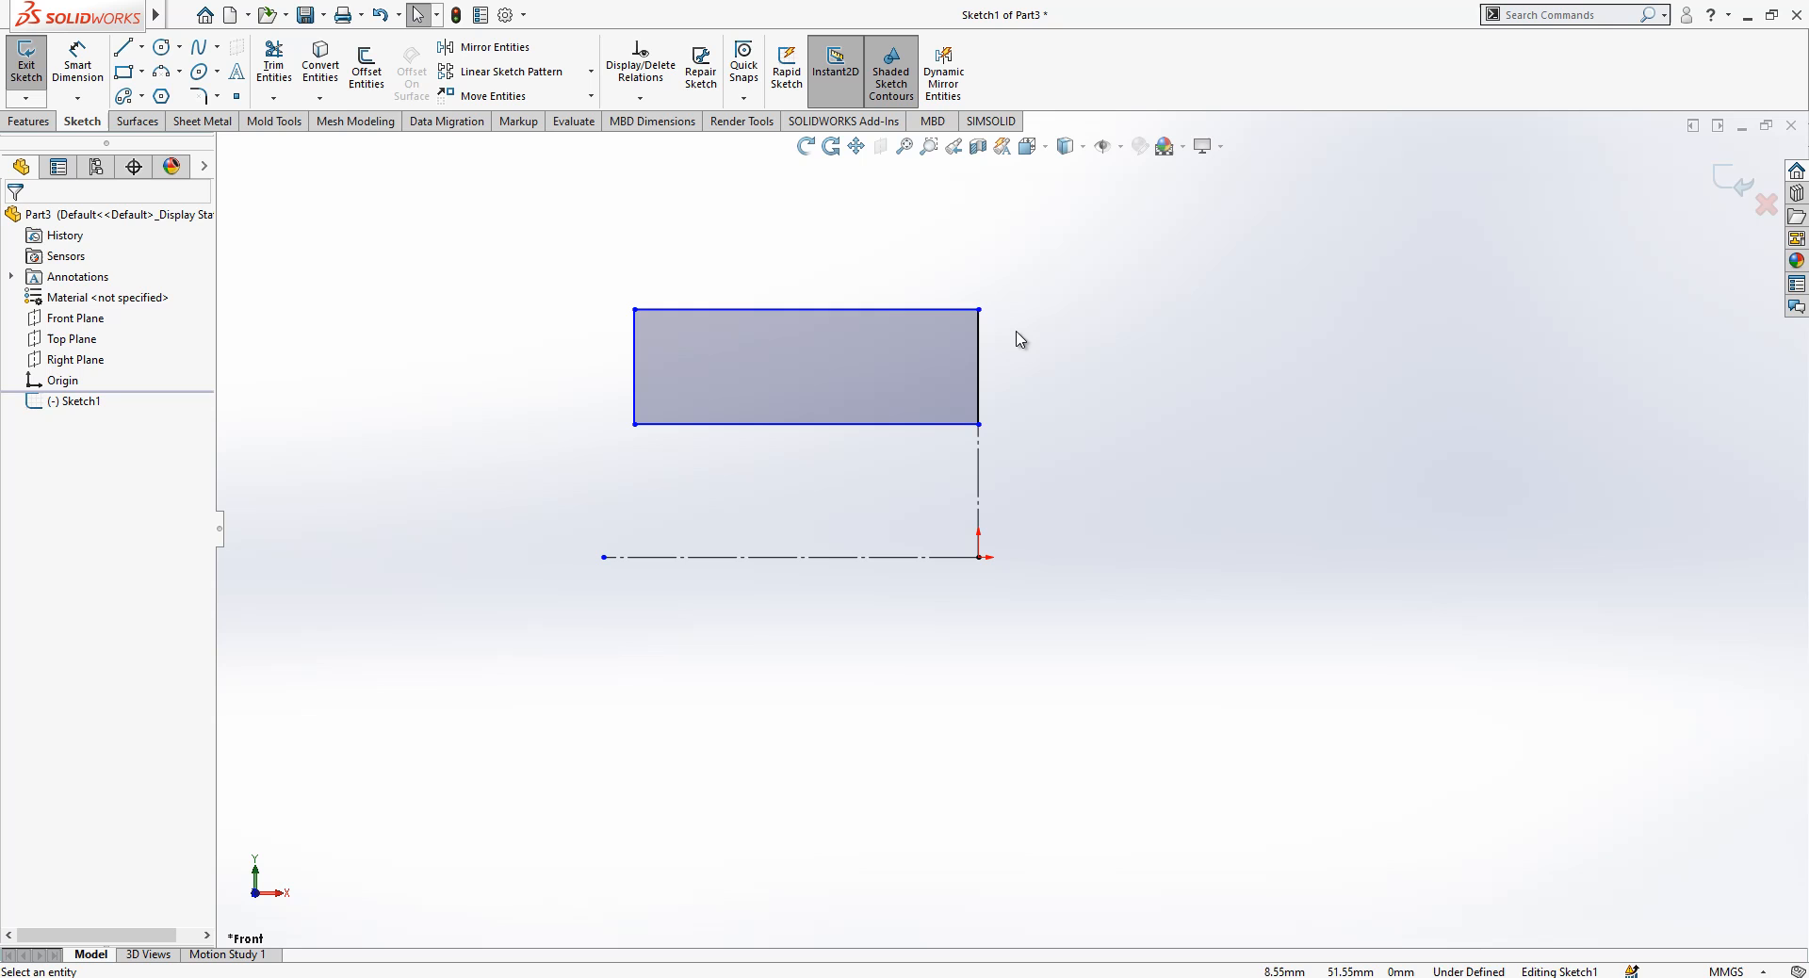
left_click(122, 46)
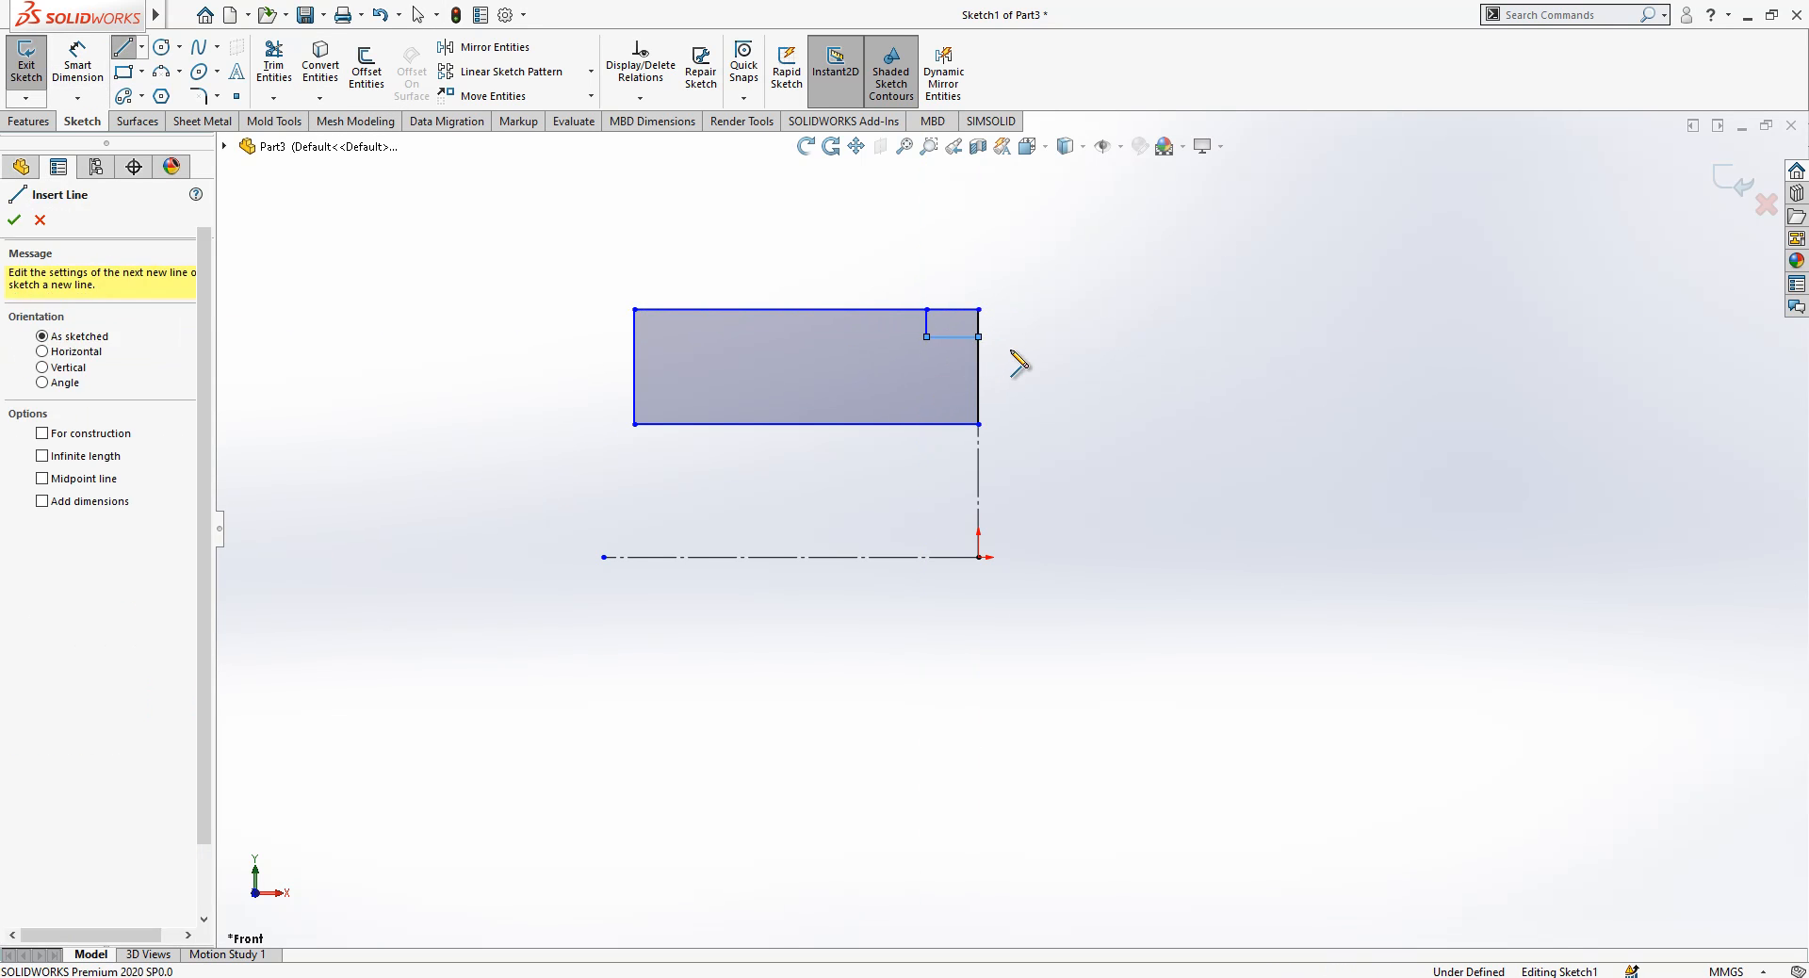
left_click(13, 220)
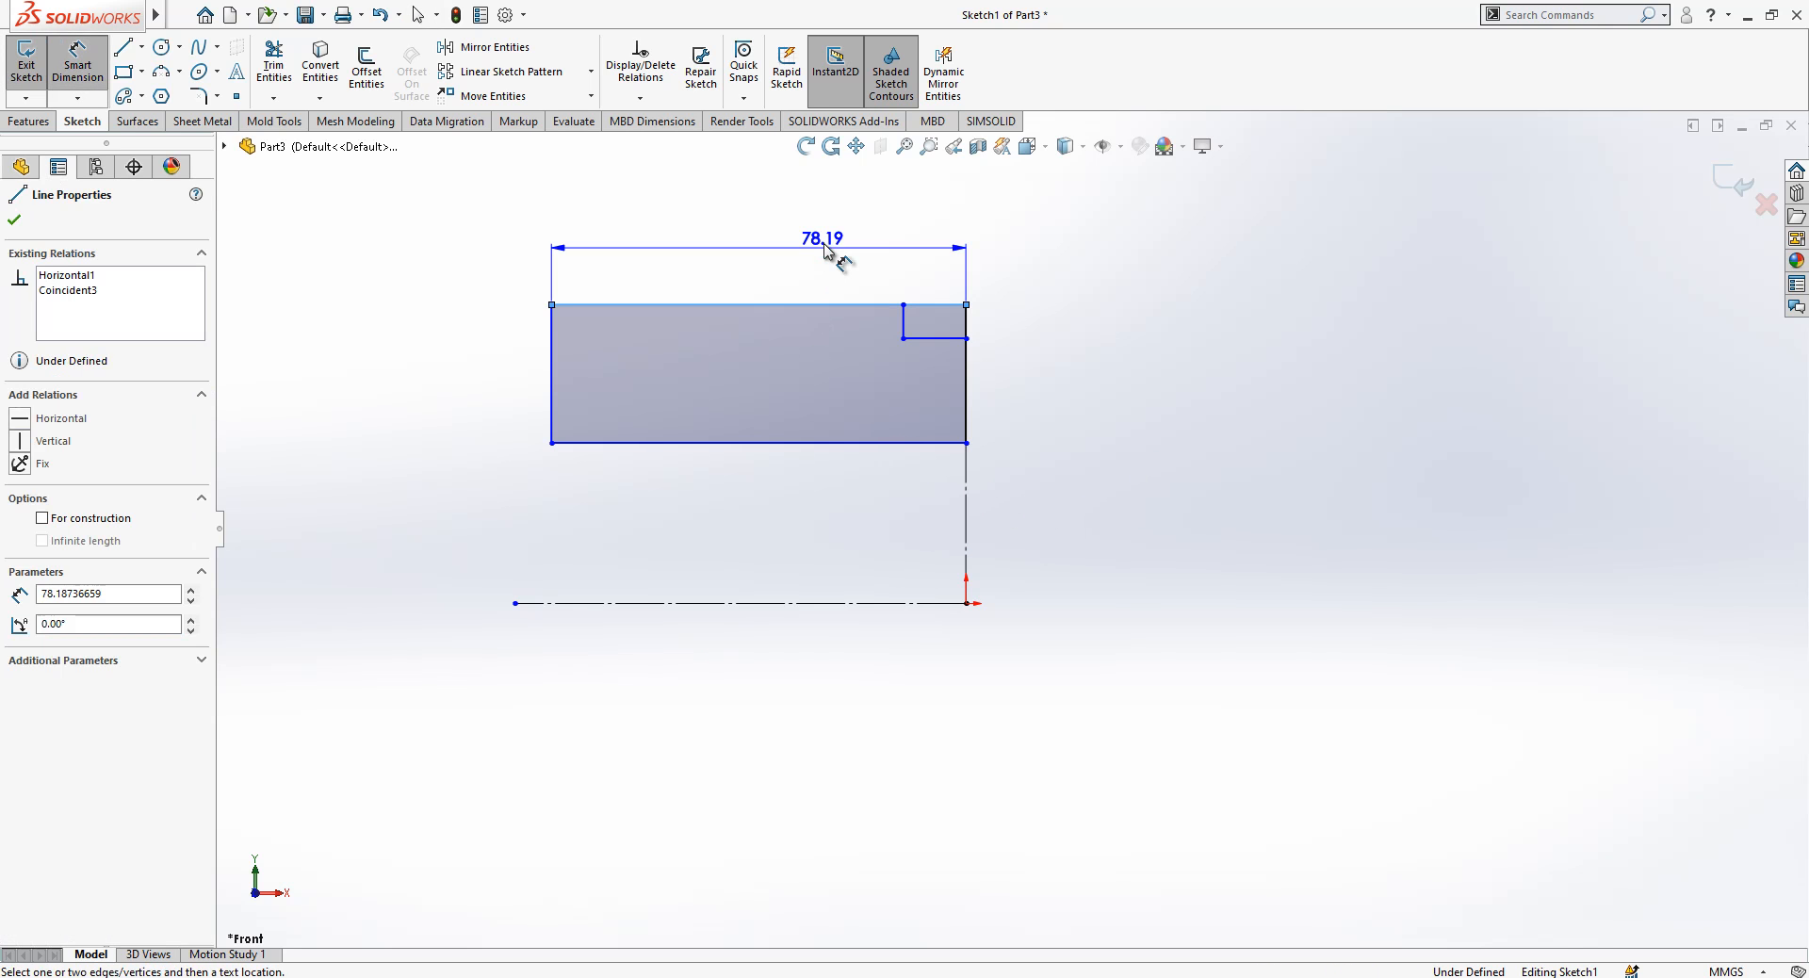
Step: Dimension the profile: 80 mm length, 5 mm notch, and 30, 55 and 60 mm diameters
left_click(822, 224)
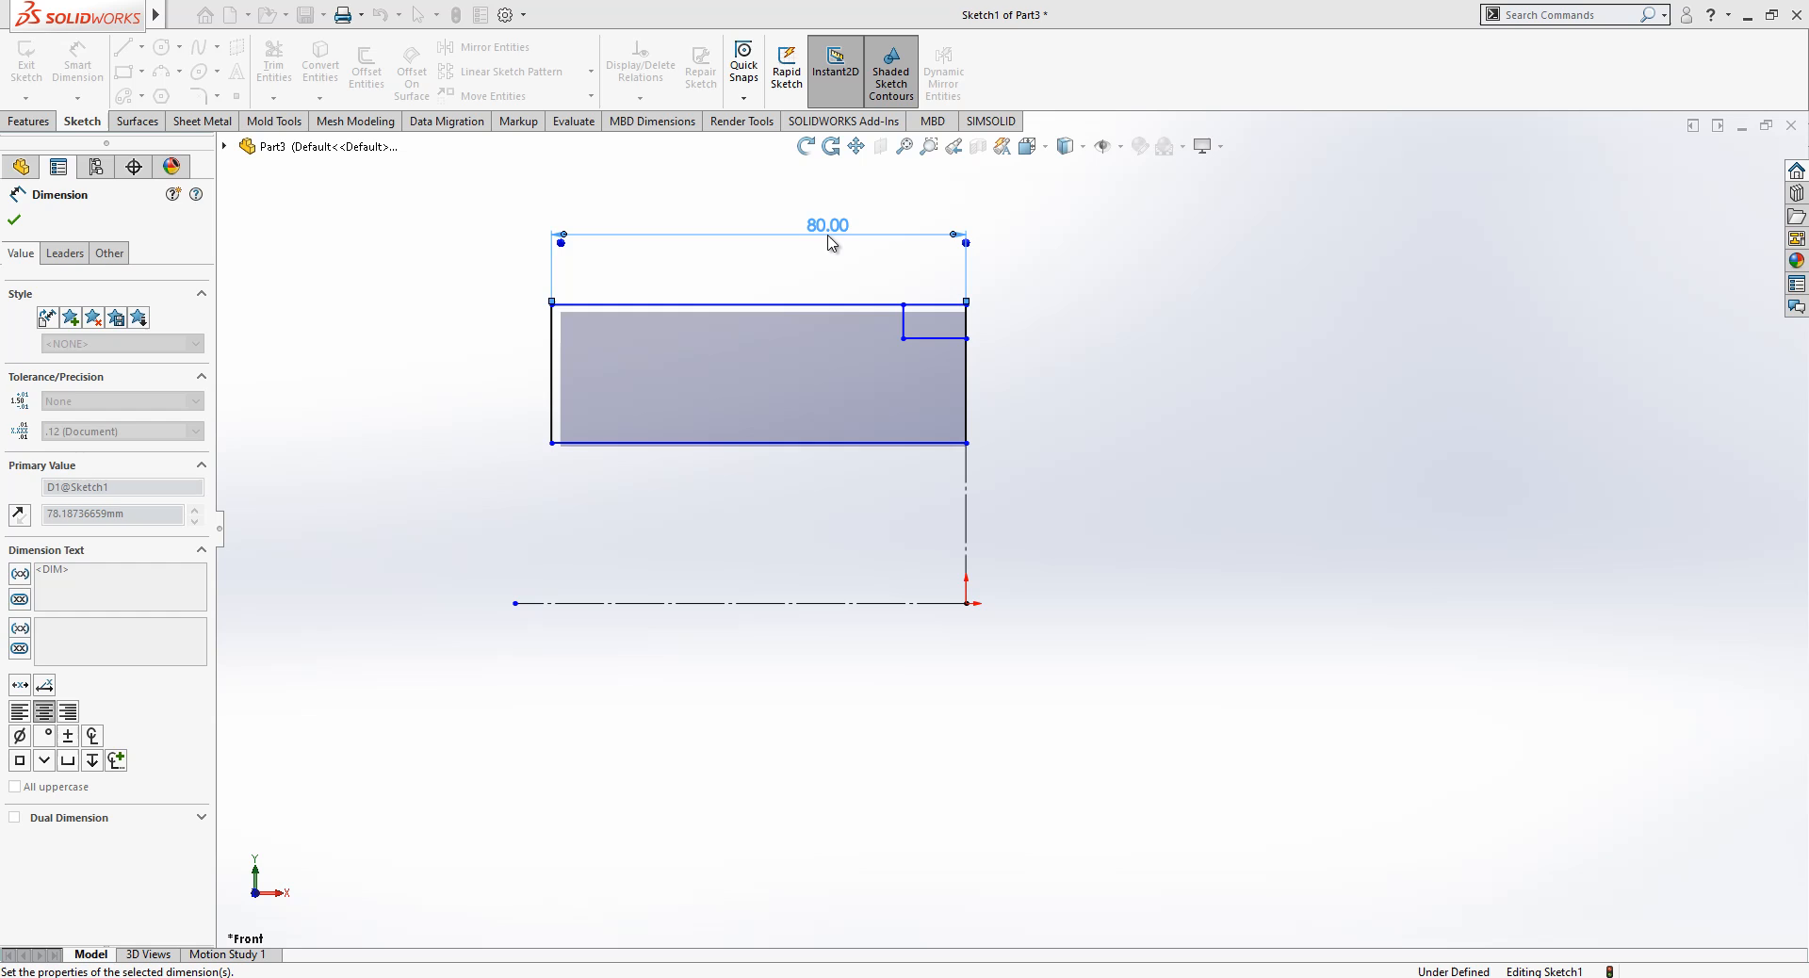
left_click(933, 320)
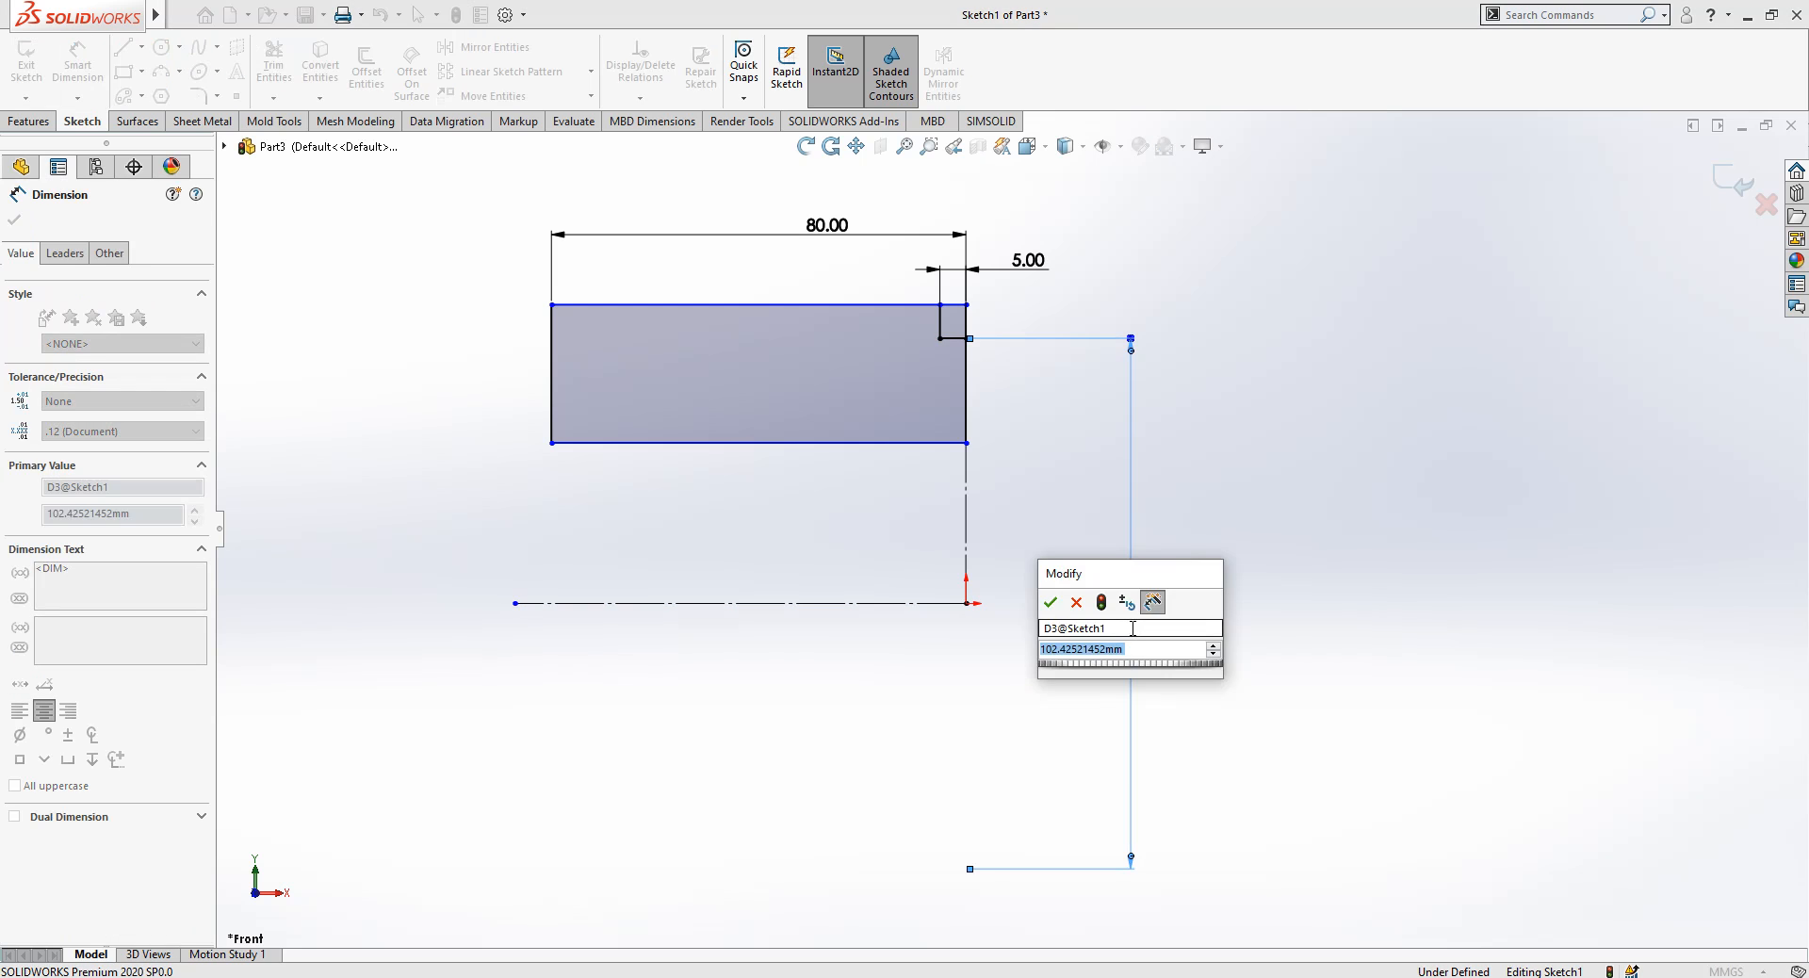
left_click(1049, 603)
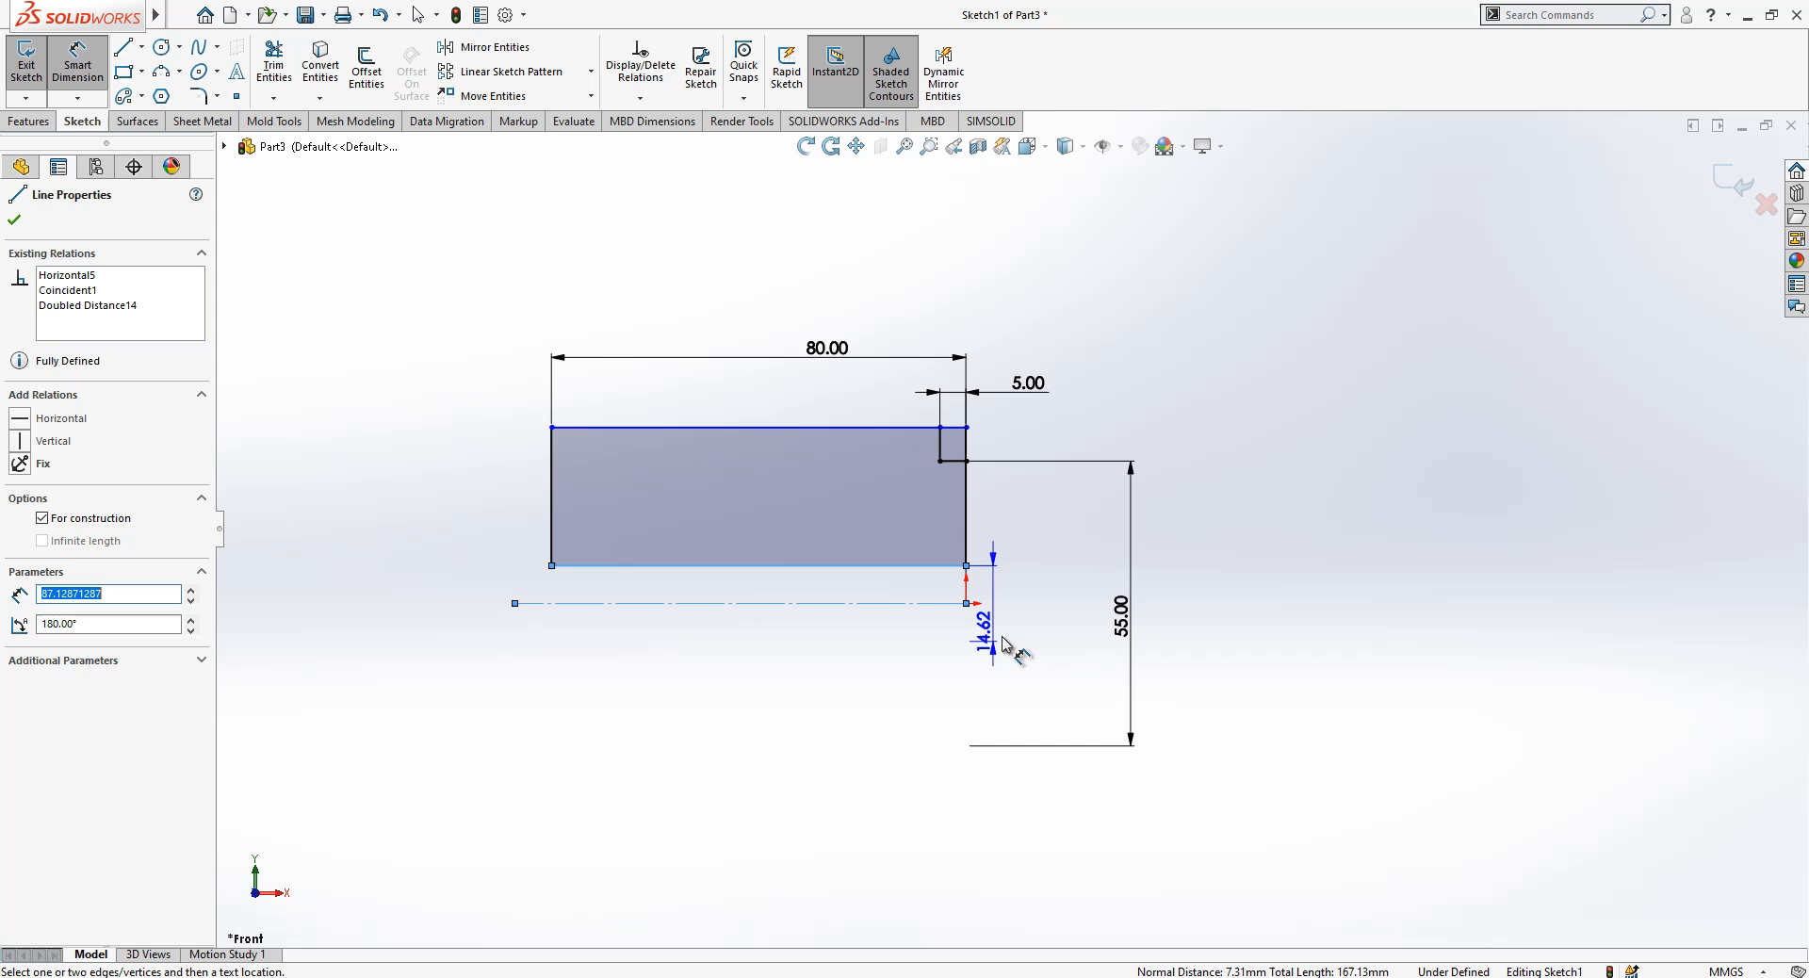
left_click(13, 222)
type("60")
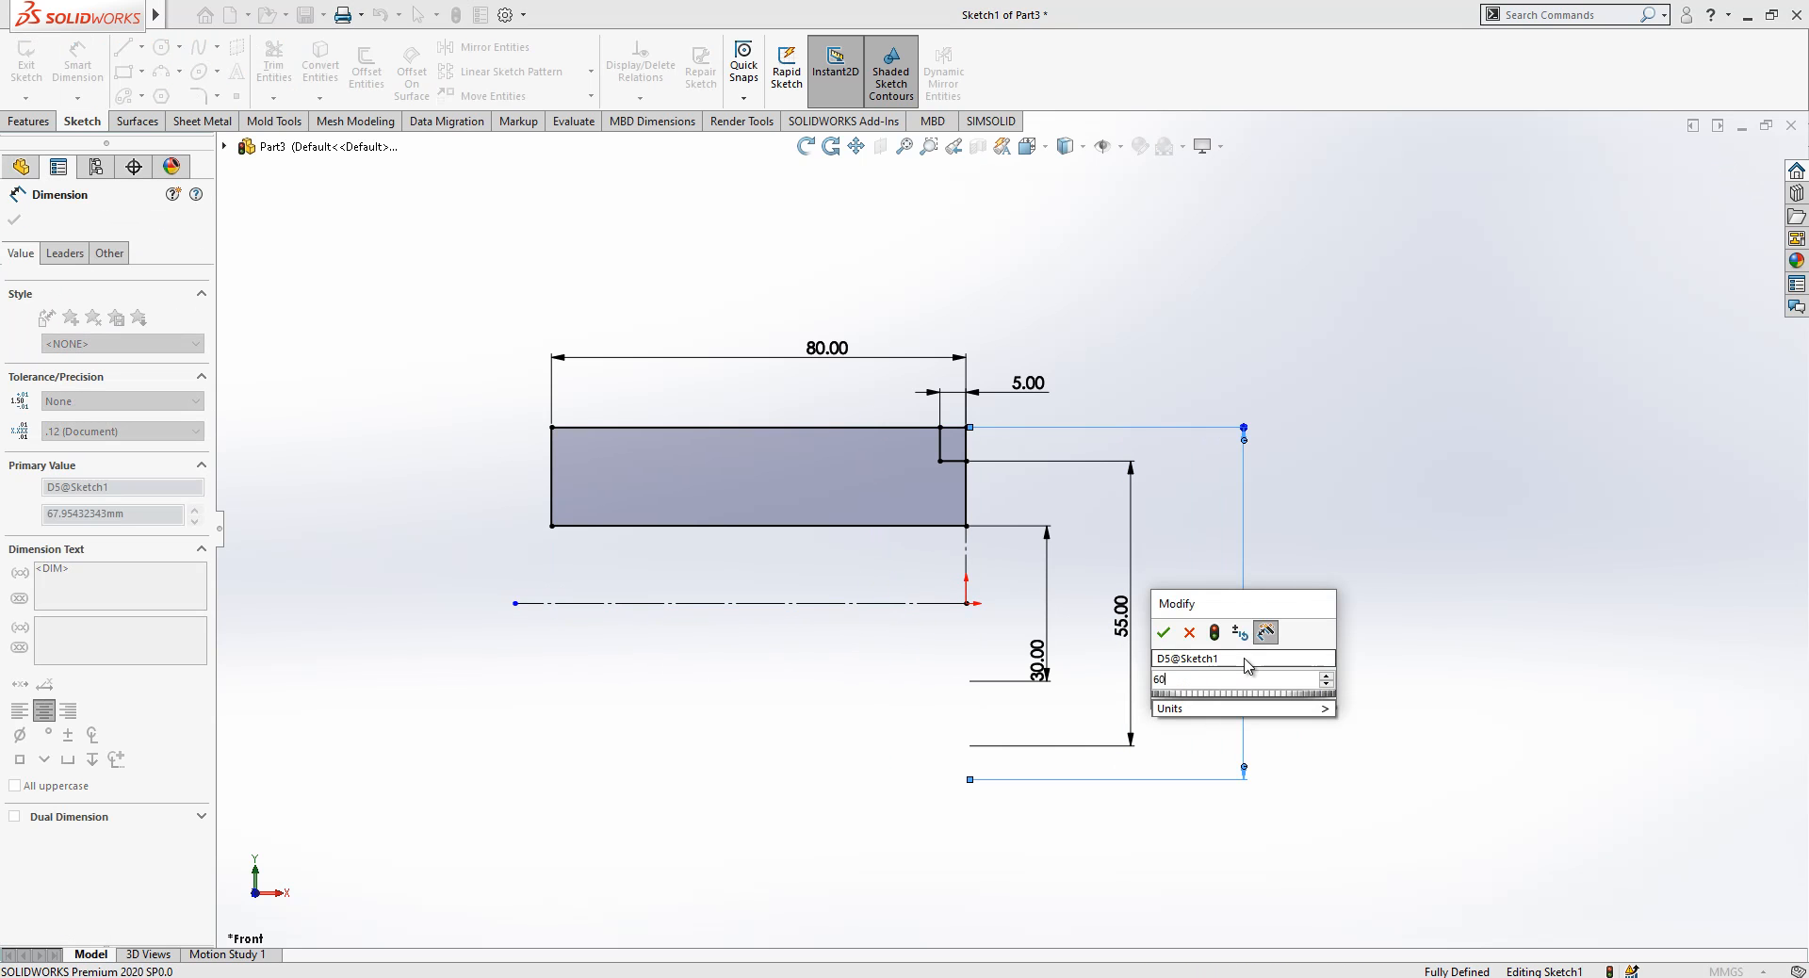
left_click(1162, 631)
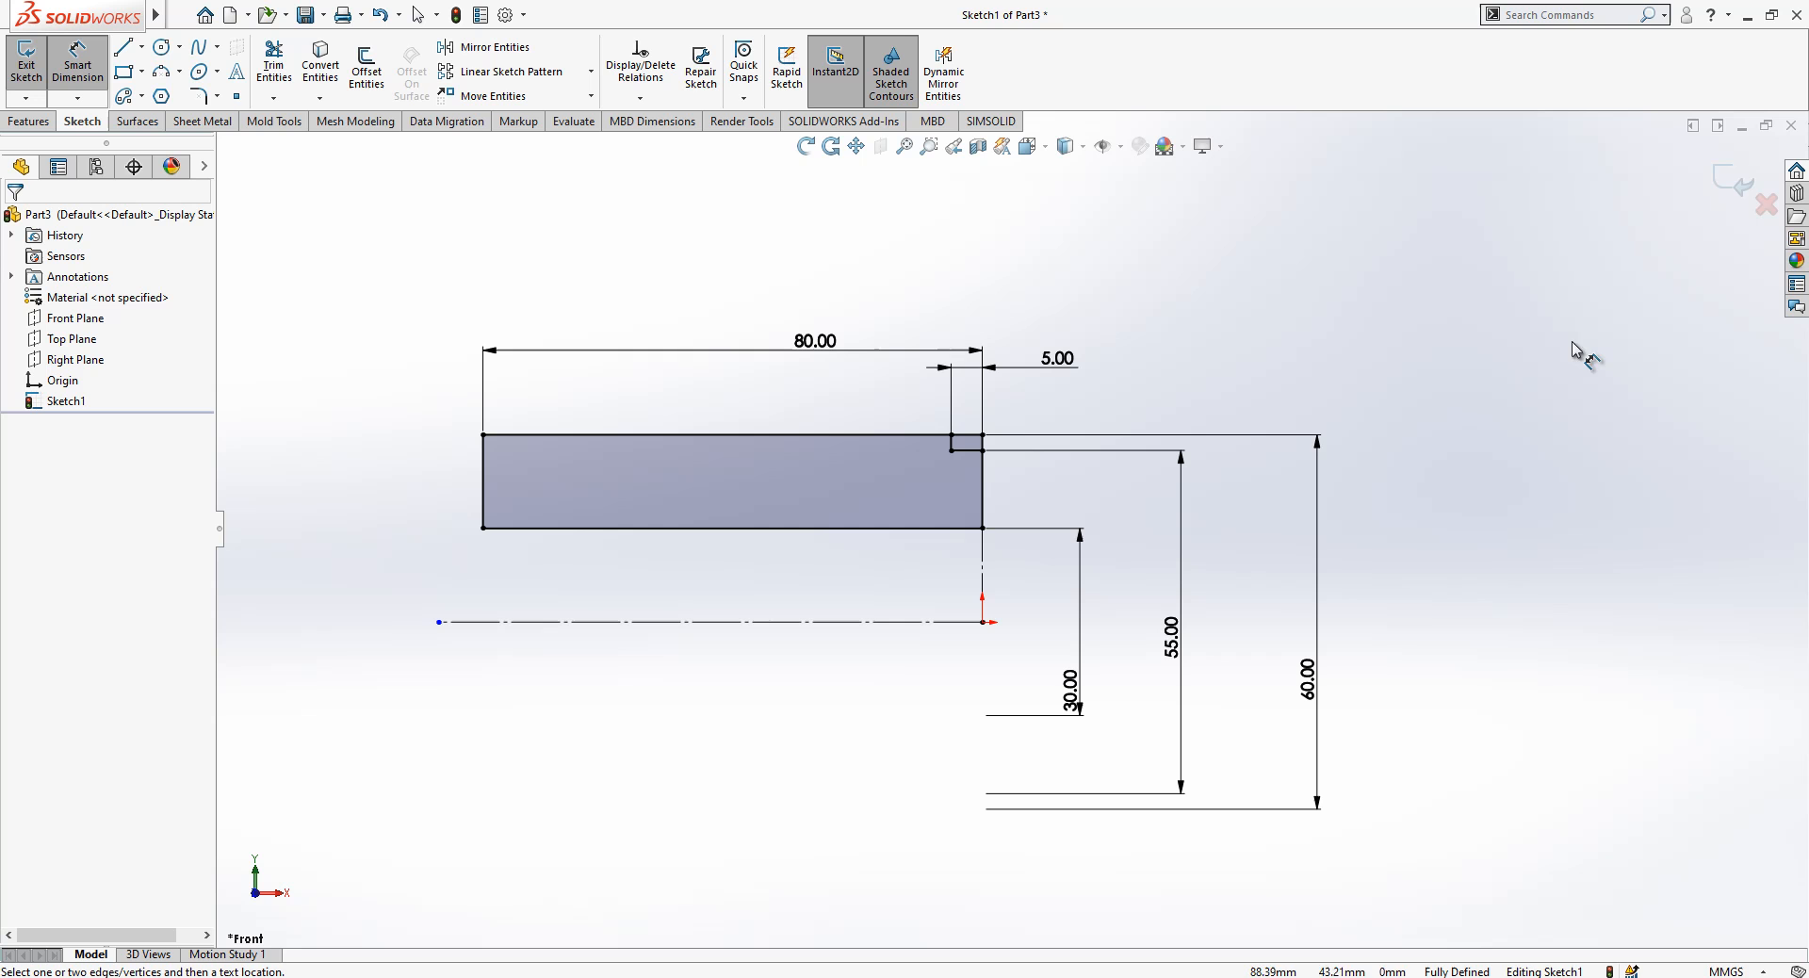
Step: Revolve the profile 360° about the centerline into a hollow stepped cylinder
left_click(24, 60)
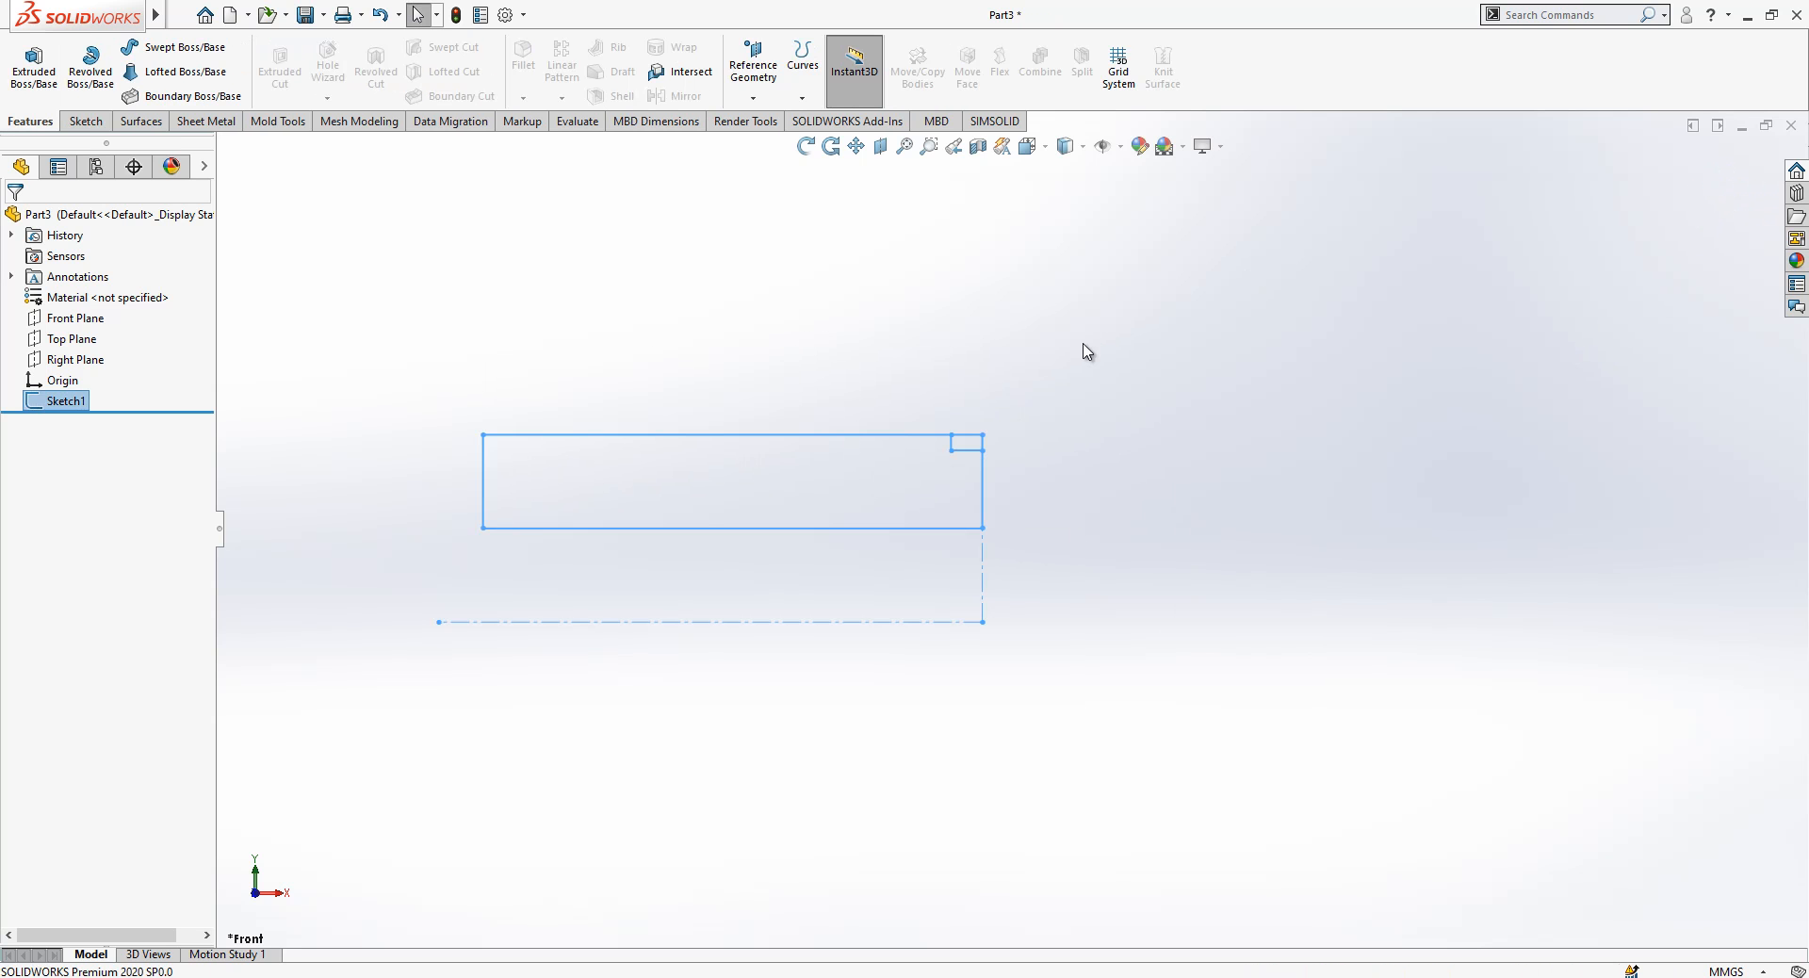
left_click(88, 66)
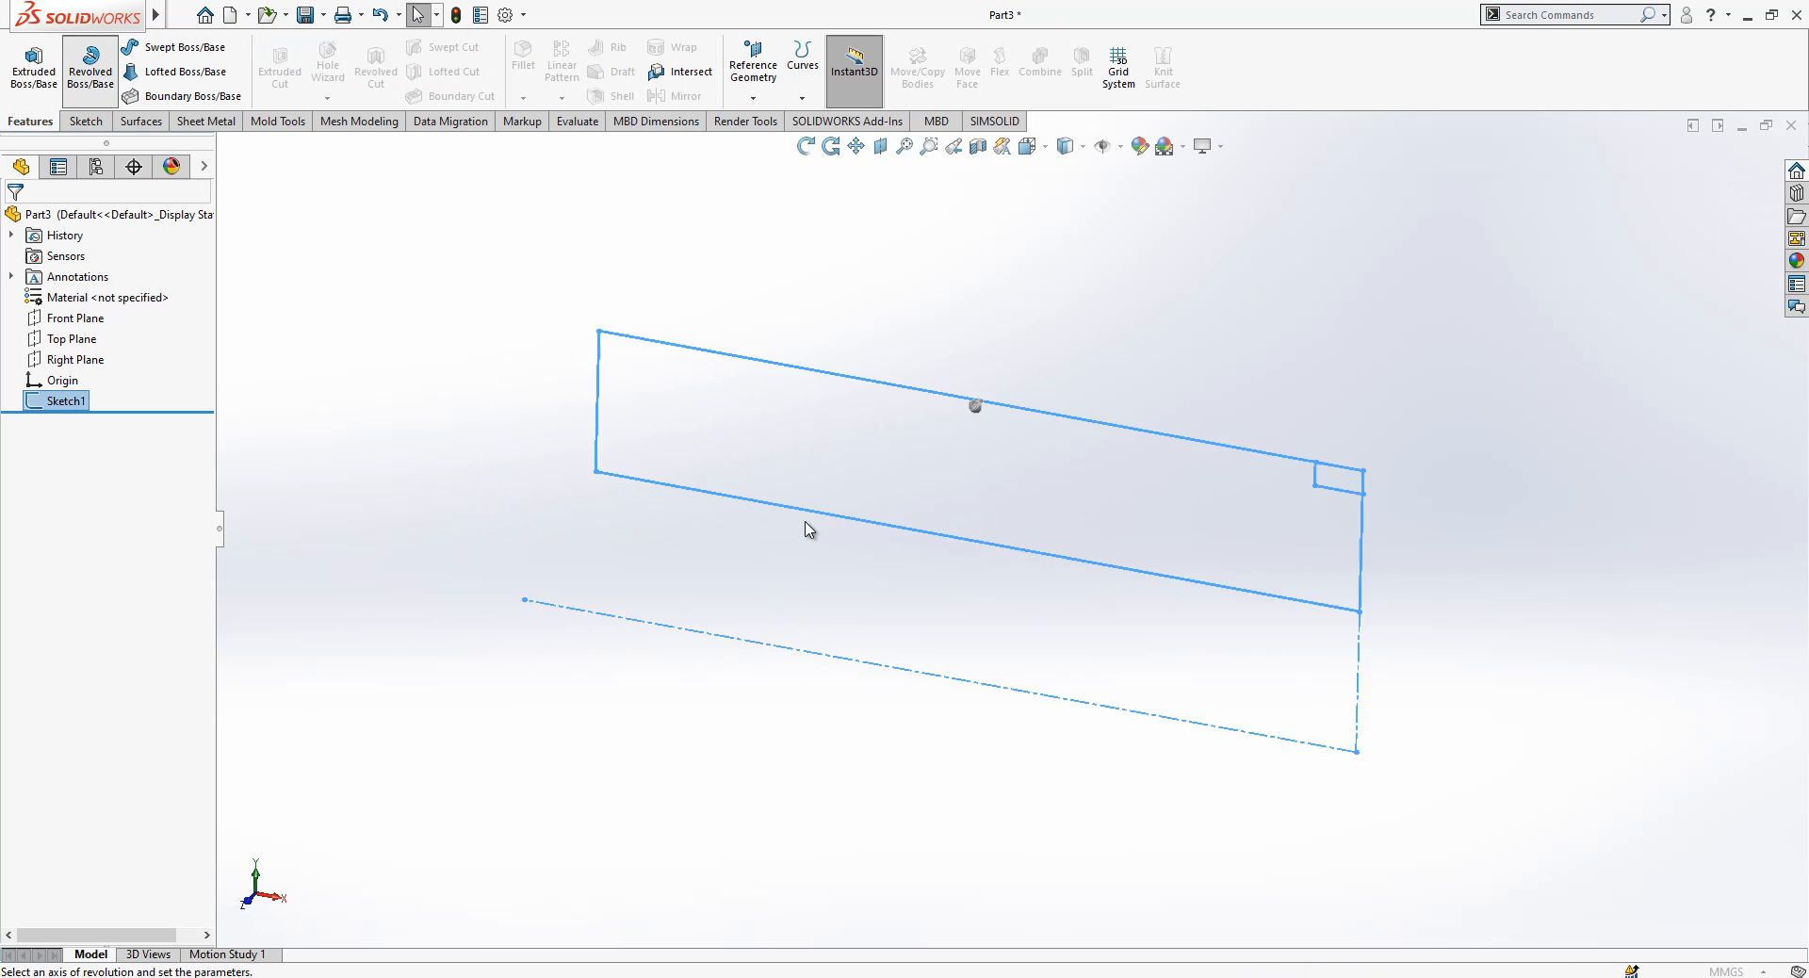
left_click(88, 66)
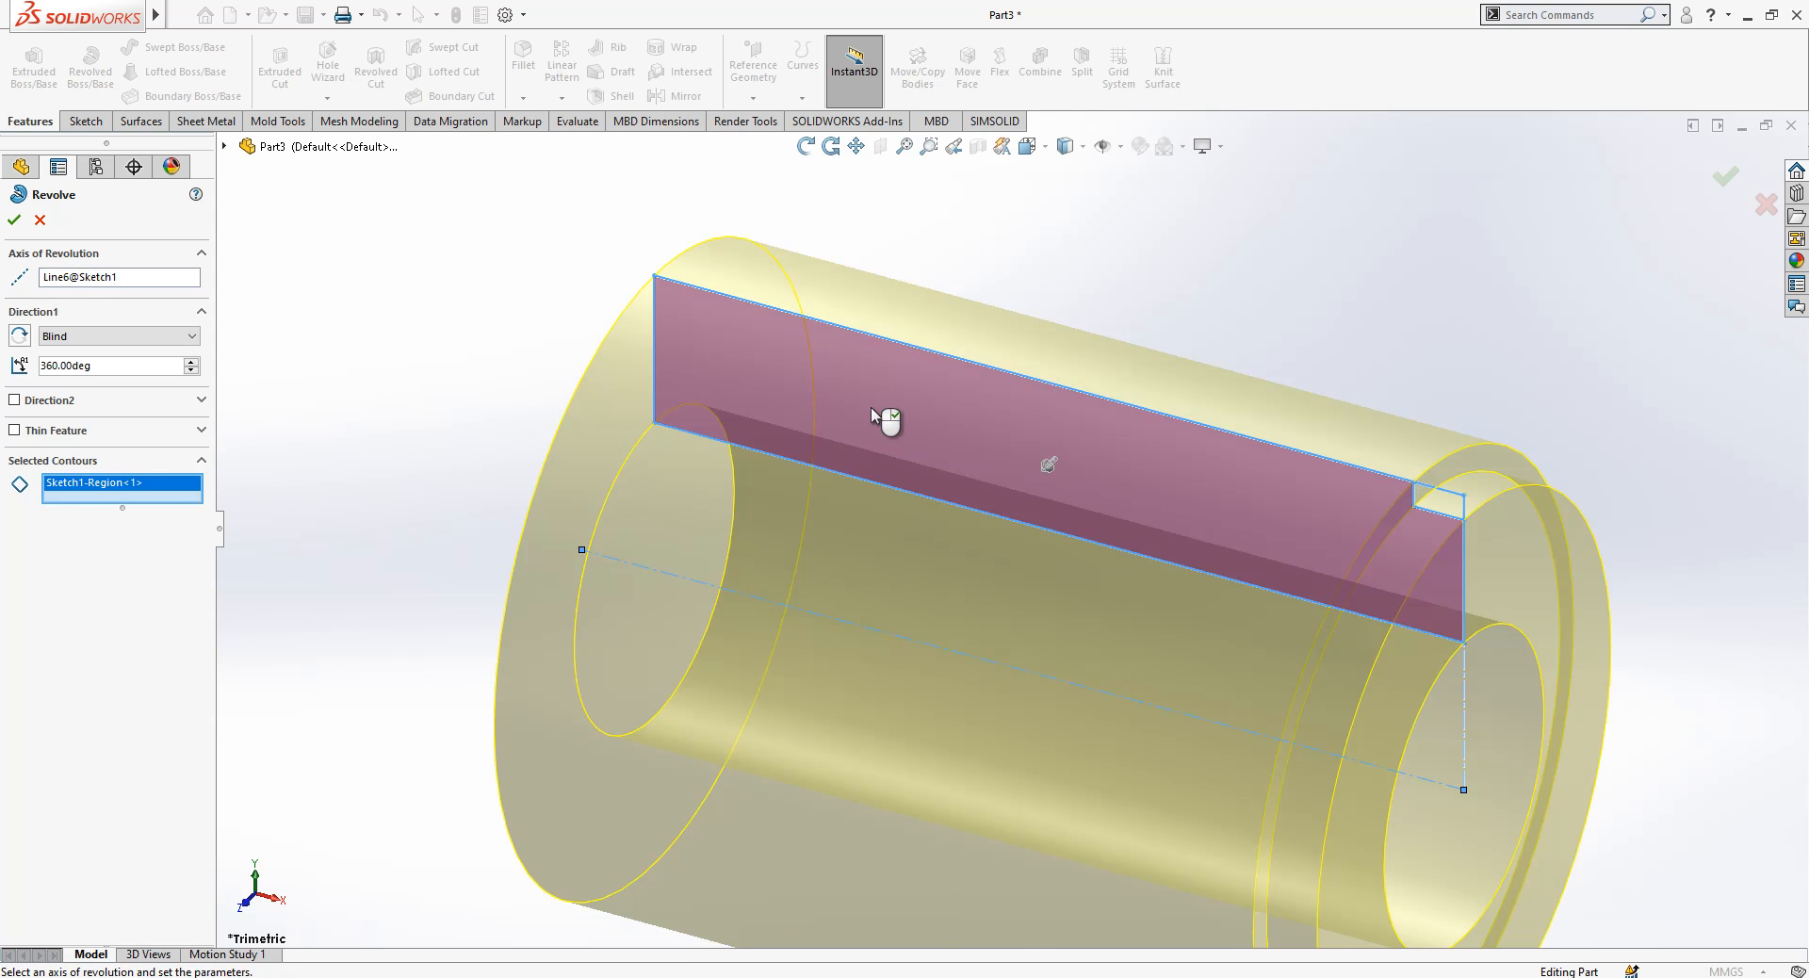
left_click_drag(881, 414, 433, 398)
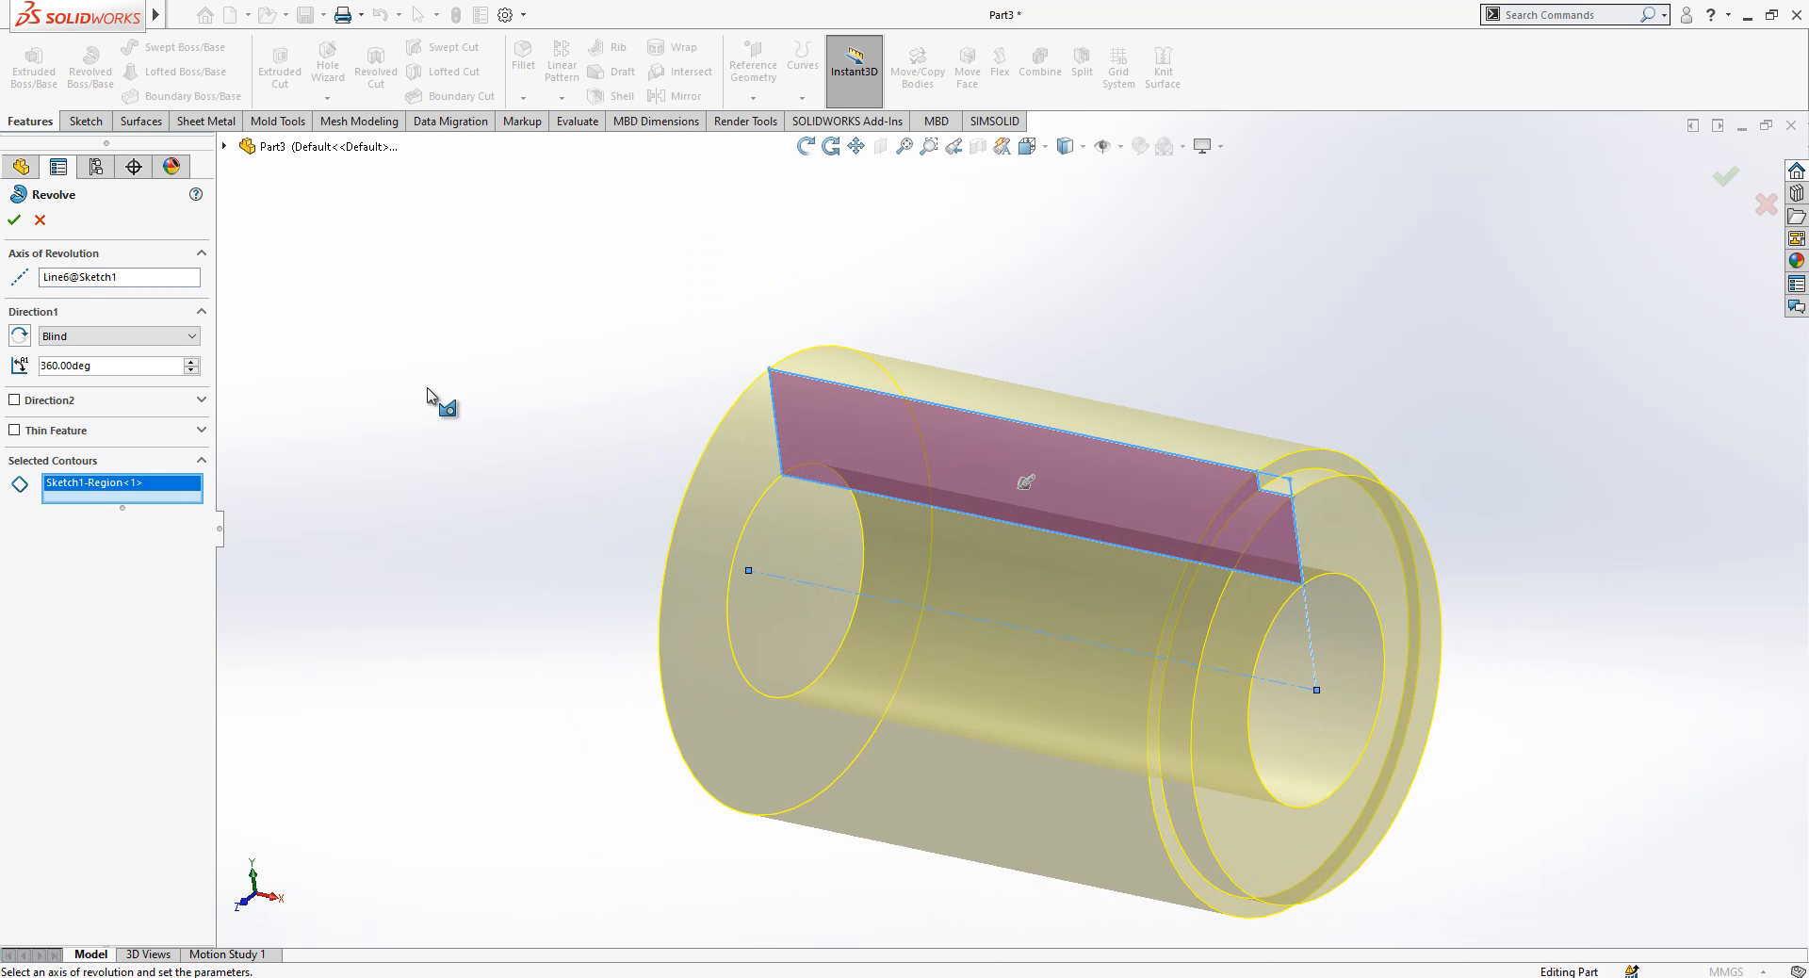
left_click(13, 219)
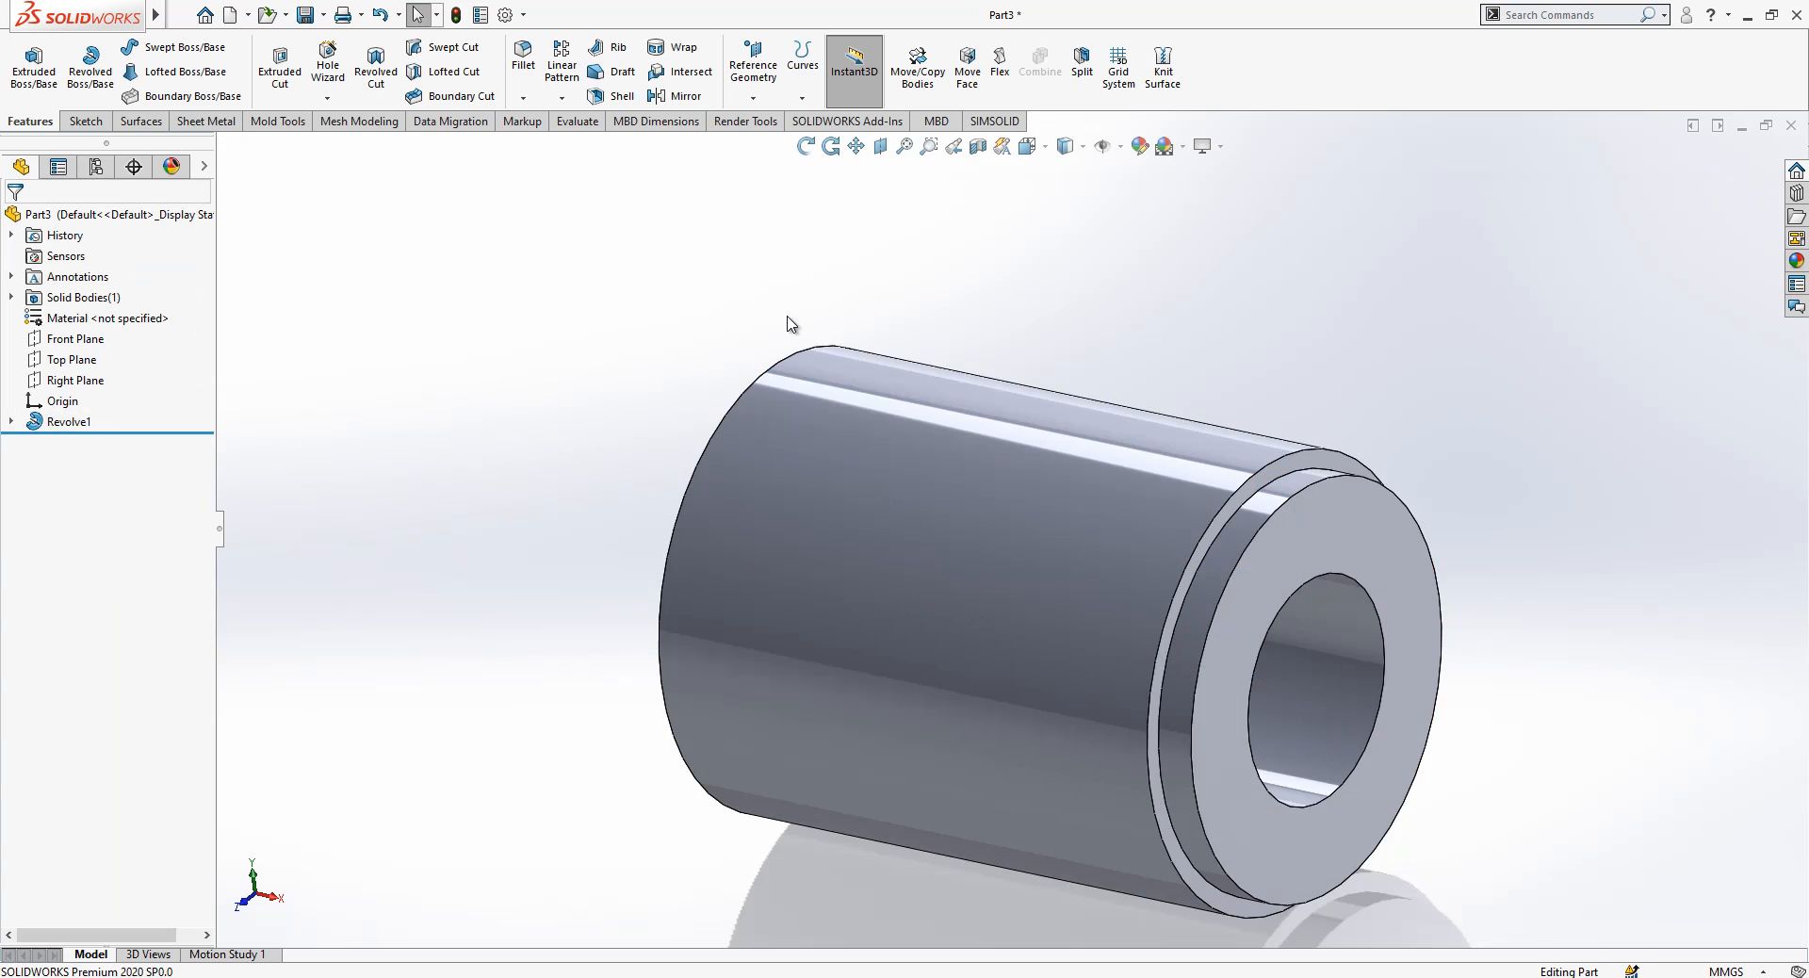
Step: Sketch a centre rectangle on the cylinder's end face at the bore's top edge
left_click(70, 420)
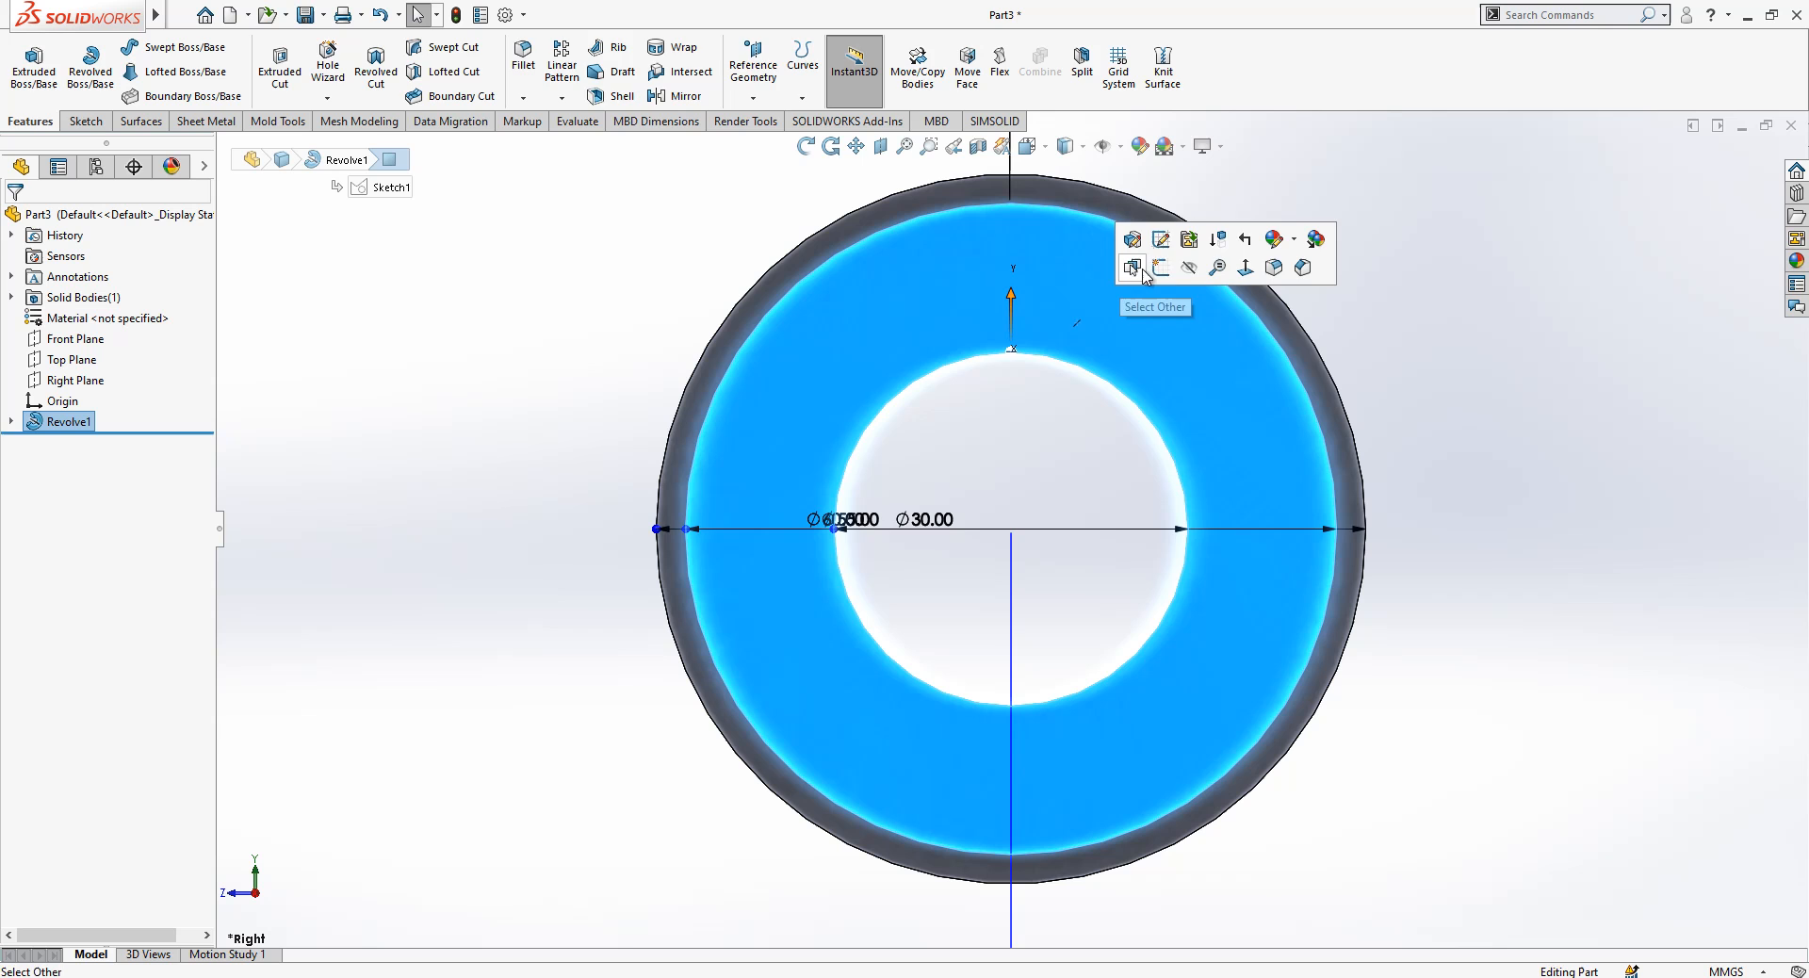
left_click(1132, 239)
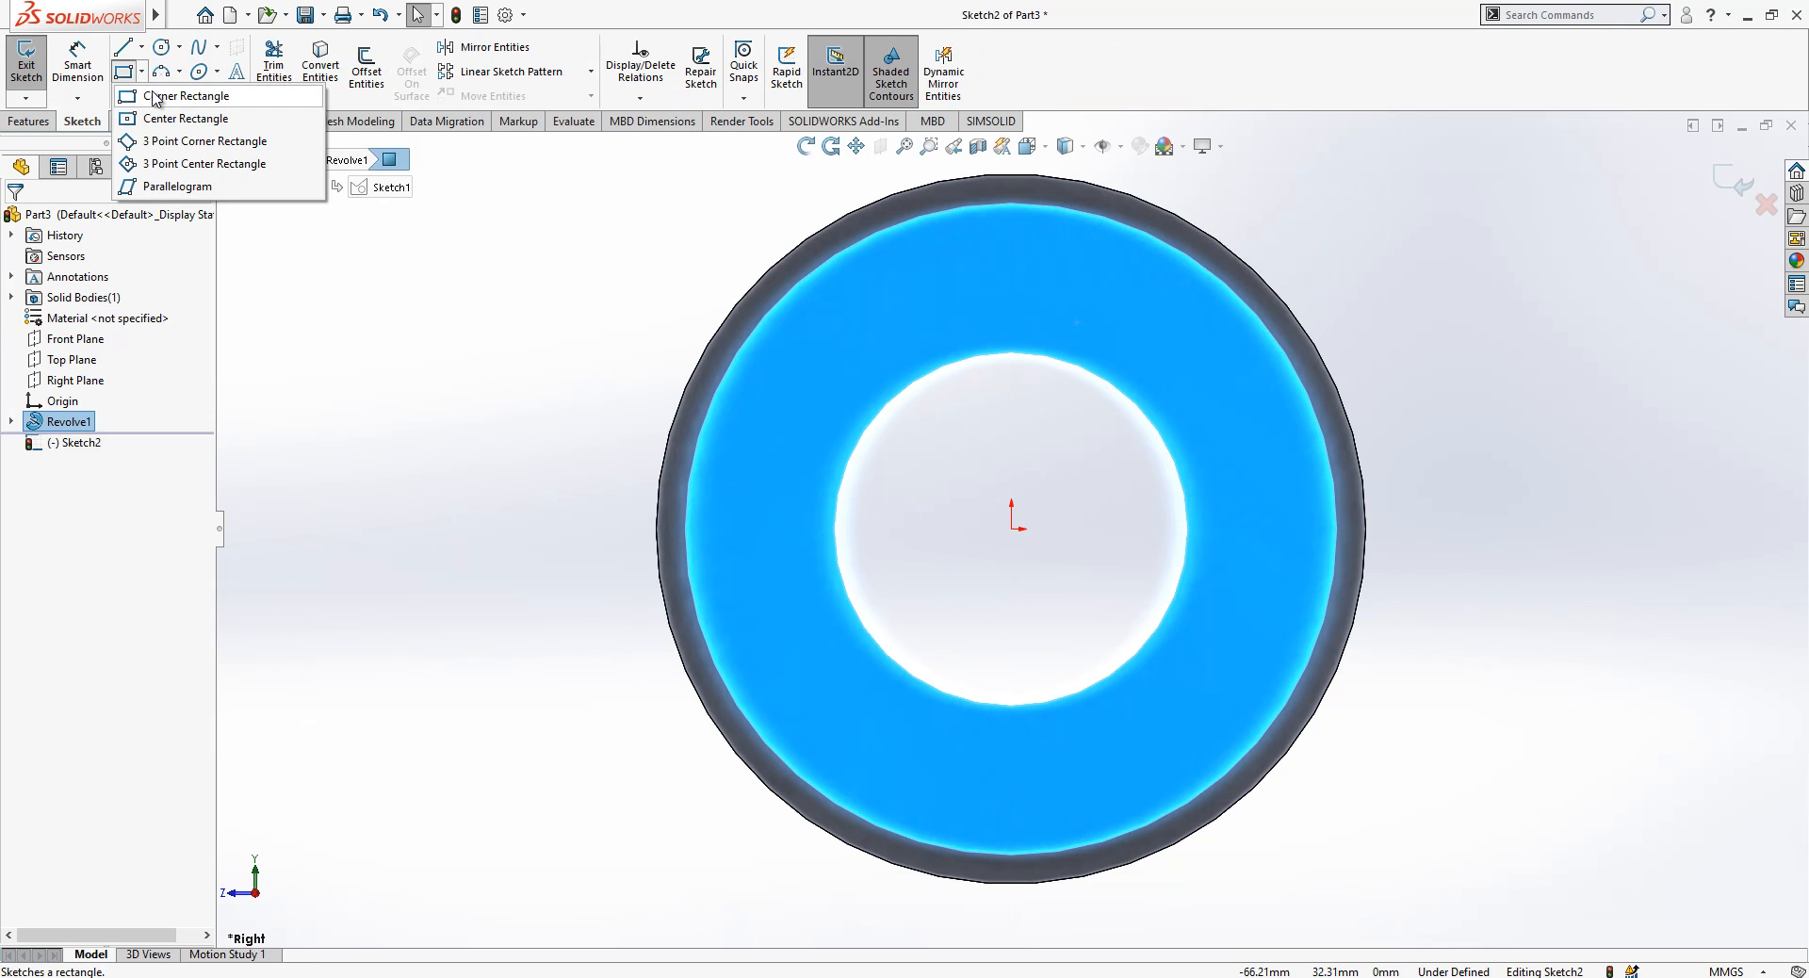
left_click(186, 96)
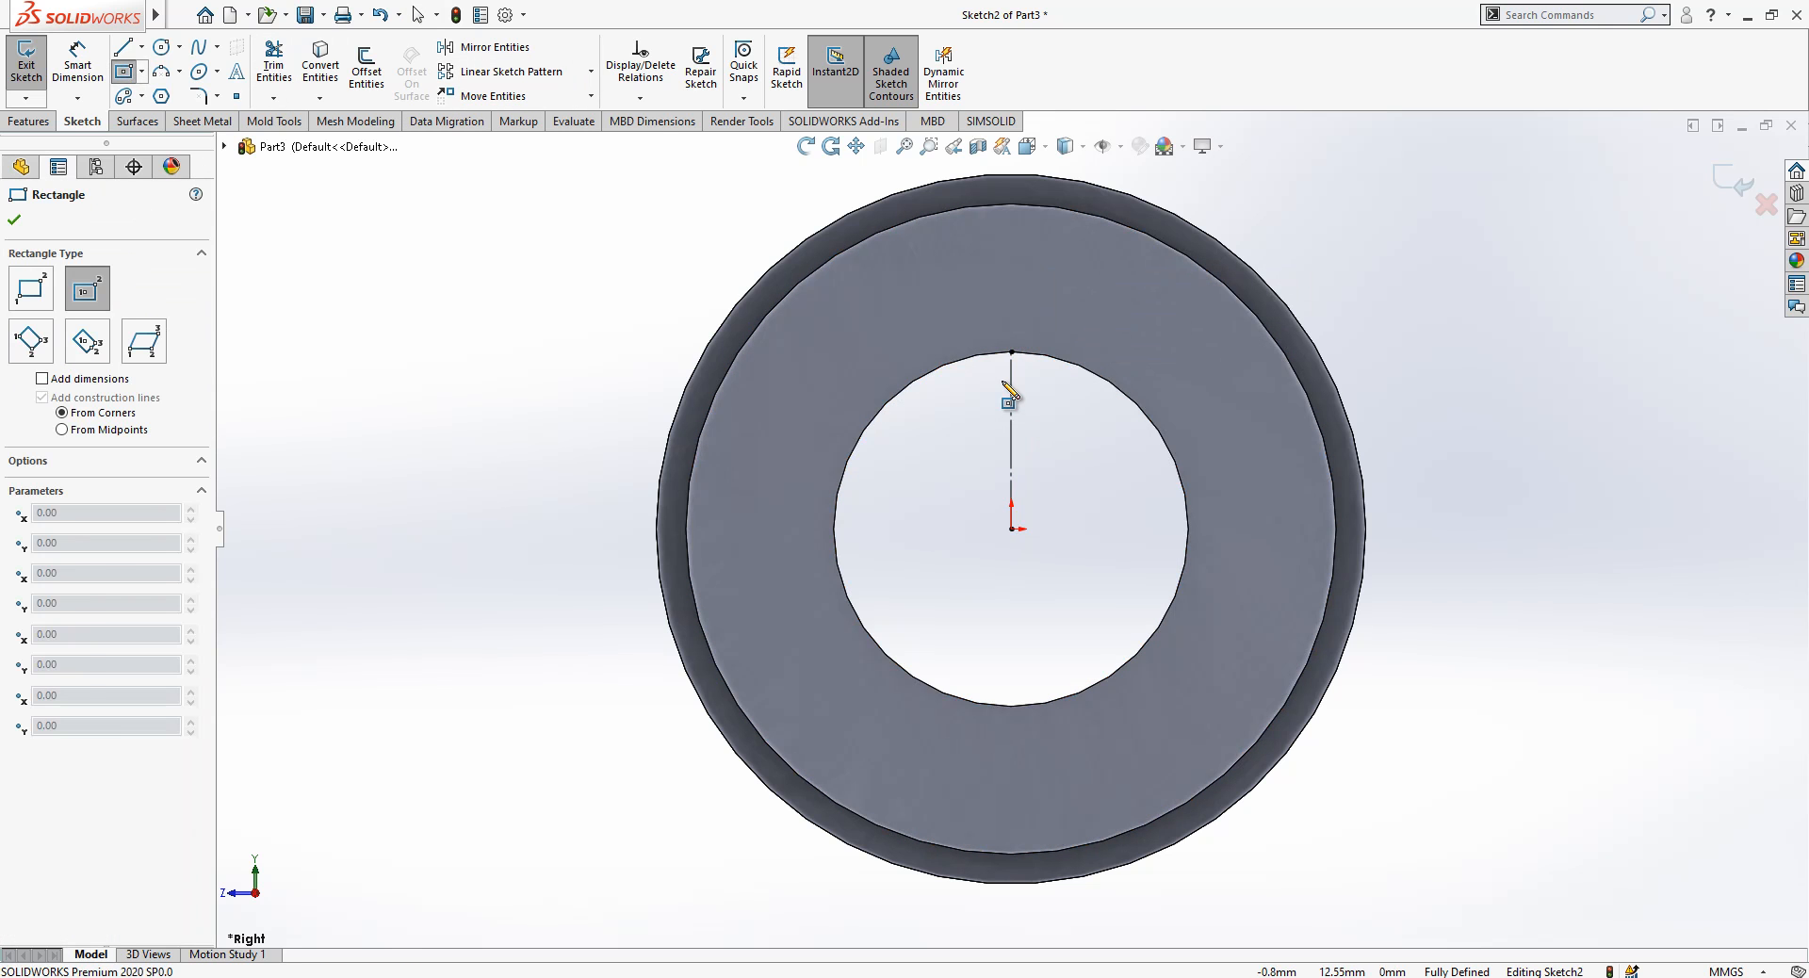
left_click_drag(1011, 352, 1049, 433)
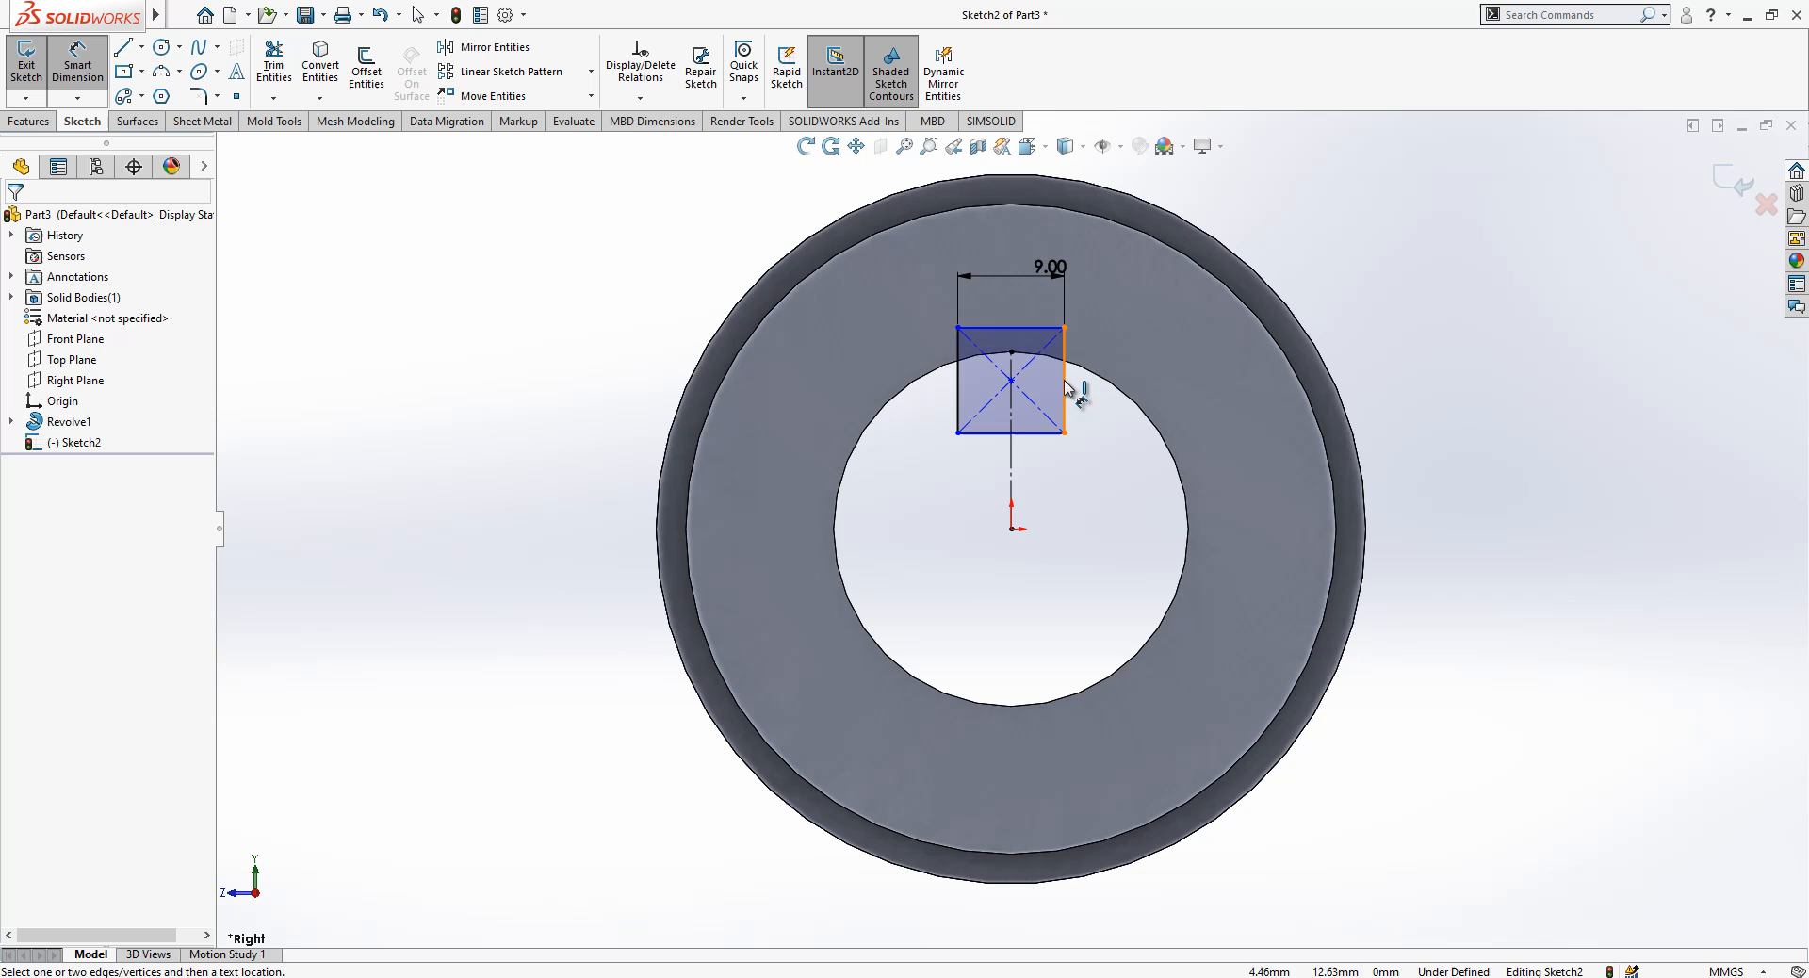
Step: Dimension the keyway rectangle 9 mm wide and 17.50 mm up from the part's centre
left_click(1011, 334)
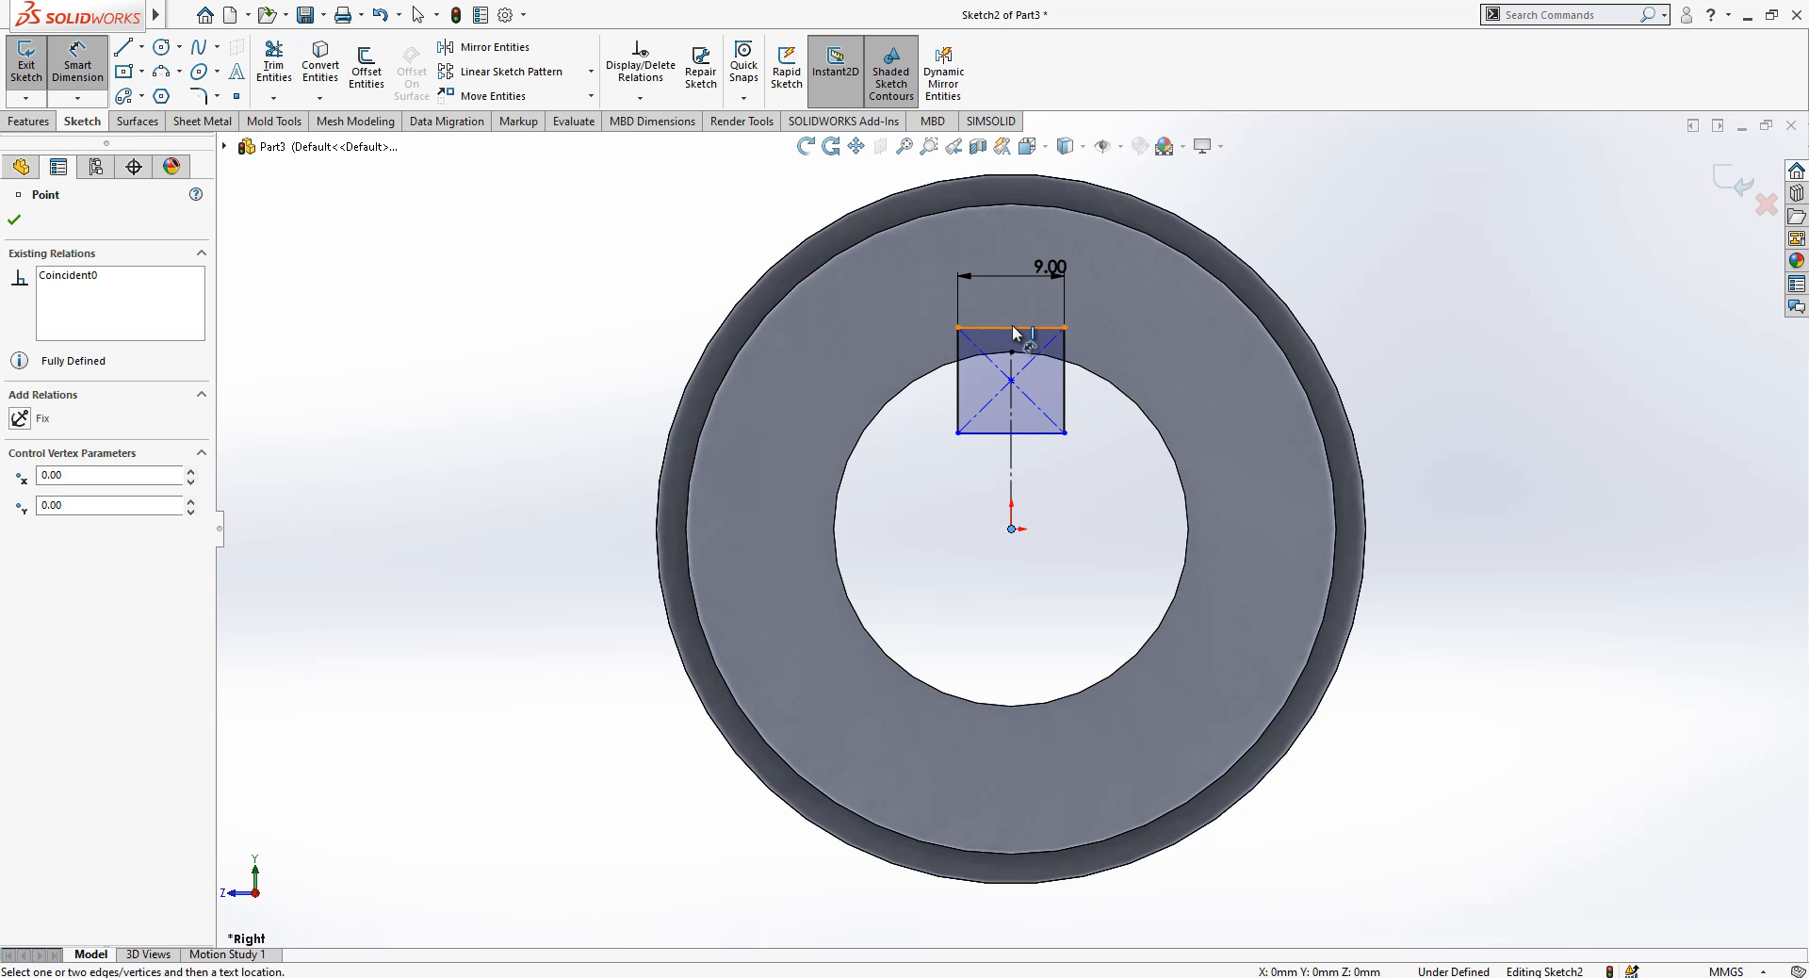
left_click(1148, 519)
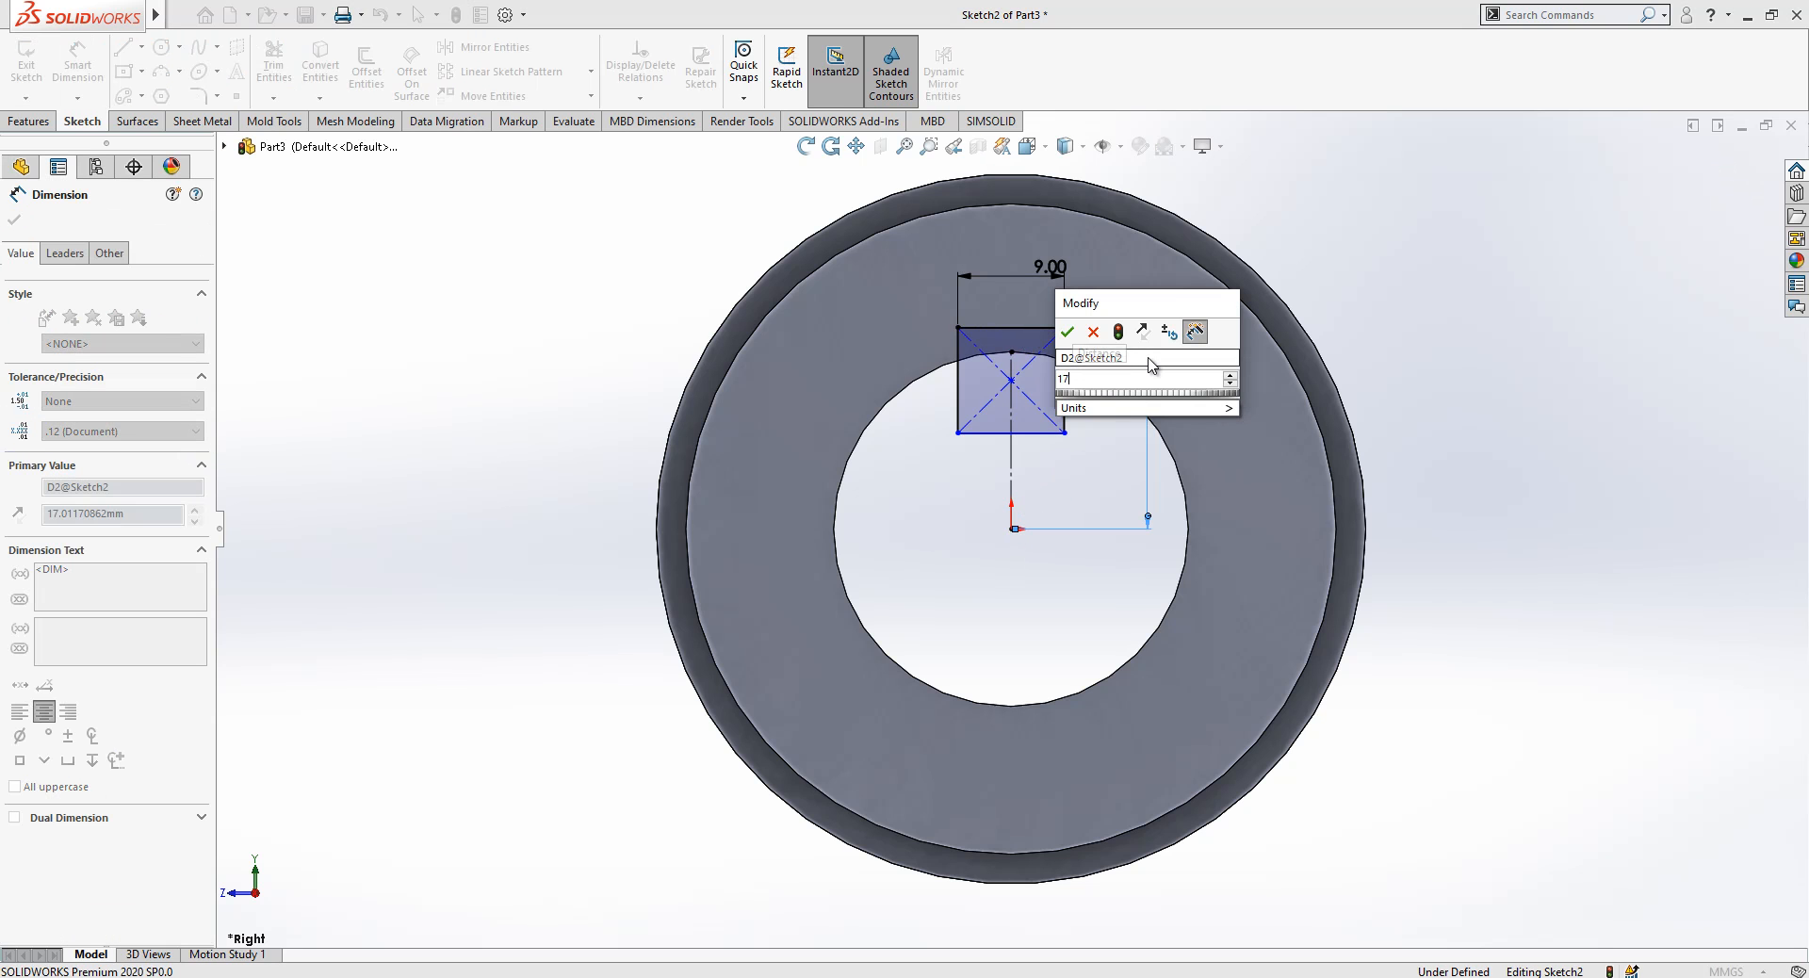
left_click(1066, 331)
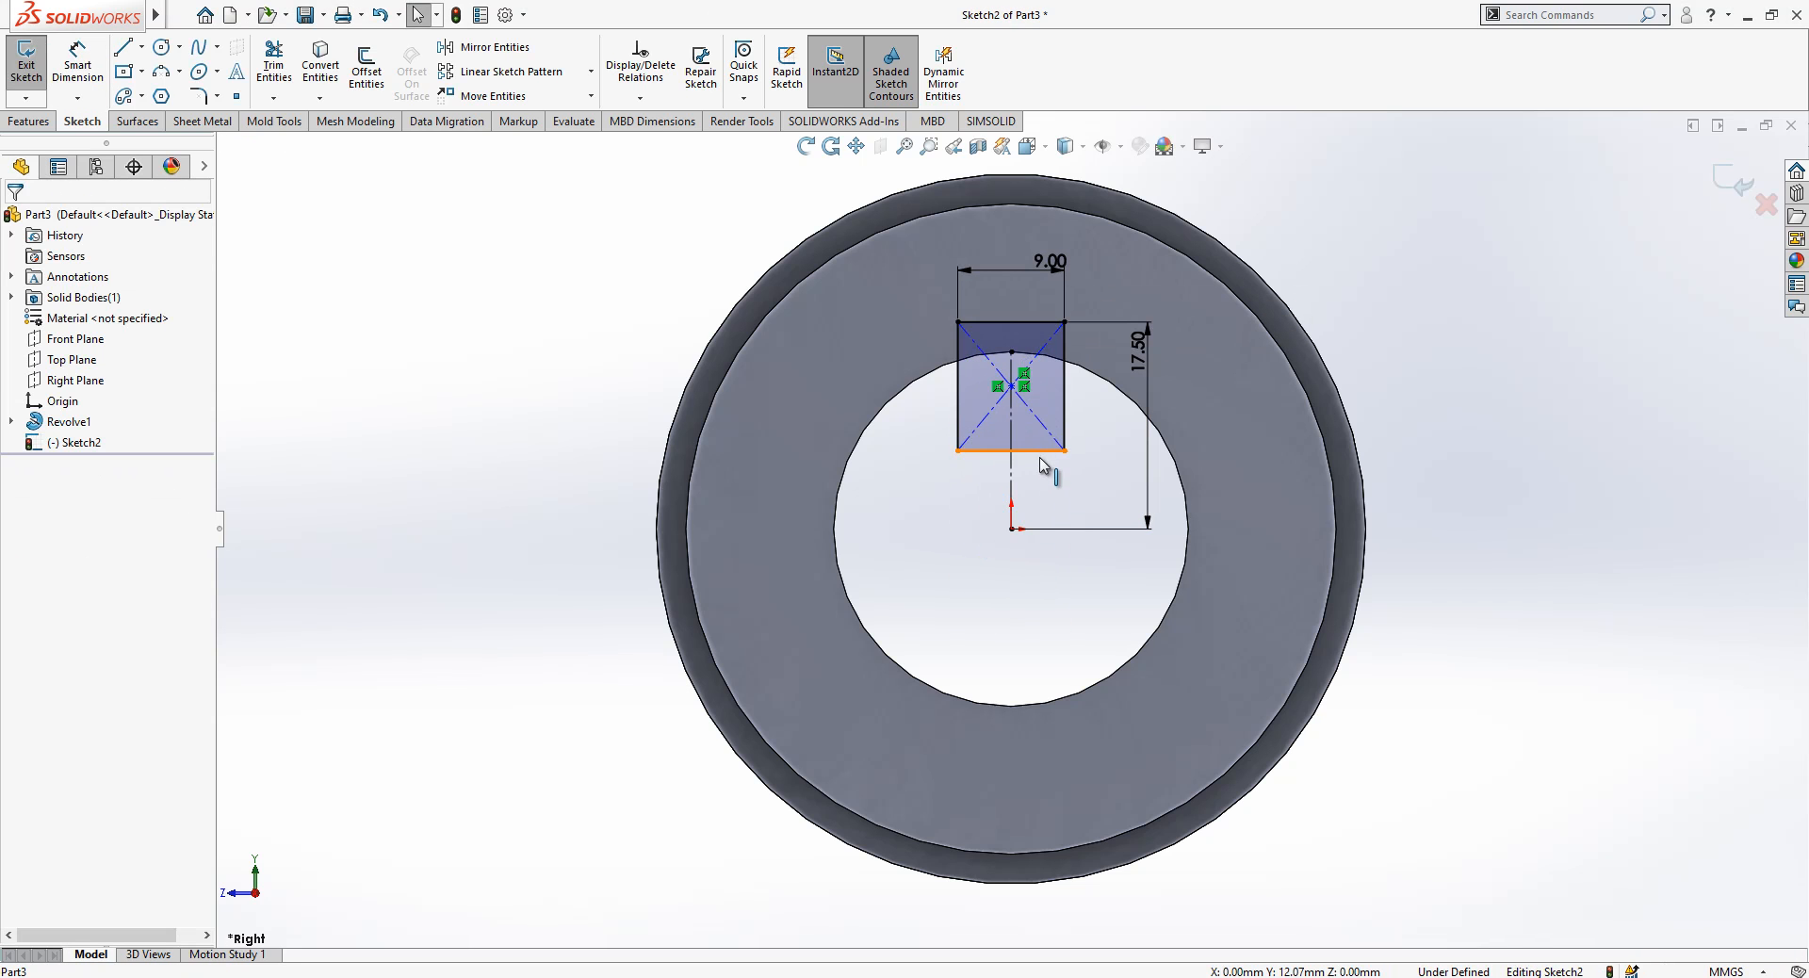
left_click(1011, 461)
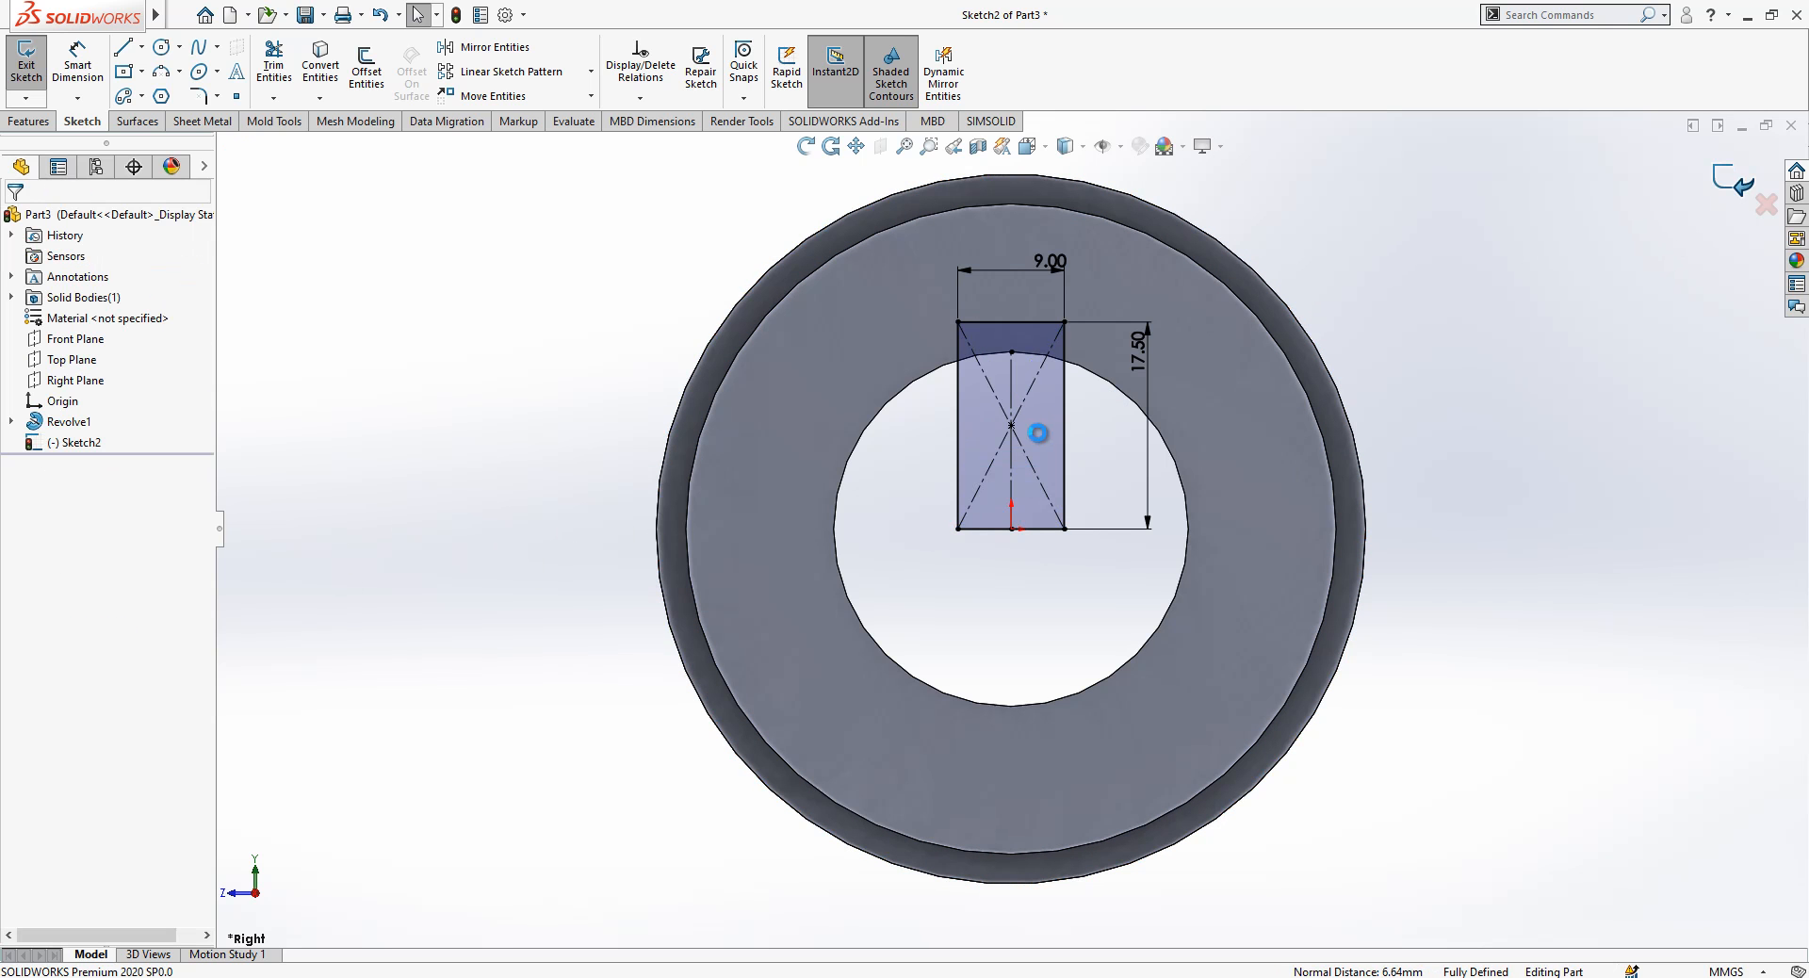
Step: Extrude-cut the rectangle Through All to form the keyway slot along the bore
left_click(24, 61)
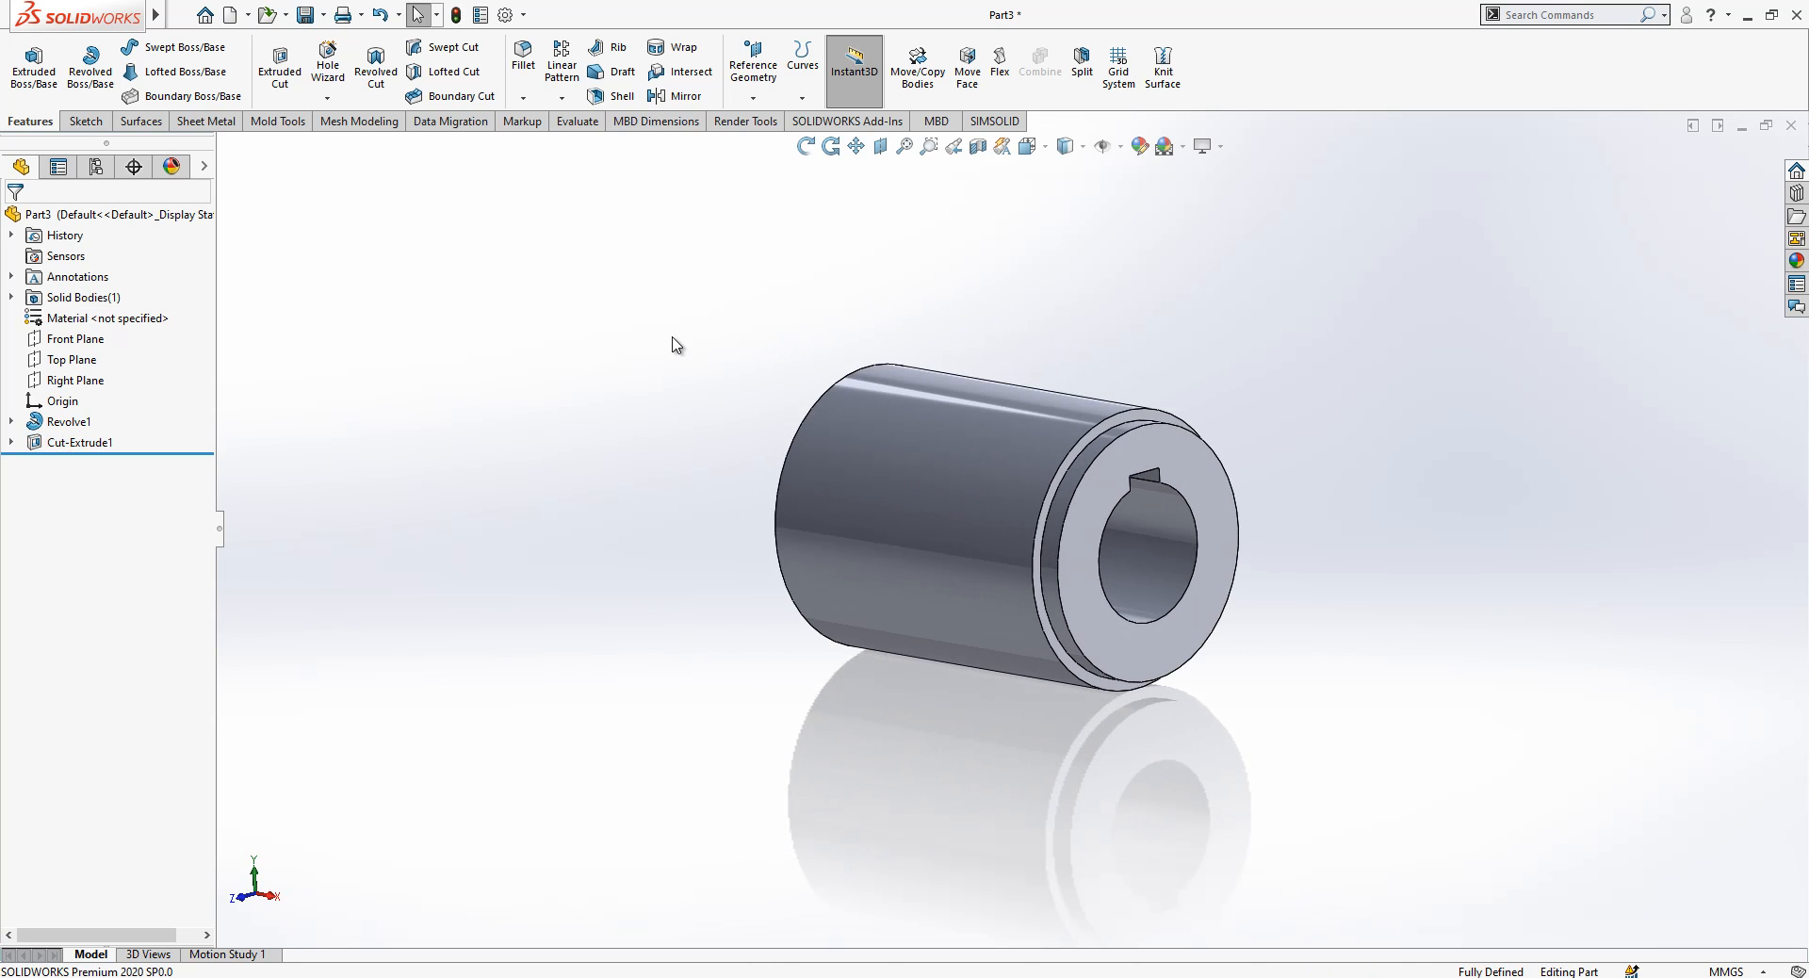
left_click(73, 337)
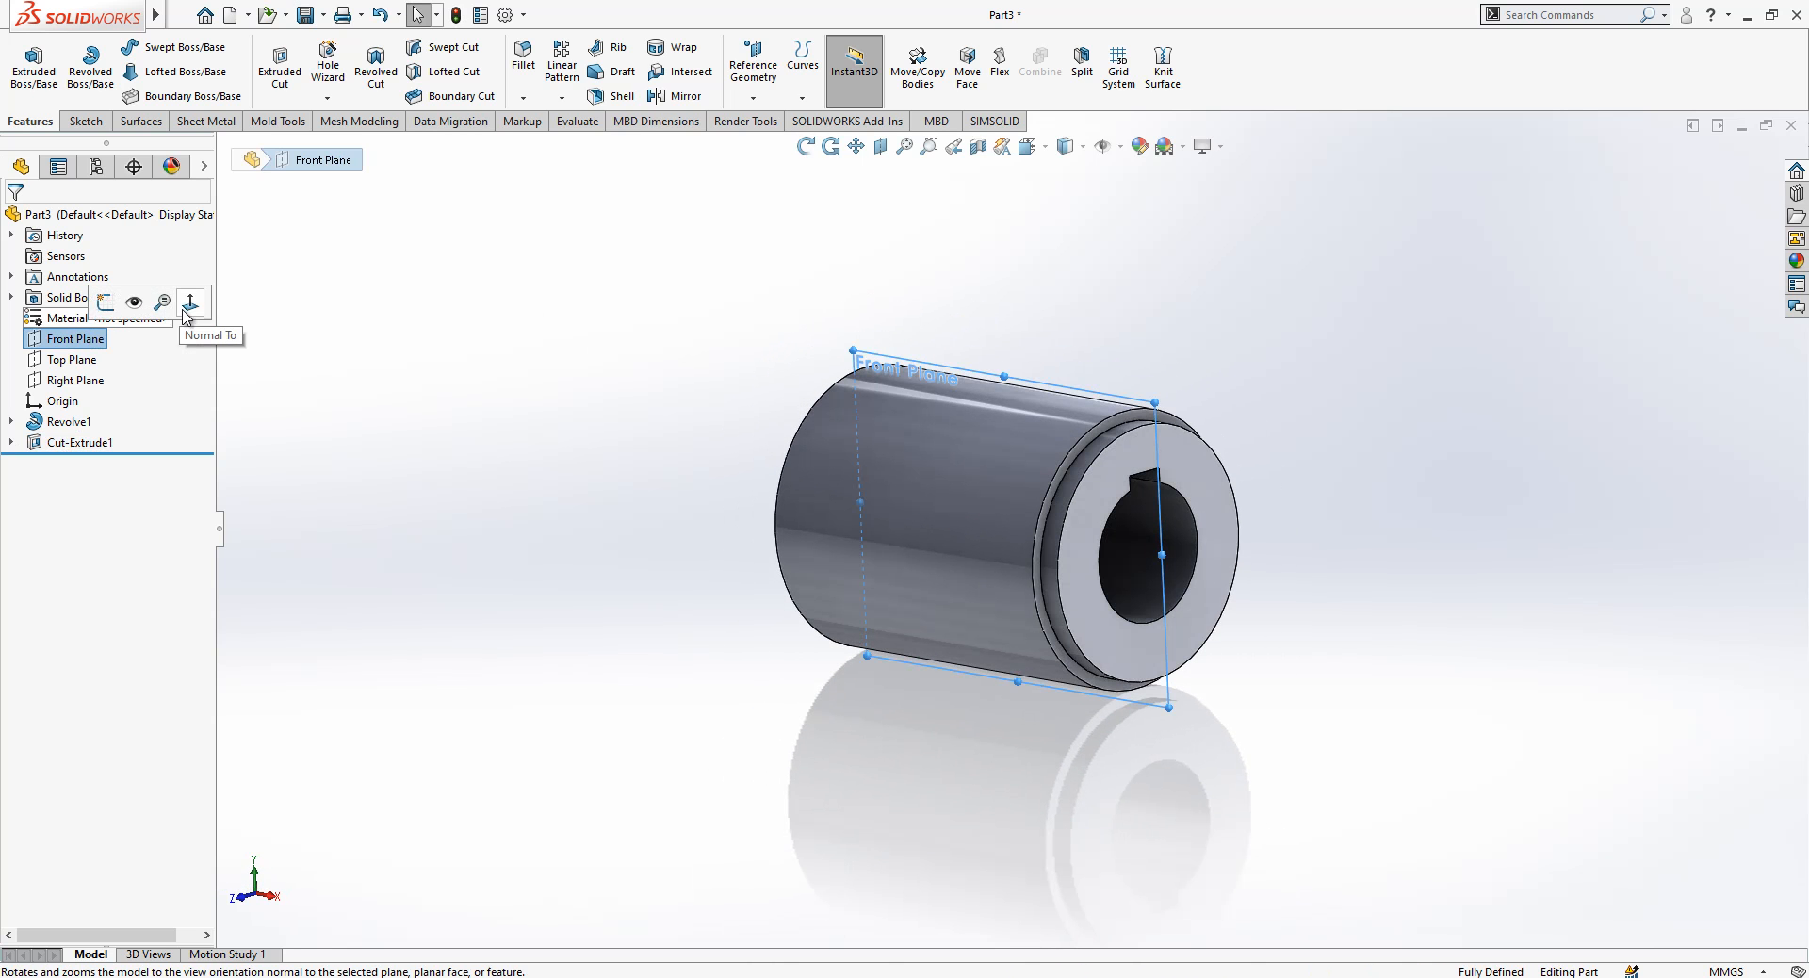
Step: Sketch a vertical centerline and trapezoid thread profile on the Front Plane at the cylinder's top edge
left_click(193, 301)
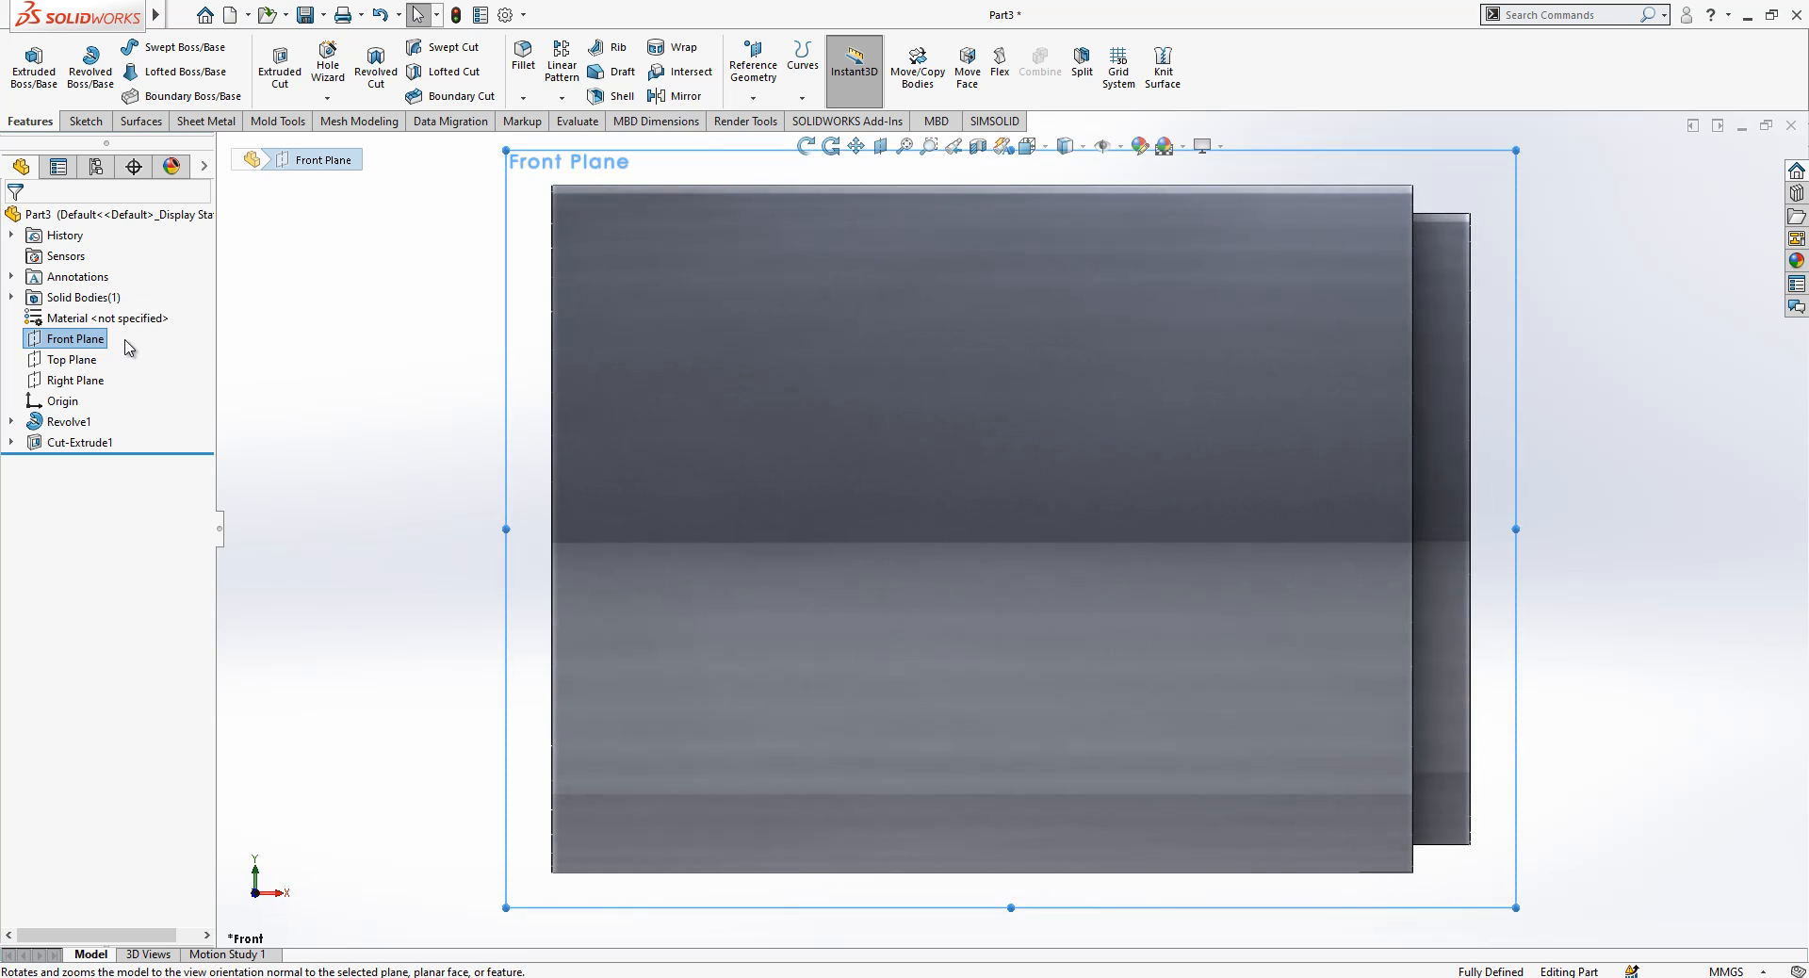
right_click(73, 337)
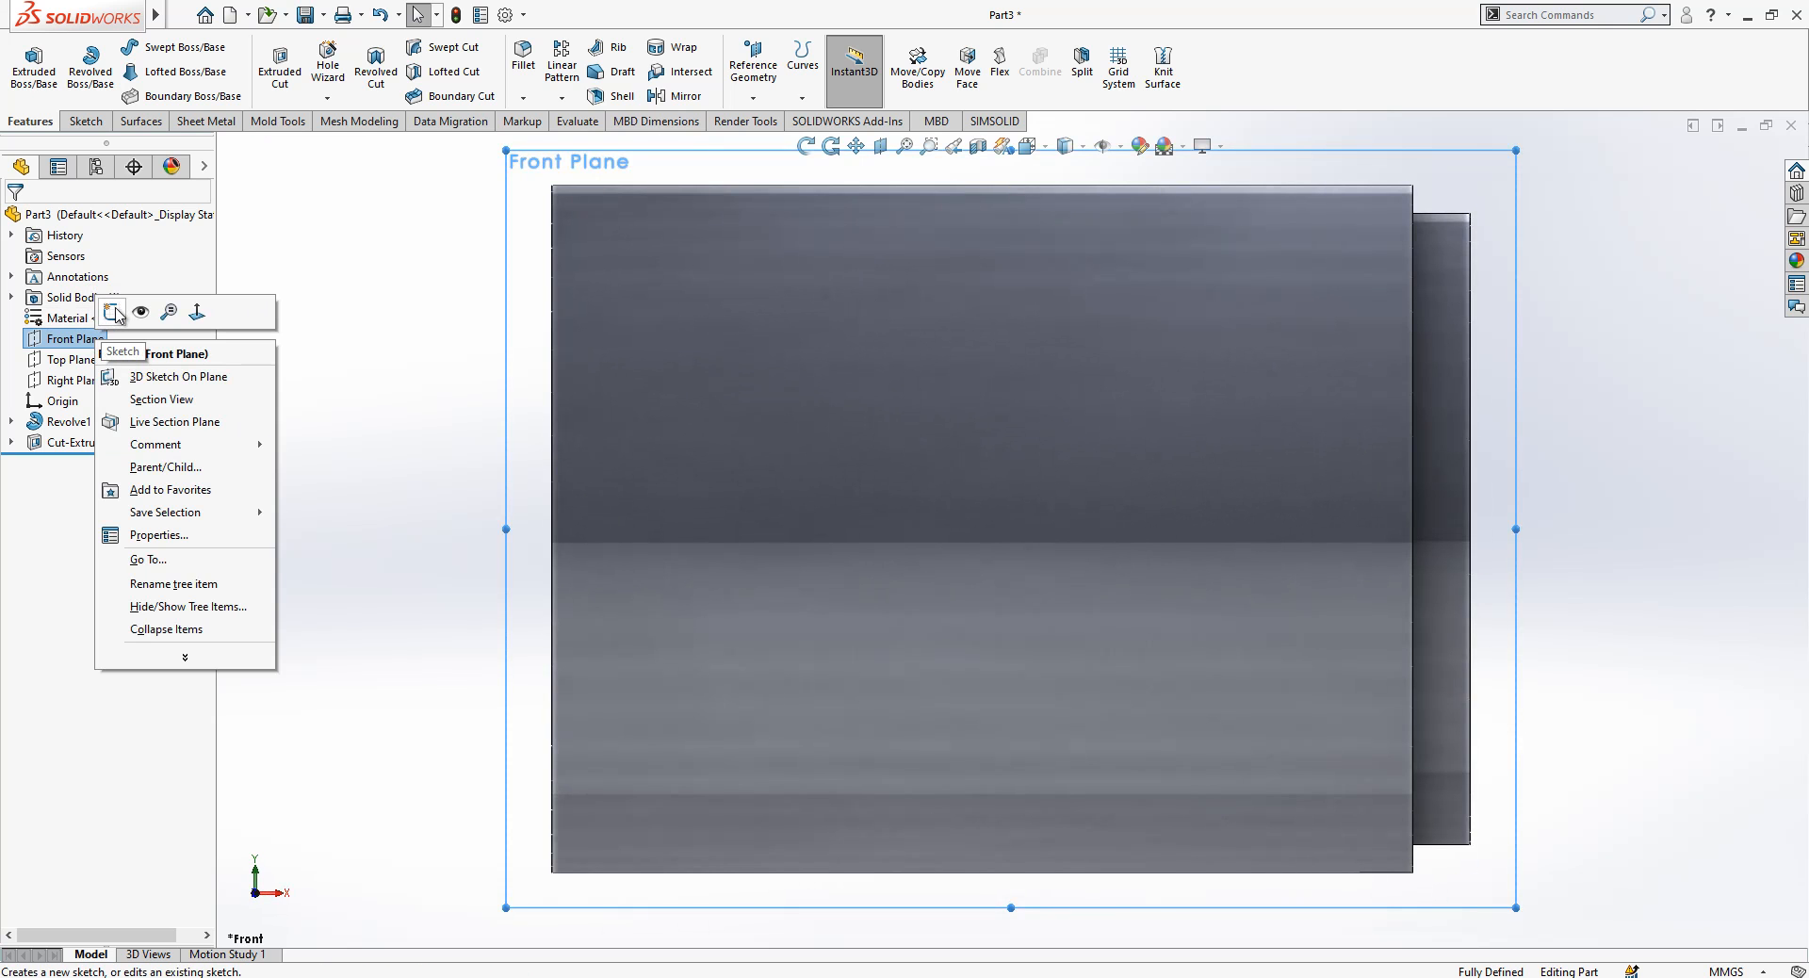
left_click(121, 351)
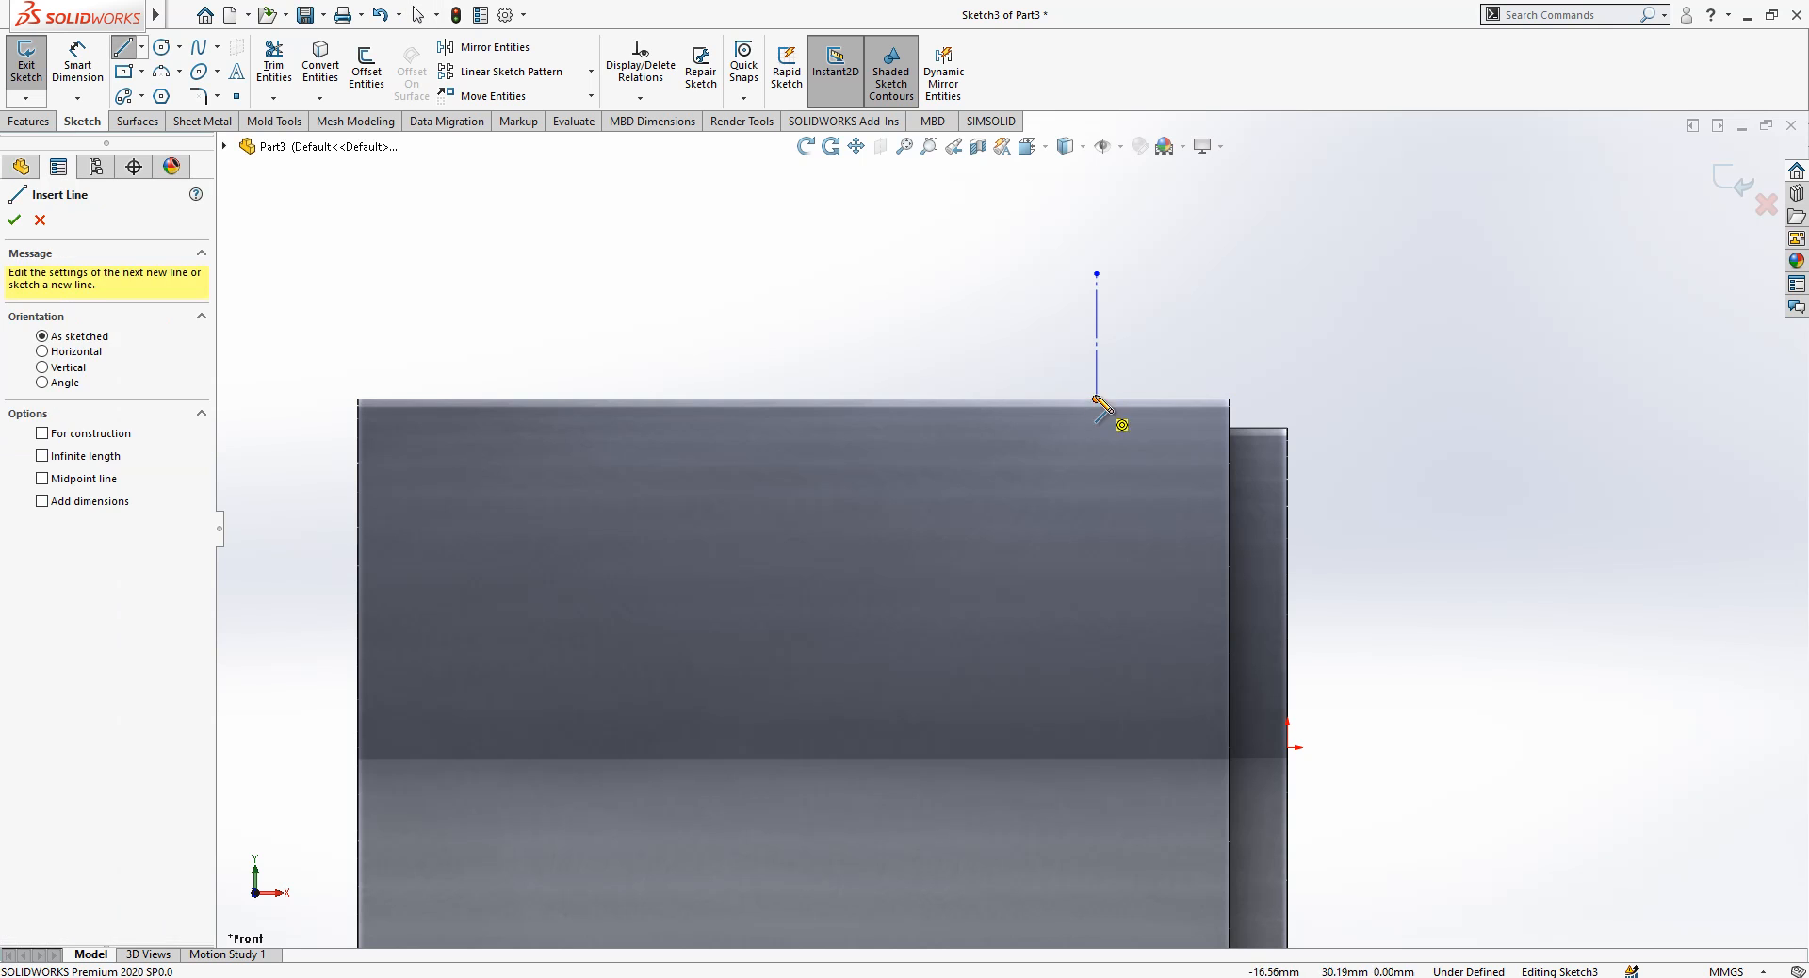
left_click(1097, 398)
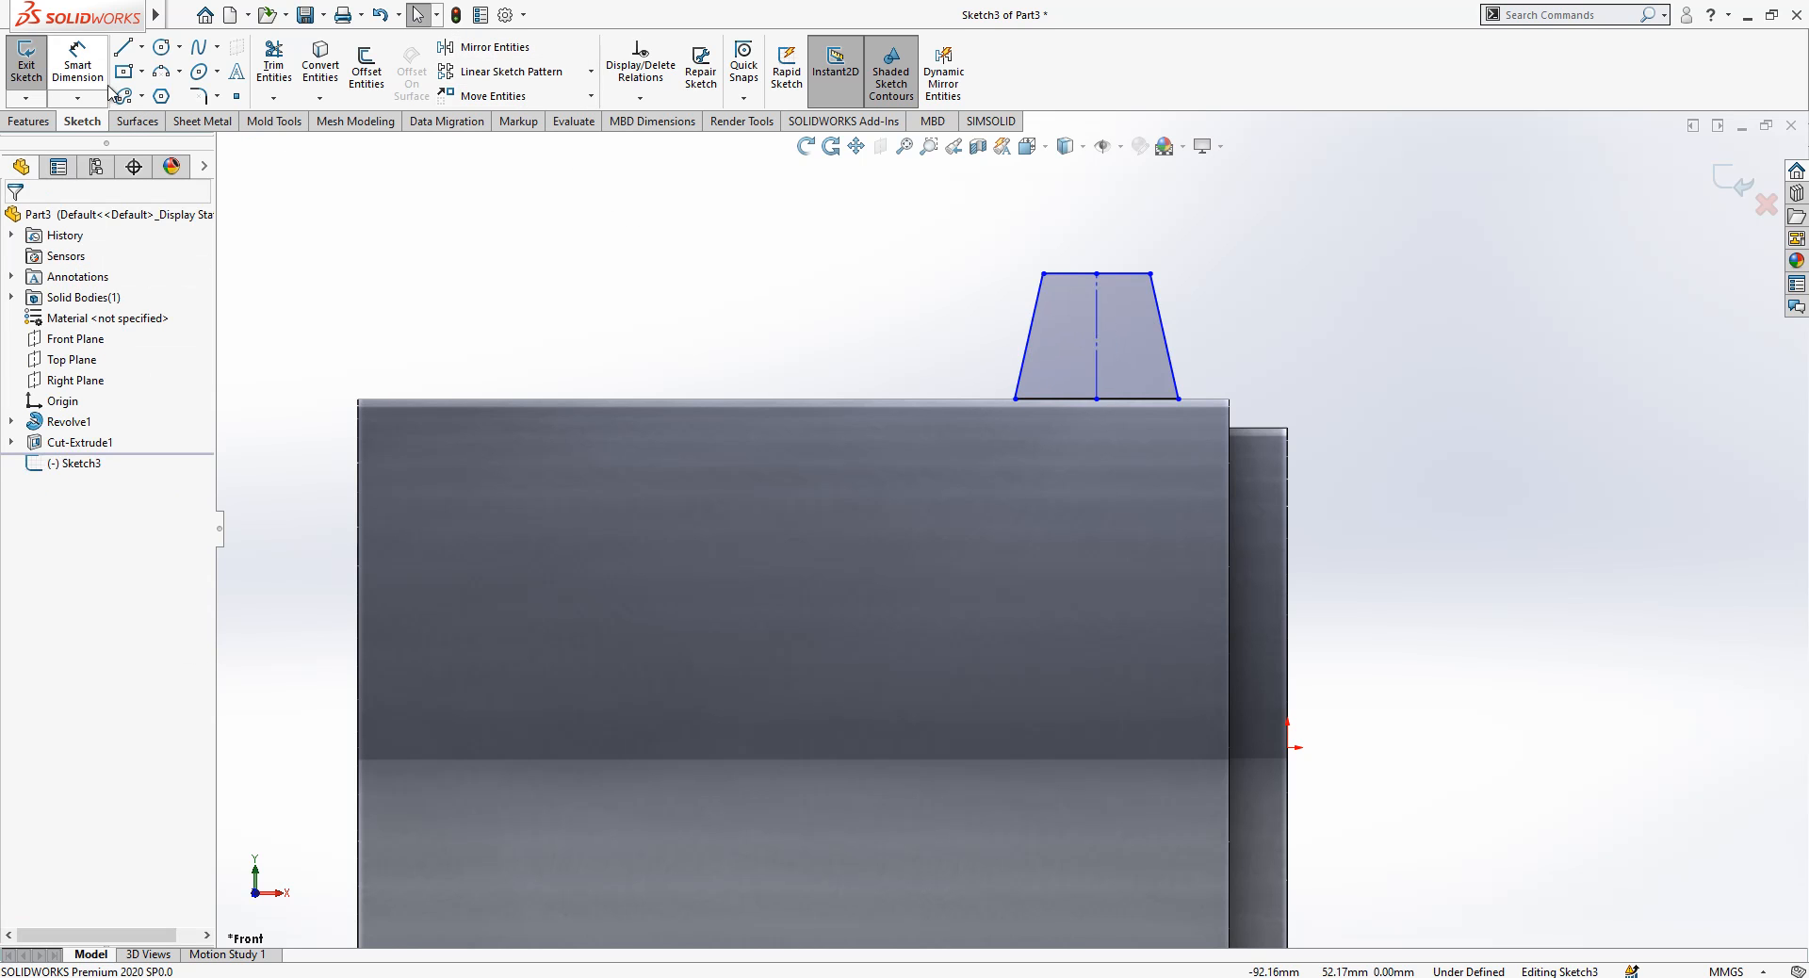
Step: Dimension the trapezoid's 10 mm base width and 8 mm offset from the cylinder end
left_click(1096, 402)
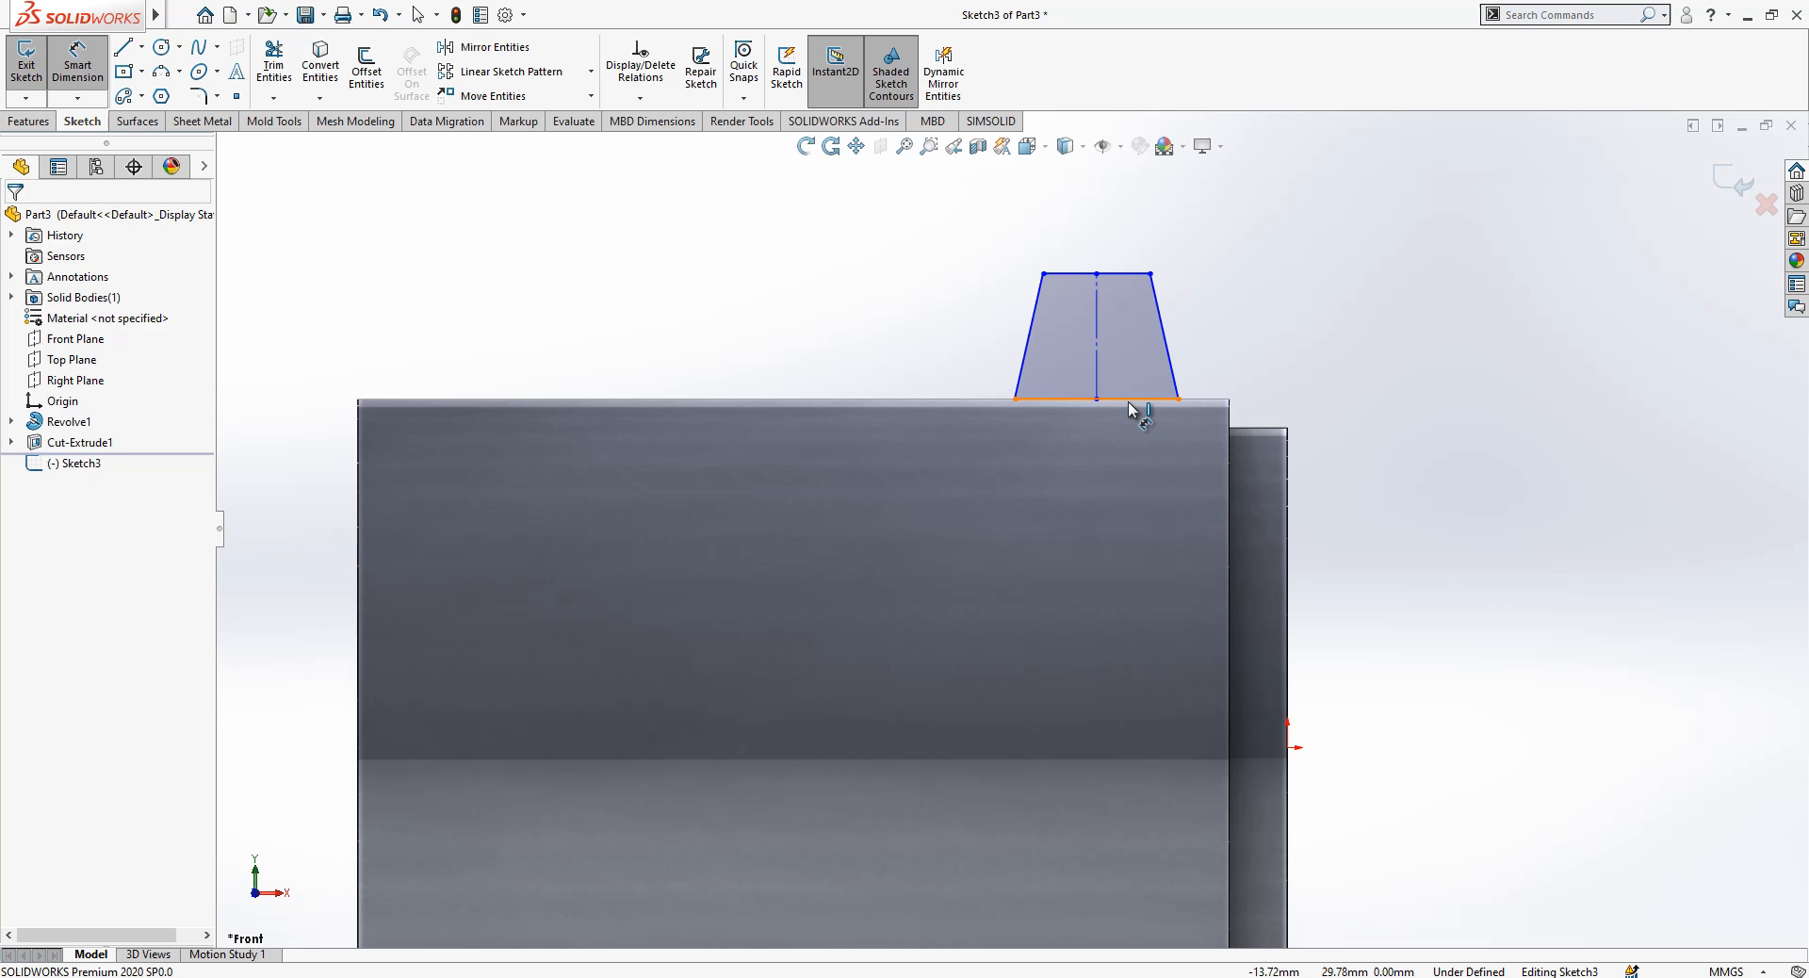
left_click(1092, 398)
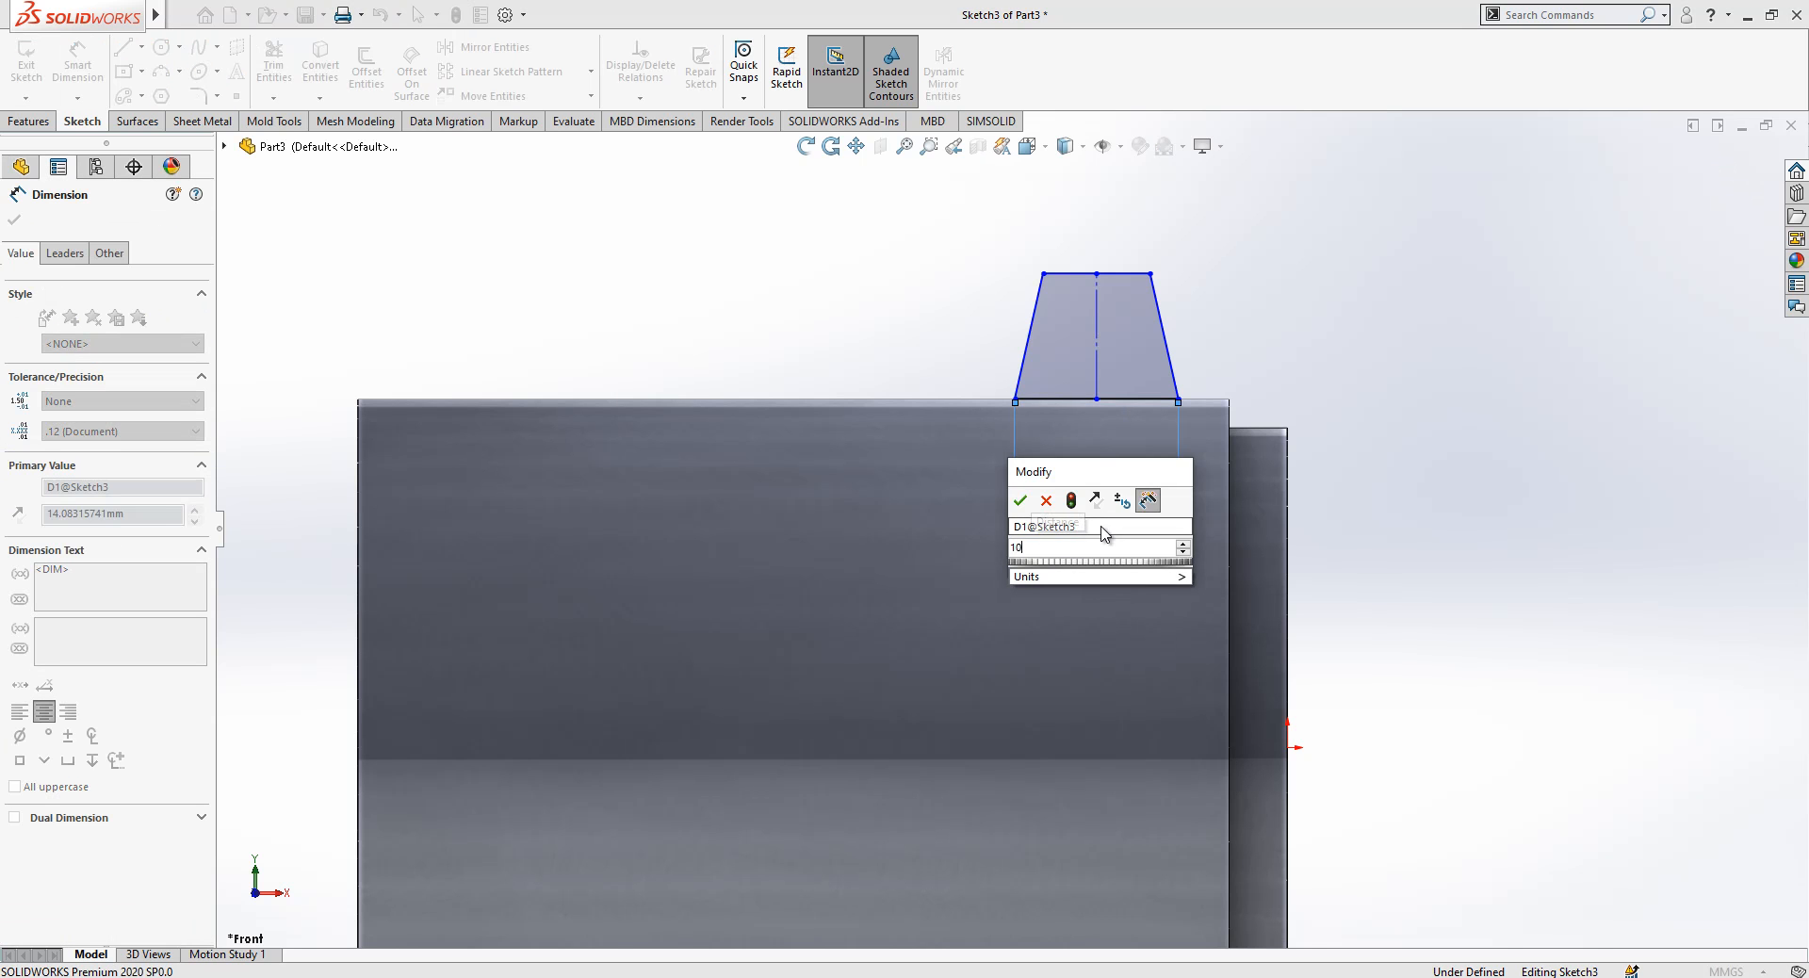
left_click(1019, 501)
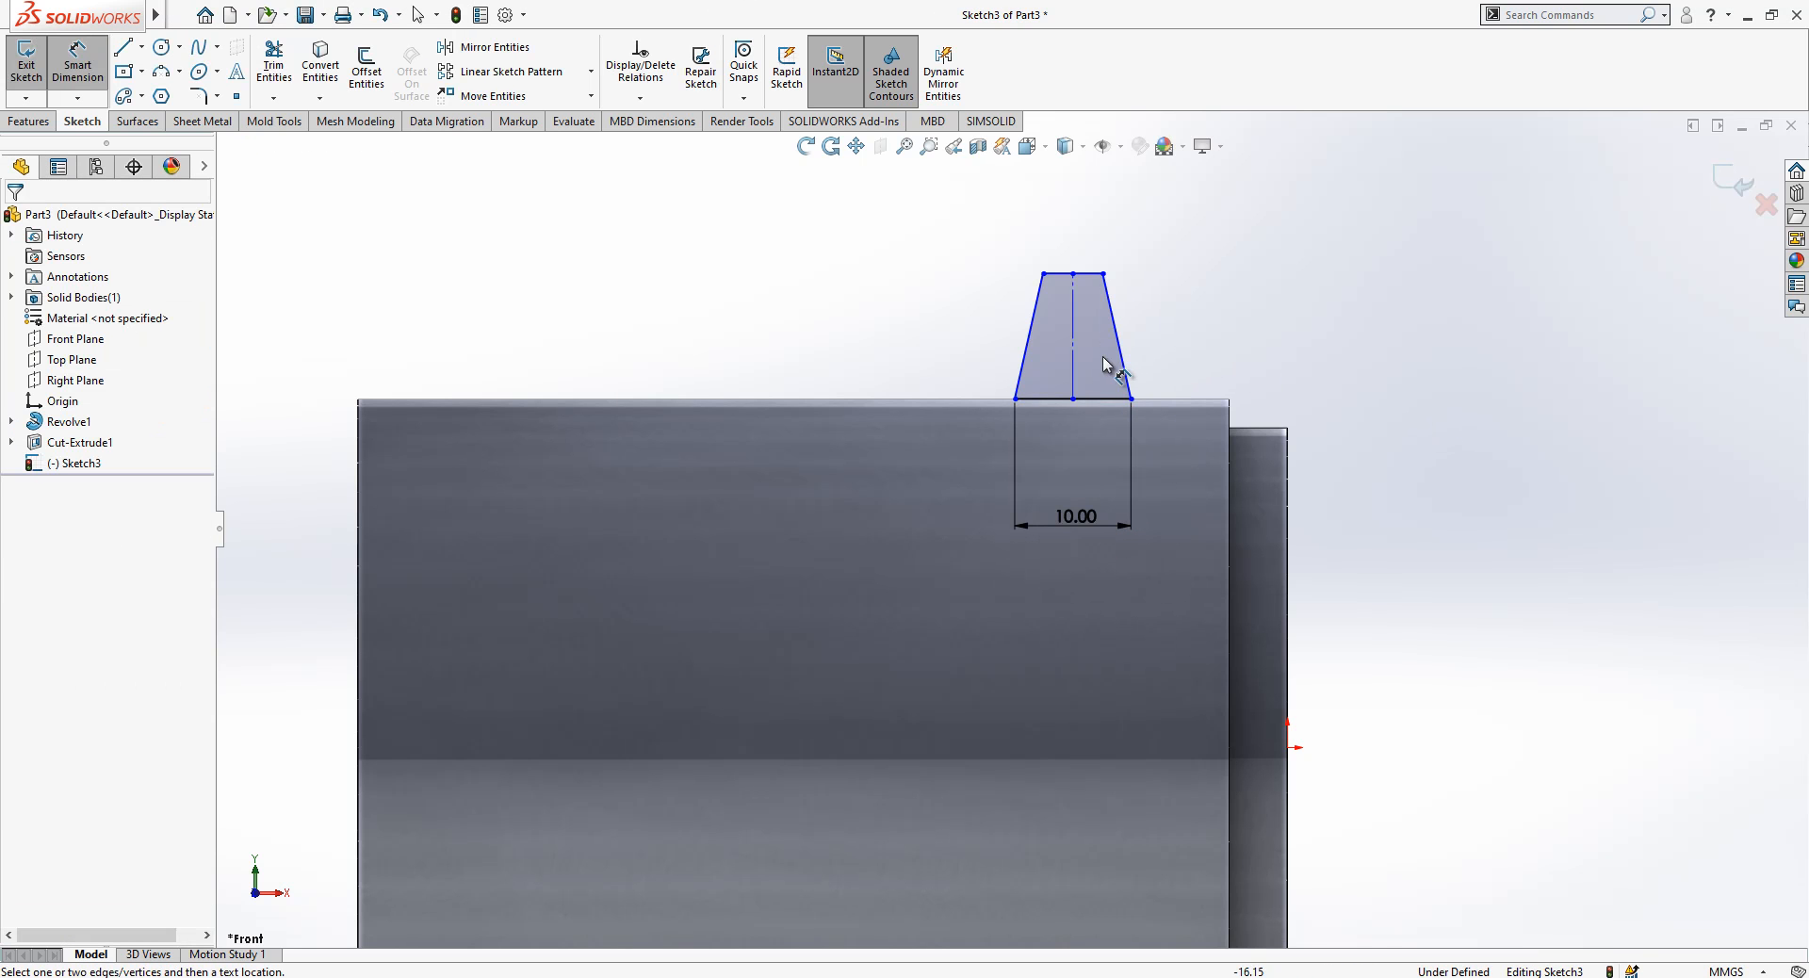
left_click(1232, 333)
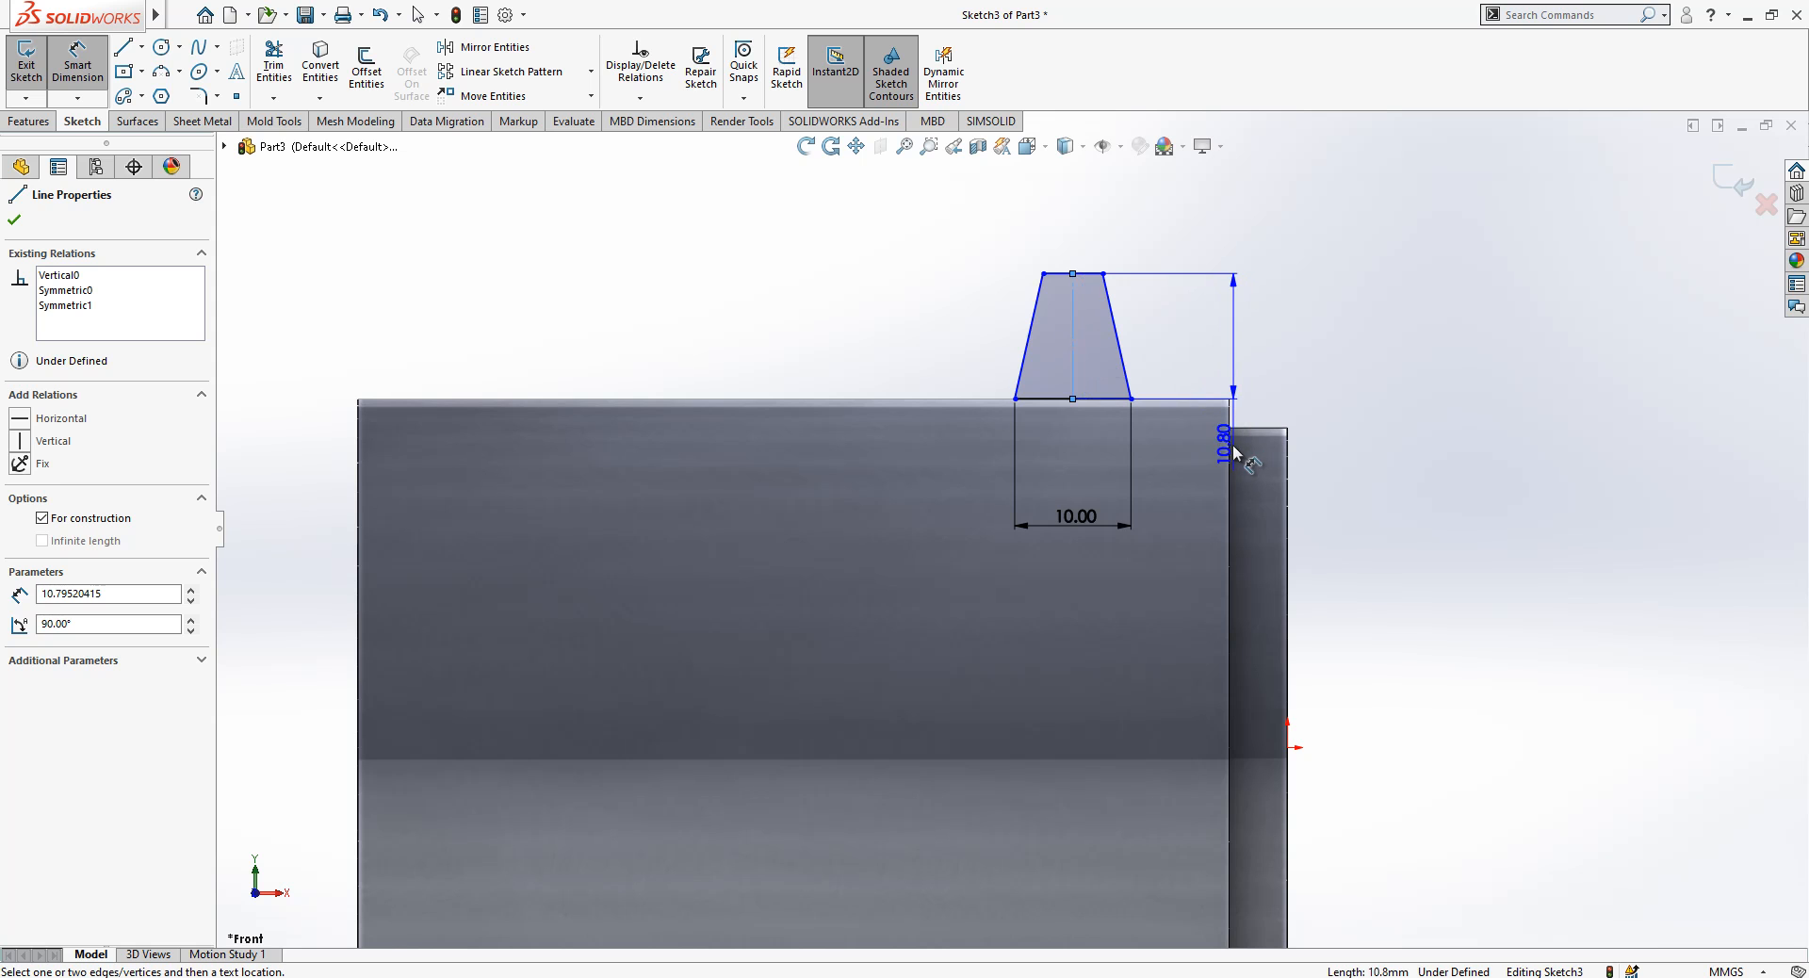
left_click(1222, 433)
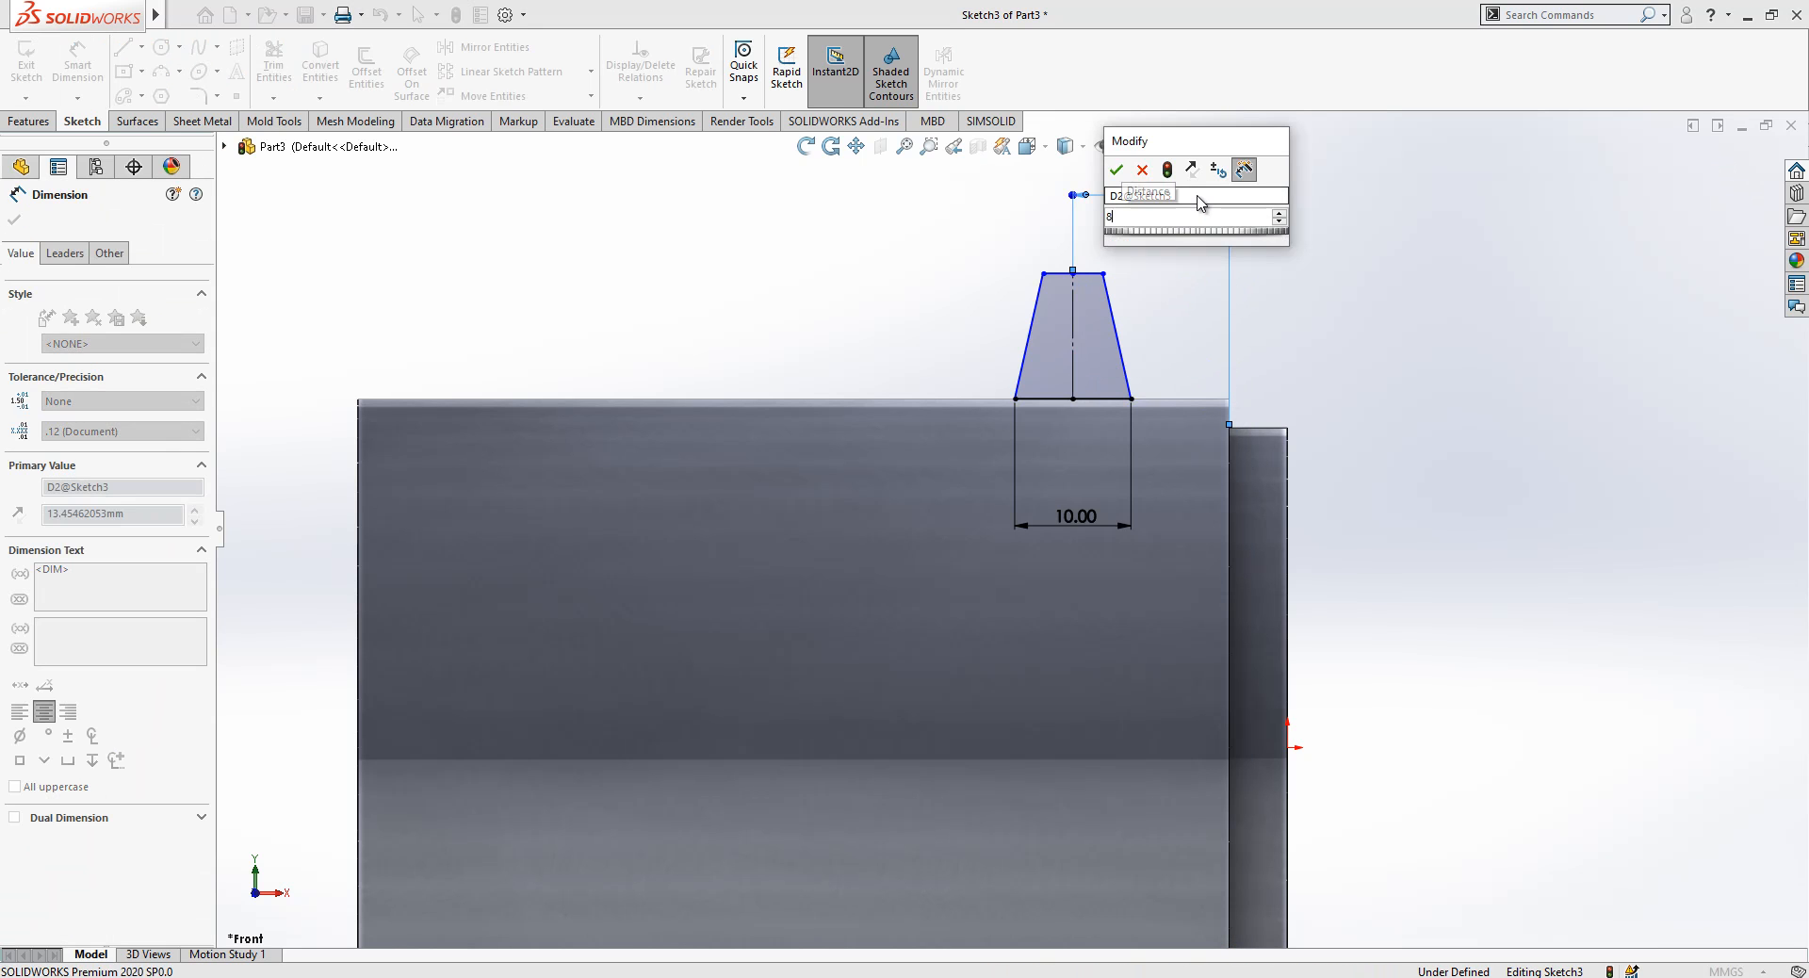
left_click(1114, 170)
type("40")
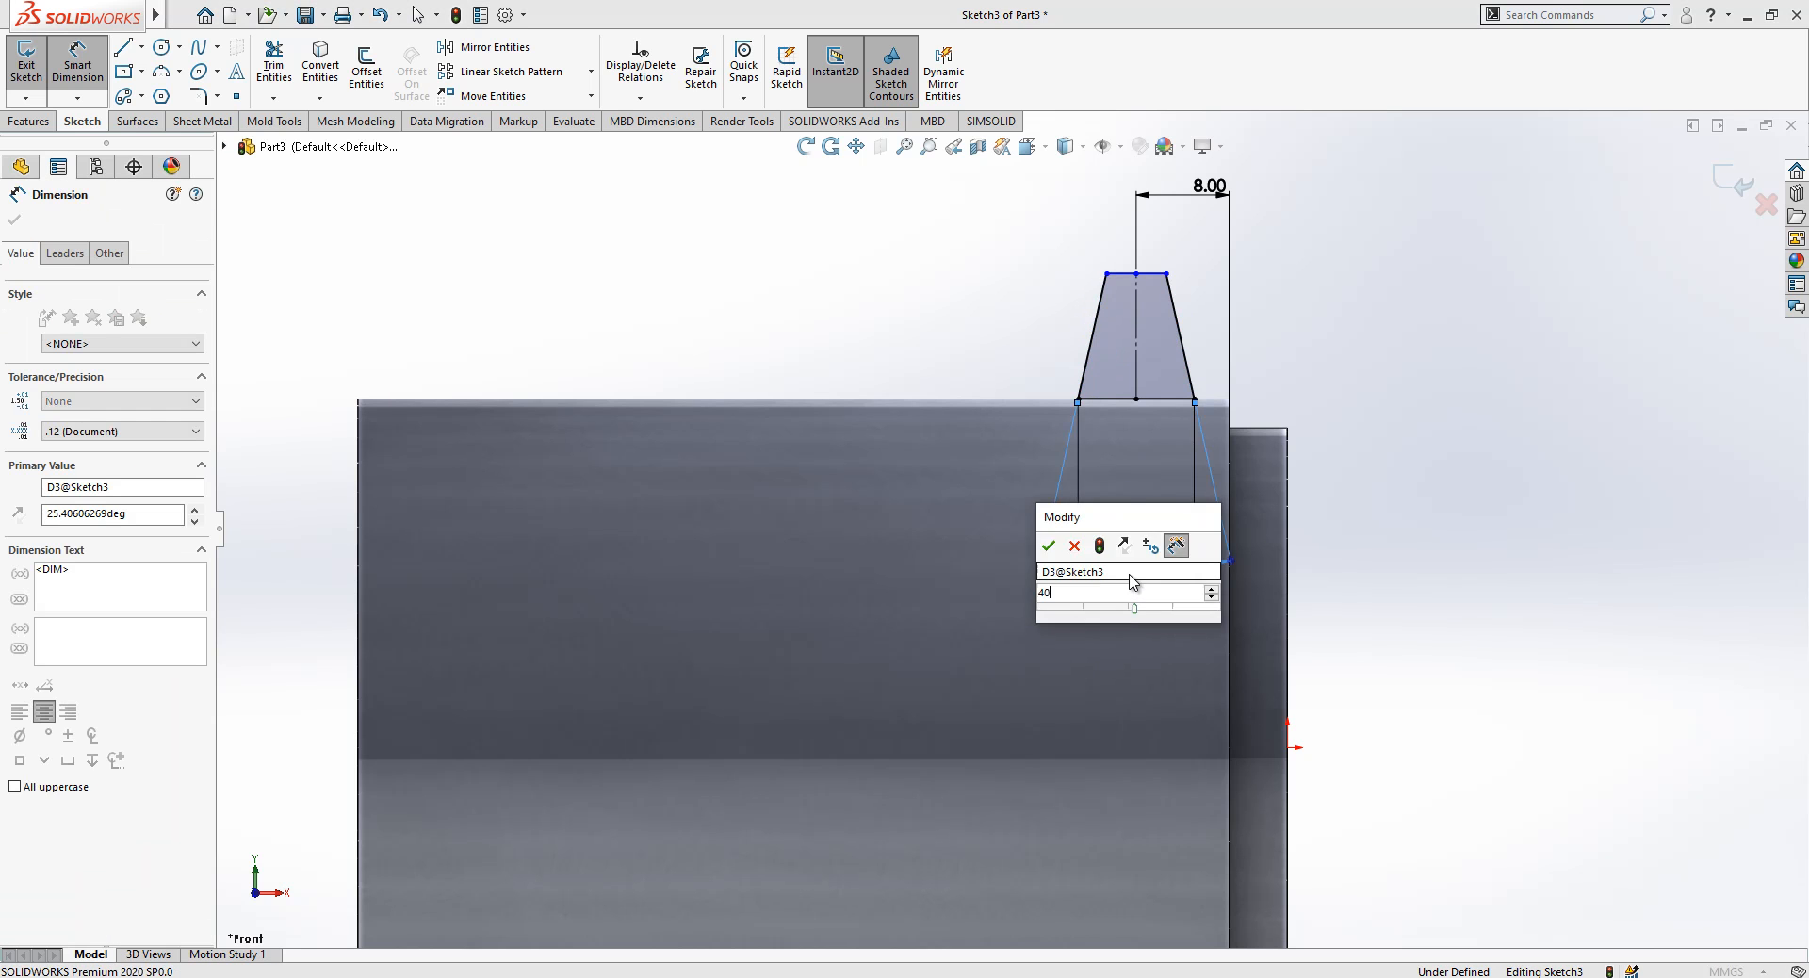
Step: Set the 40° flank angle and 10 mm height, fully defining the profile, and exit the sketch
left_click(1047, 544)
type("10")
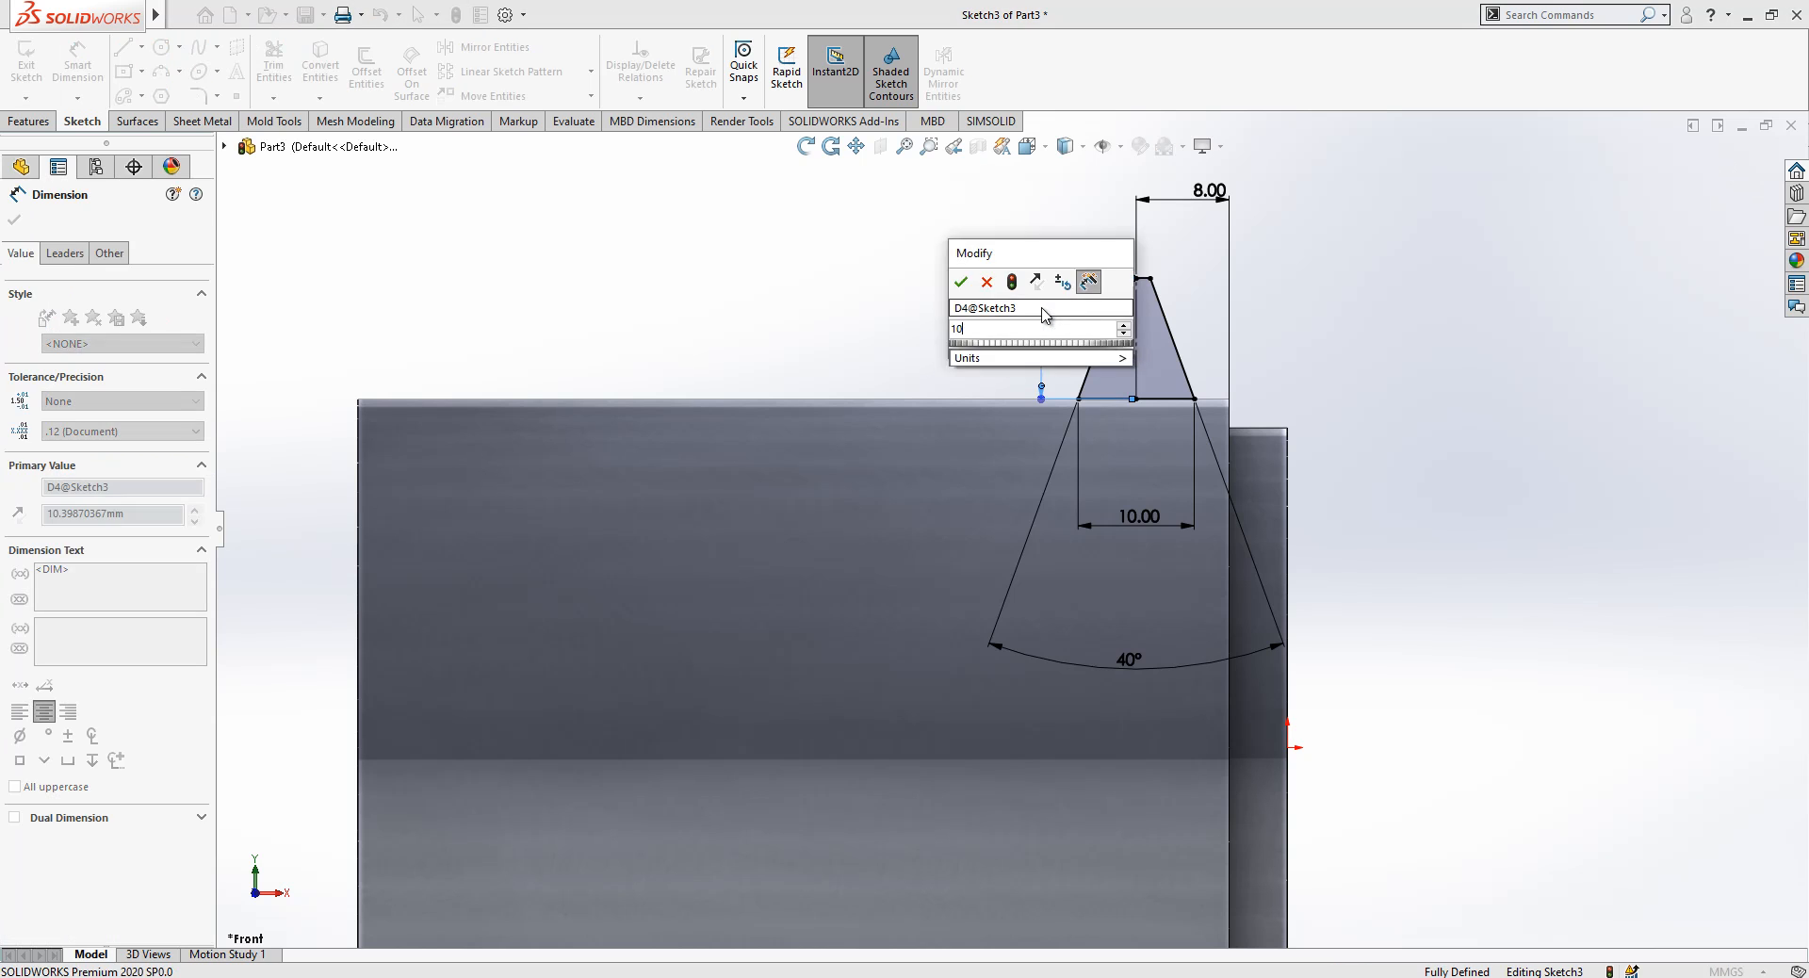
left_click(961, 283)
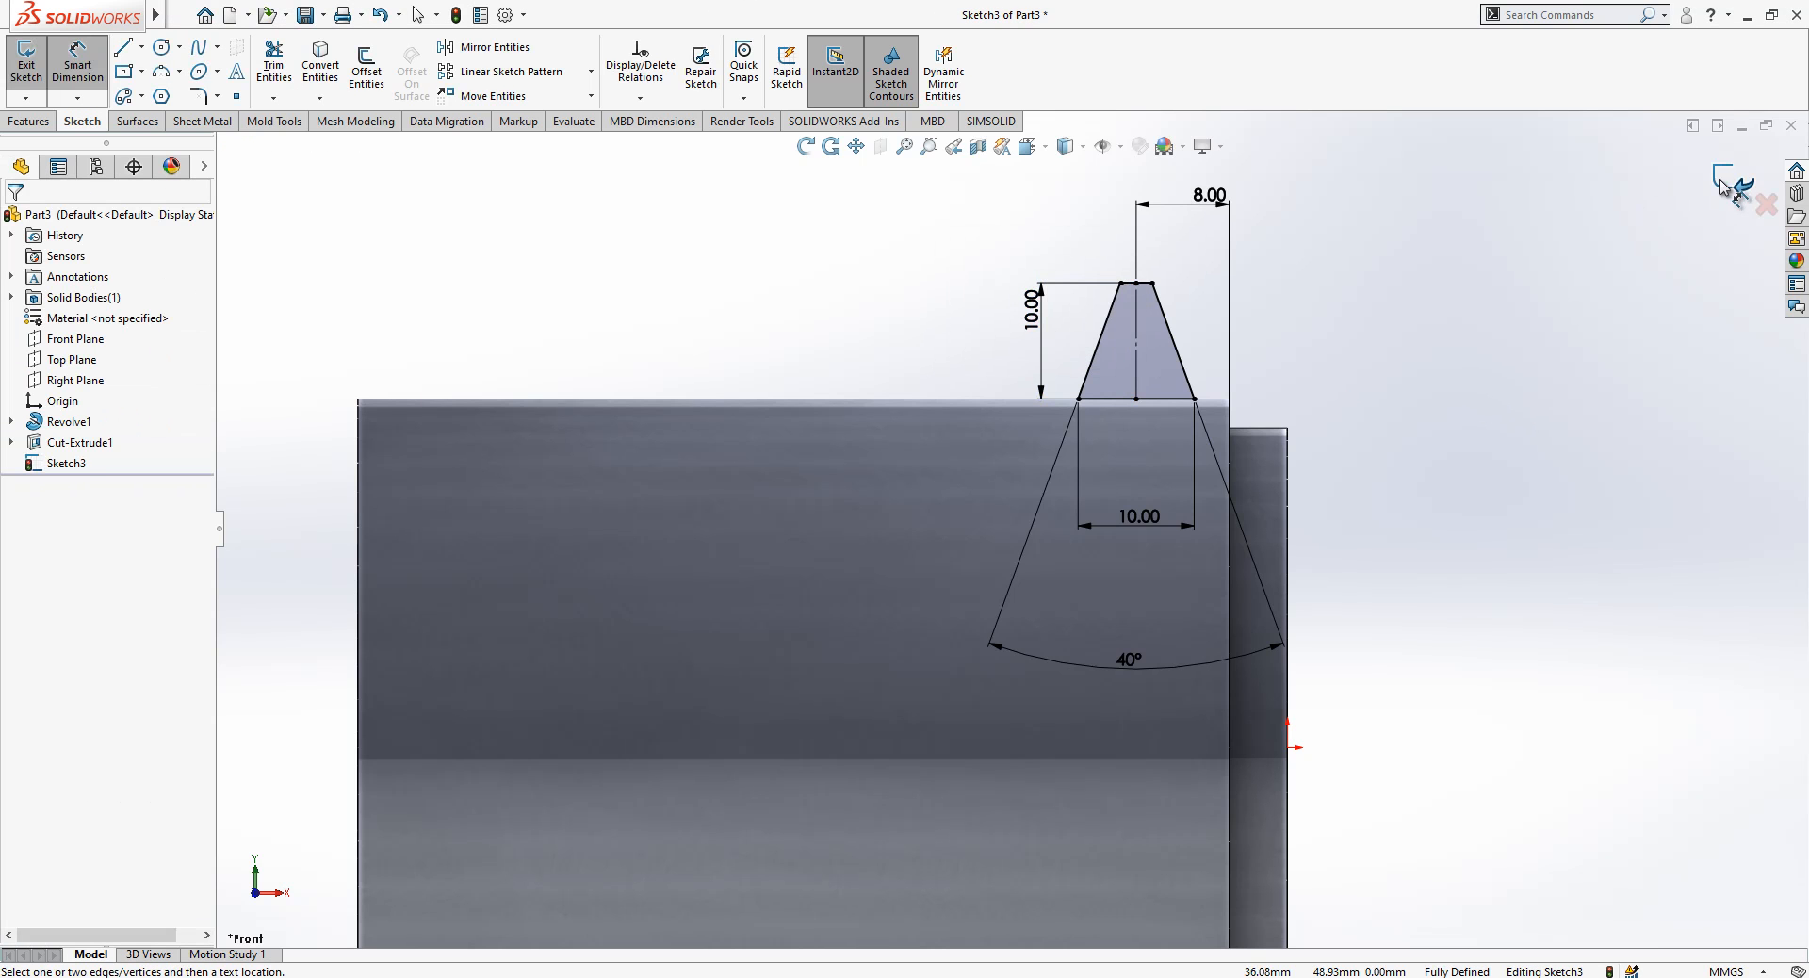
left_click(24, 60)
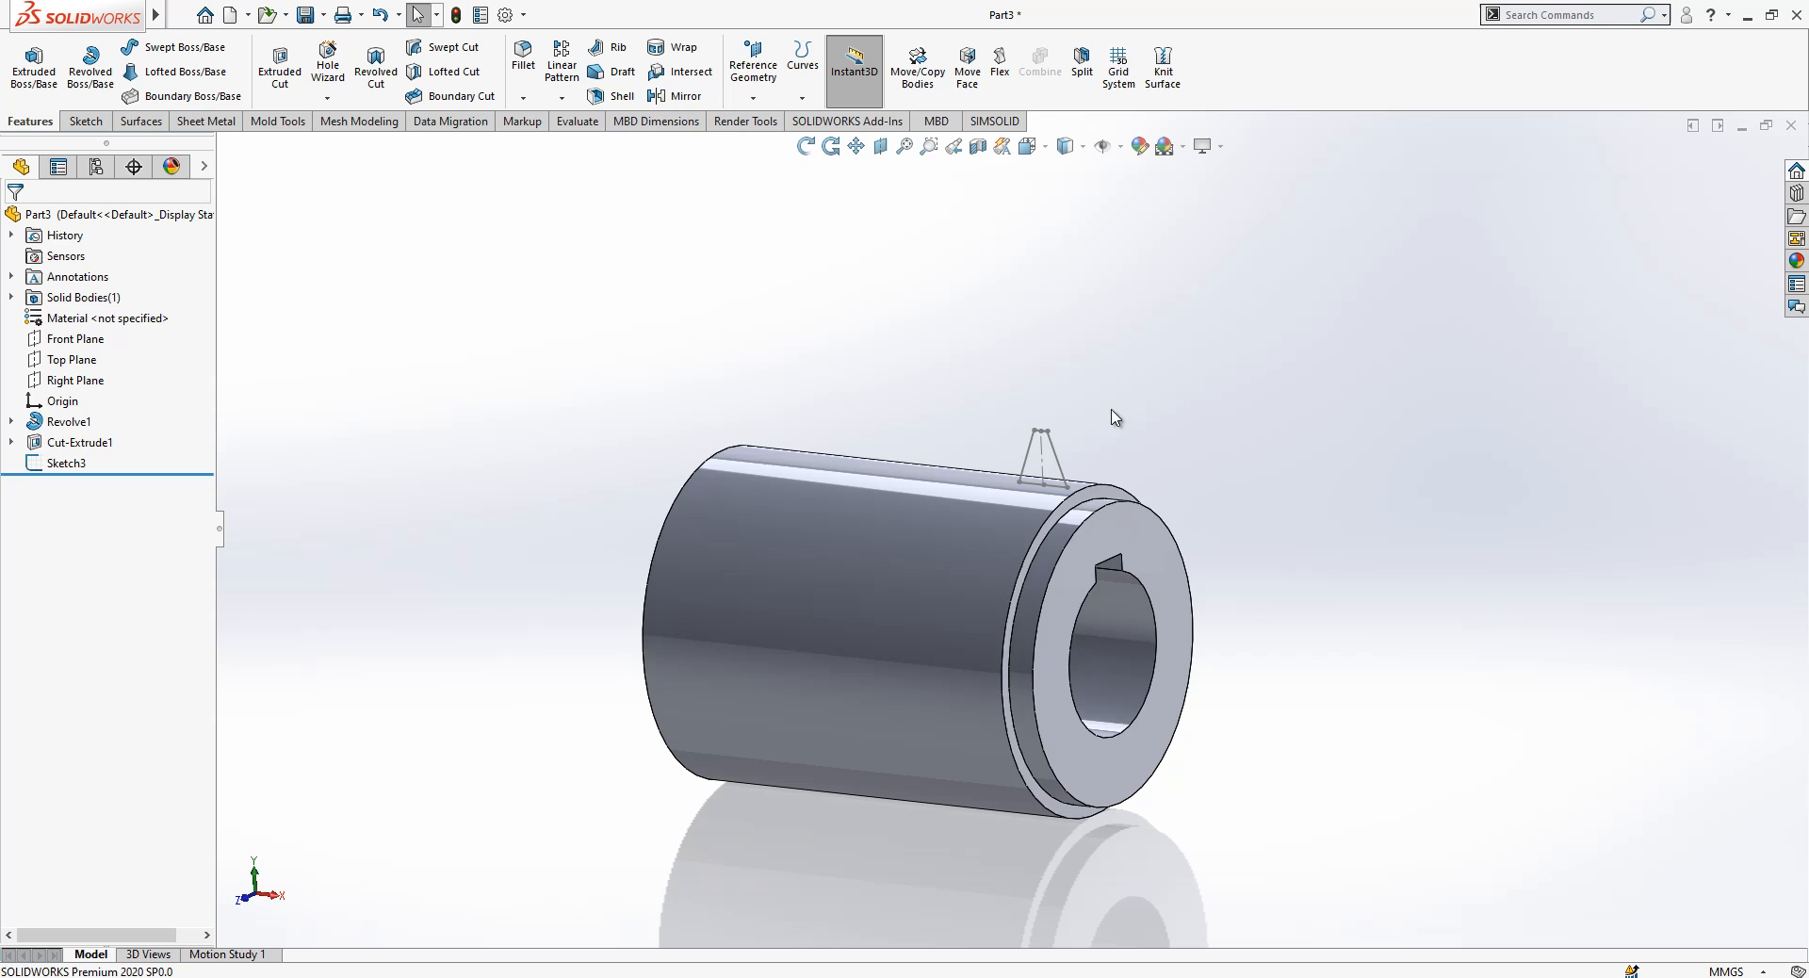
left_click(73, 337)
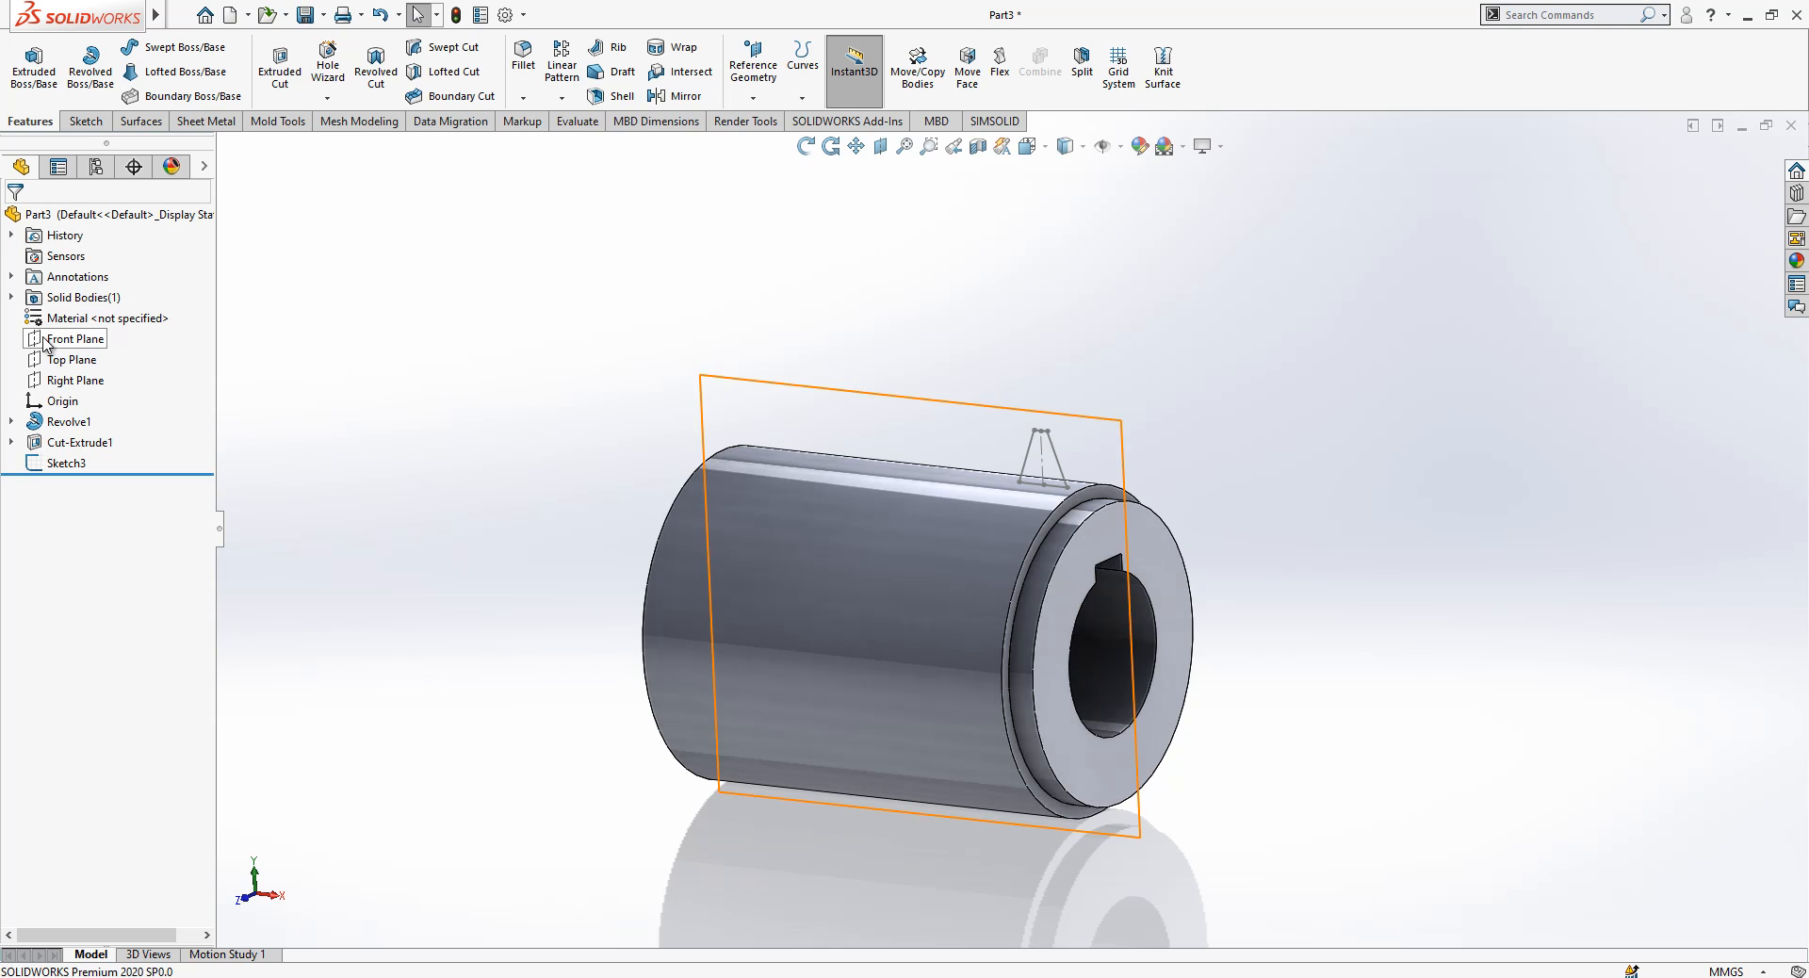
Step: Create Plane1 parallel to the Right Plane through Point1 of the thread profile sketch
left_click(74, 379)
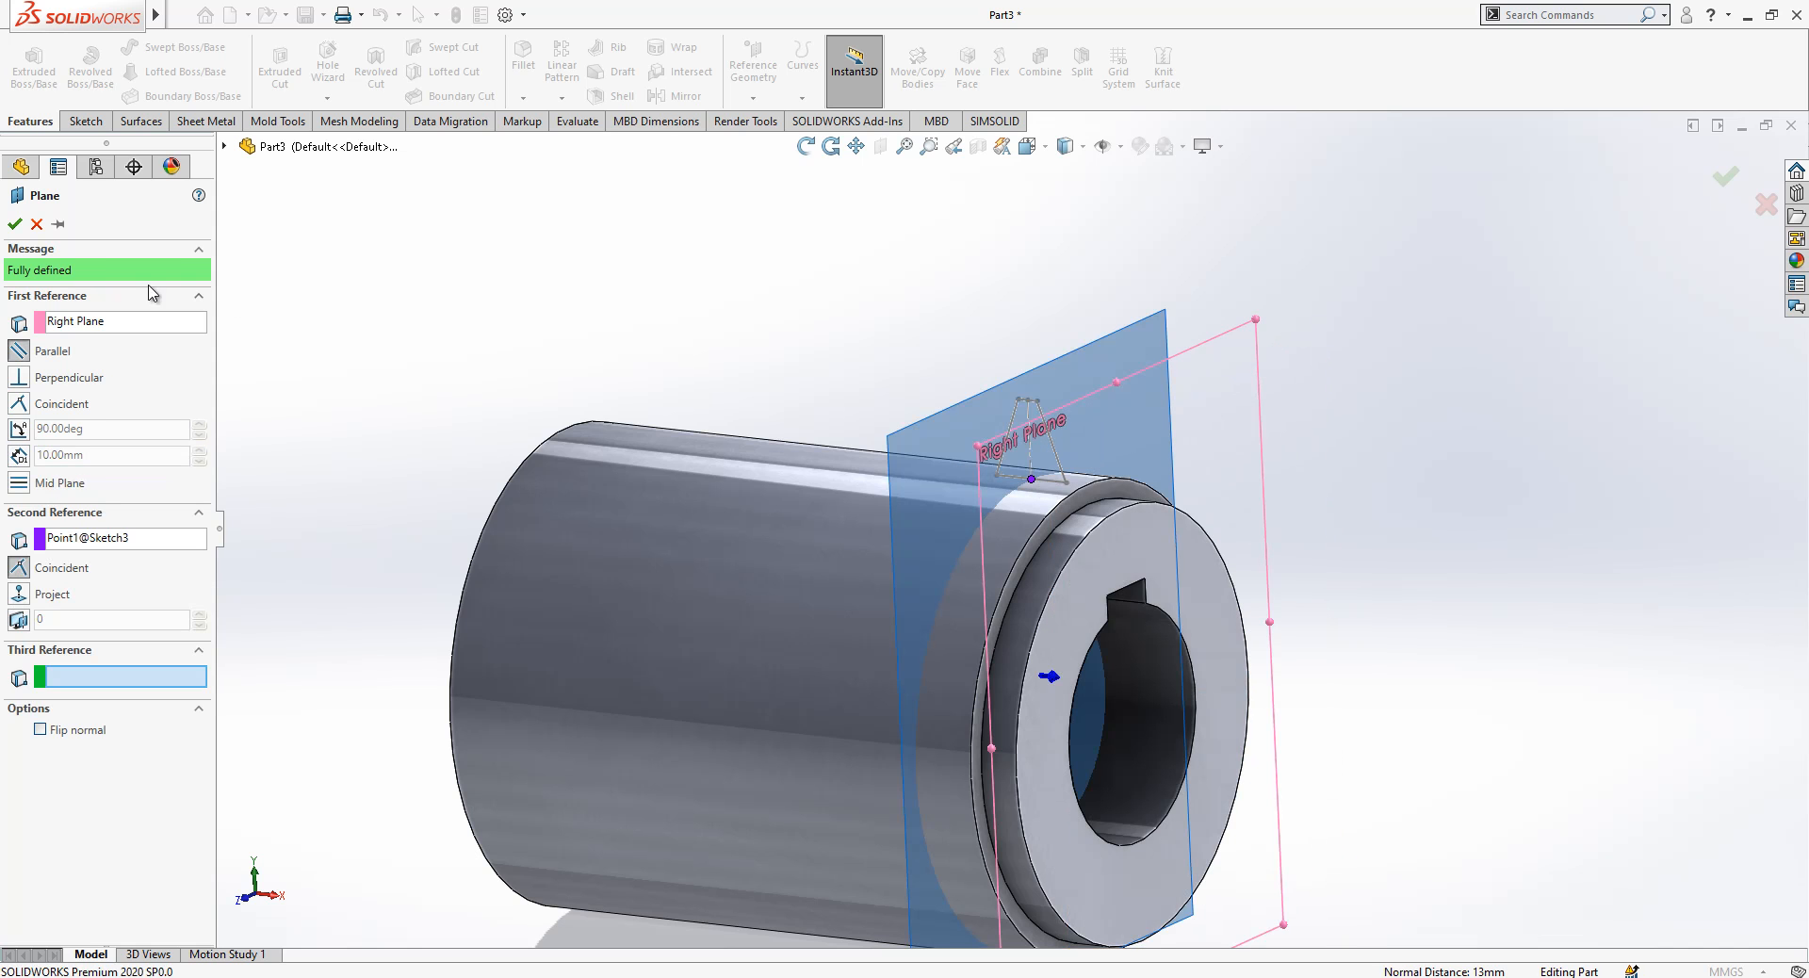
left_click(15, 225)
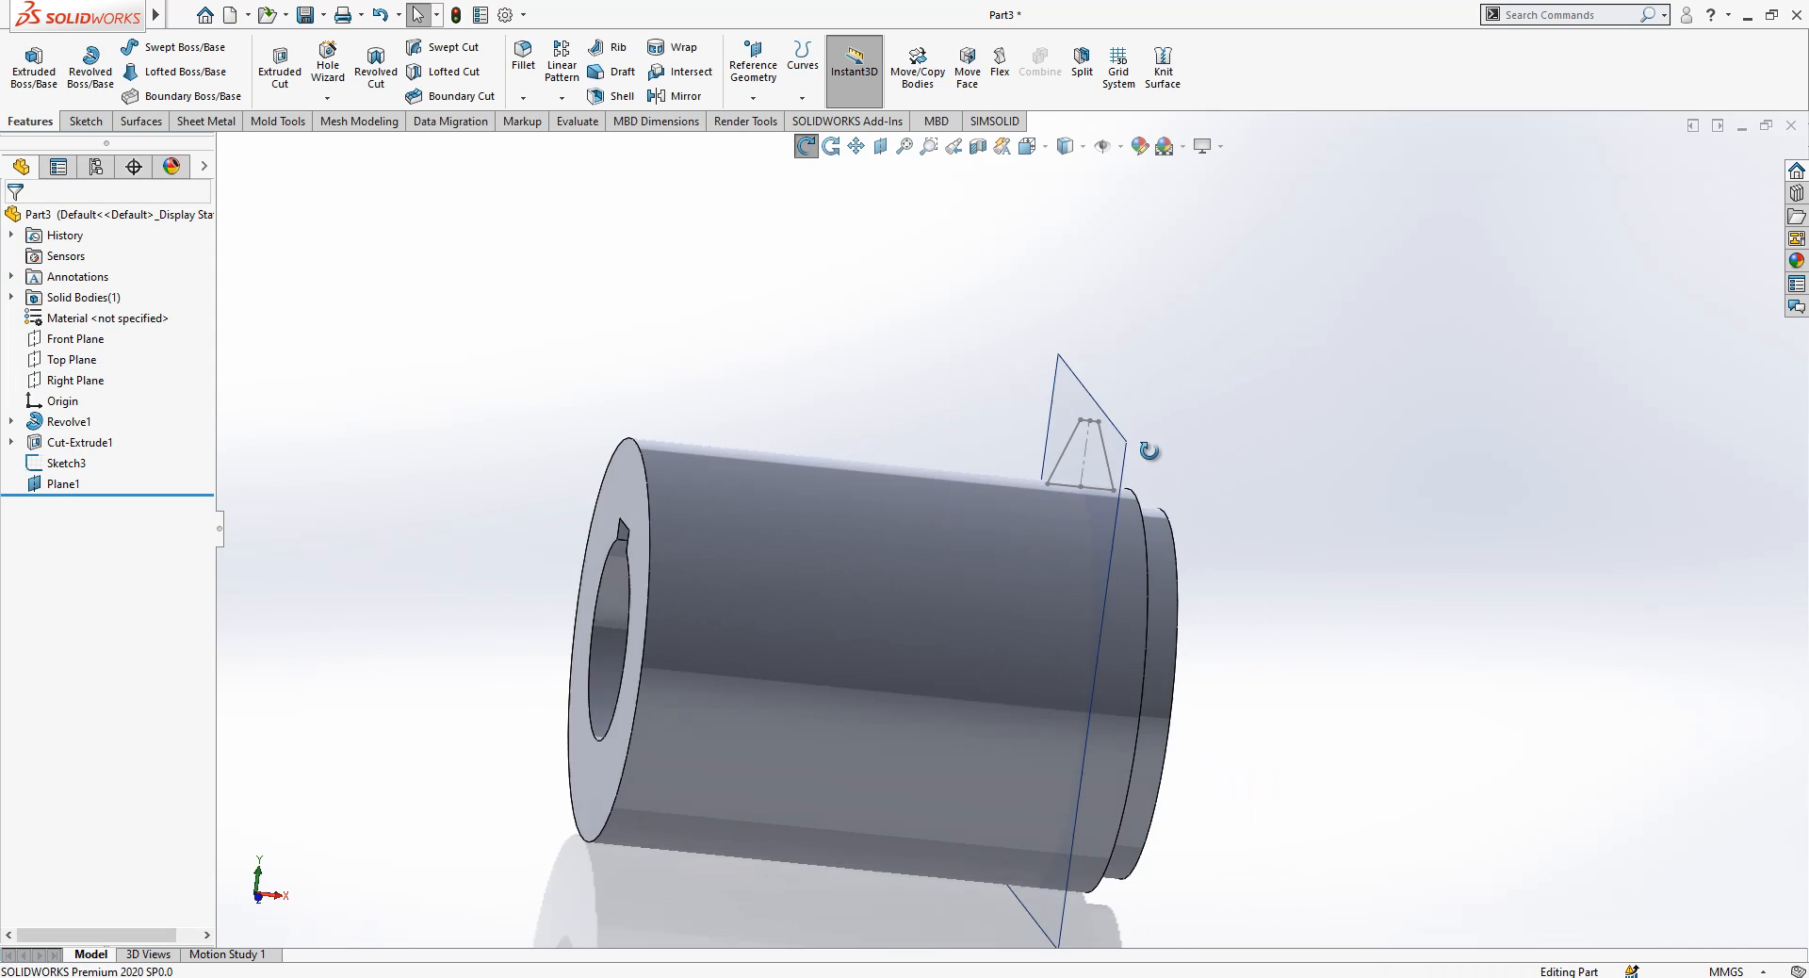
left_click(64, 482)
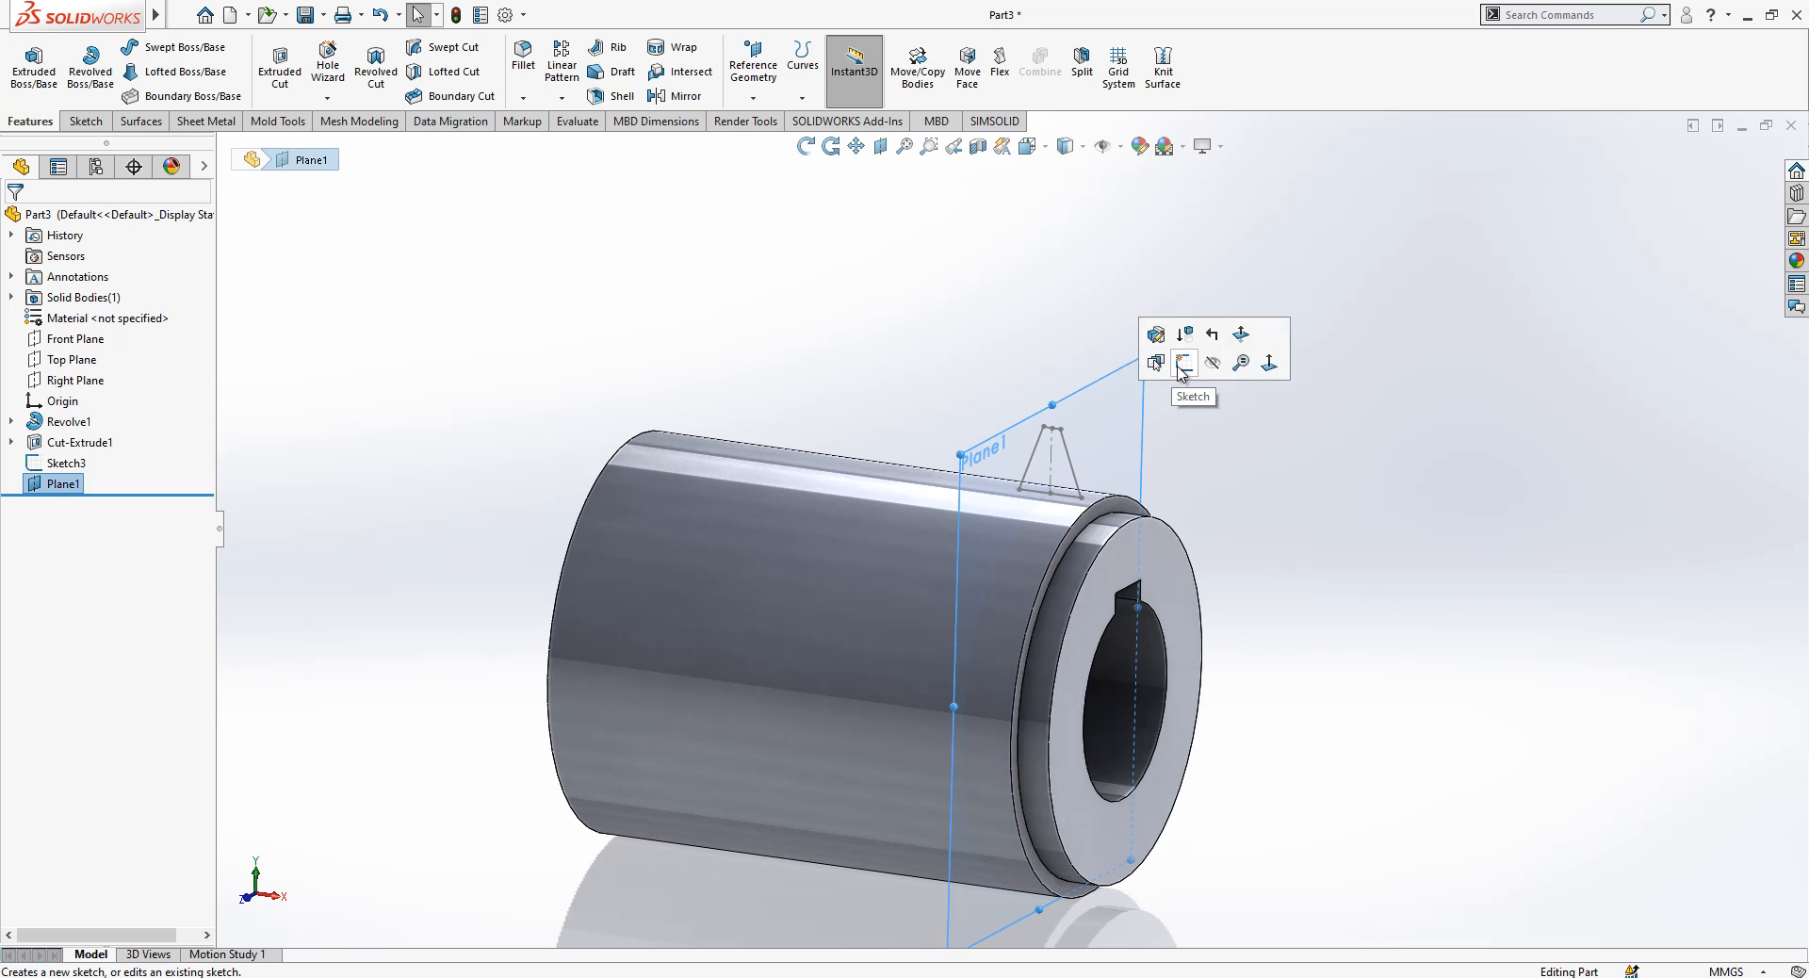
Step: Sketch a circle on Plane1 converted from the cylinder's outer edge and exit as Sketch5
left_click(1183, 362)
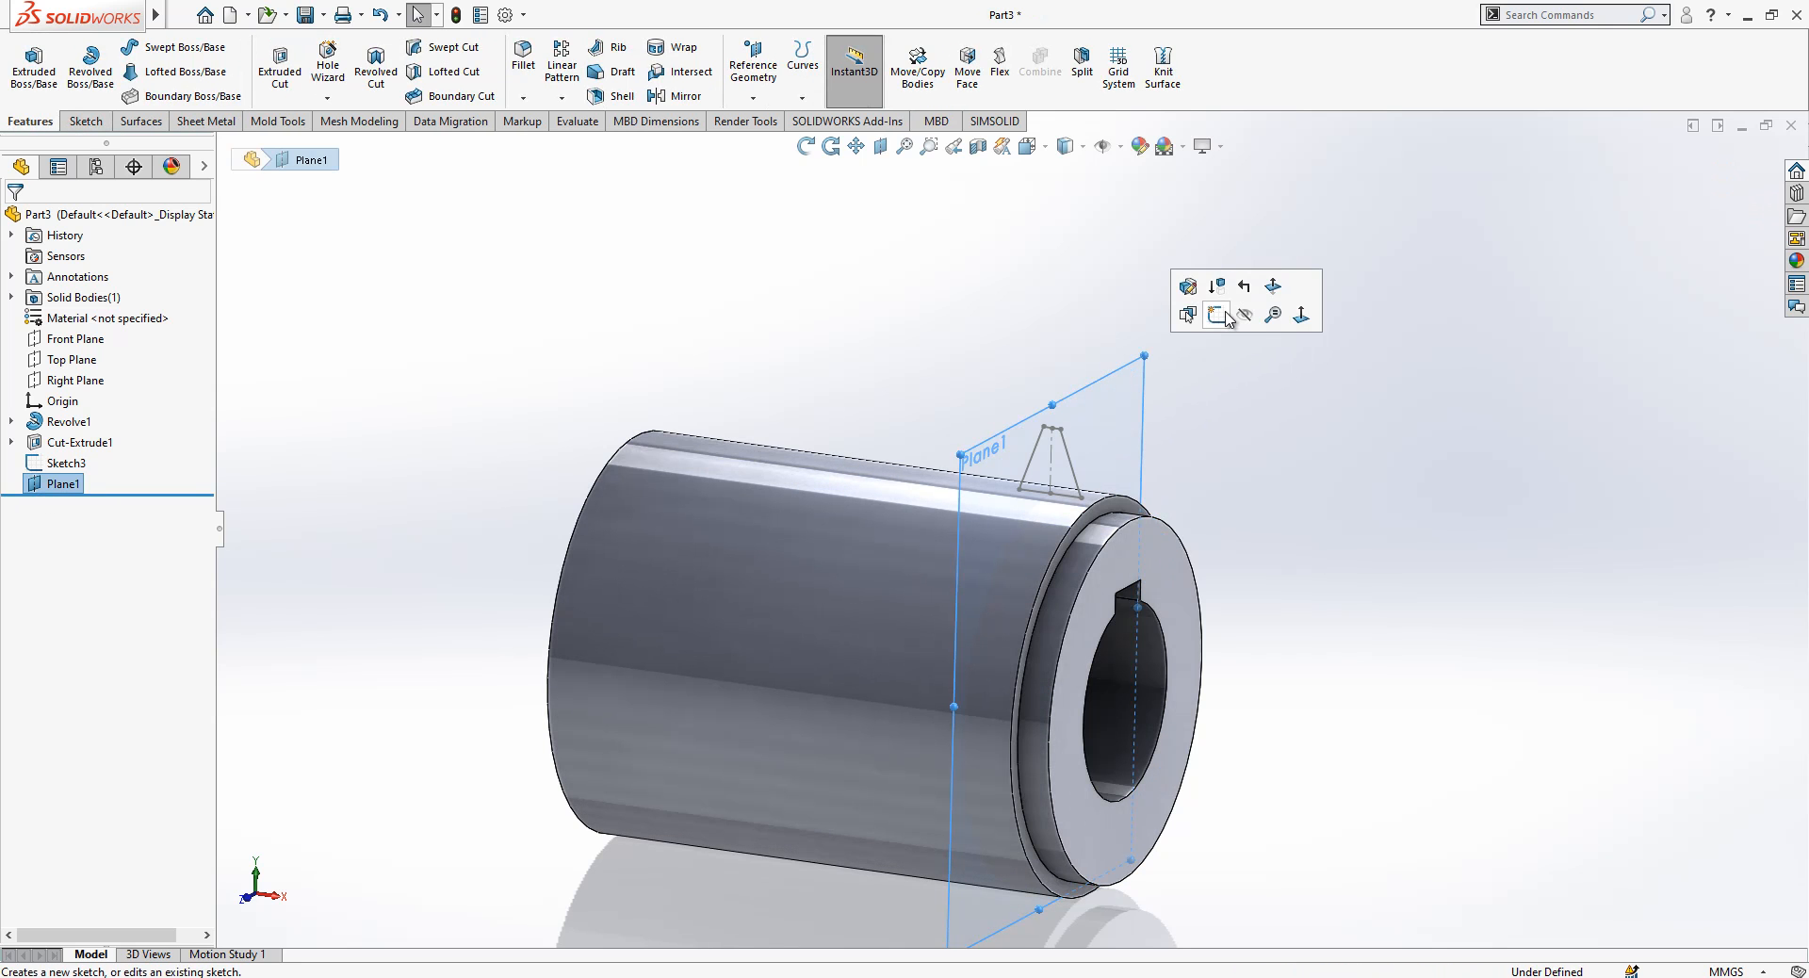
left_click(1217, 314)
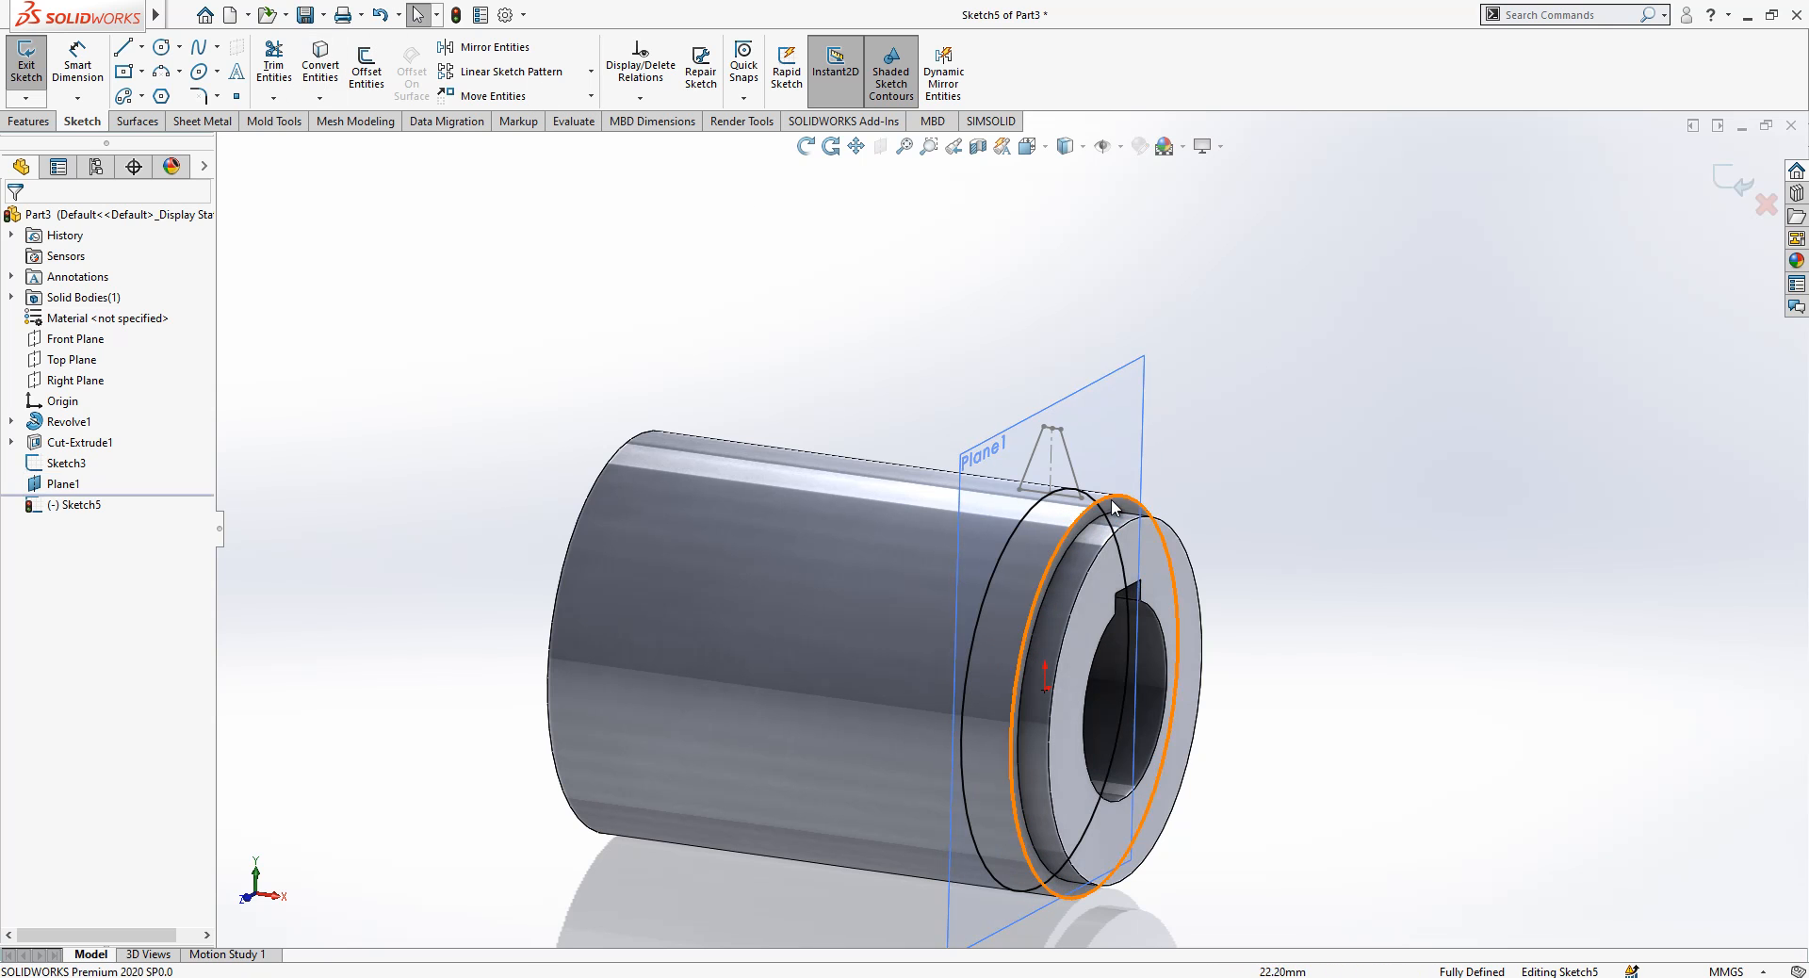
left_click(25, 60)
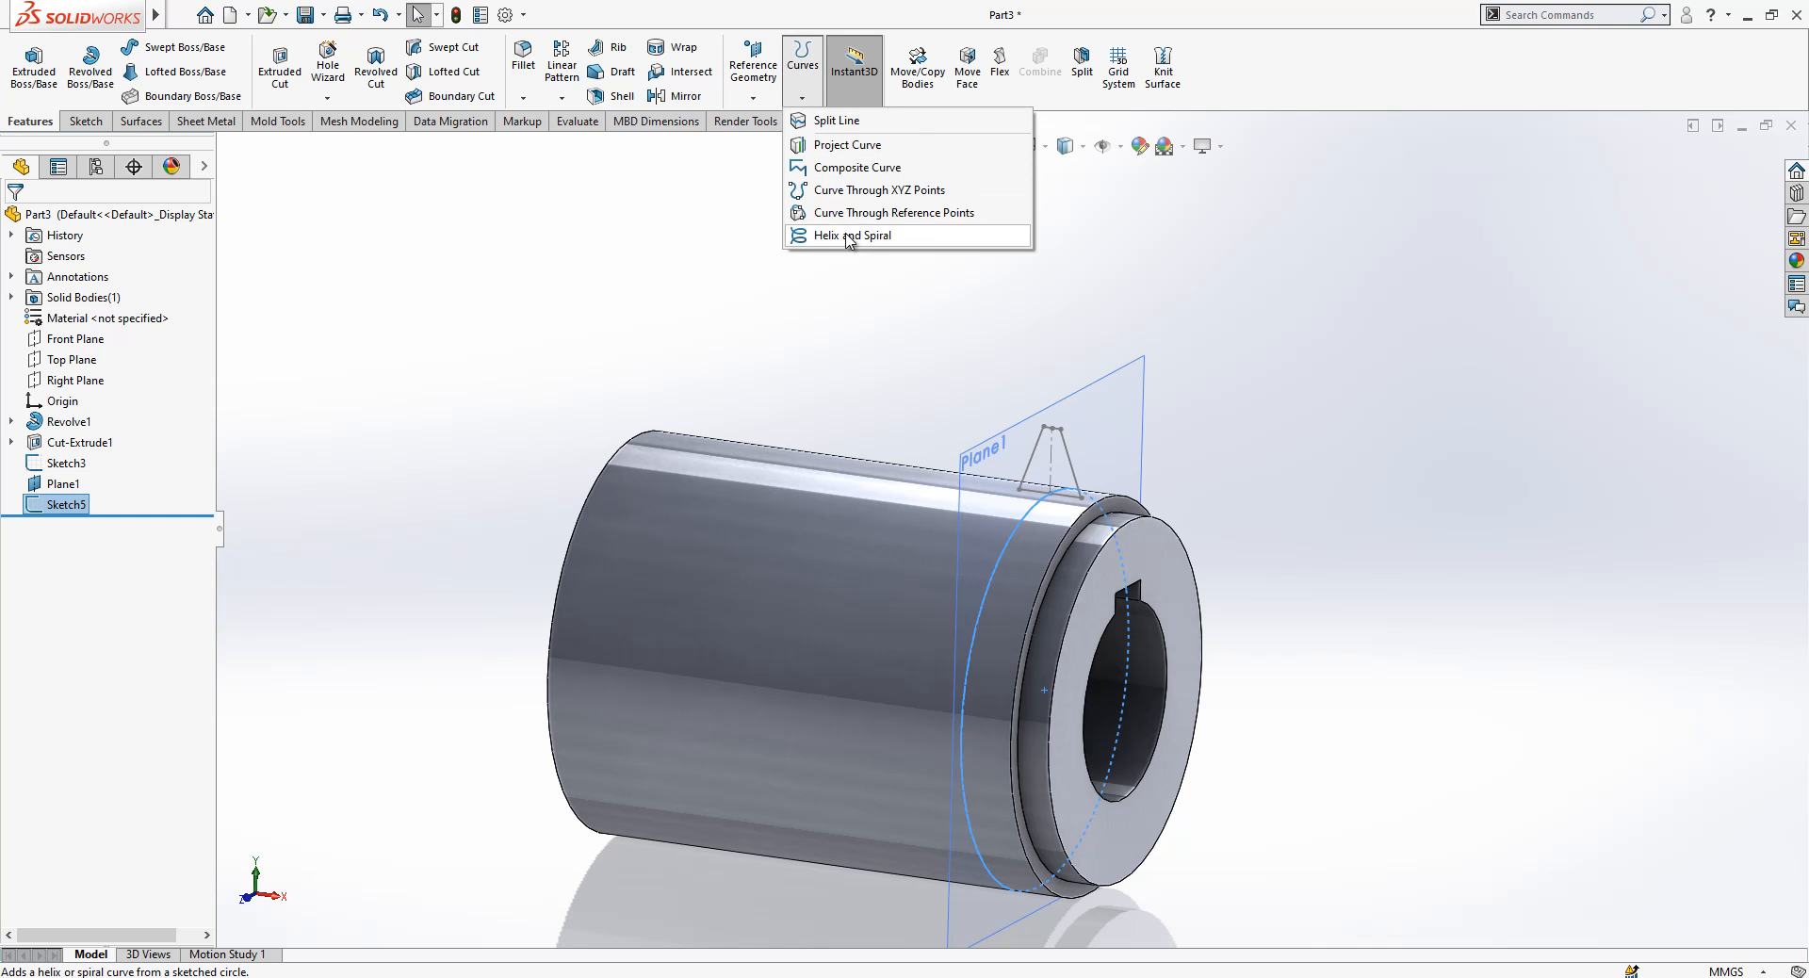
Step: Create Helix/Spiral1 on the circle sketch with 13 mm pitch and 4.5 revolutions
left_click(852, 236)
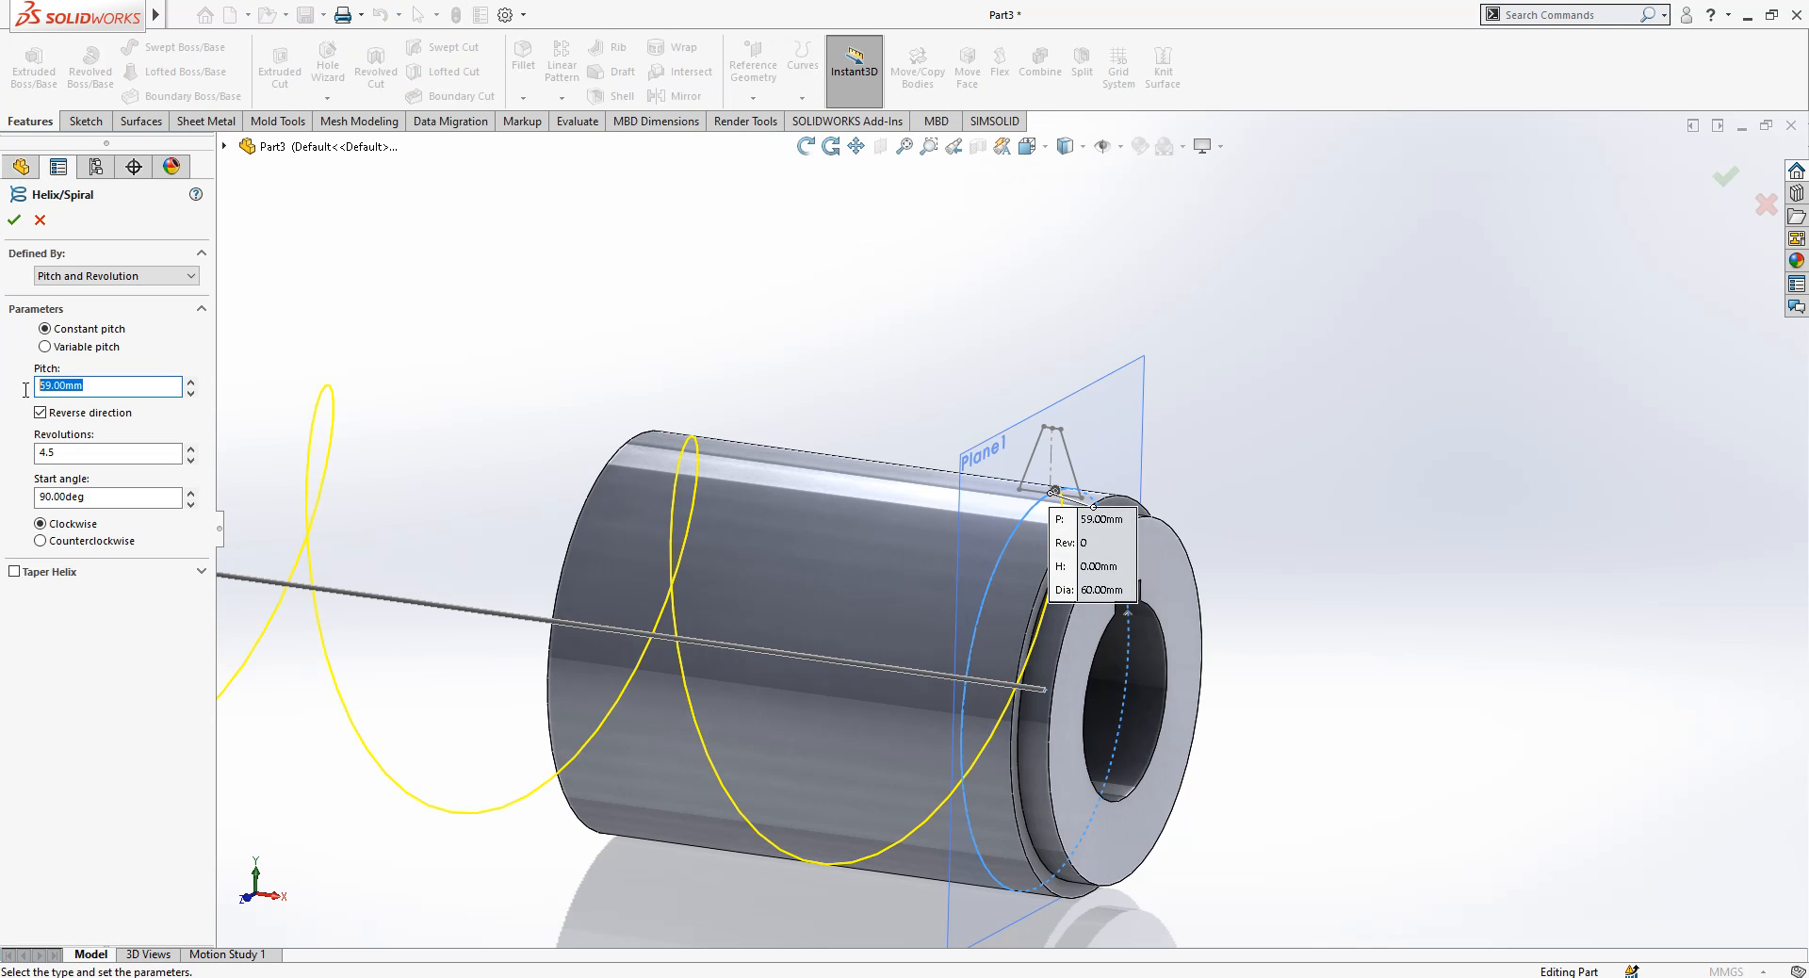
type("13.00mm")
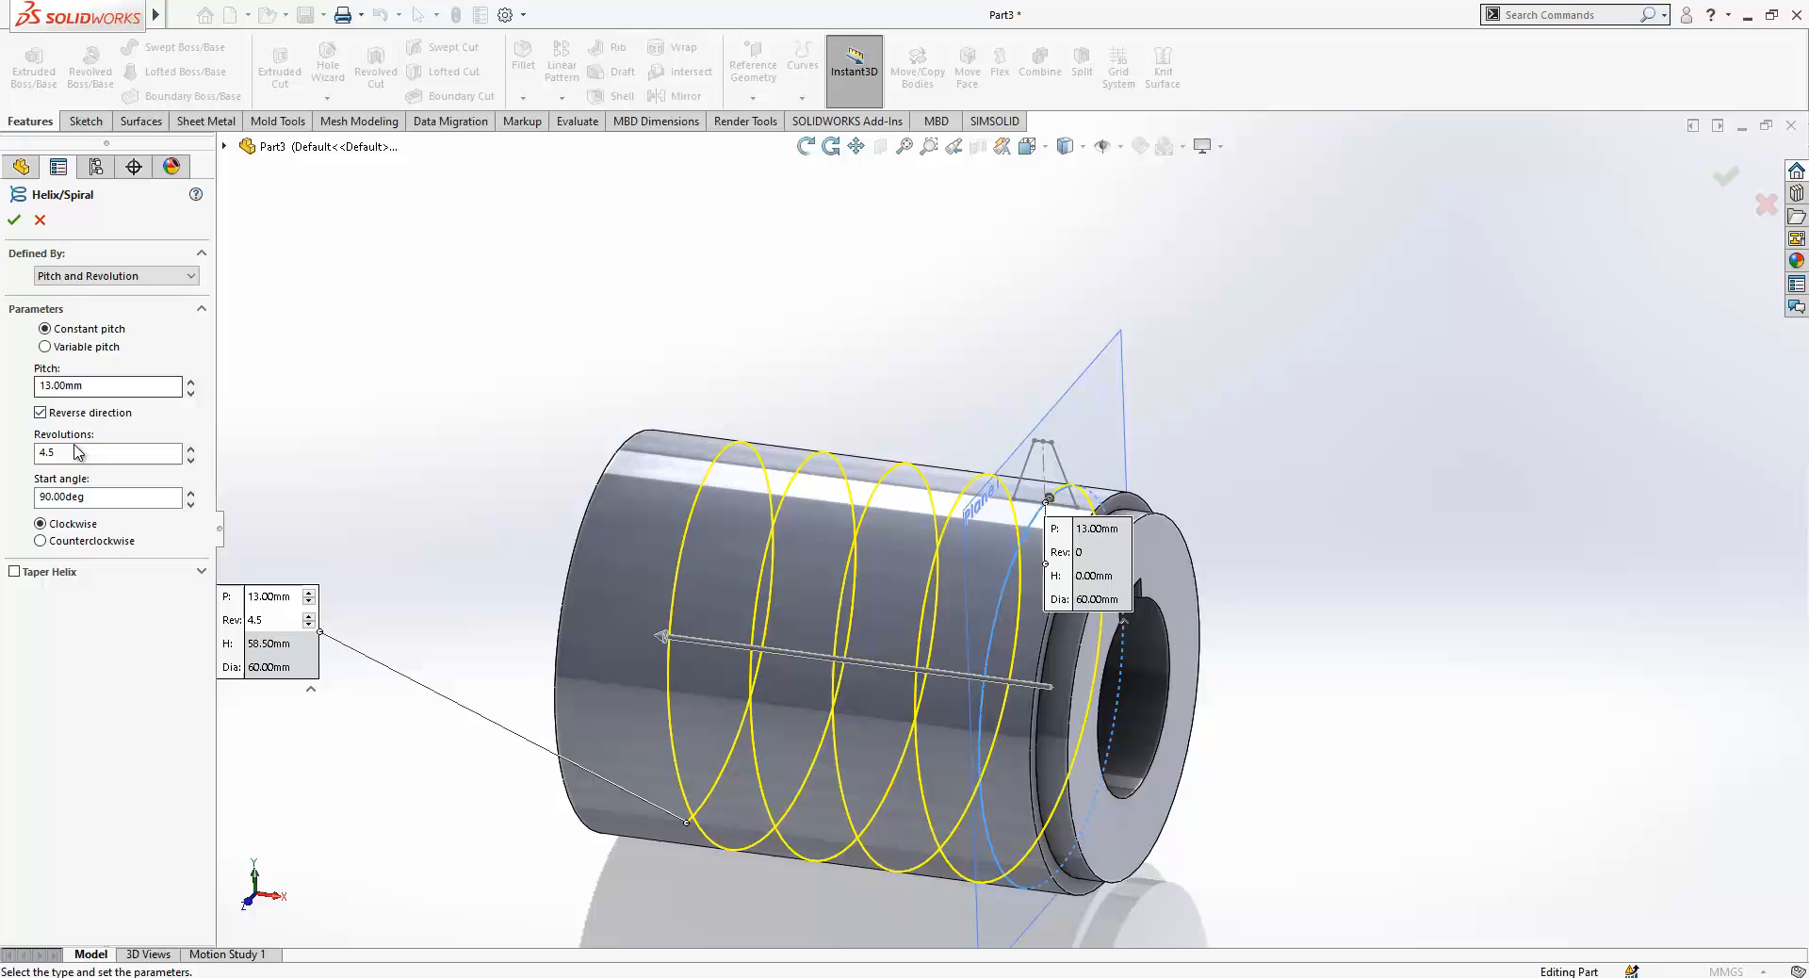
triple_click(104, 451)
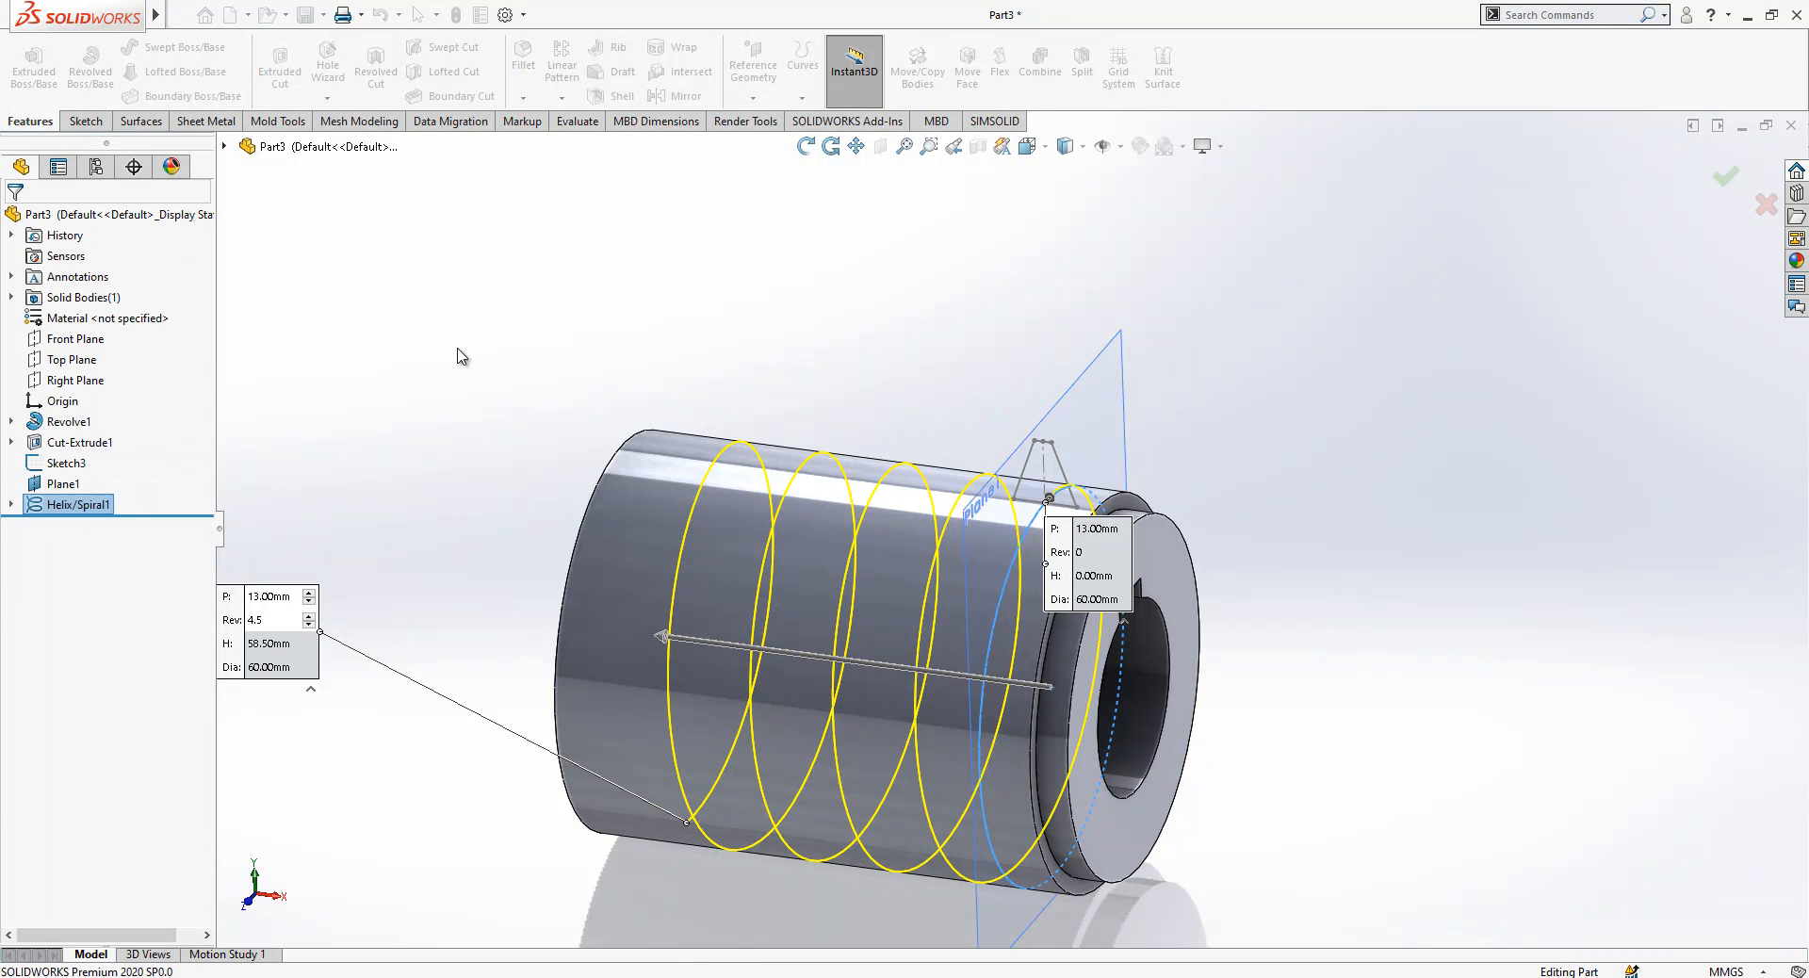
left_click(1724, 177)
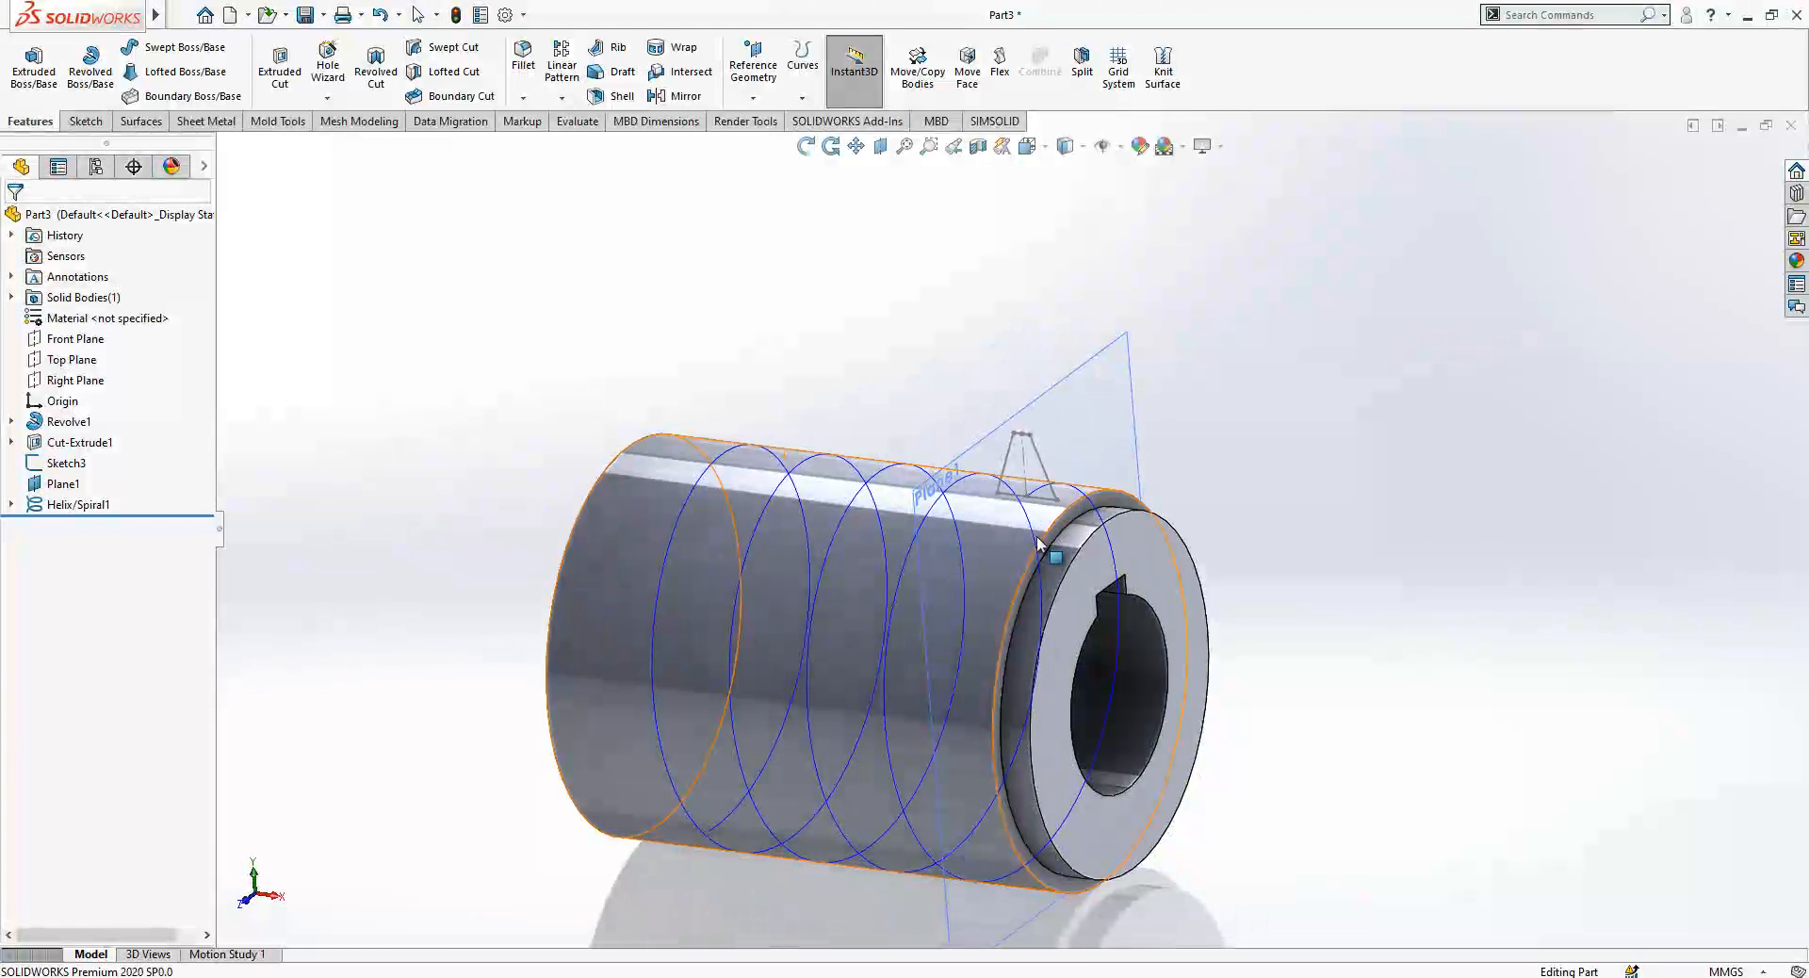
Step: Sweep the trapezoidal profile Sketch3 along Helix/Spiral1 to form the thread as Sweep1
left_click(79, 503)
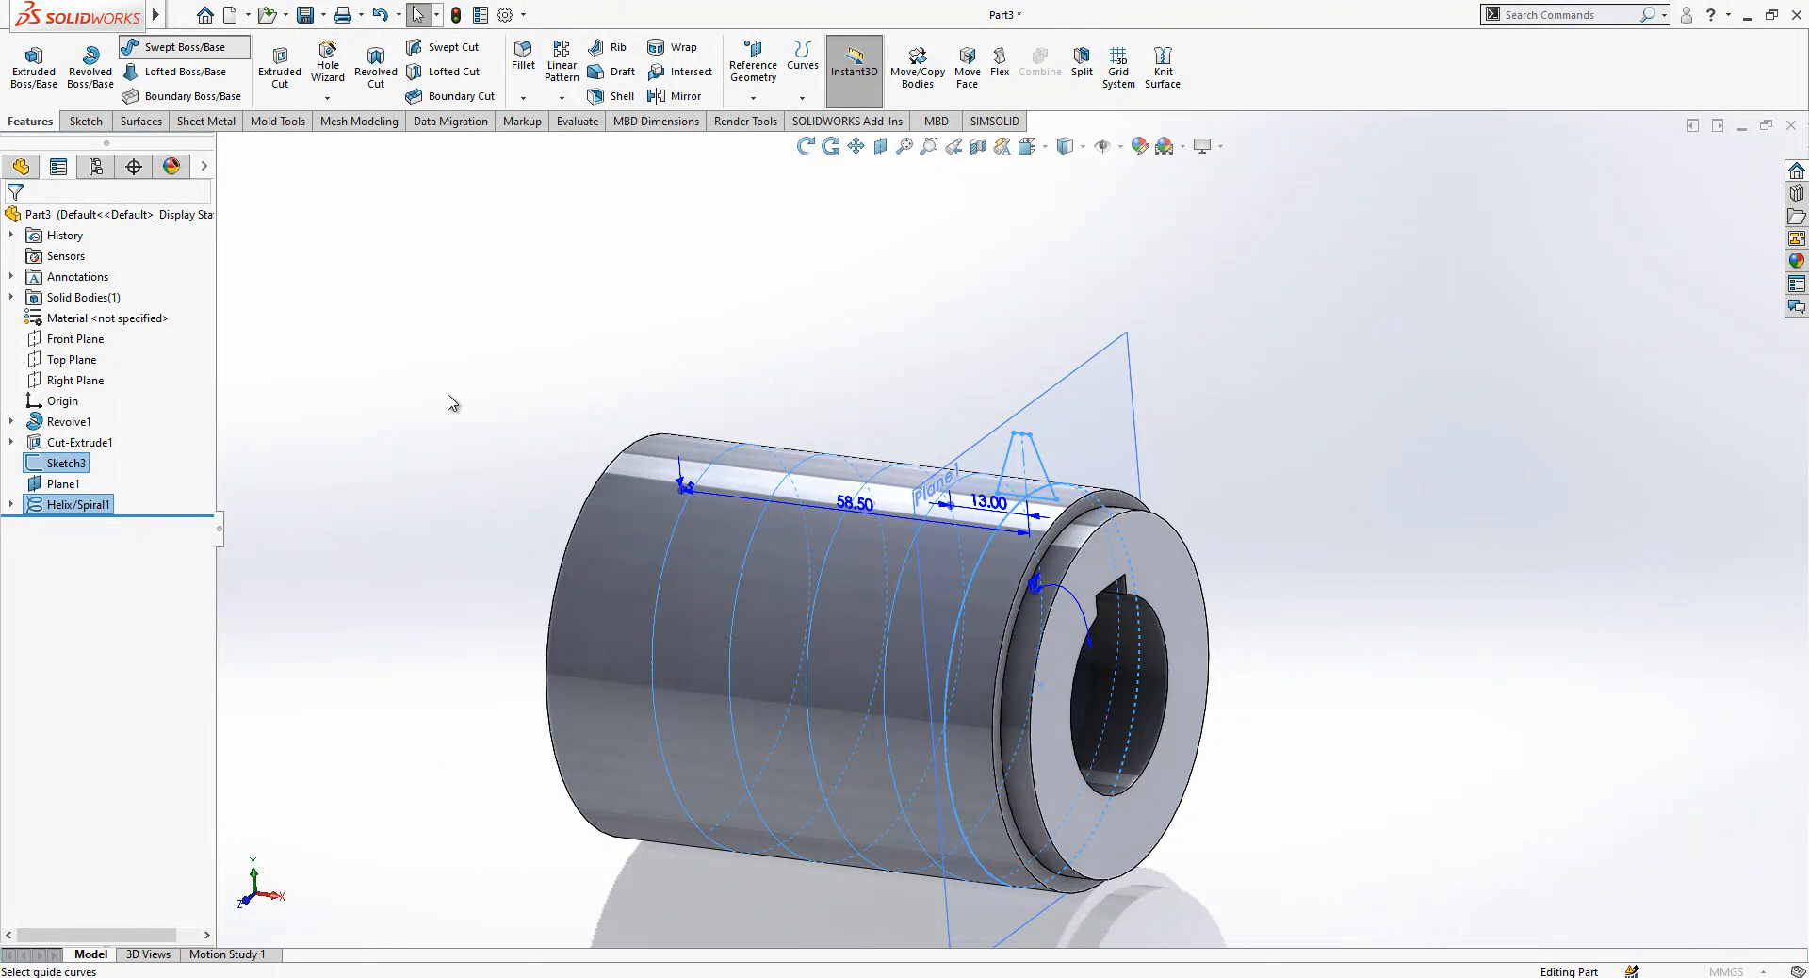
left_click(177, 45)
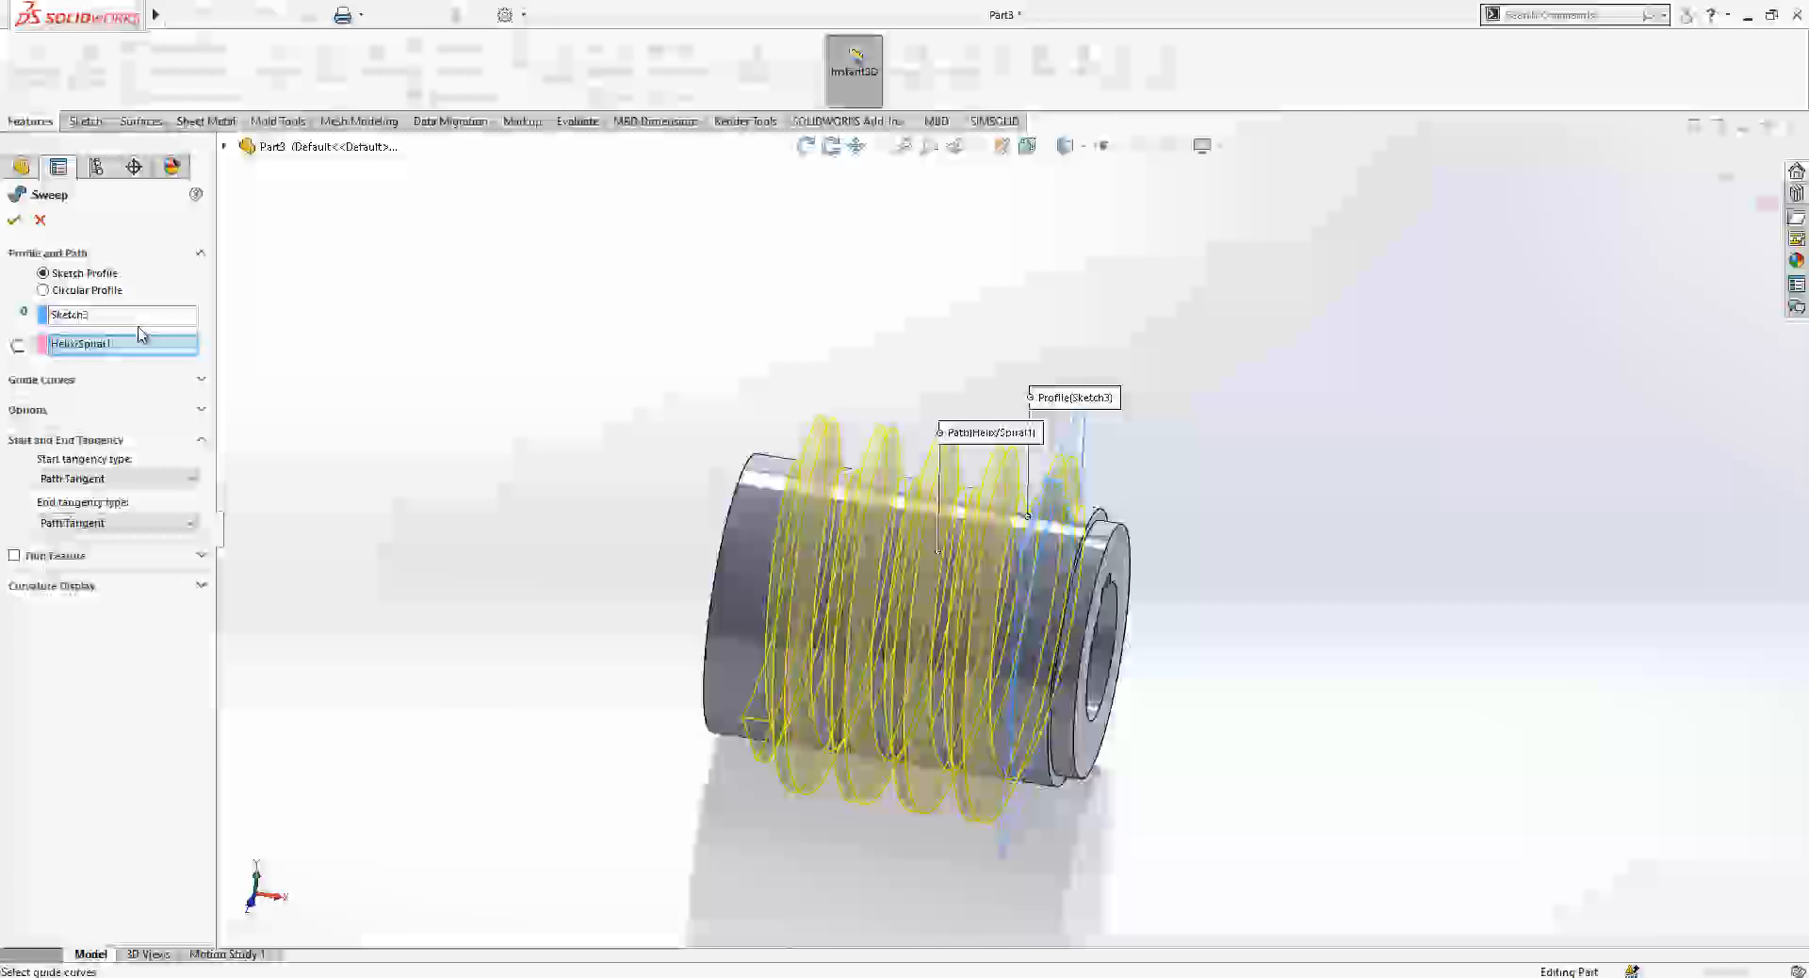
left_click(115, 315)
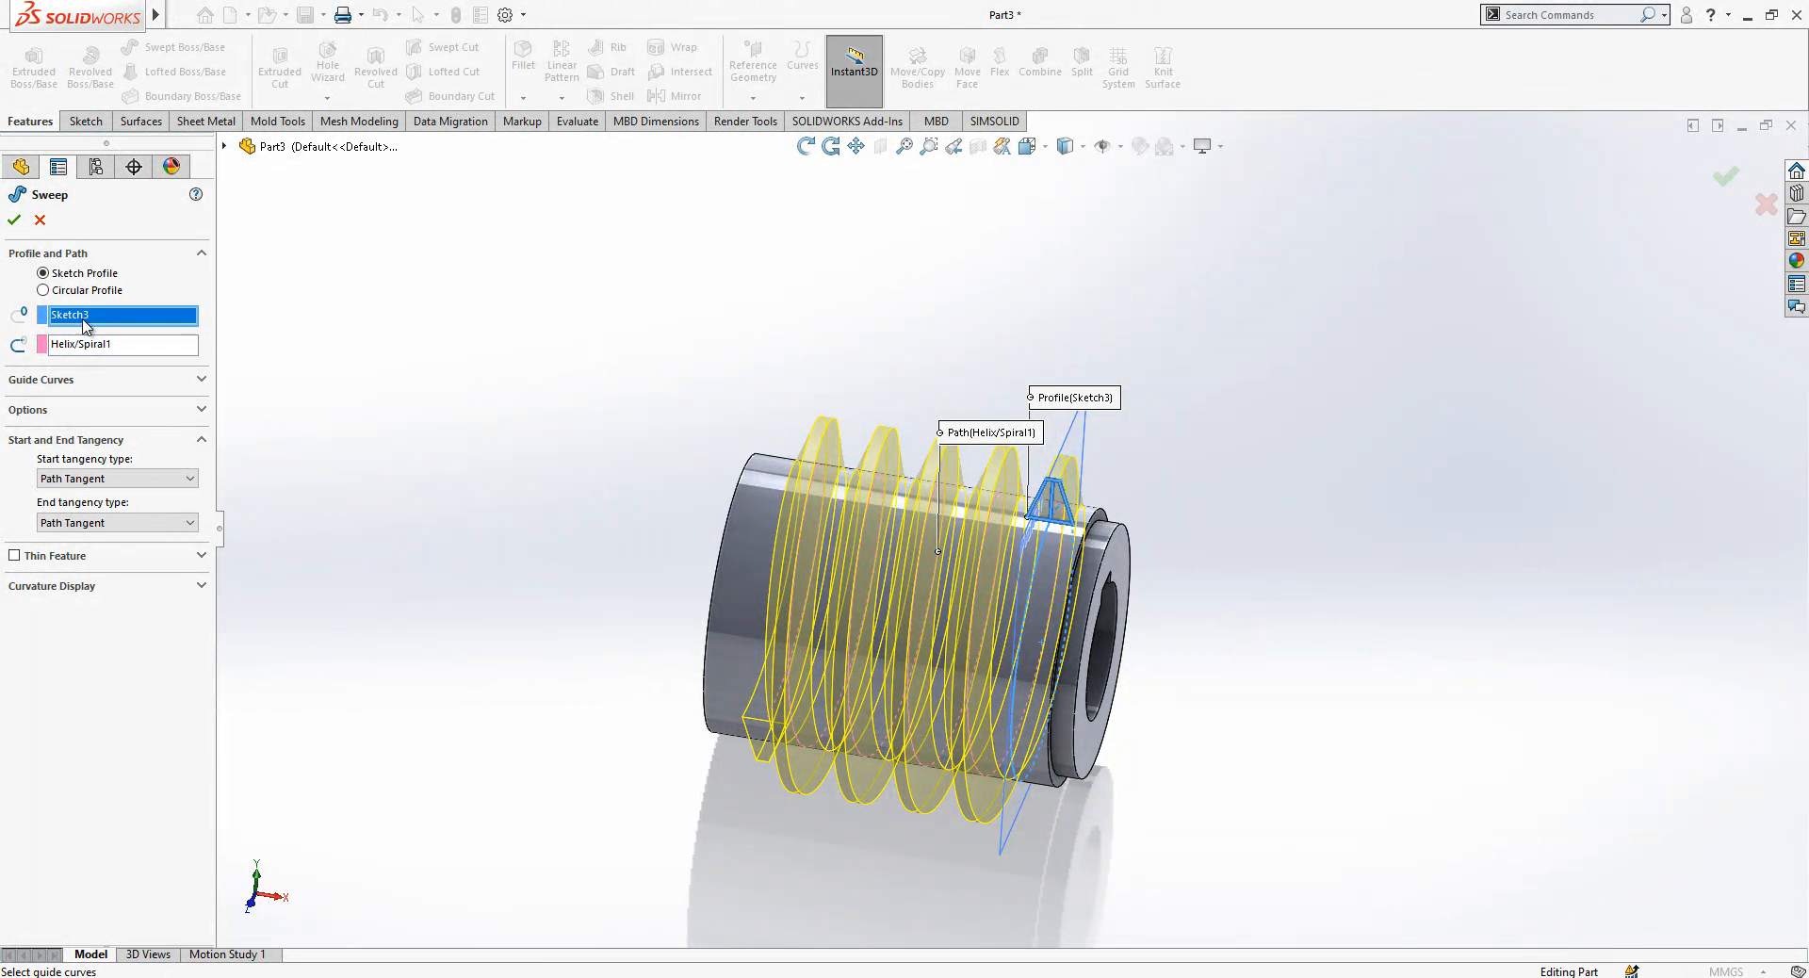
left_click(115, 343)
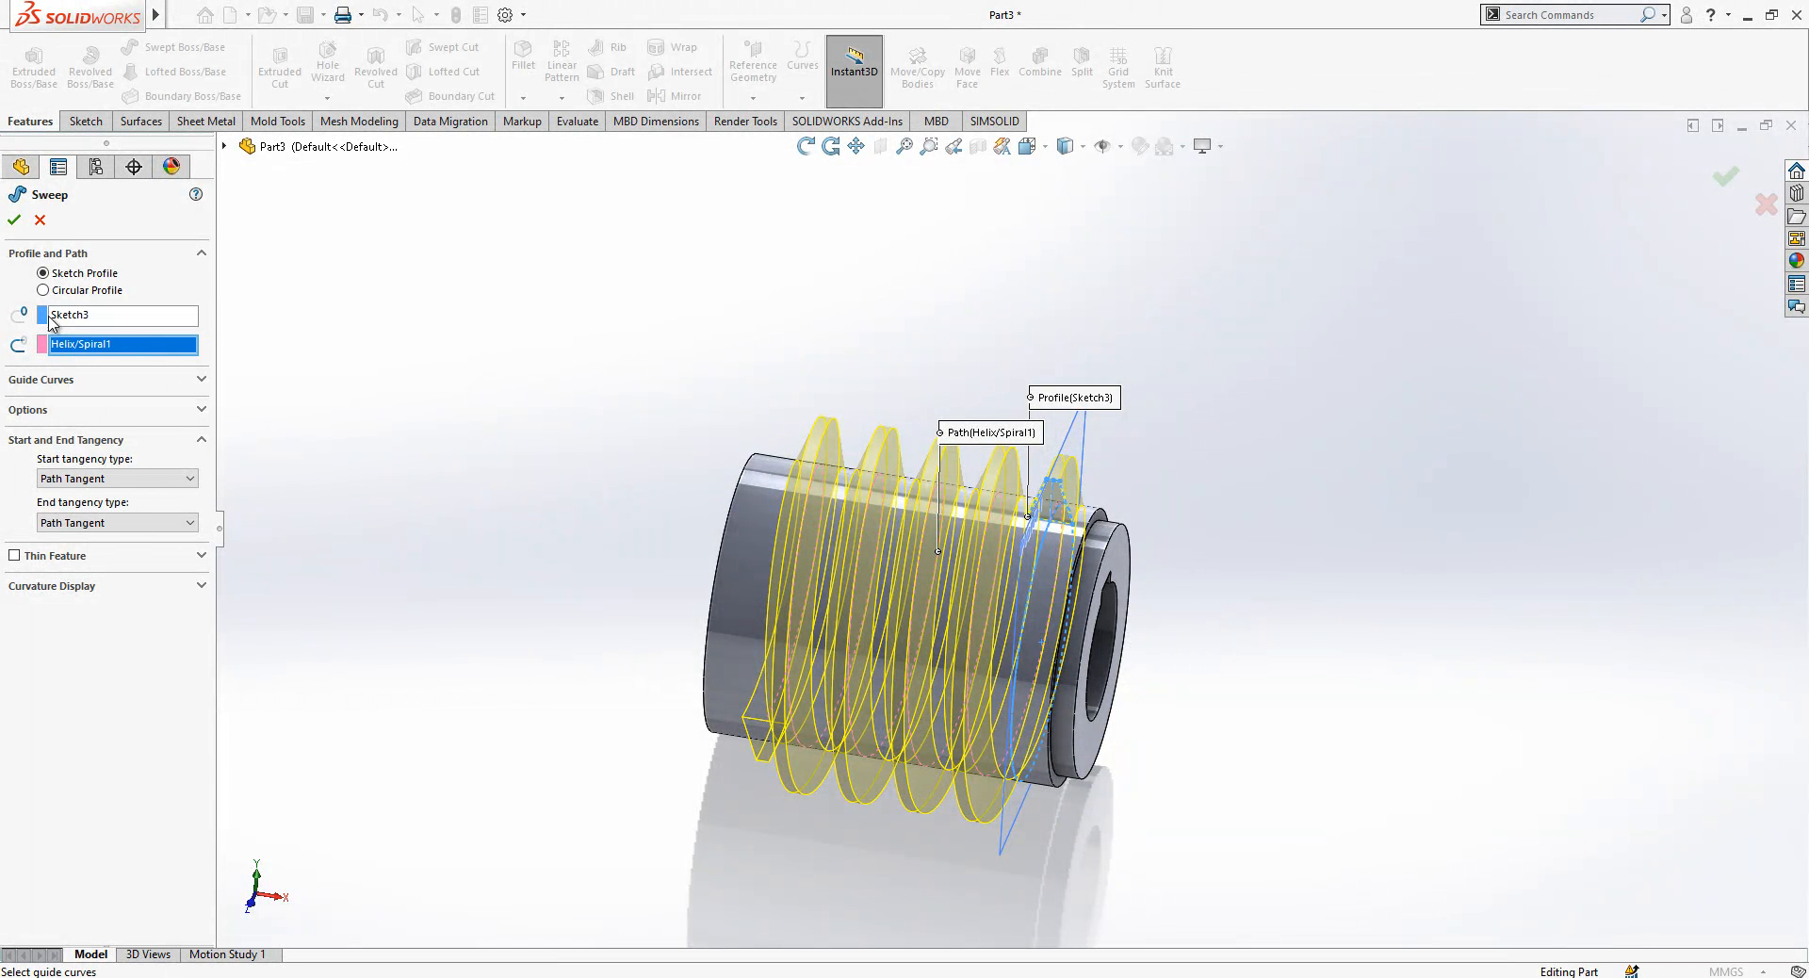
left_click(13, 220)
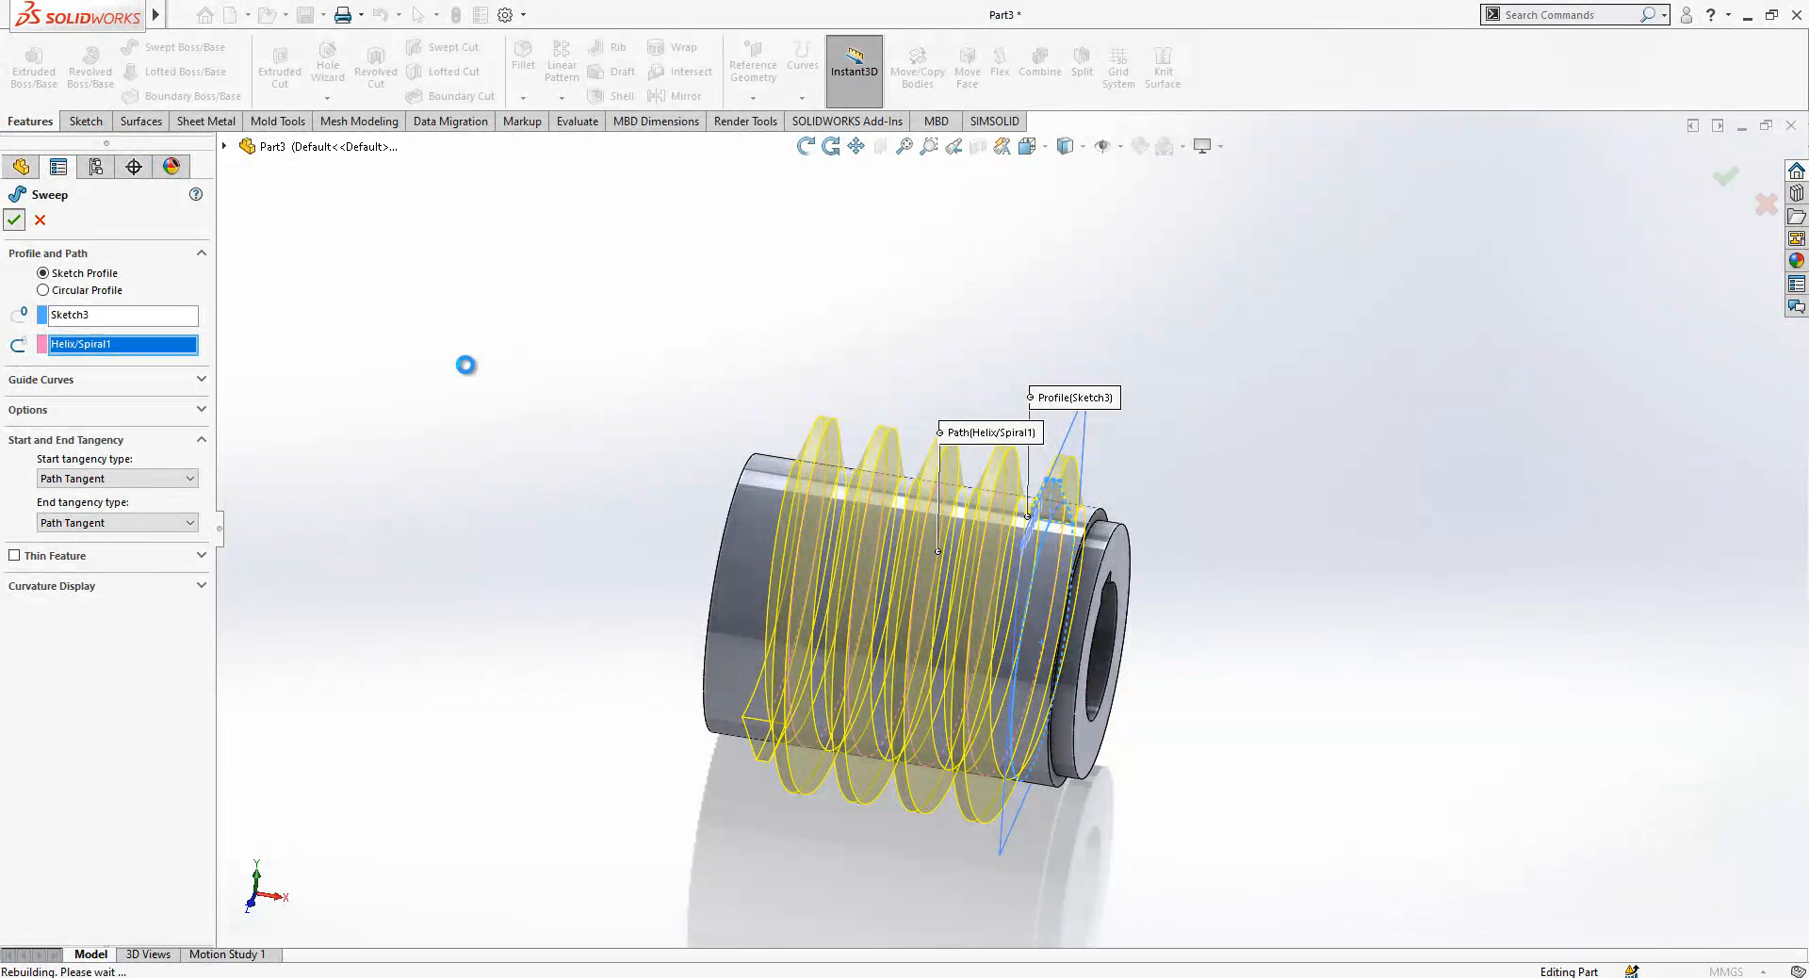
left_click(15, 218)
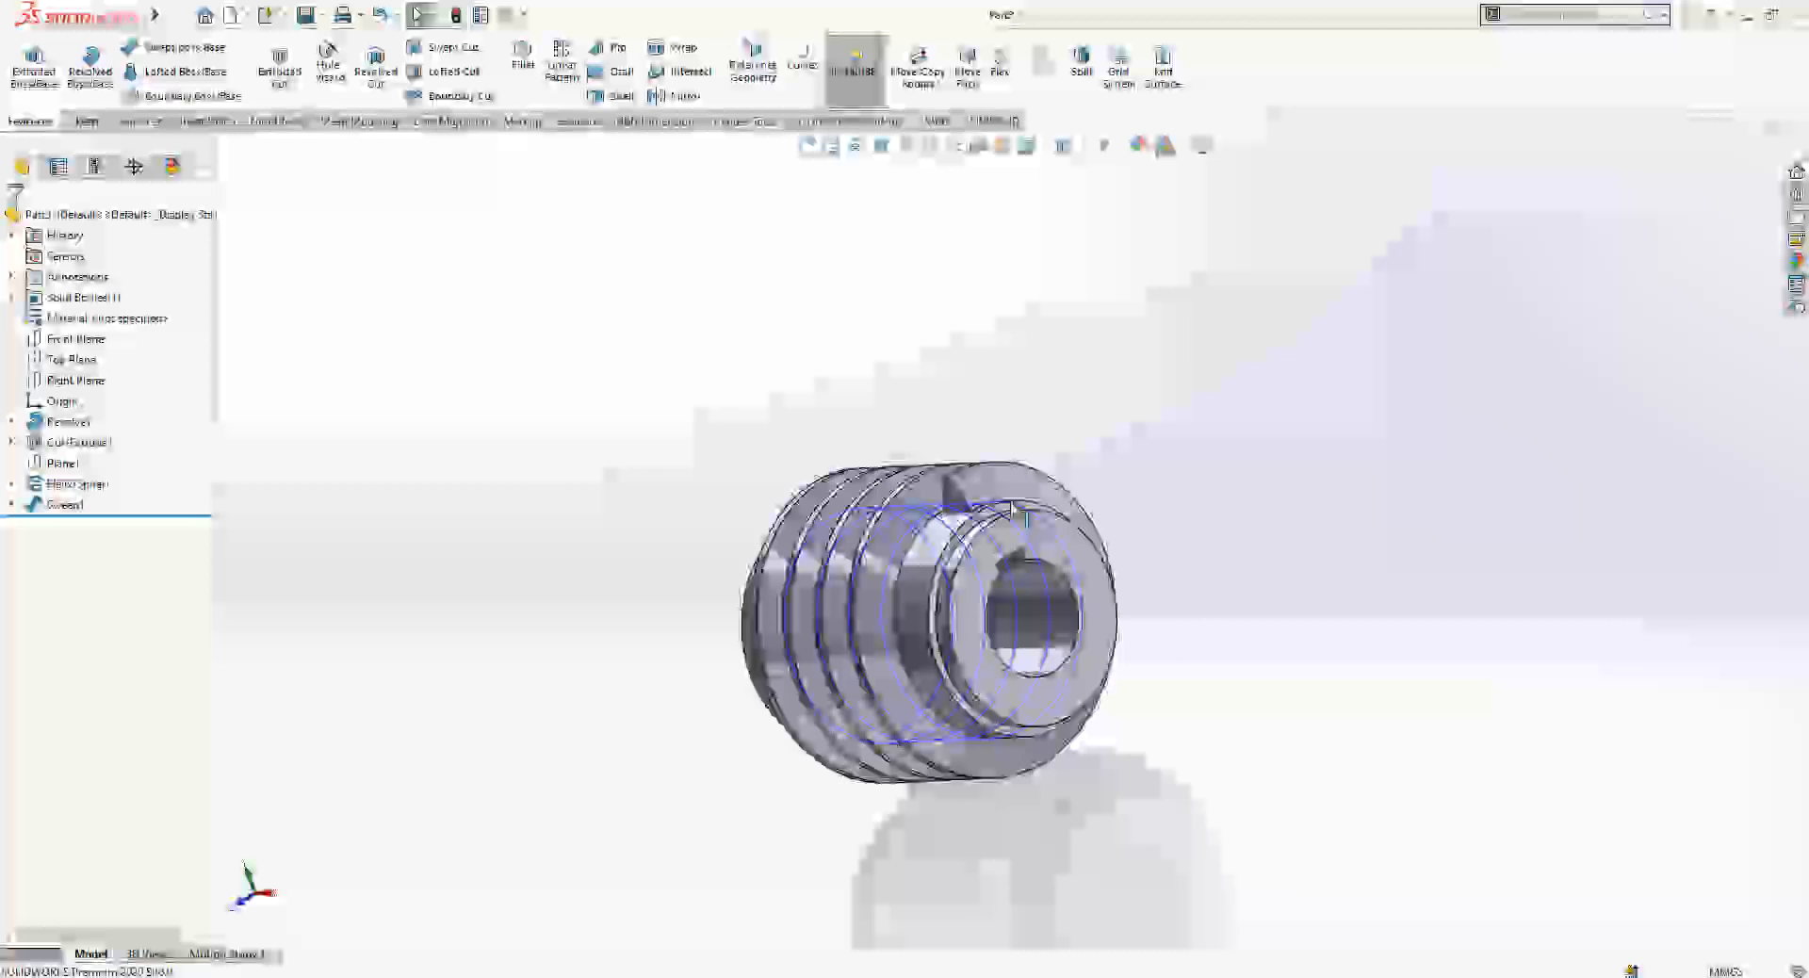
left_click(79, 482)
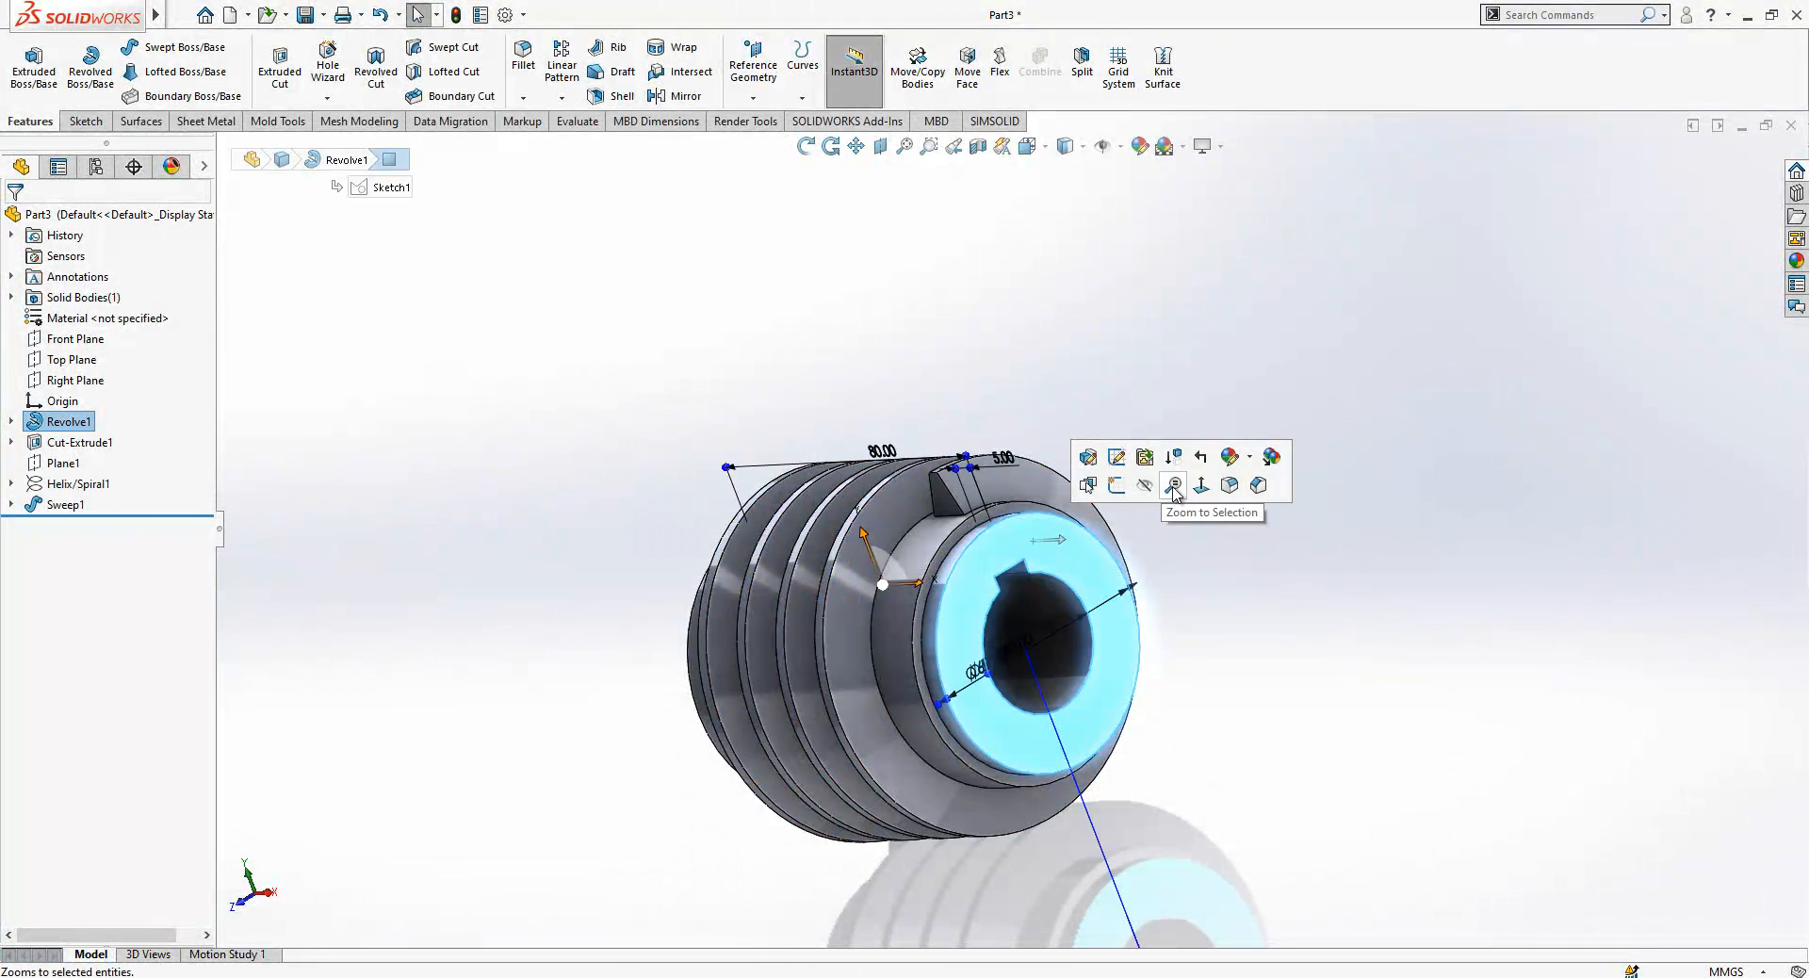
Step: Sketch a small triangle on the end face where the thread runs out (Sketch6)
left_click(1174, 485)
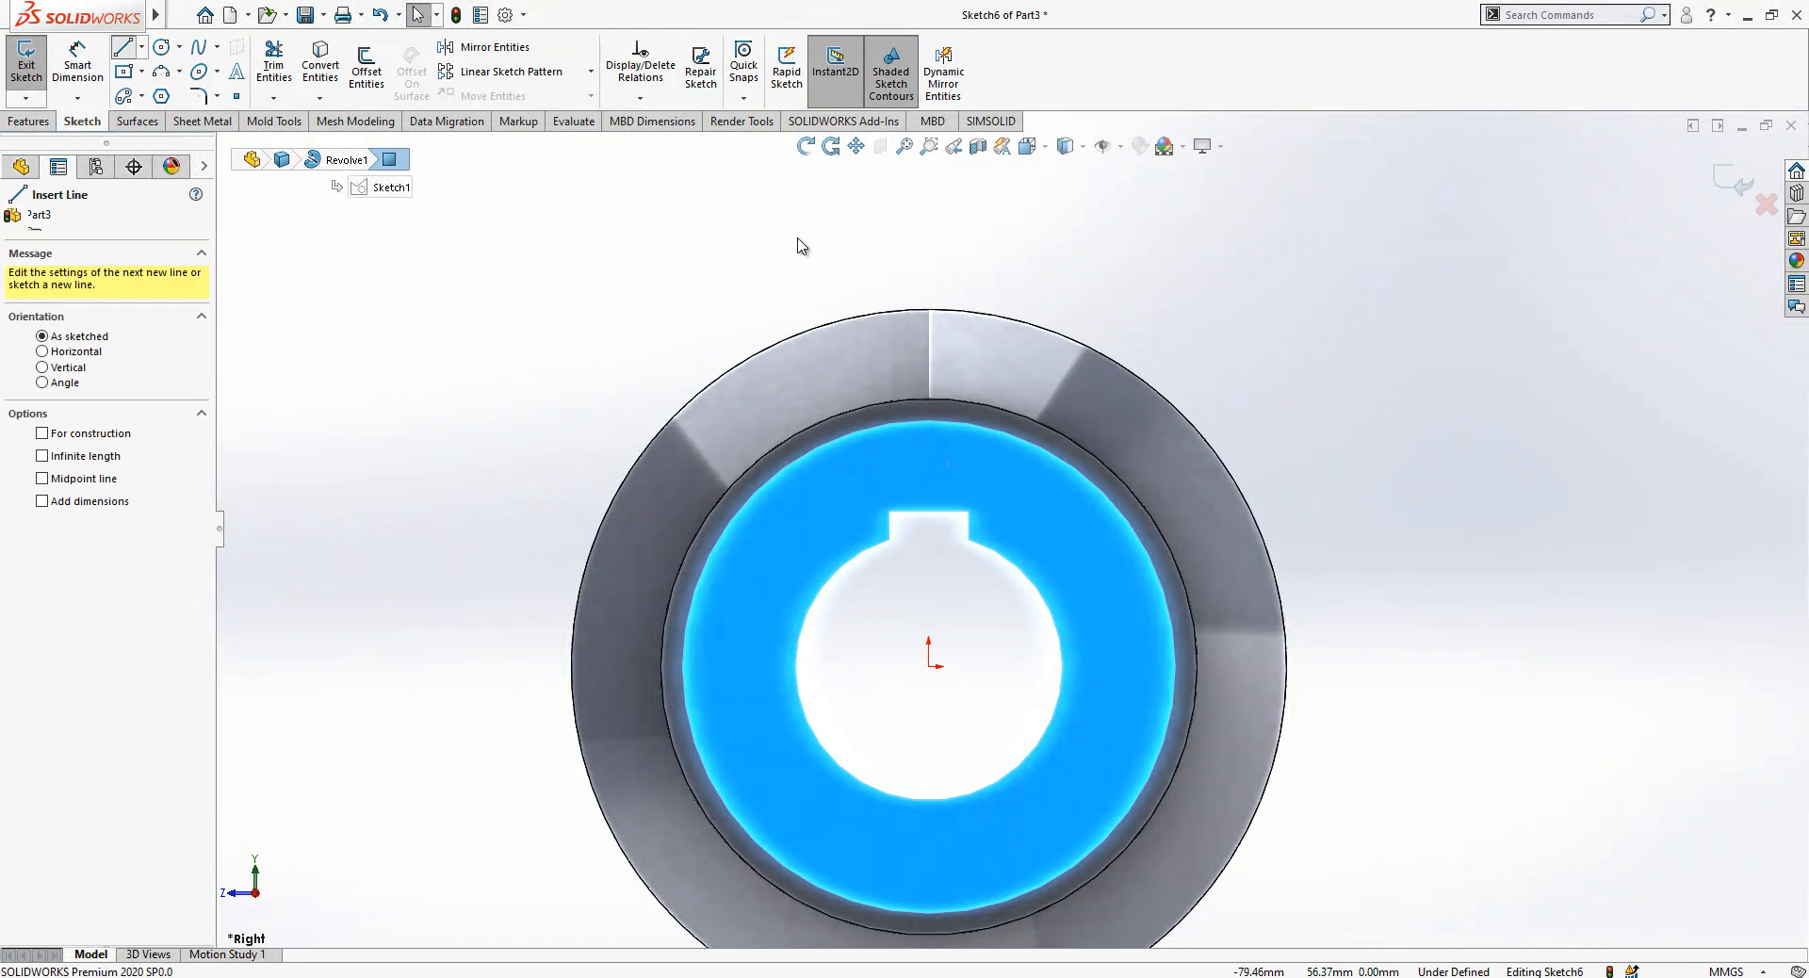
left_click(927, 398)
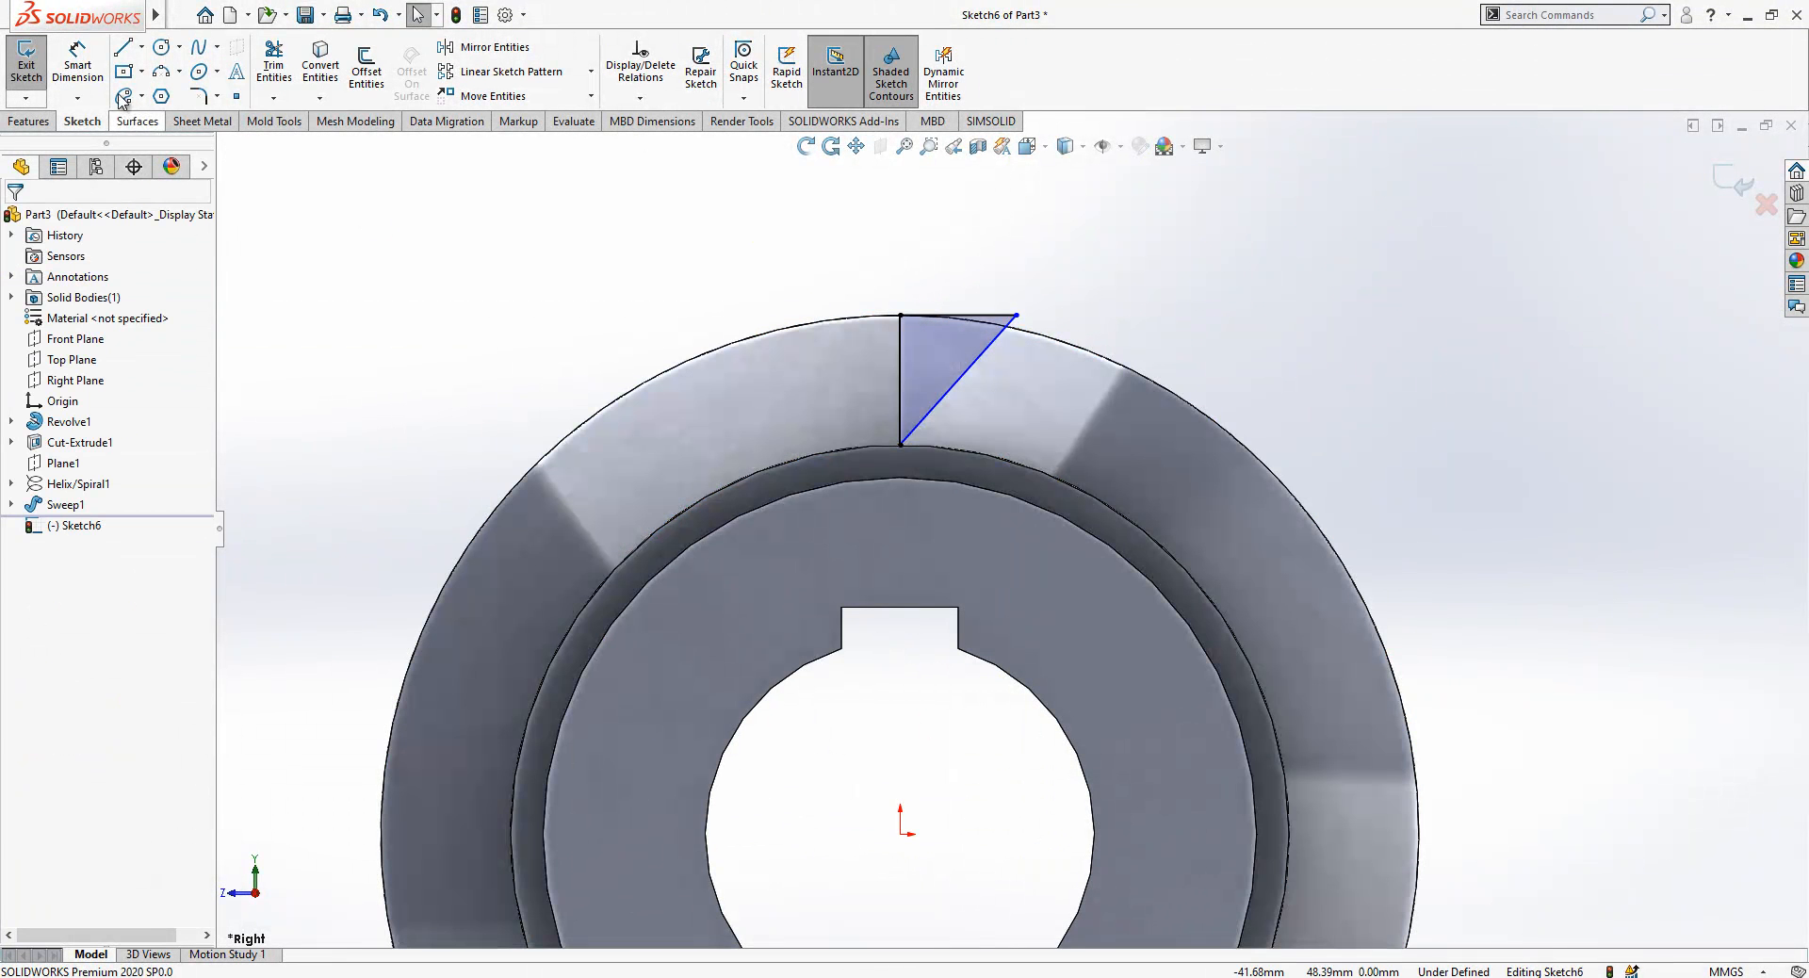
left_click(900, 381)
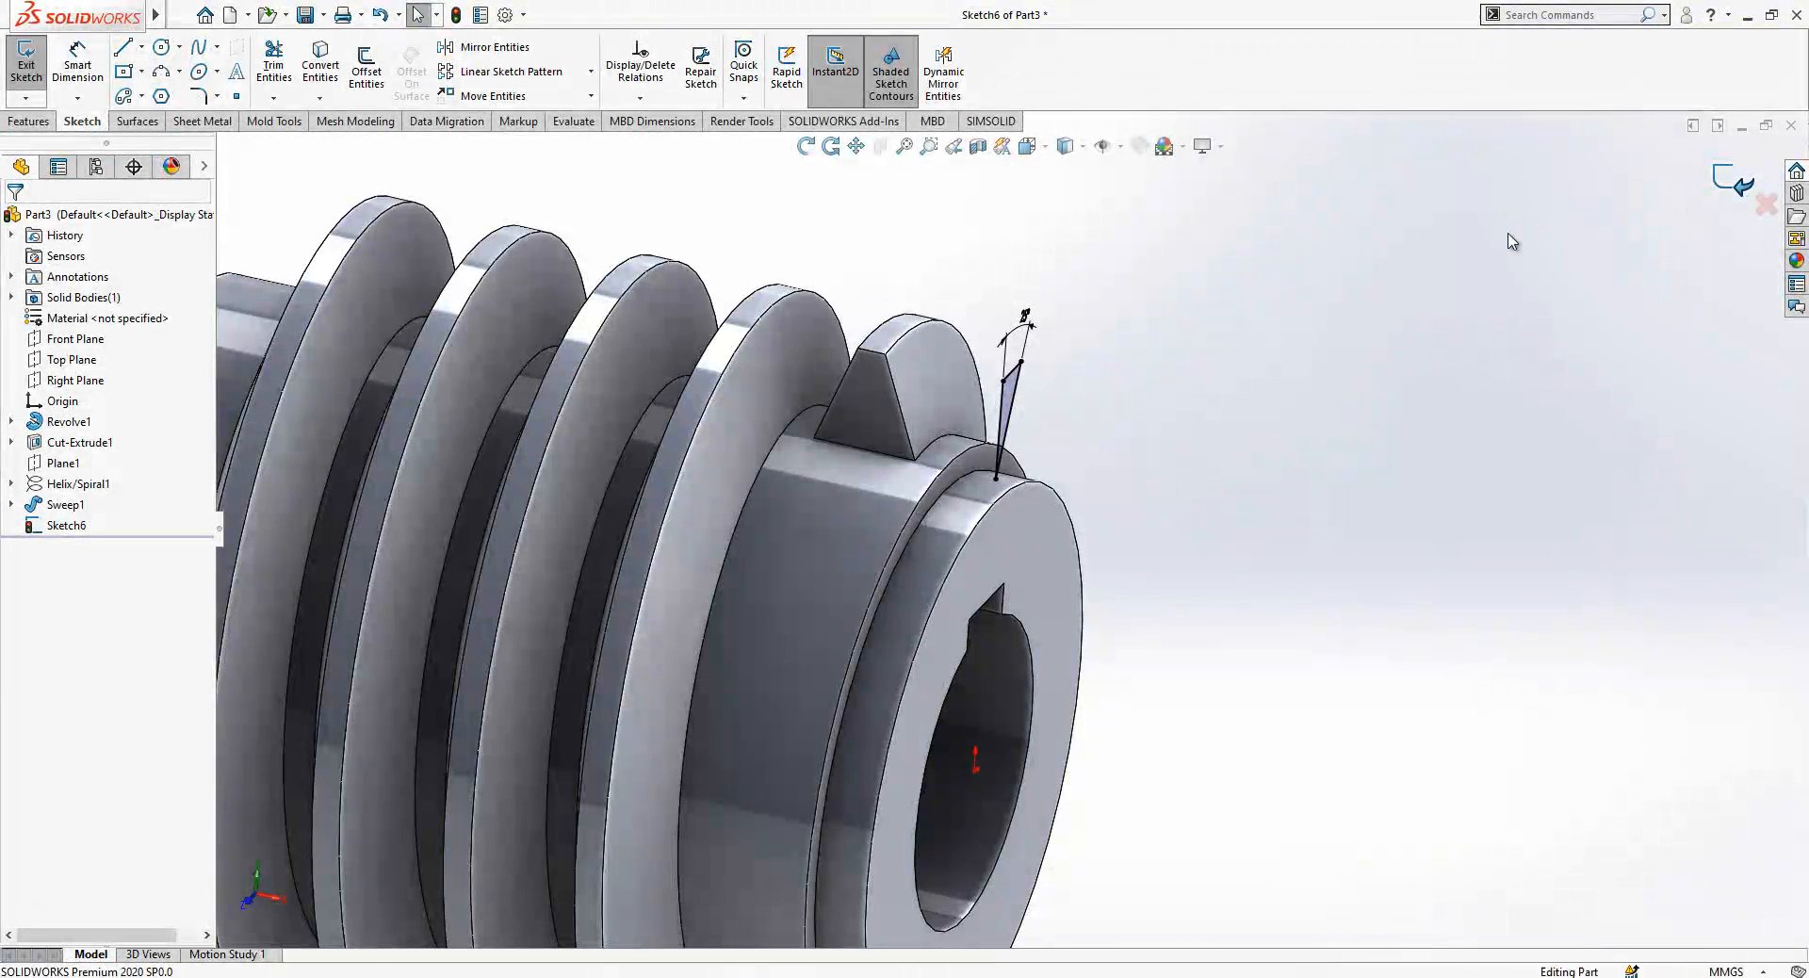
Step: Cut Sketch6's triangle Up To Vertex to trim the first thread end (Cut-Extrude2)
left_click(24, 64)
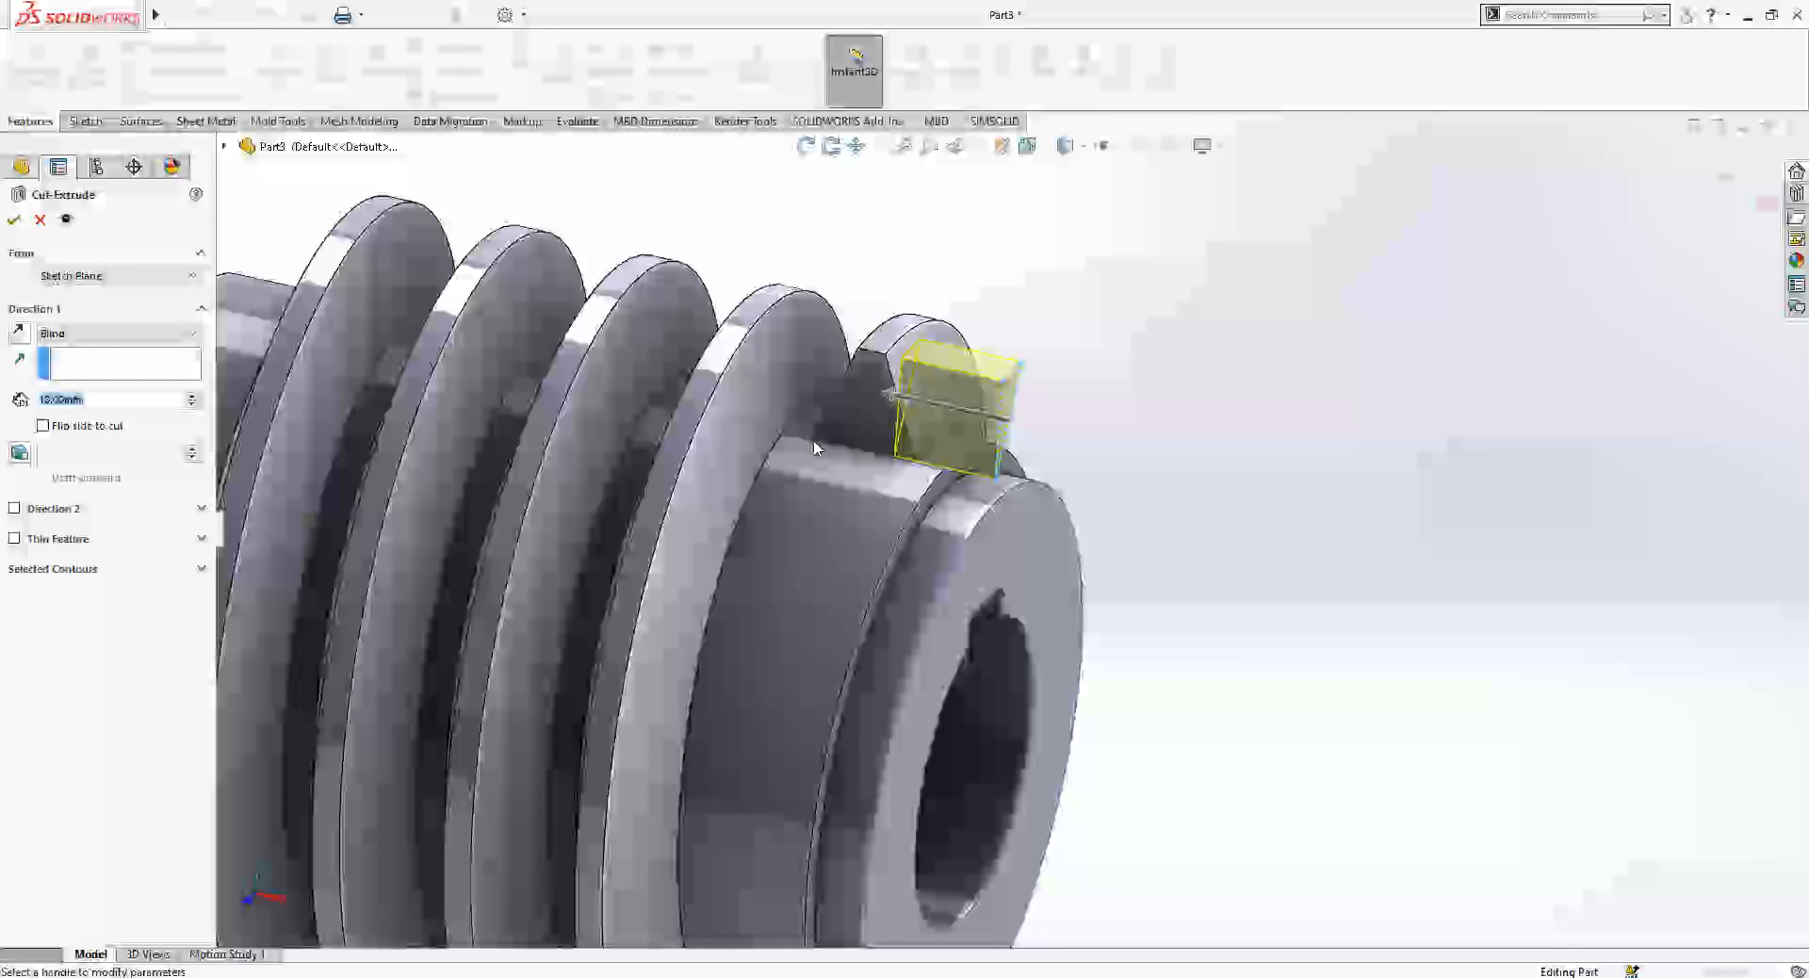
left_click(115, 331)
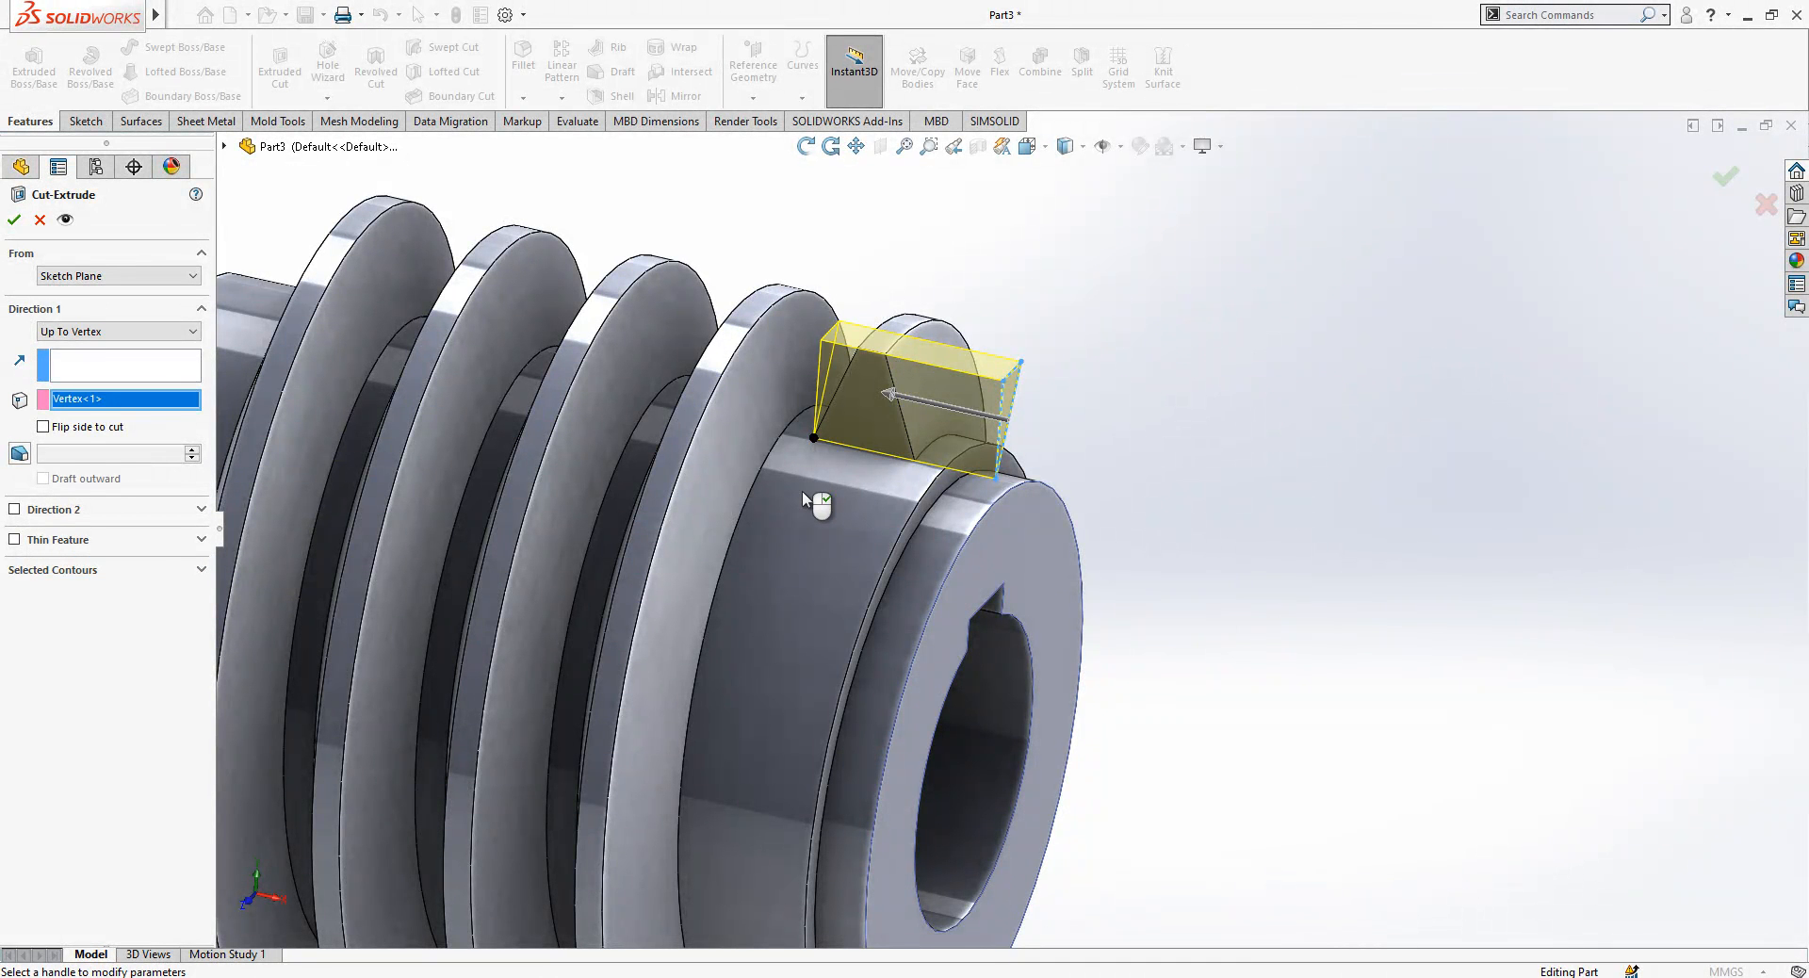
mouse_move(24, 251)
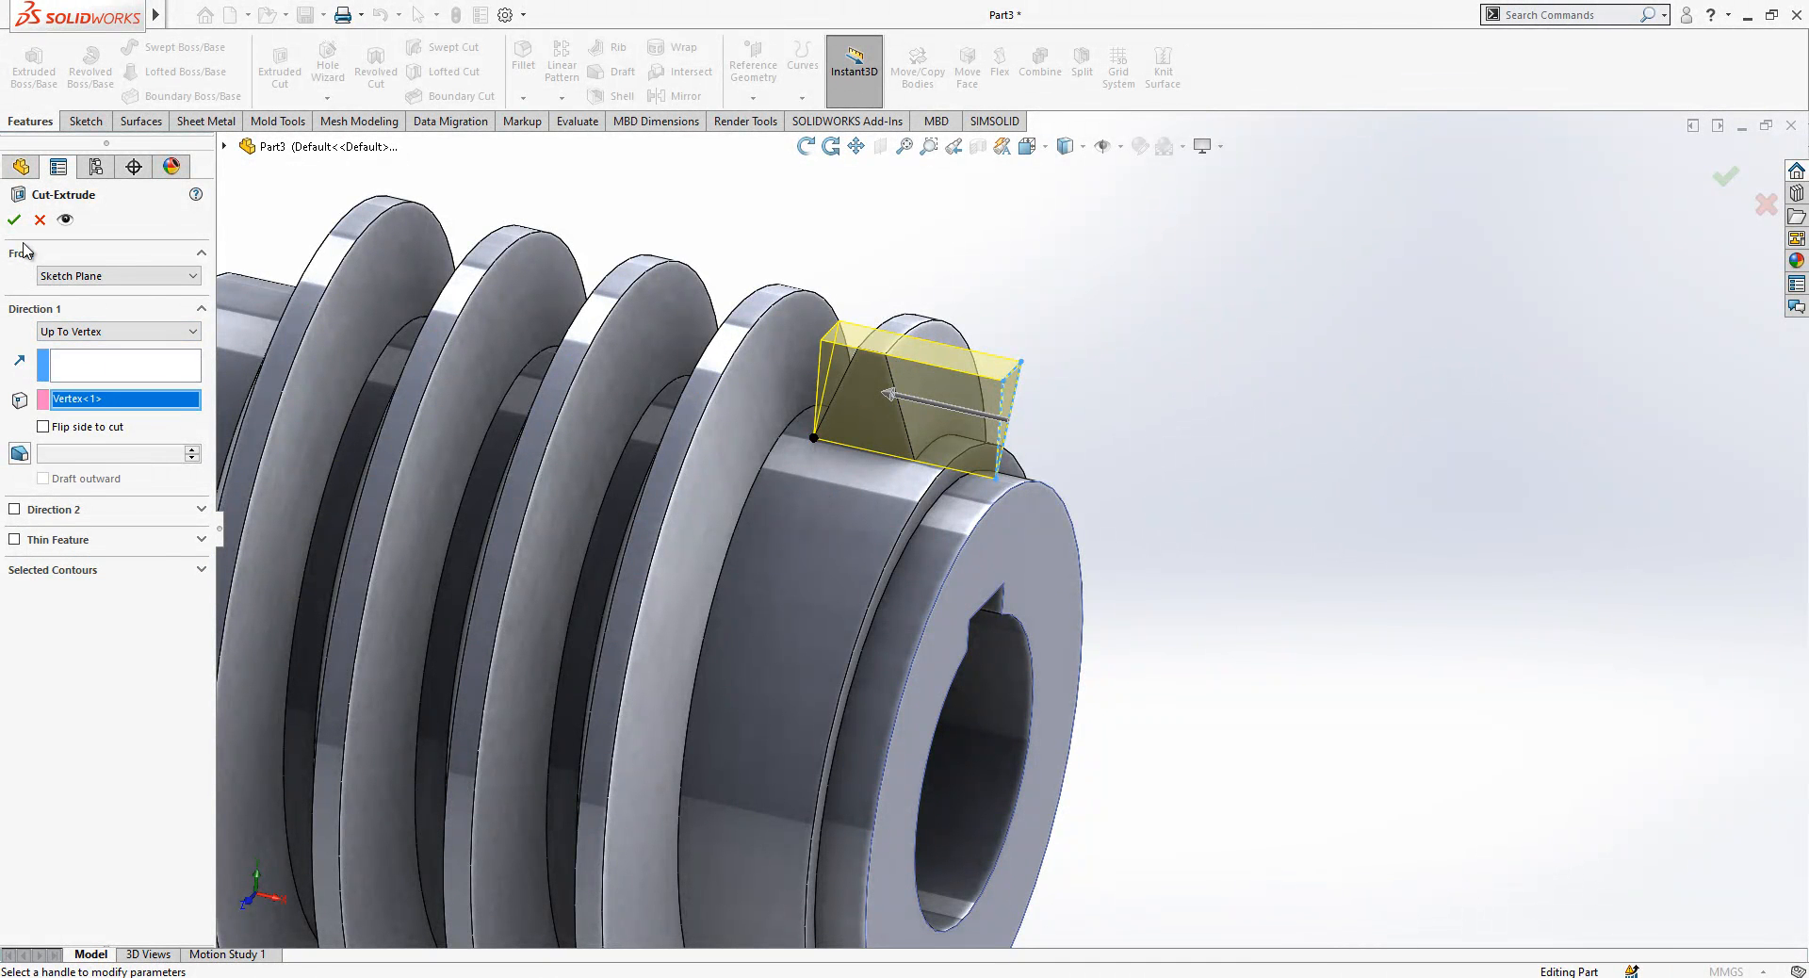
left_click(13, 218)
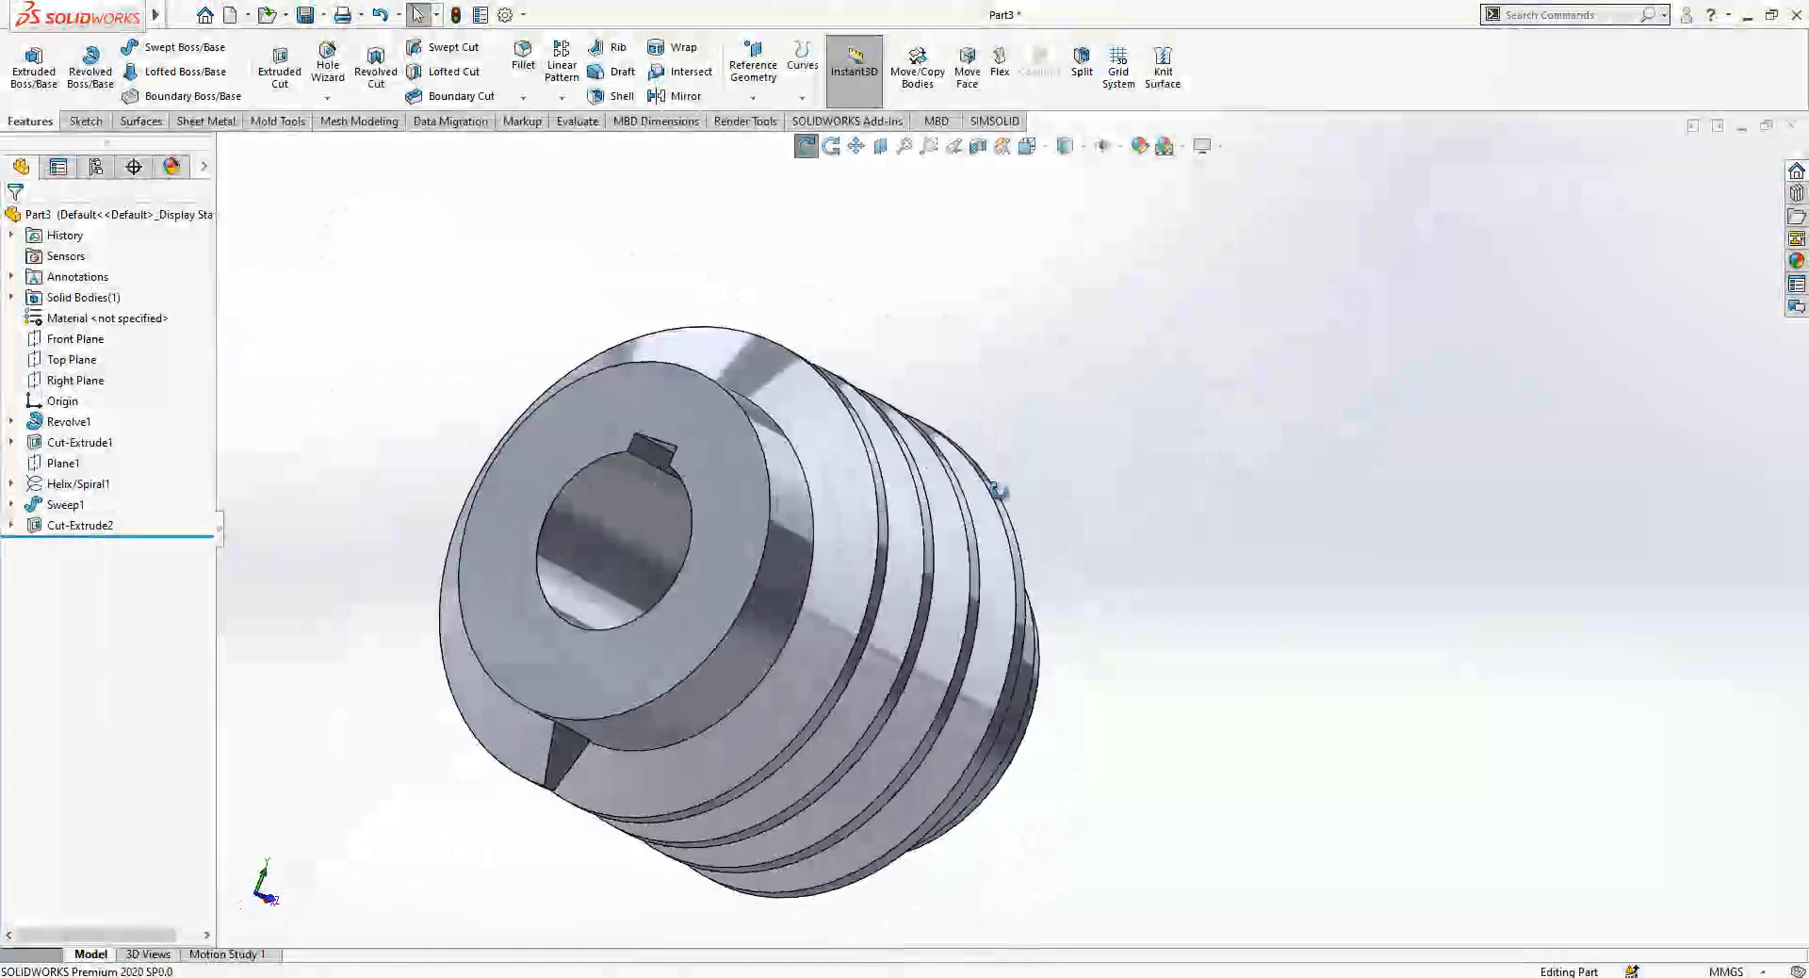
Step: Sketch a second triangle on the opposite end face at the other thread end (Sketch7)
left_click(70, 420)
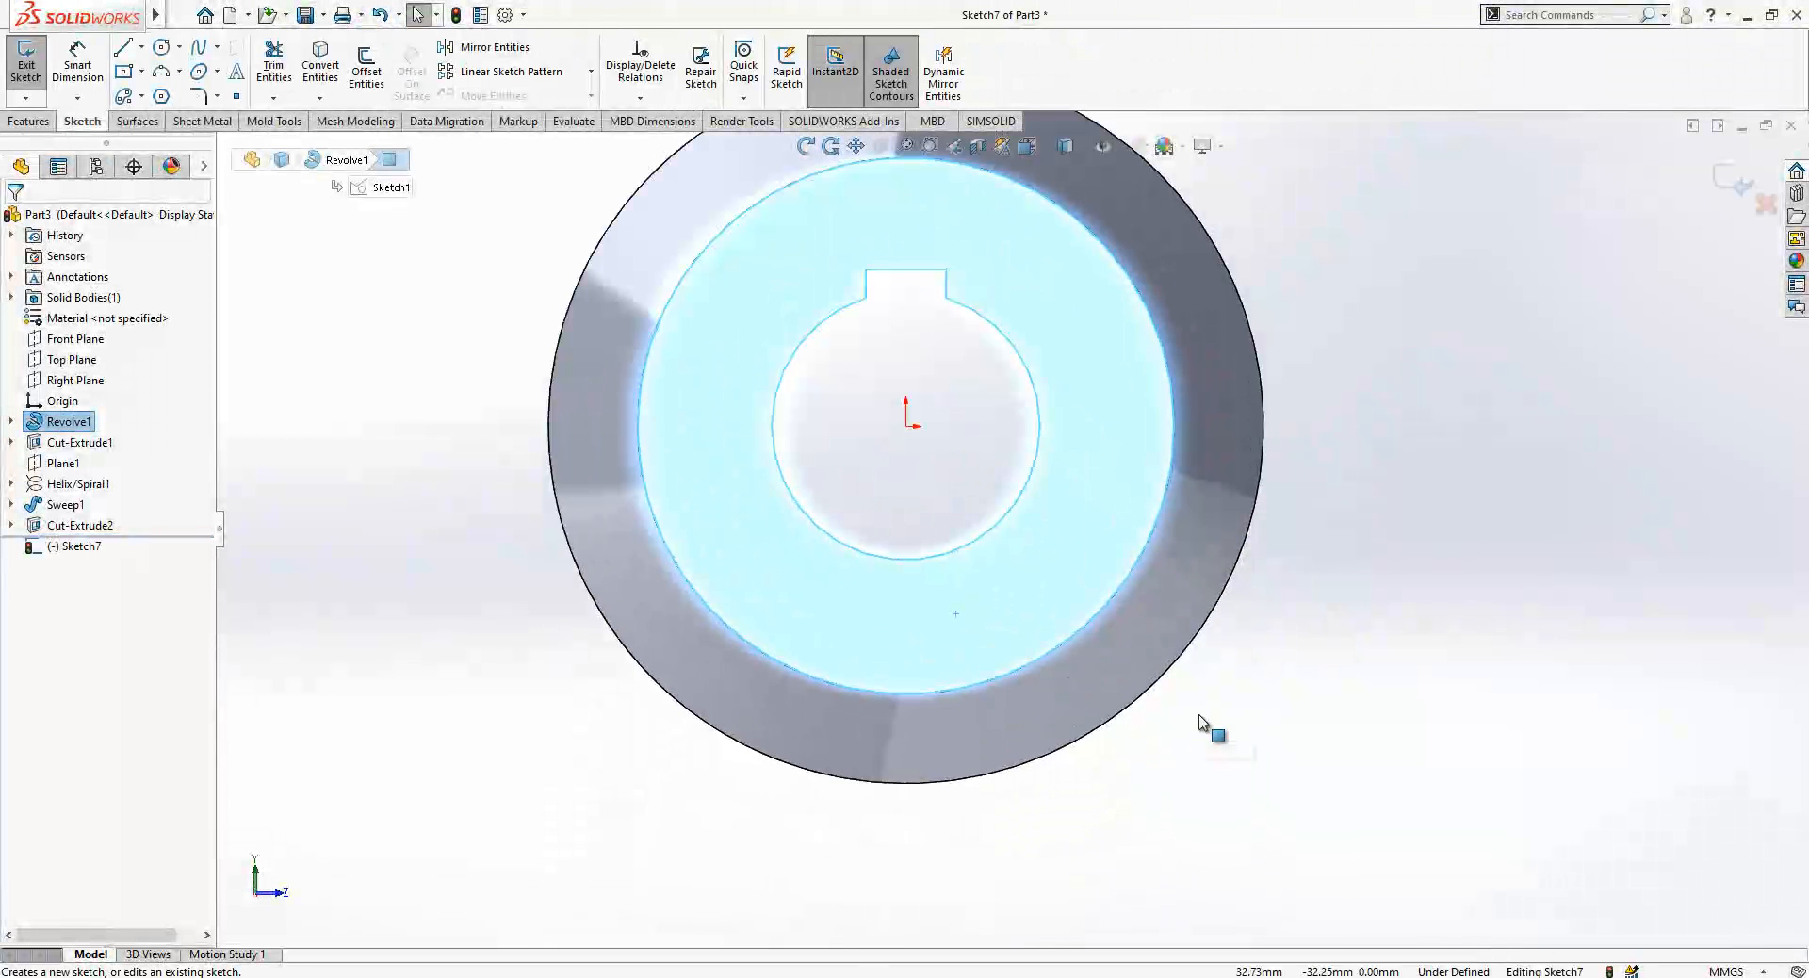
left_click(122, 45)
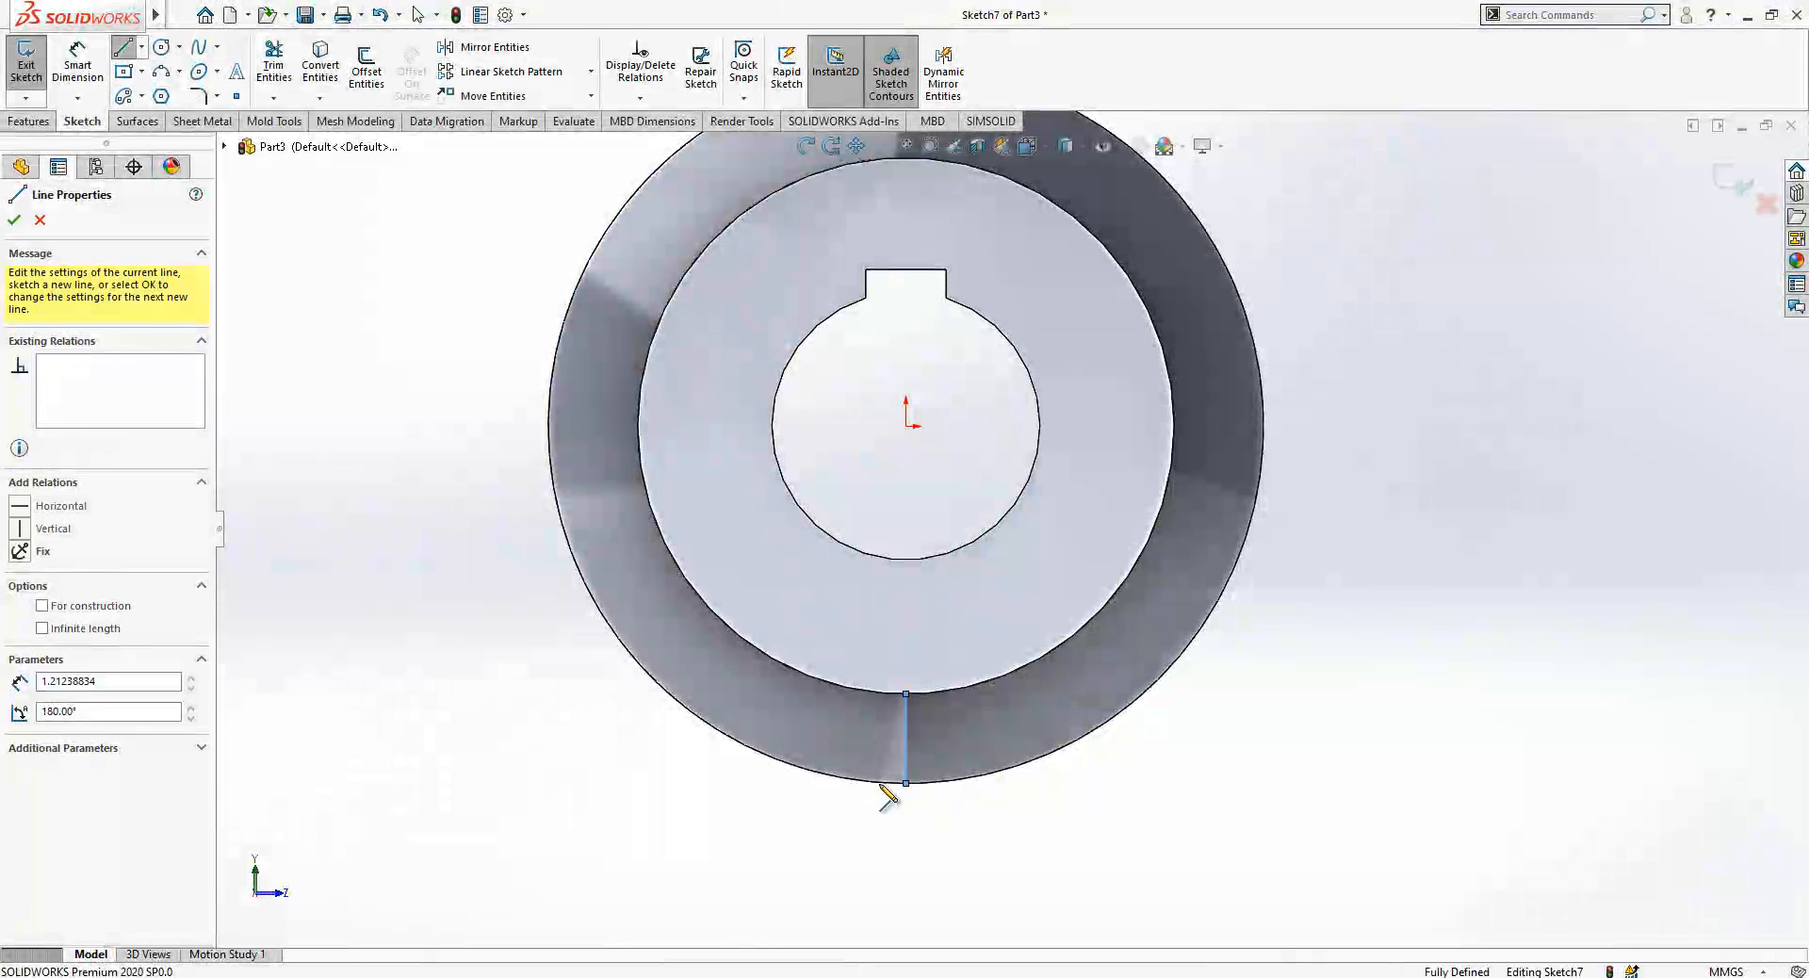
left_click(13, 220)
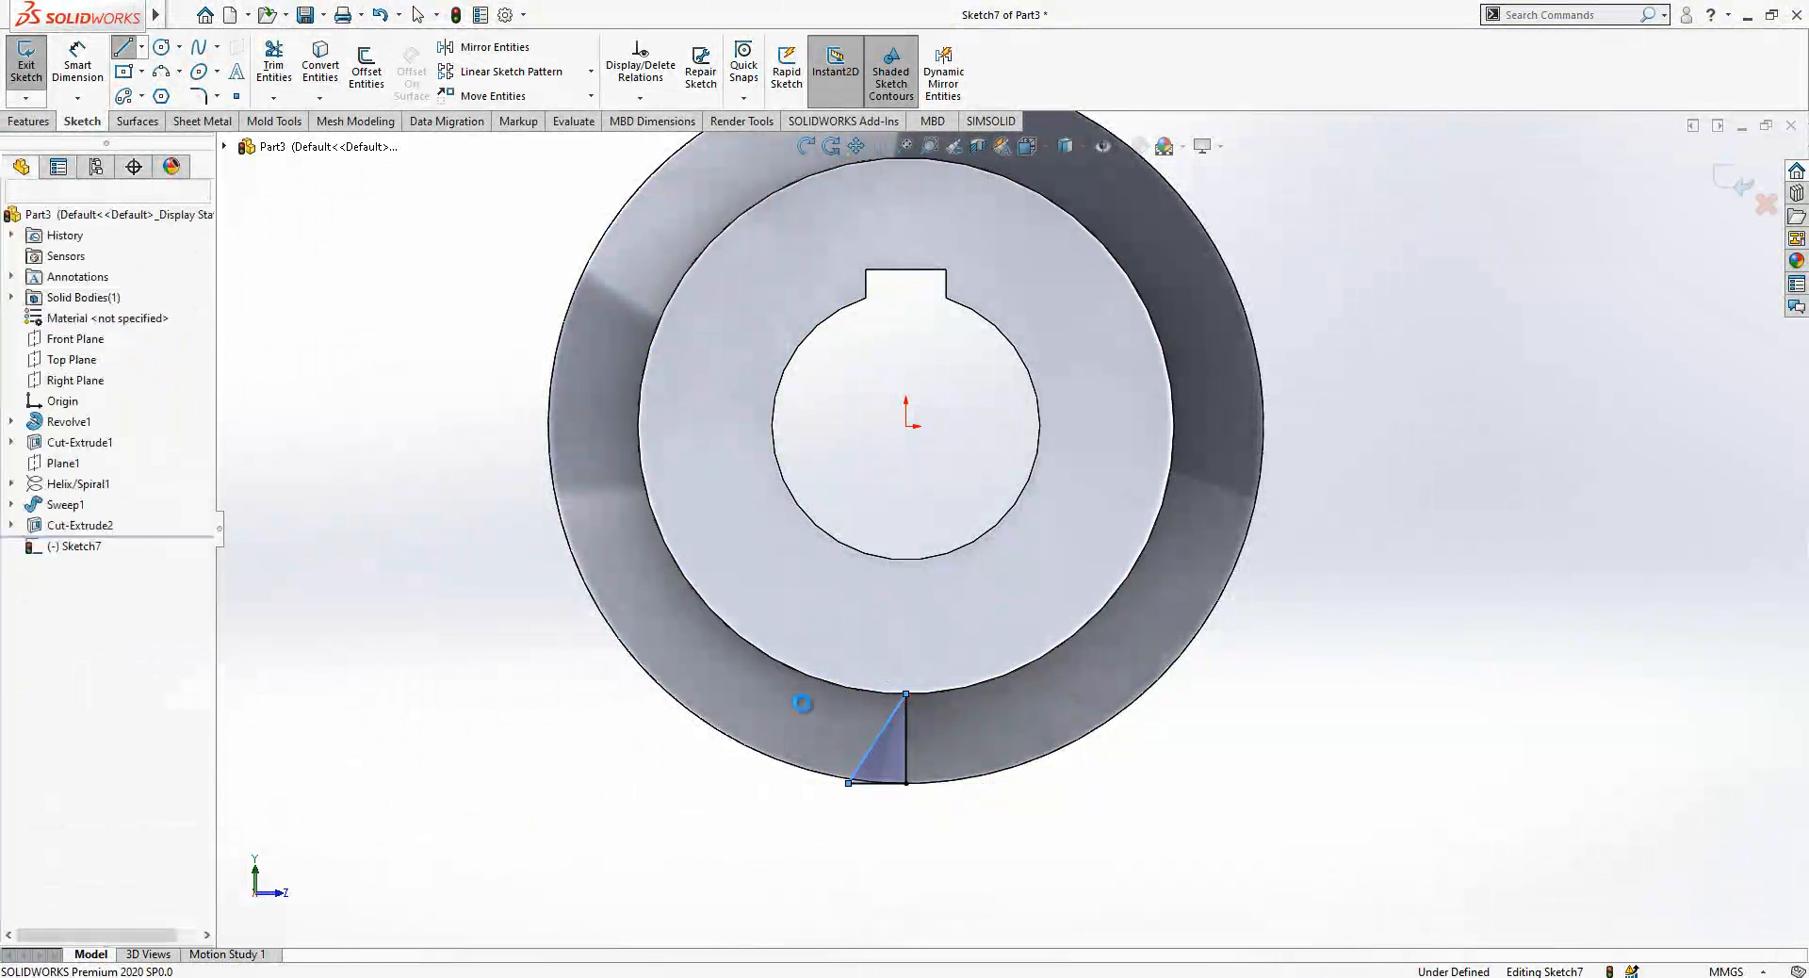
left_click(904, 738)
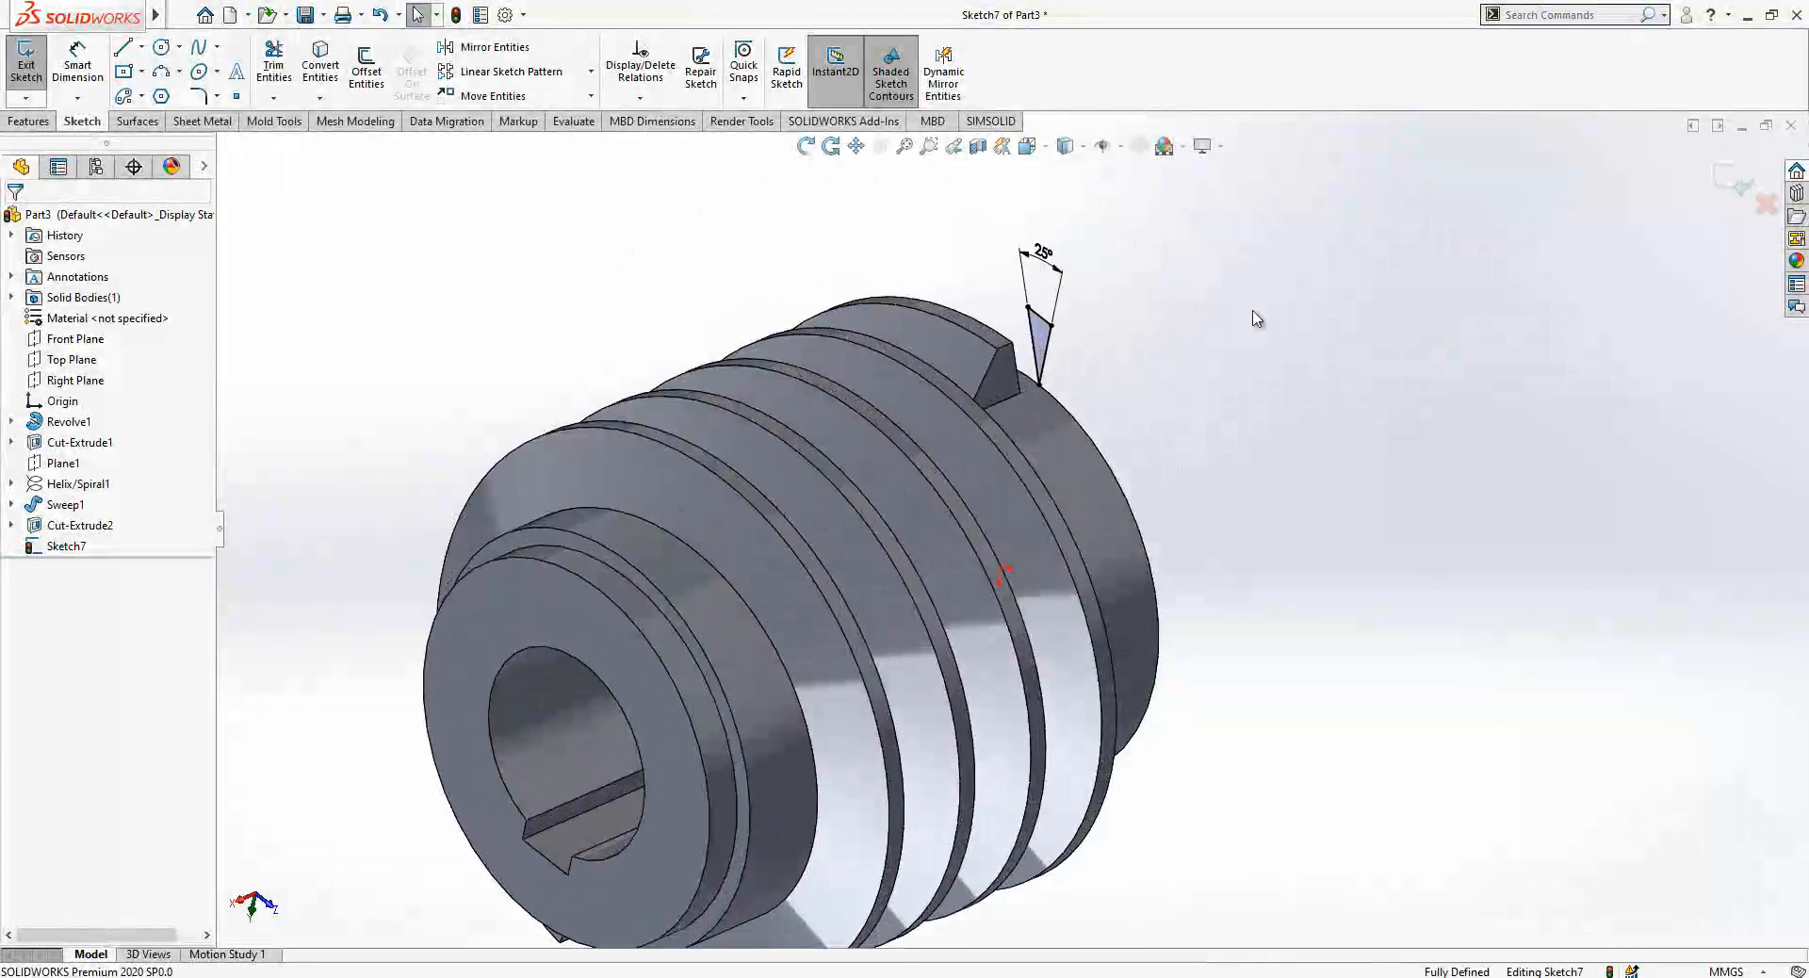
Step: Cut Sketch7's triangle Up To Vertex to trim the other thread end (Cut-Extrude3)
left_click(25, 64)
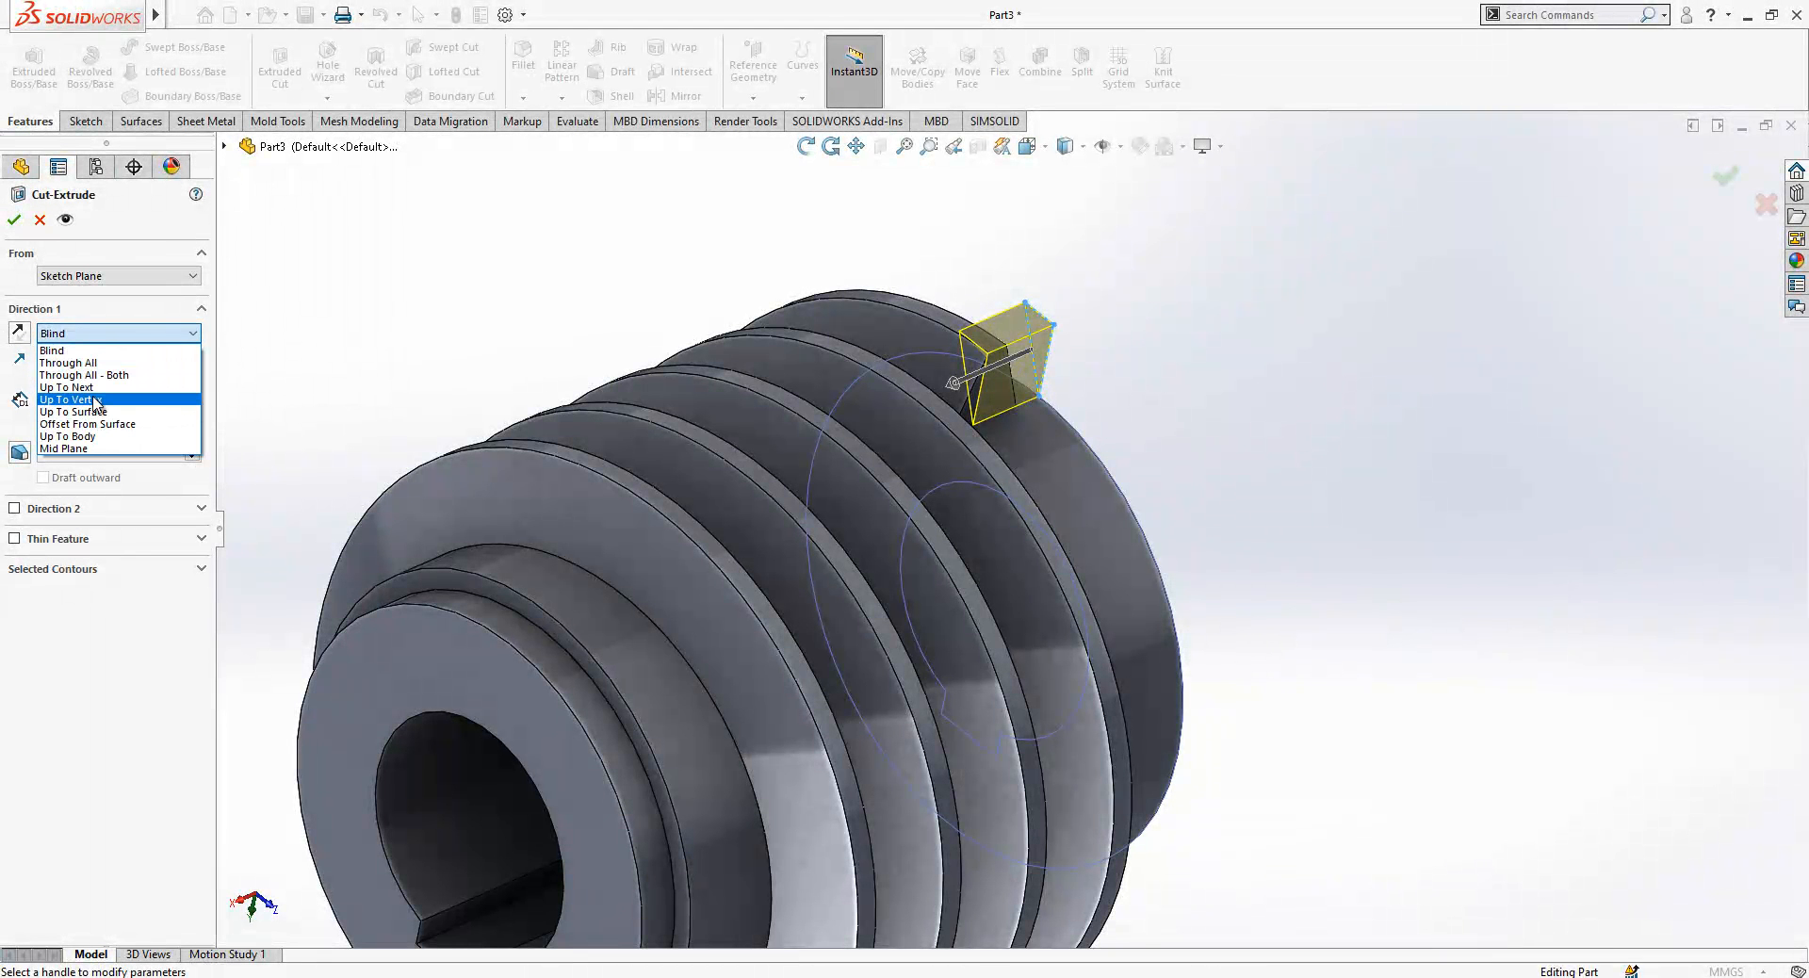
left_click(72, 400)
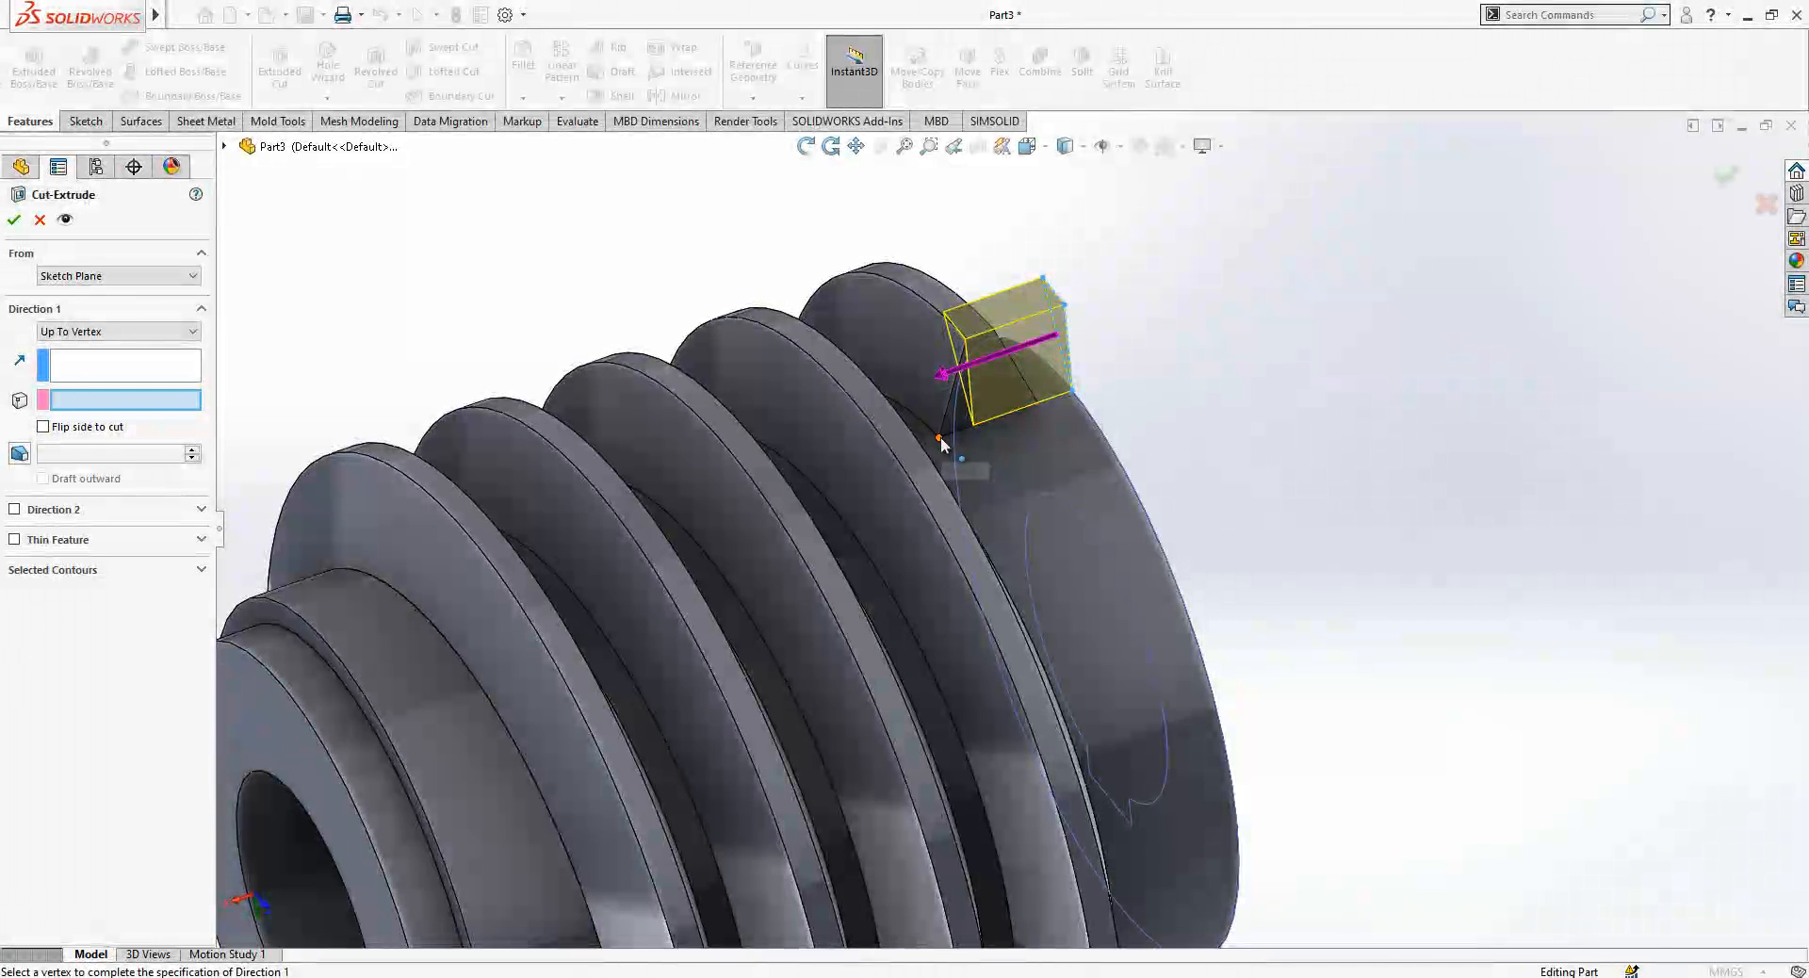
left_click(15, 221)
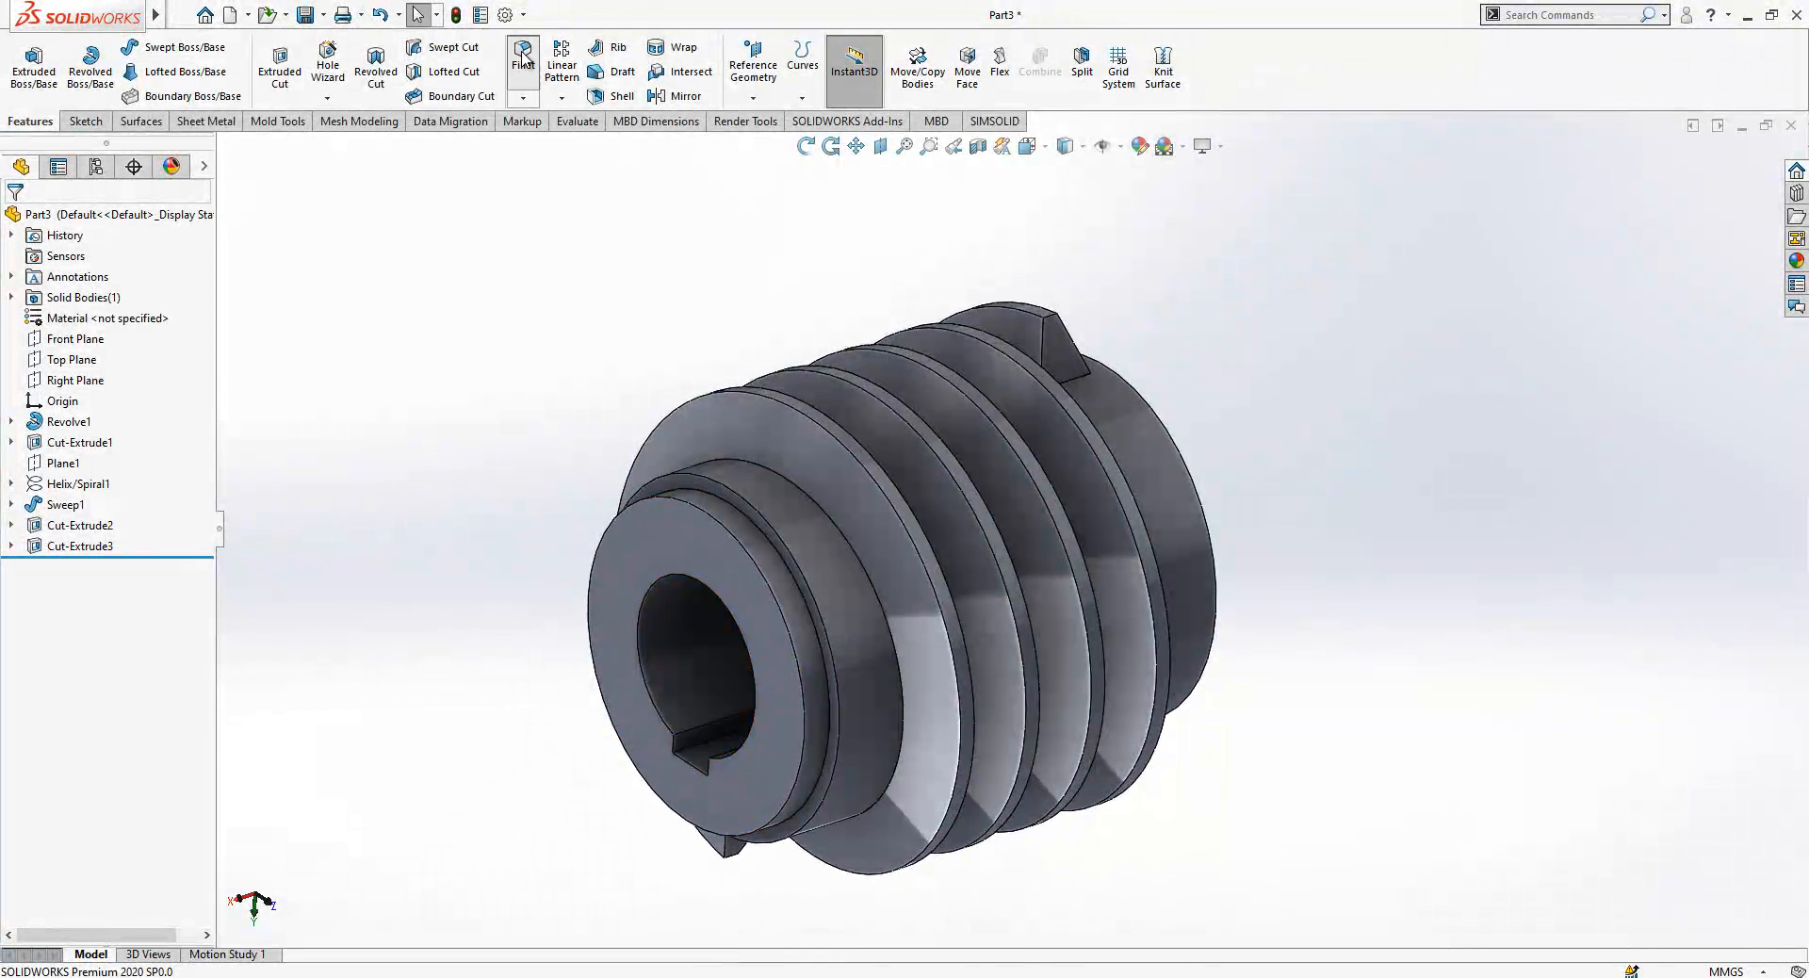
Step: Round the trimmed thread-end edges with a 5 mm fillet (Fillet1)
left_click(522, 58)
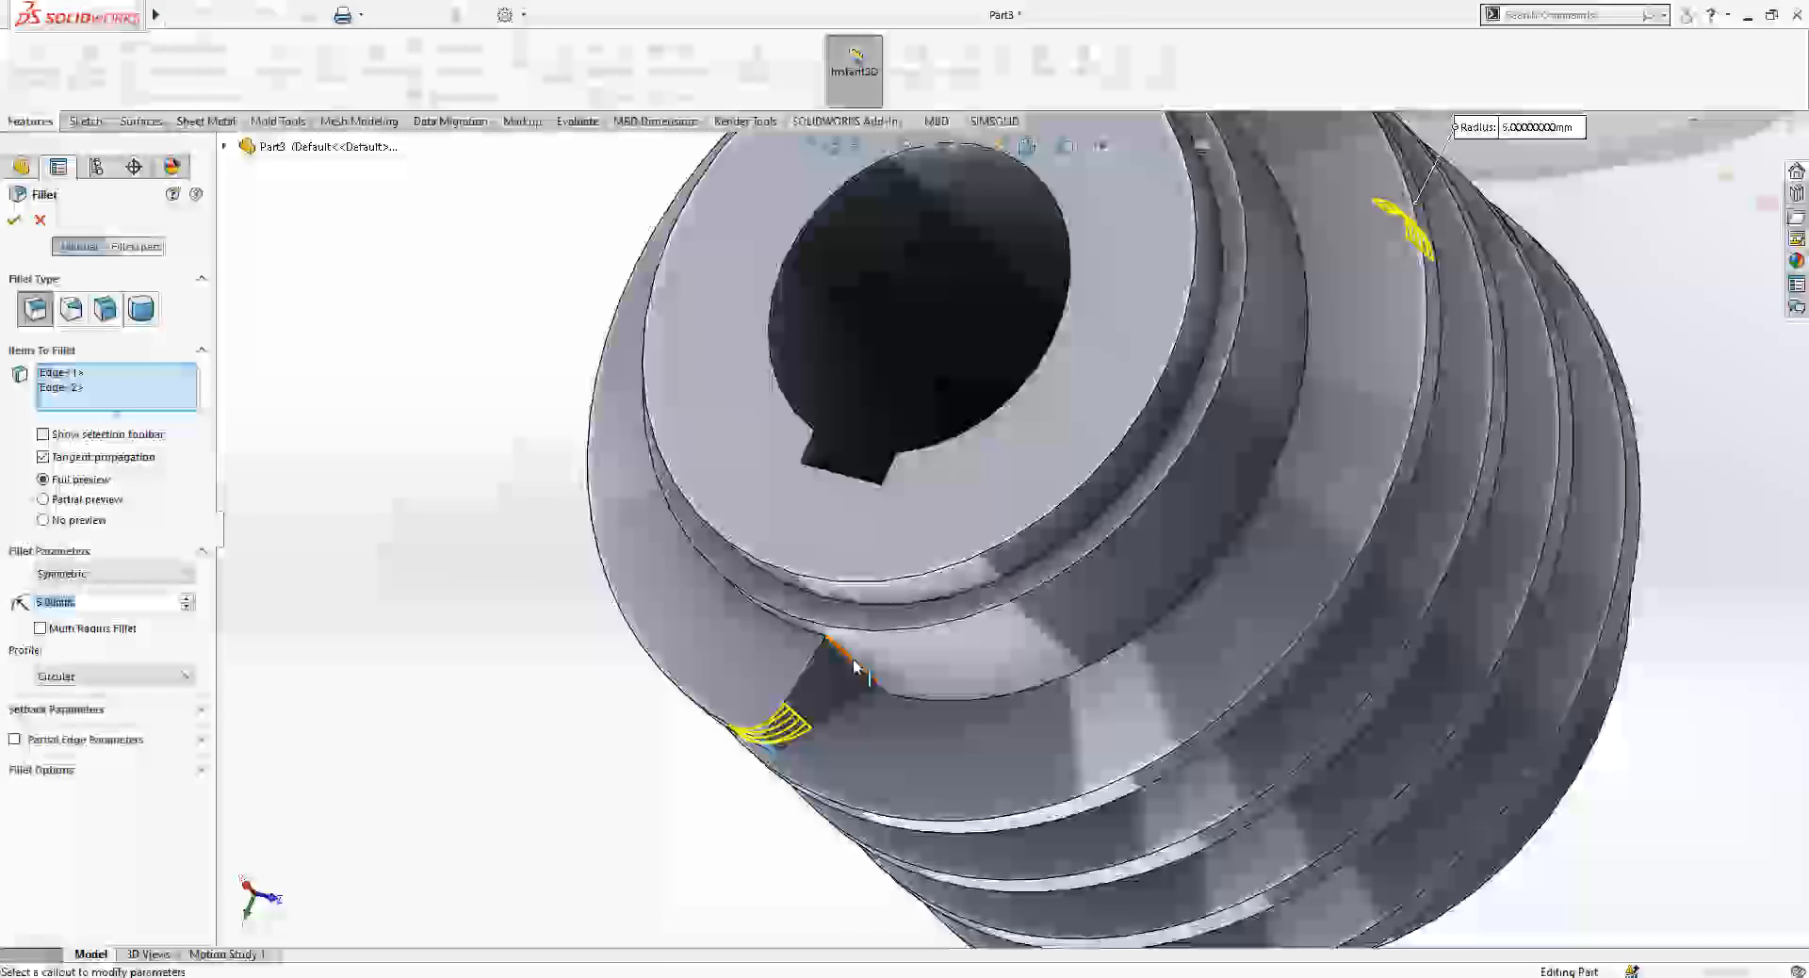
left_click(809, 680)
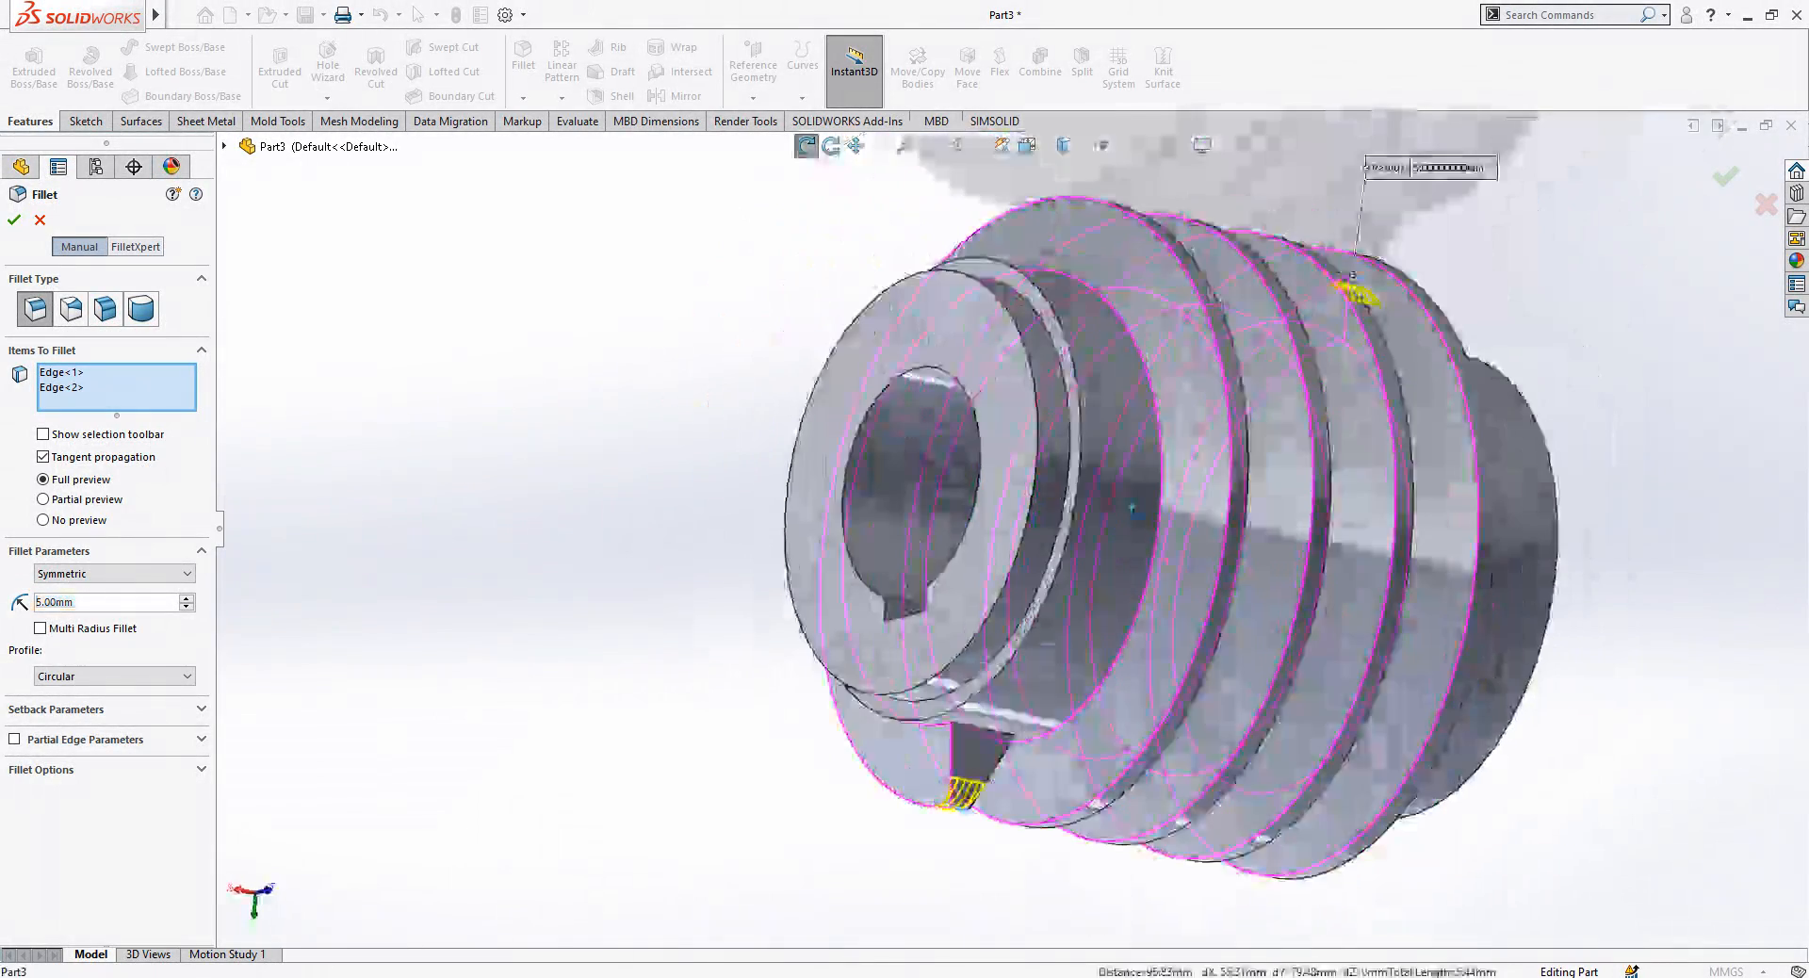
left_click(13, 219)
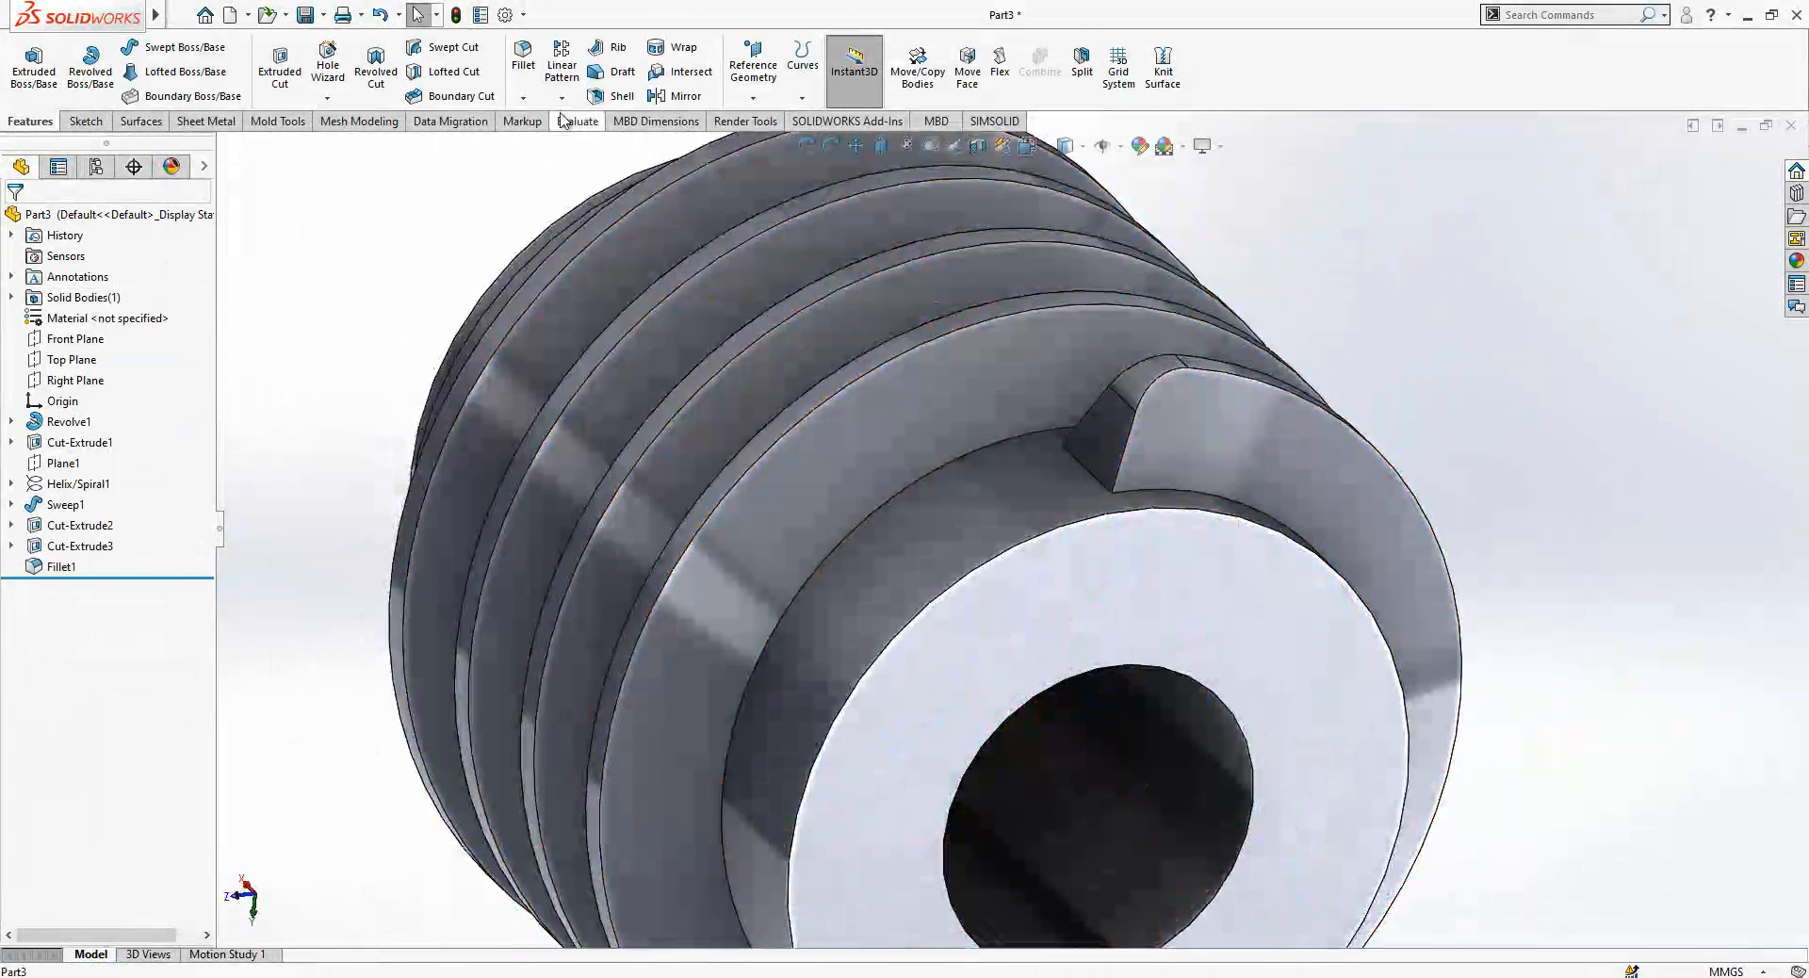
Step: Round the thread edge with a 4.5 mm fillet (Fillet2)
left_click(452, 70)
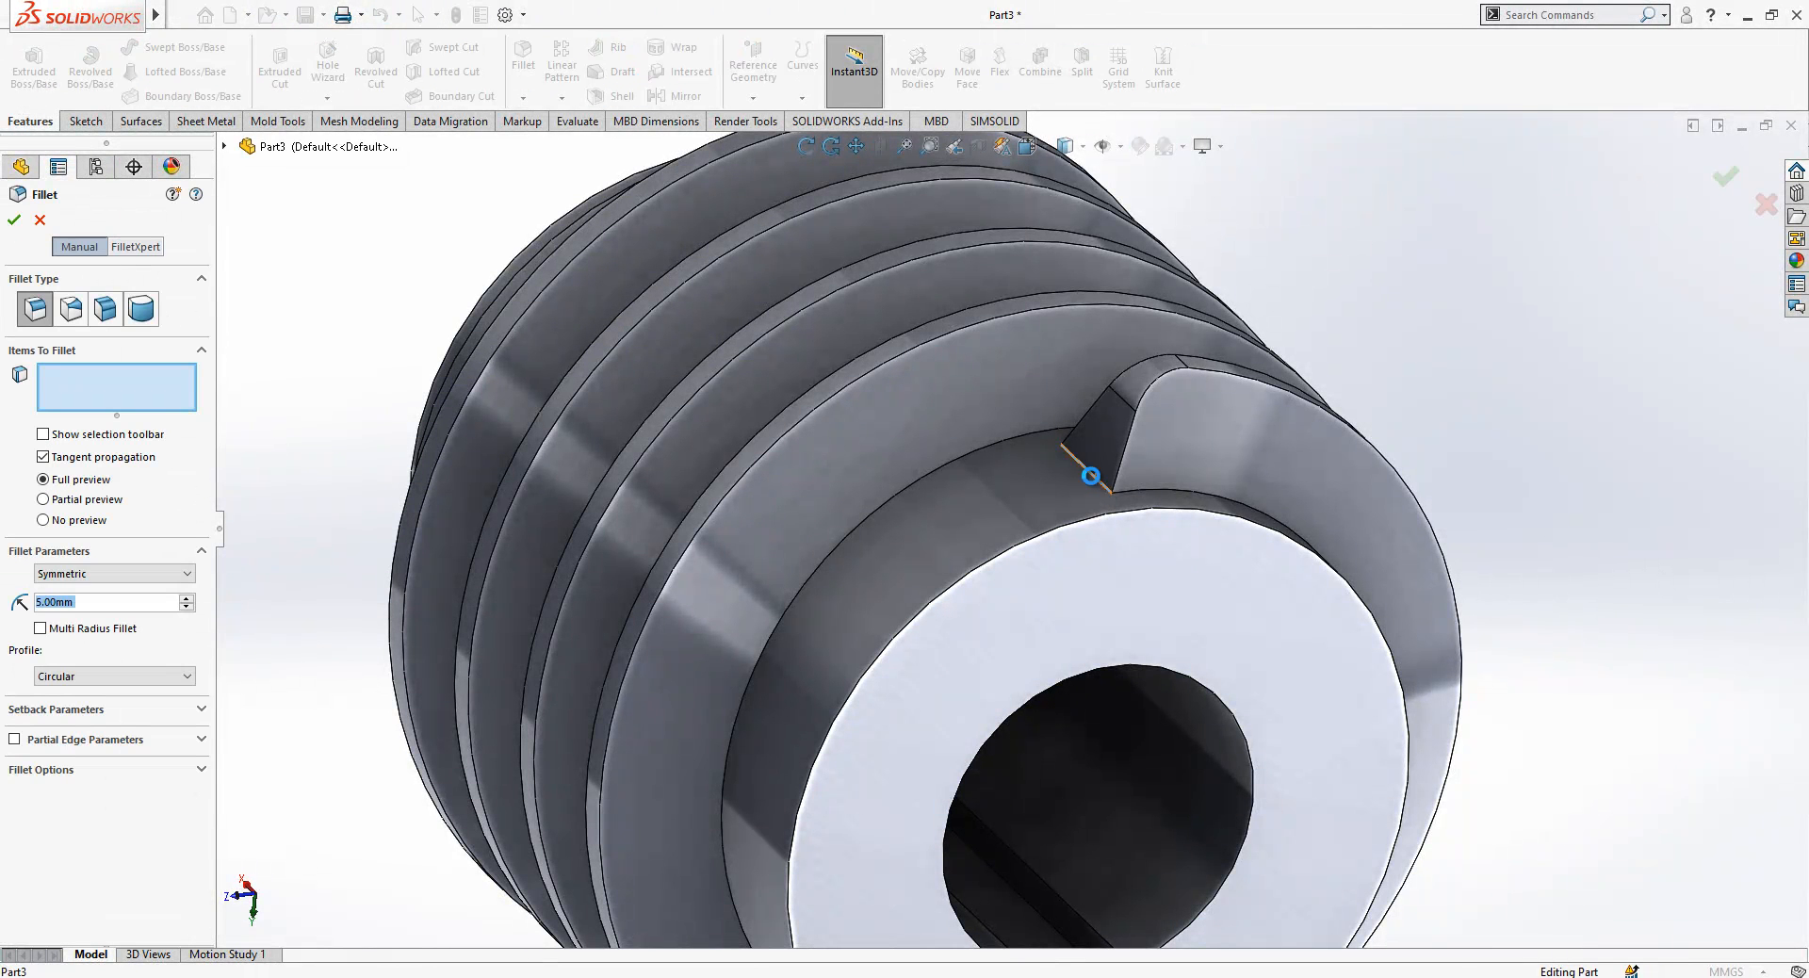
left_click(1085, 475)
type("4.5")
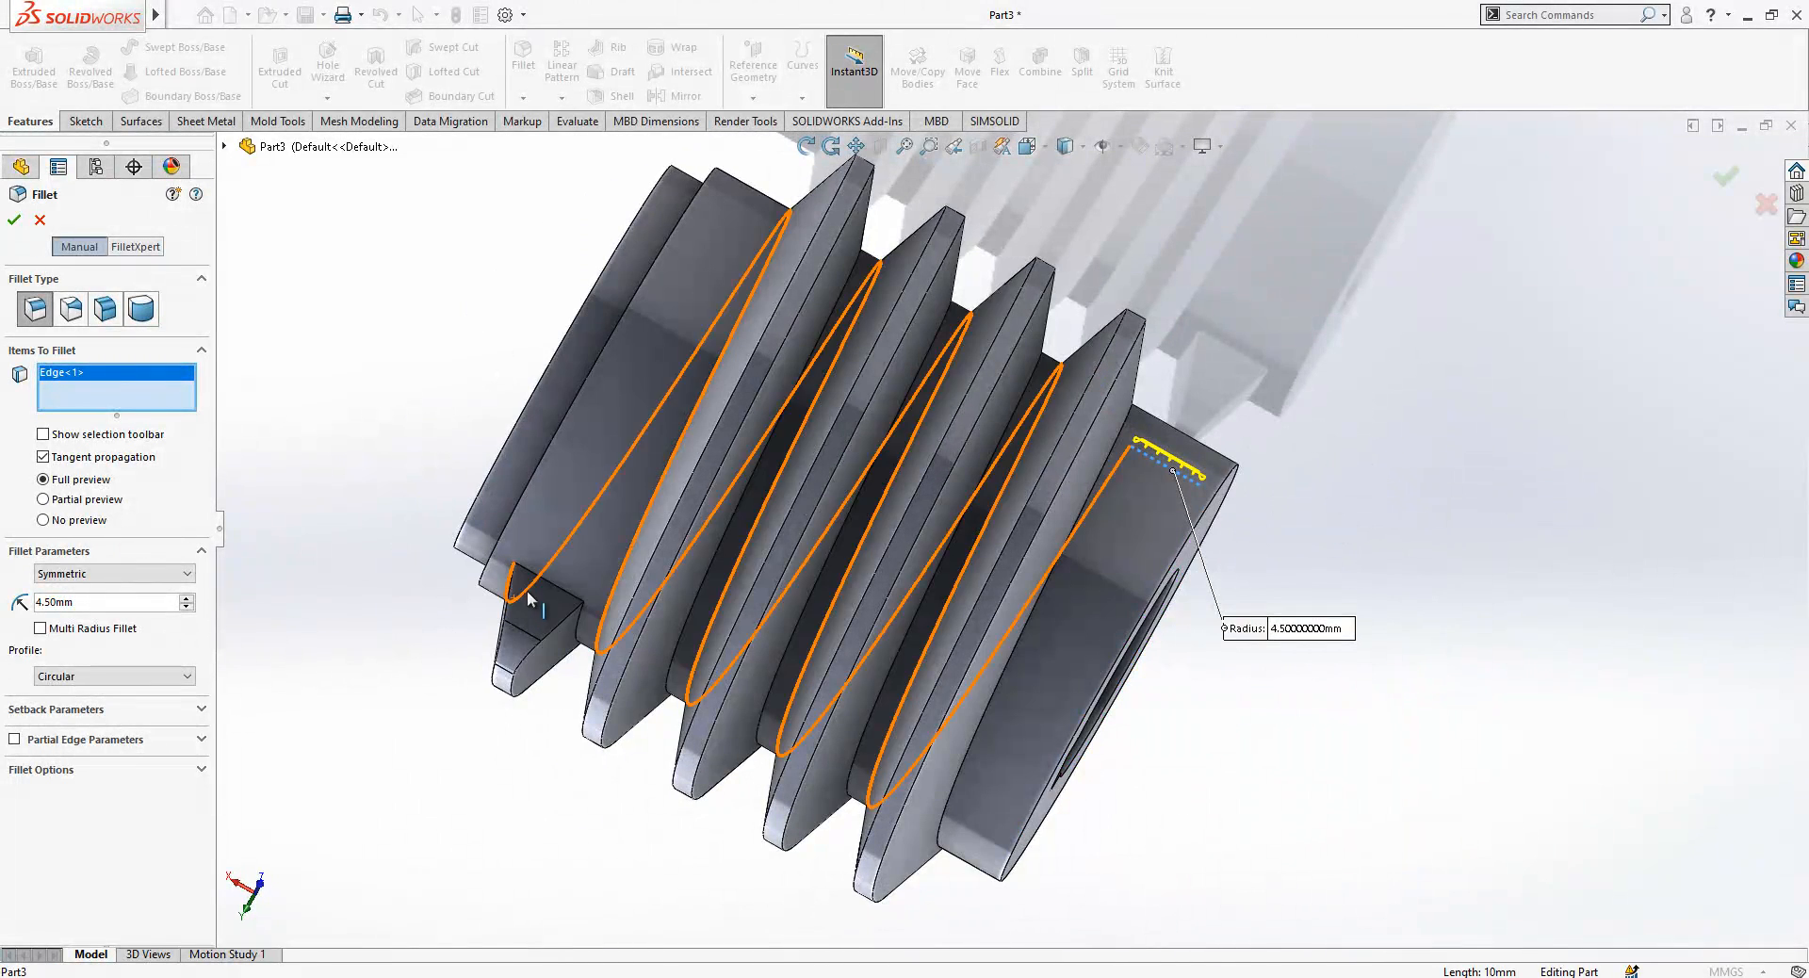
left_click(15, 219)
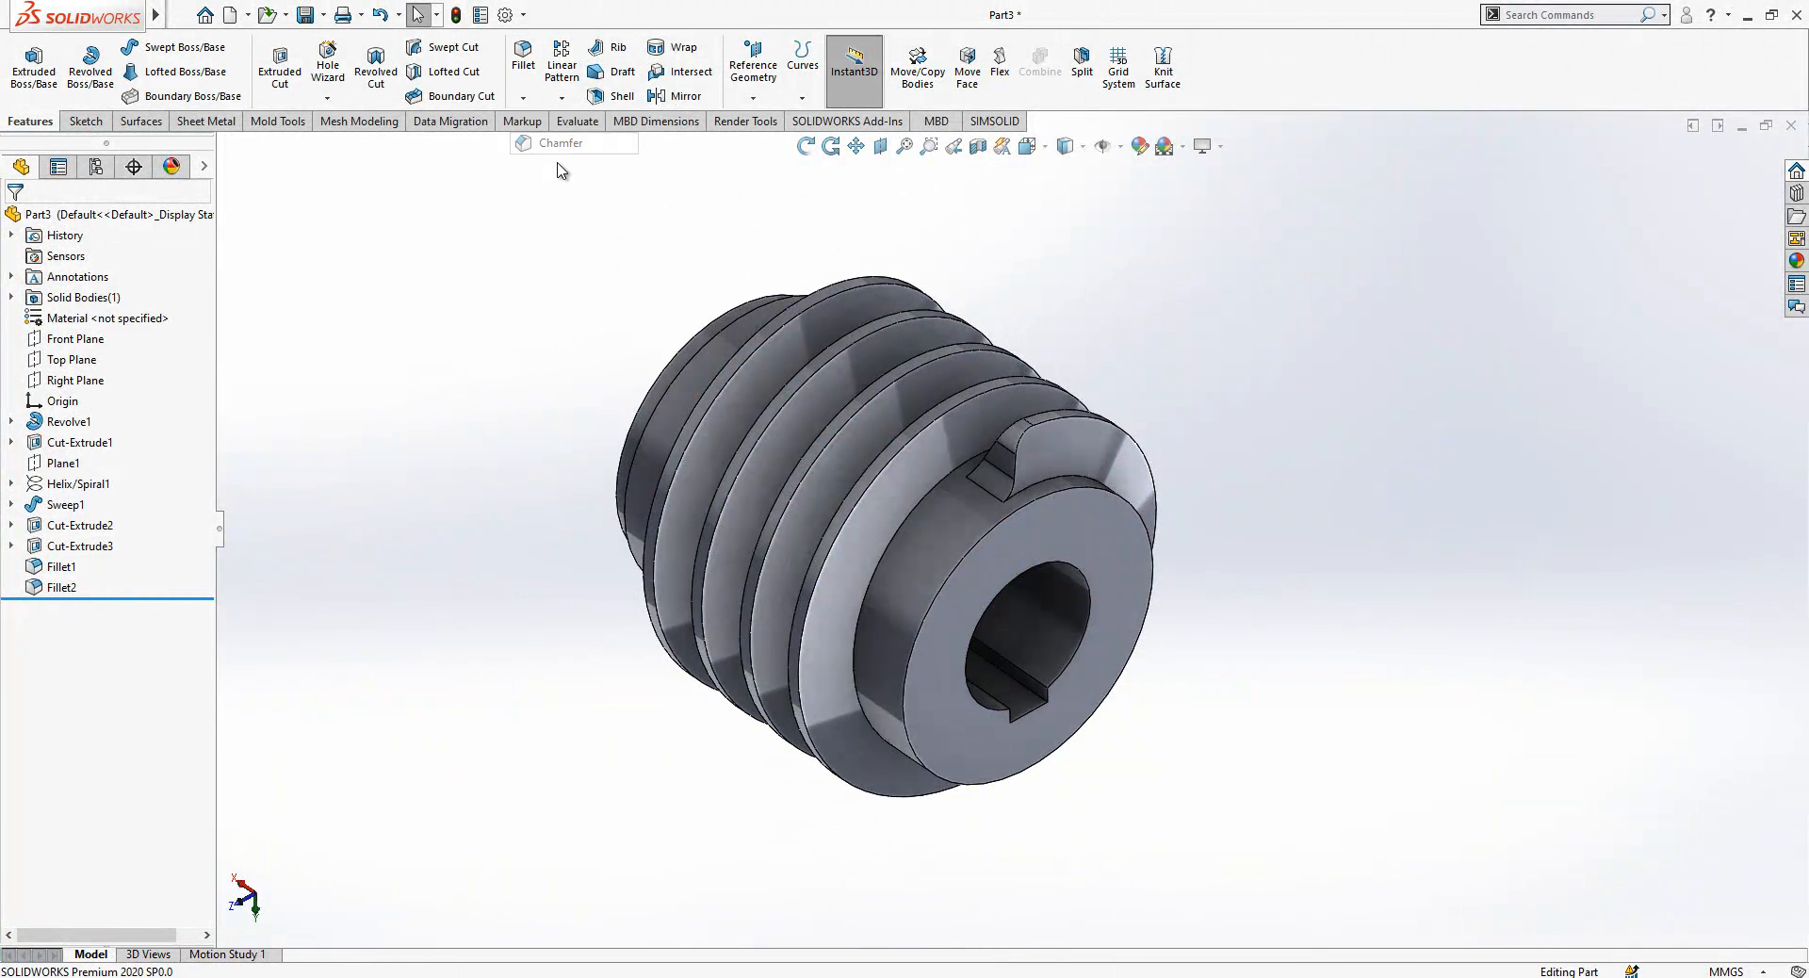
Step: Chamfer the thread edges 0.5 mm at 45° as Chamfer1
left_click(573, 143)
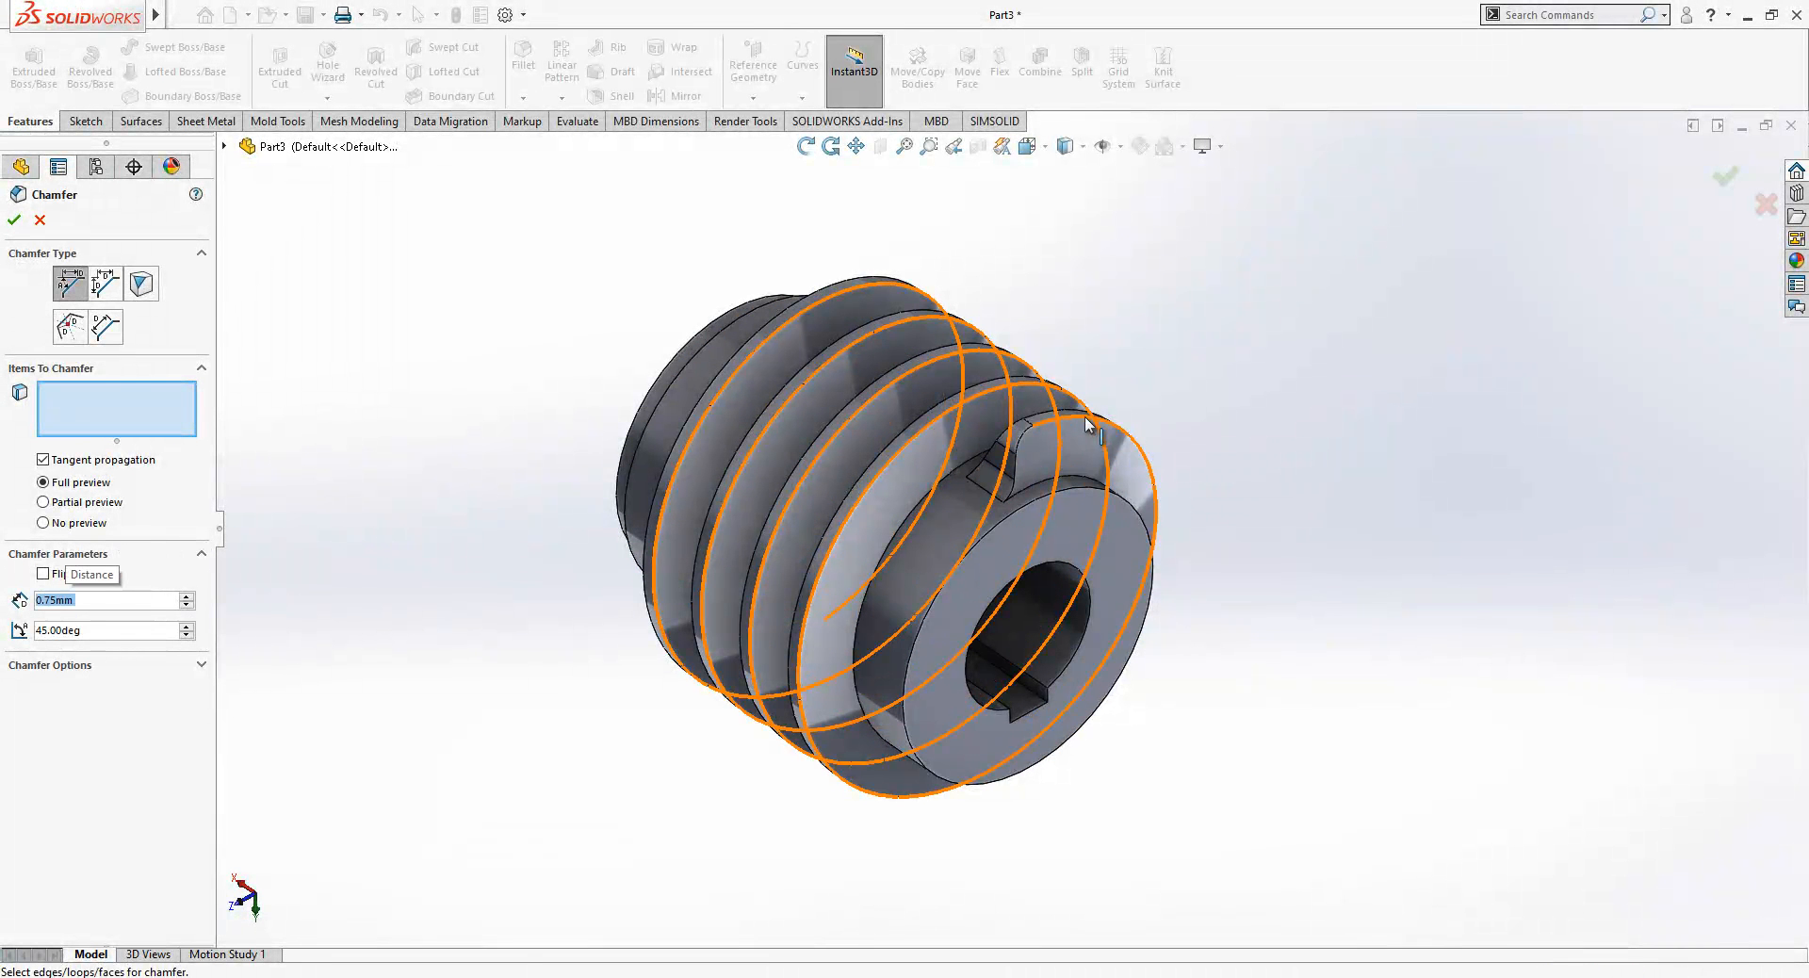
left_click(1044, 444)
type("0.5")
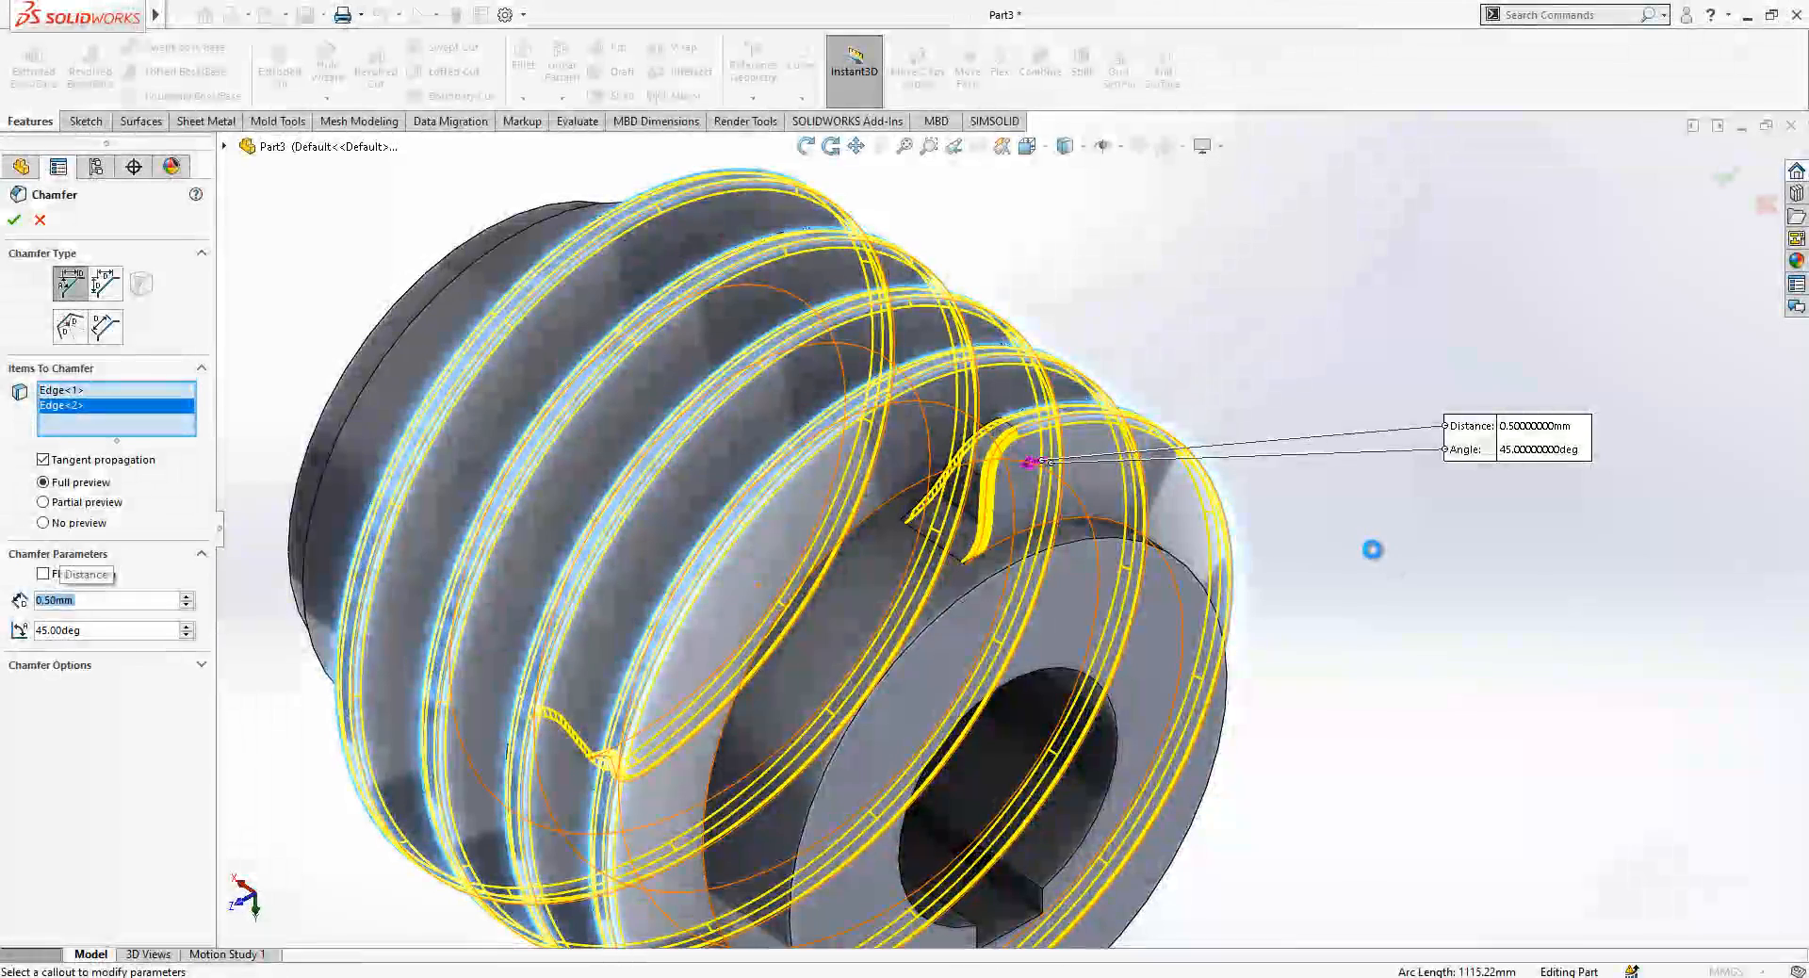
left_click(14, 220)
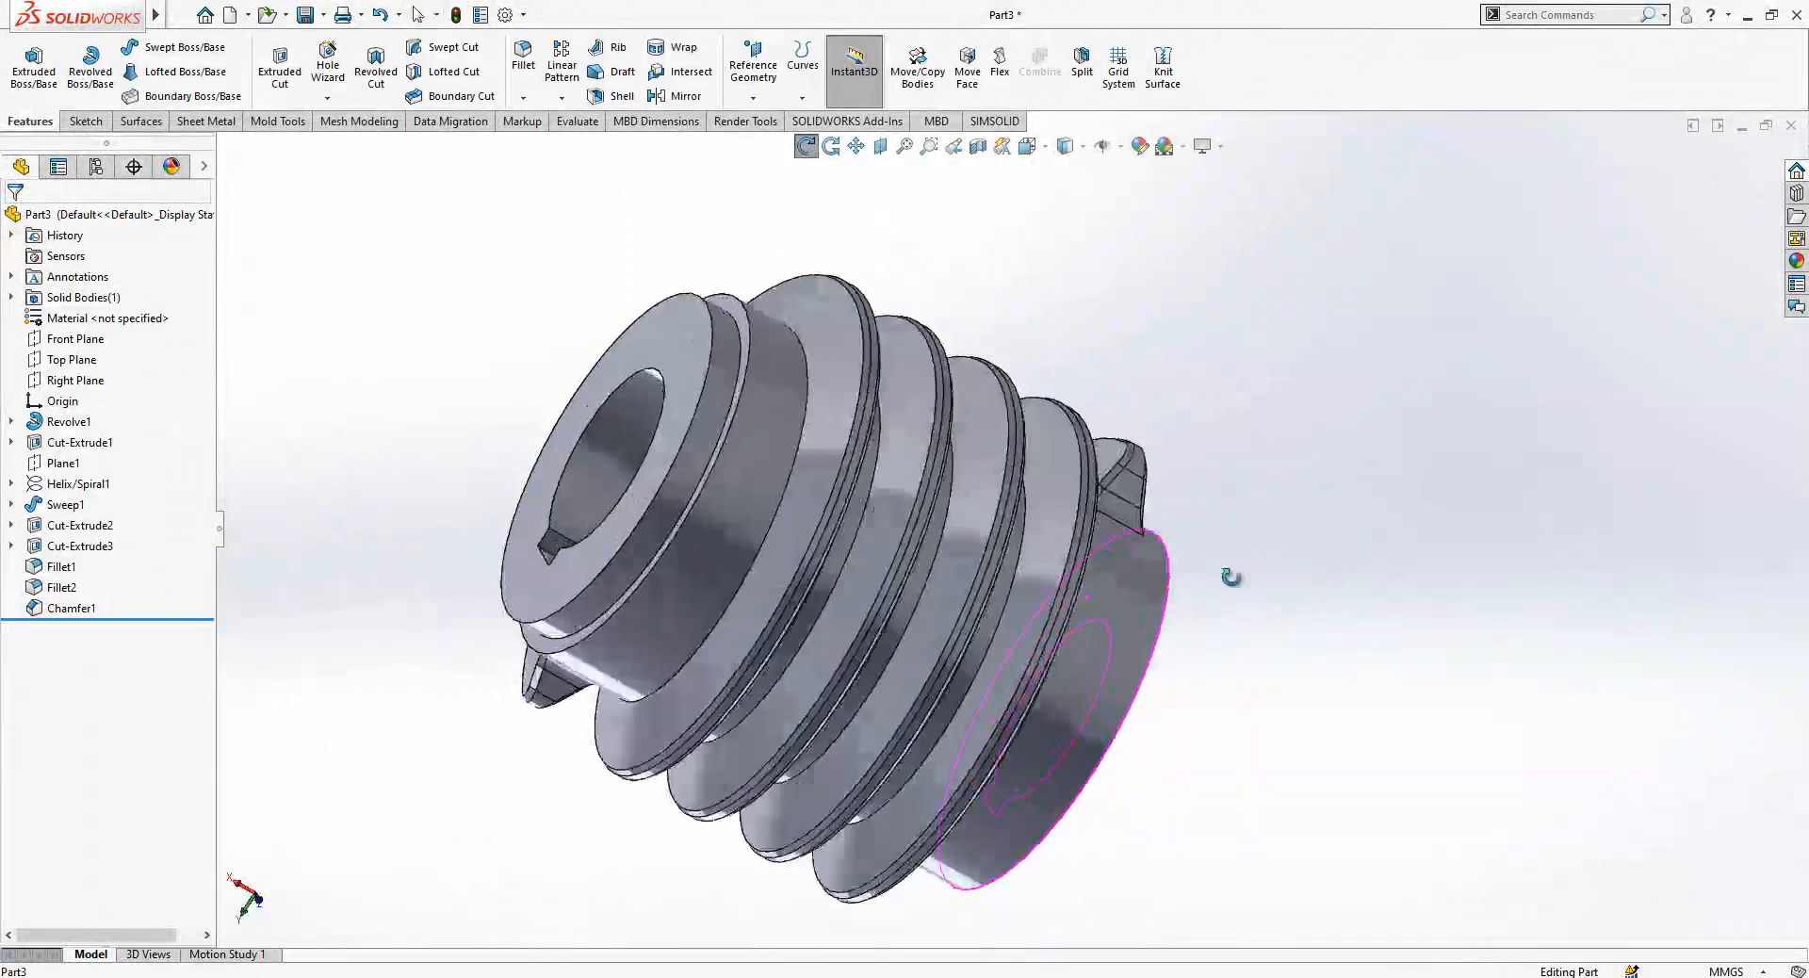
left_click(535, 89)
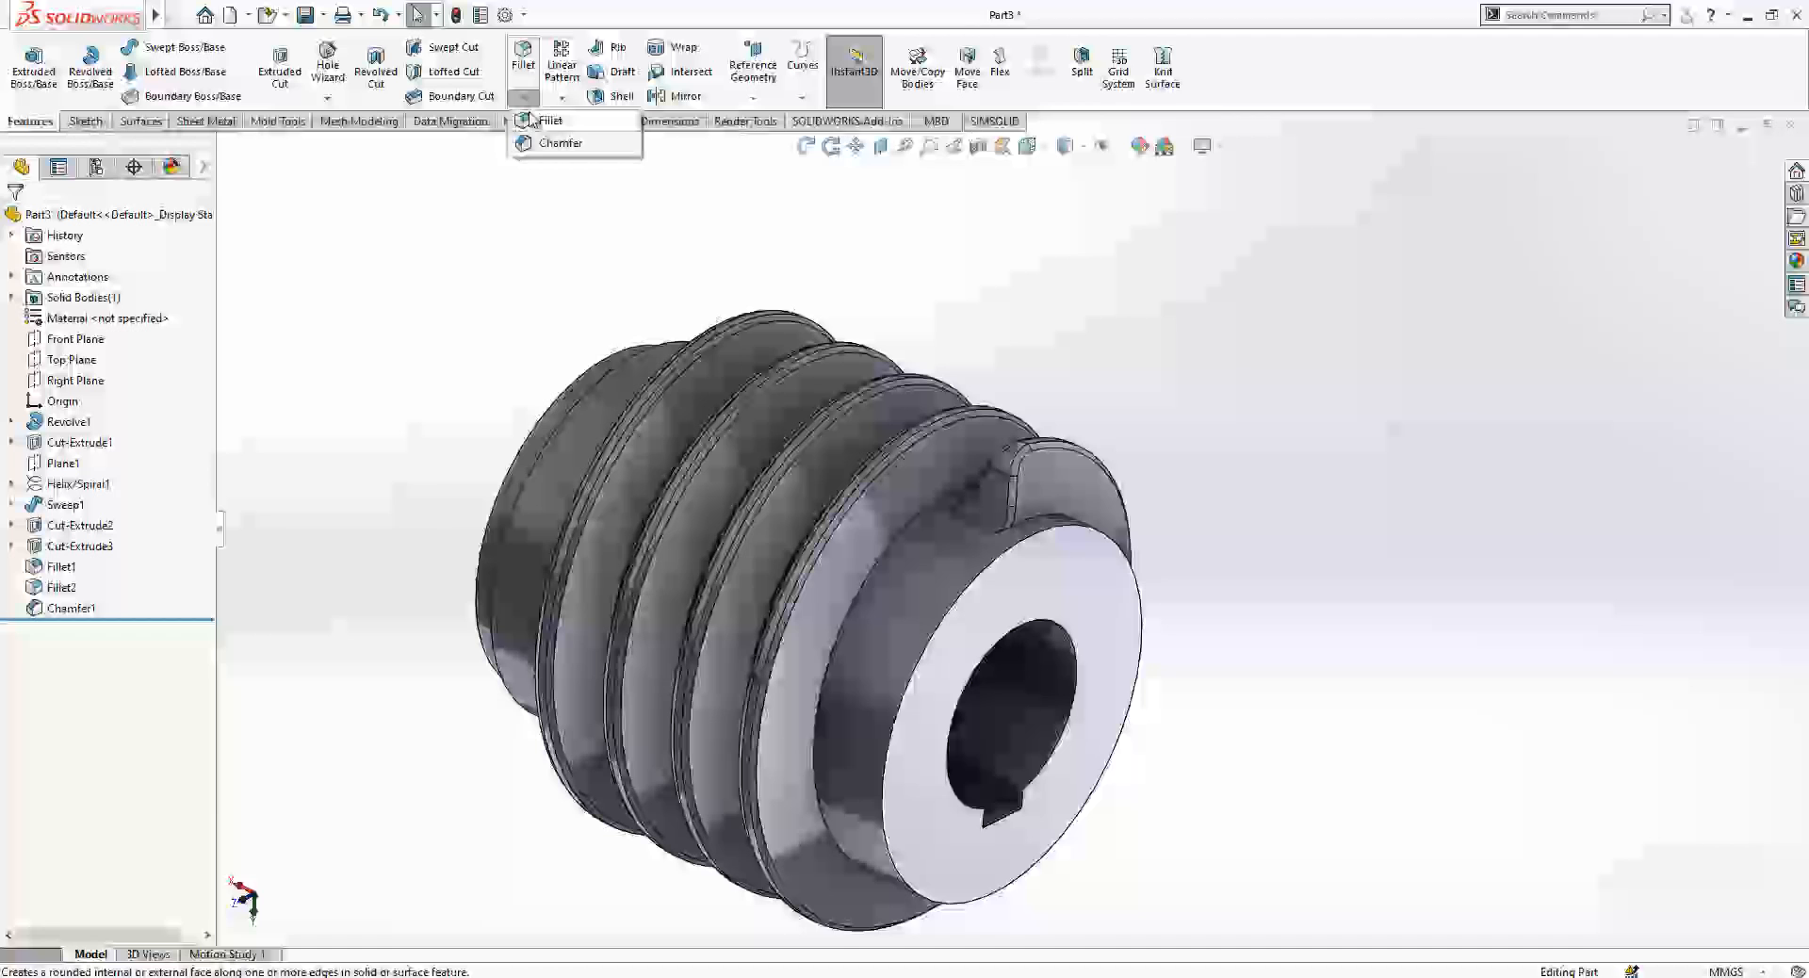
left_click(562, 143)
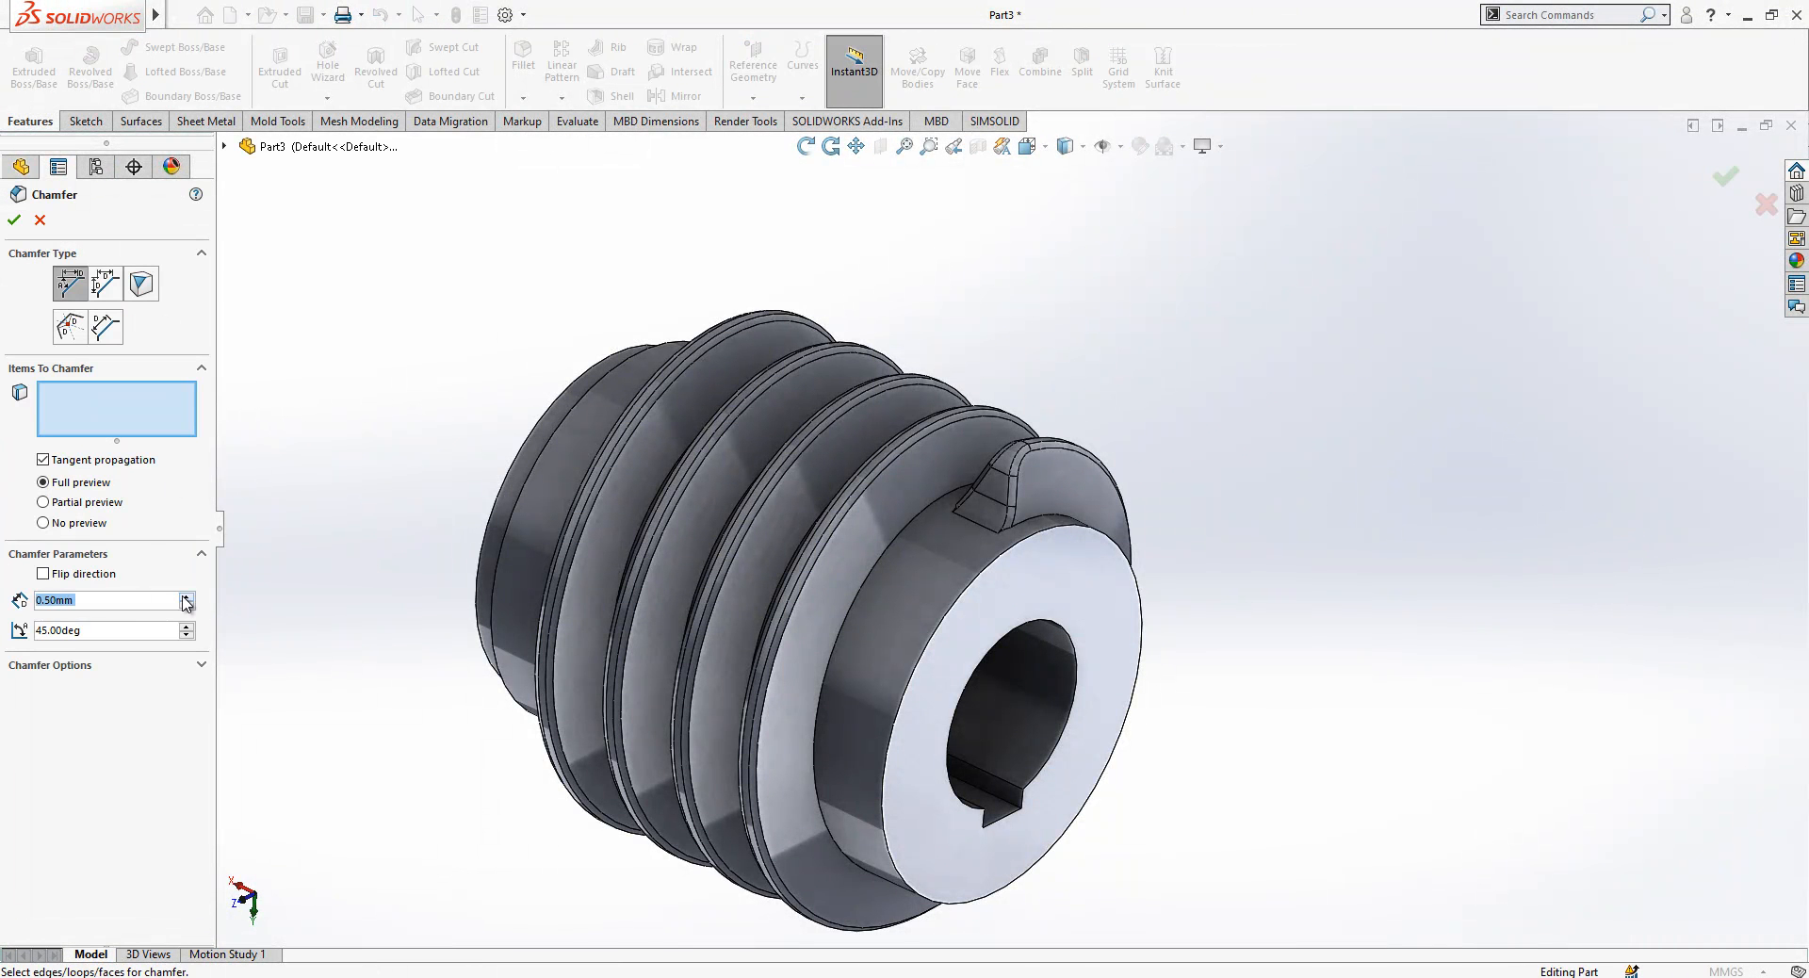